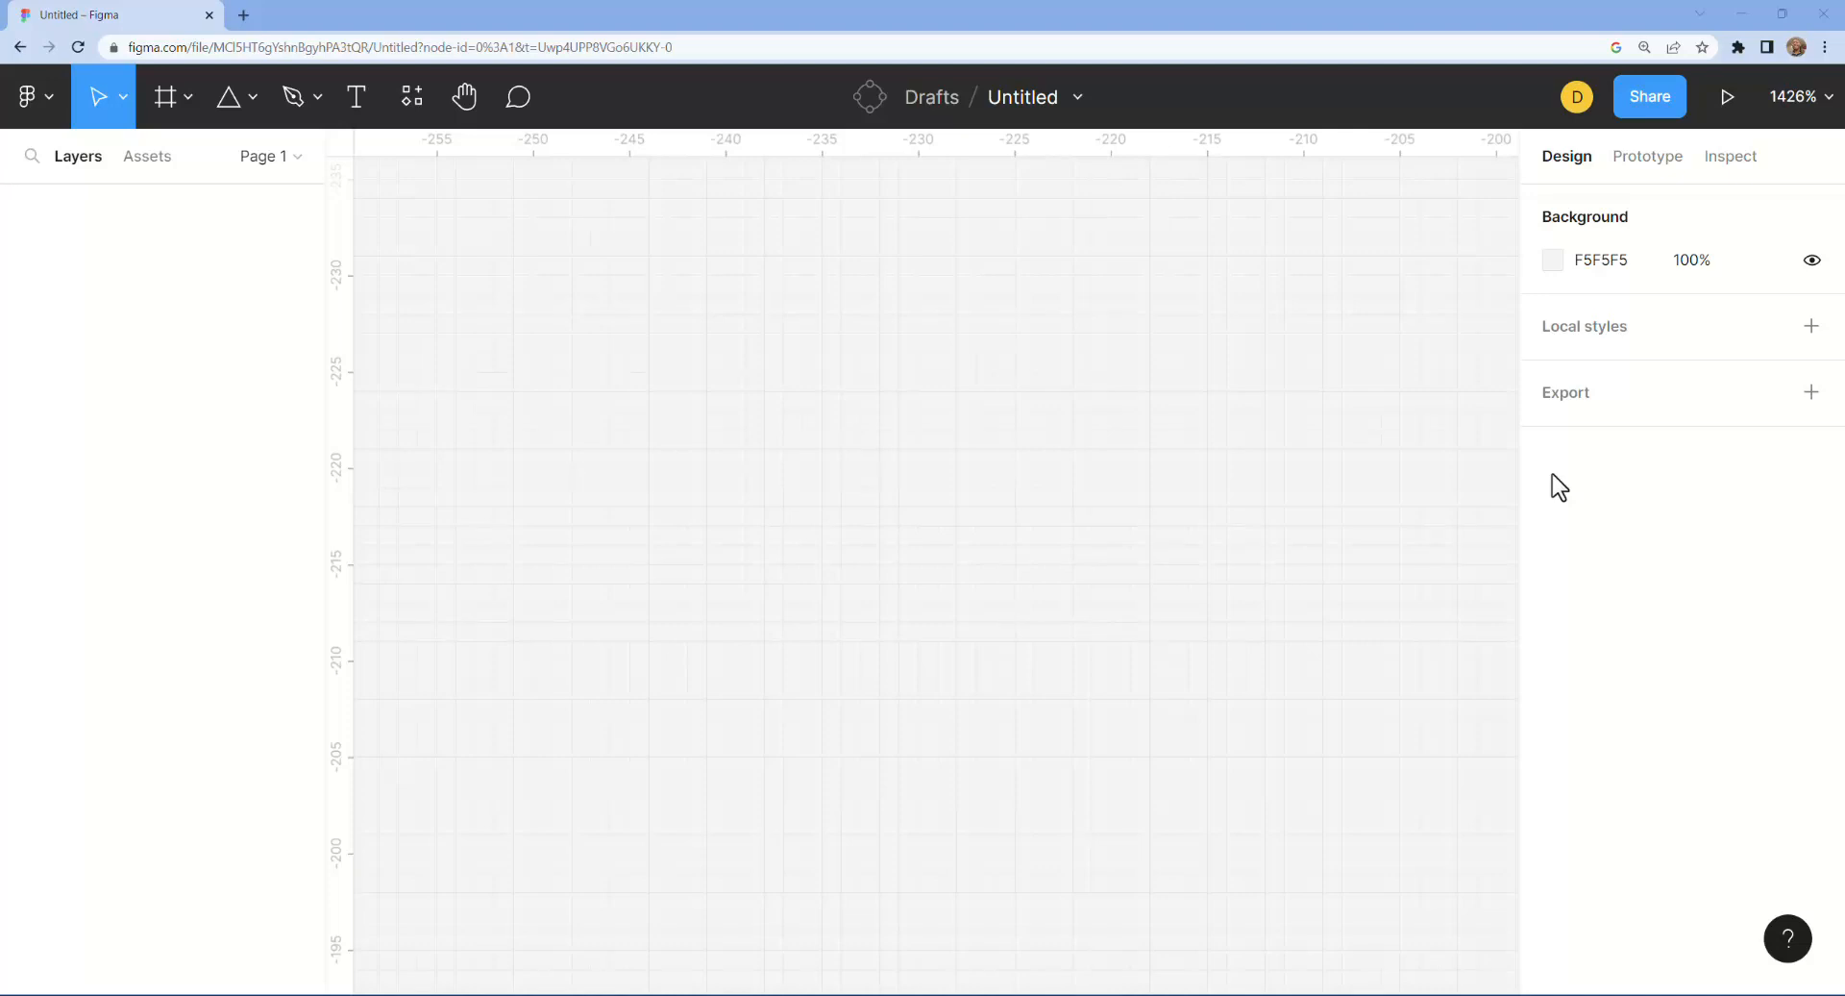
mouse_move(1433, 448)
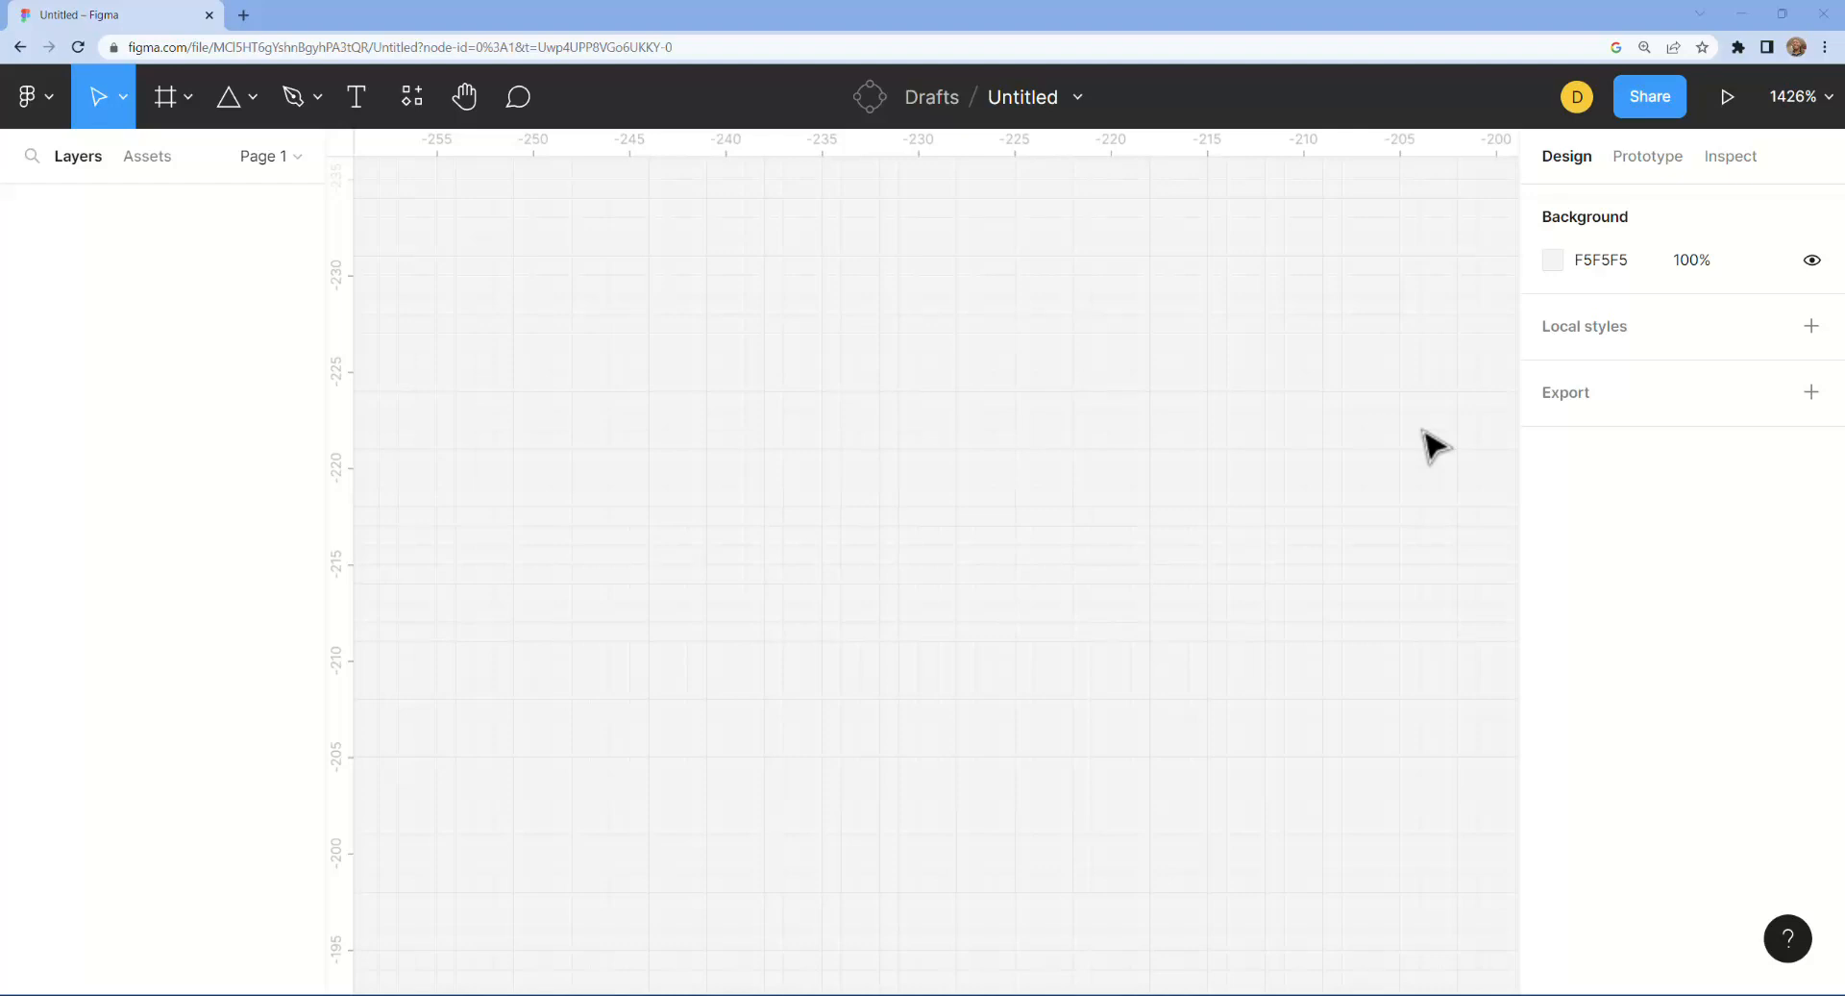
mouse_move(1330, 413)
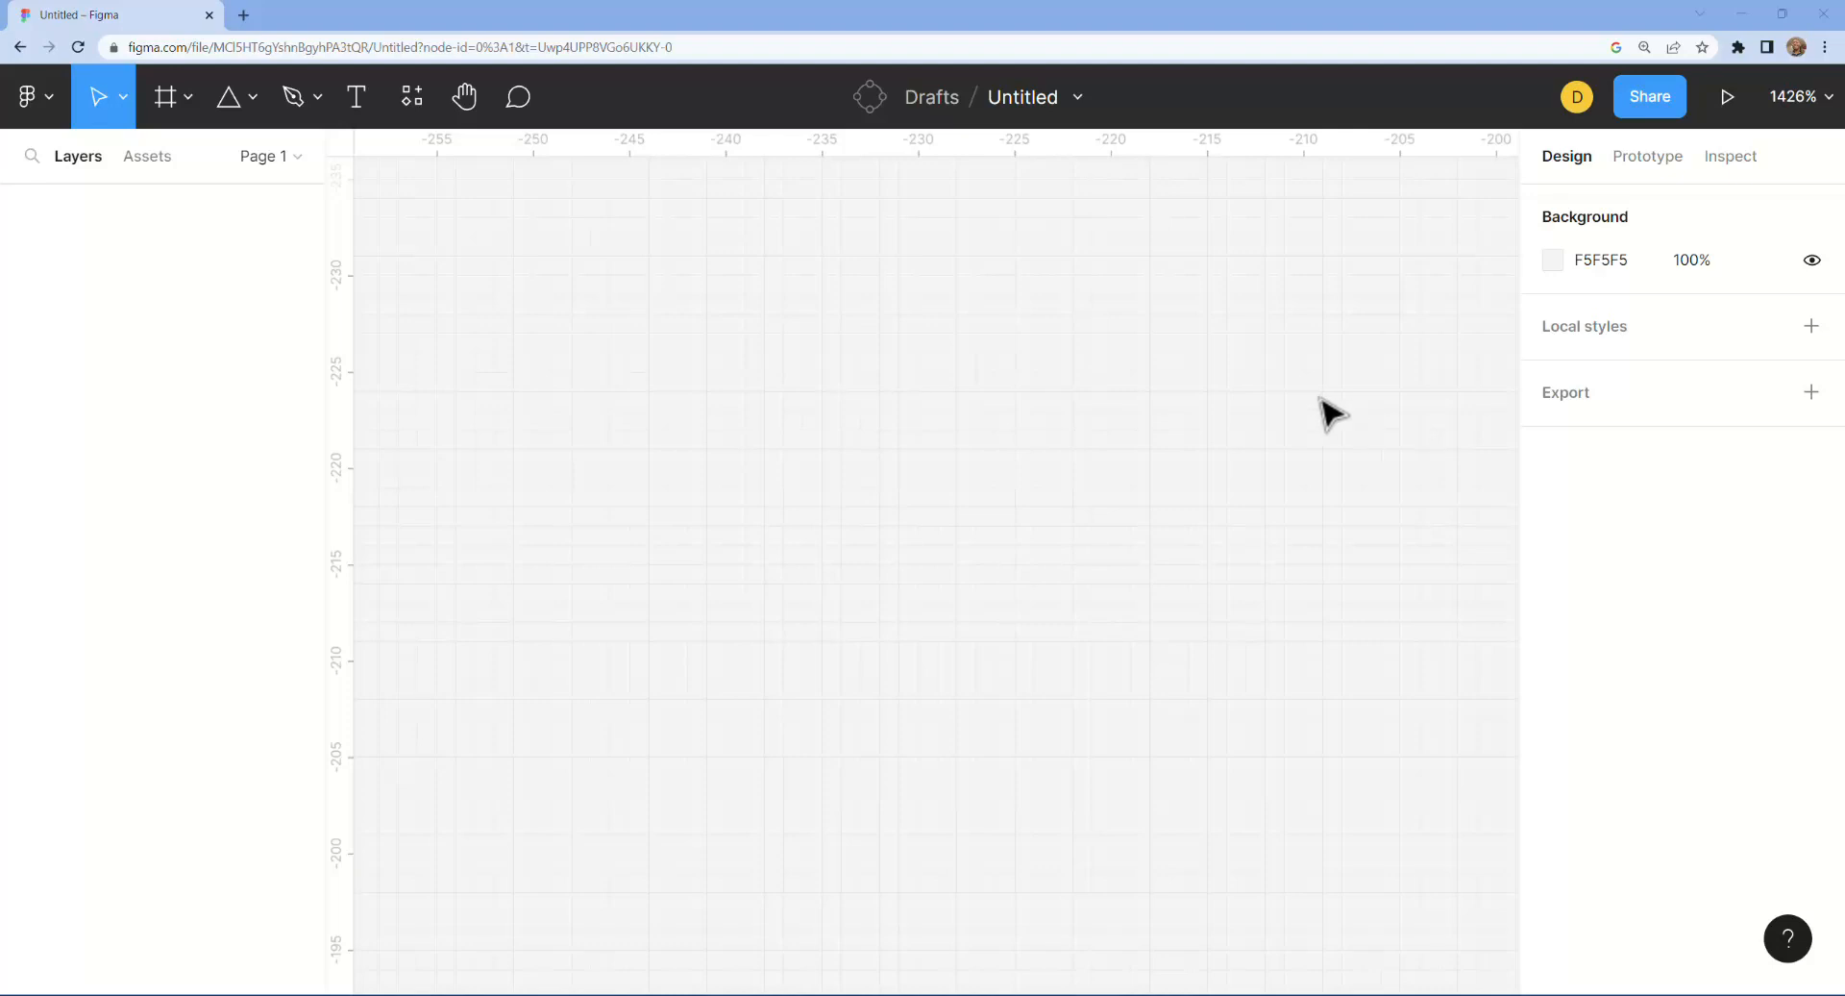
mouse_move(677, 376)
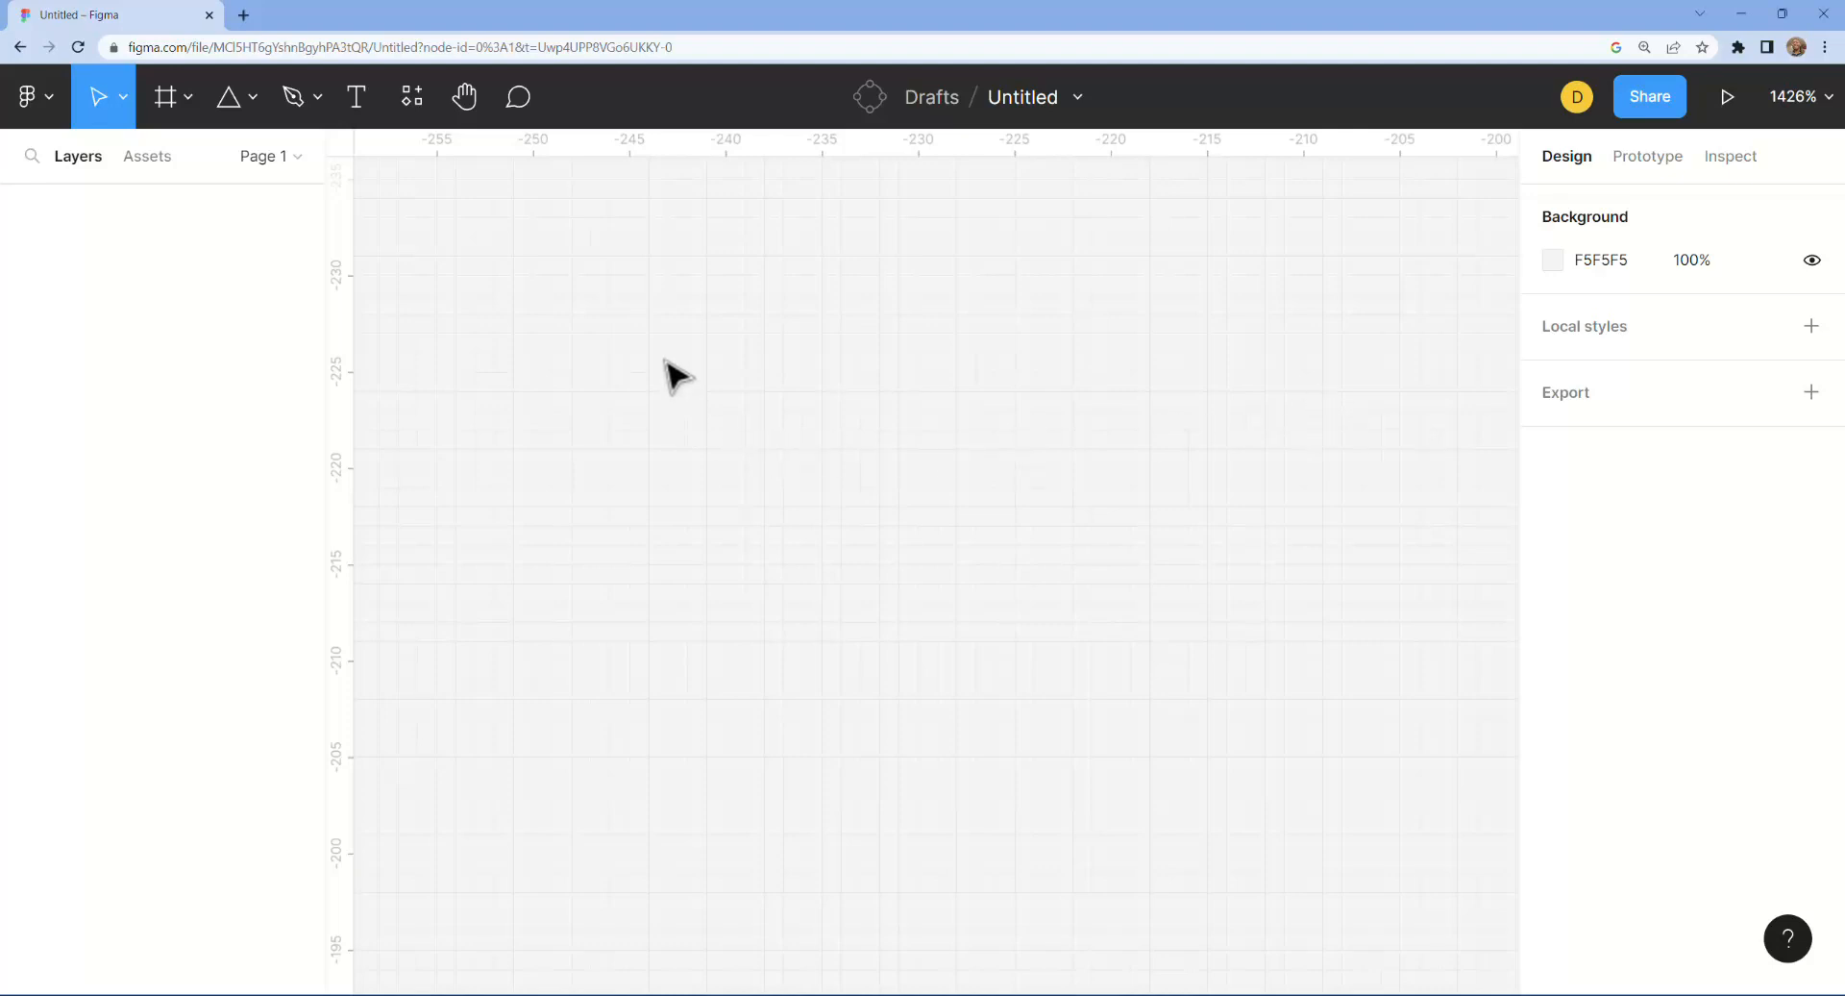
Step: Draw a thin rectangle and stretch it to 1 wide by 13 tall
left_click_drag(678, 349, 678, 457)
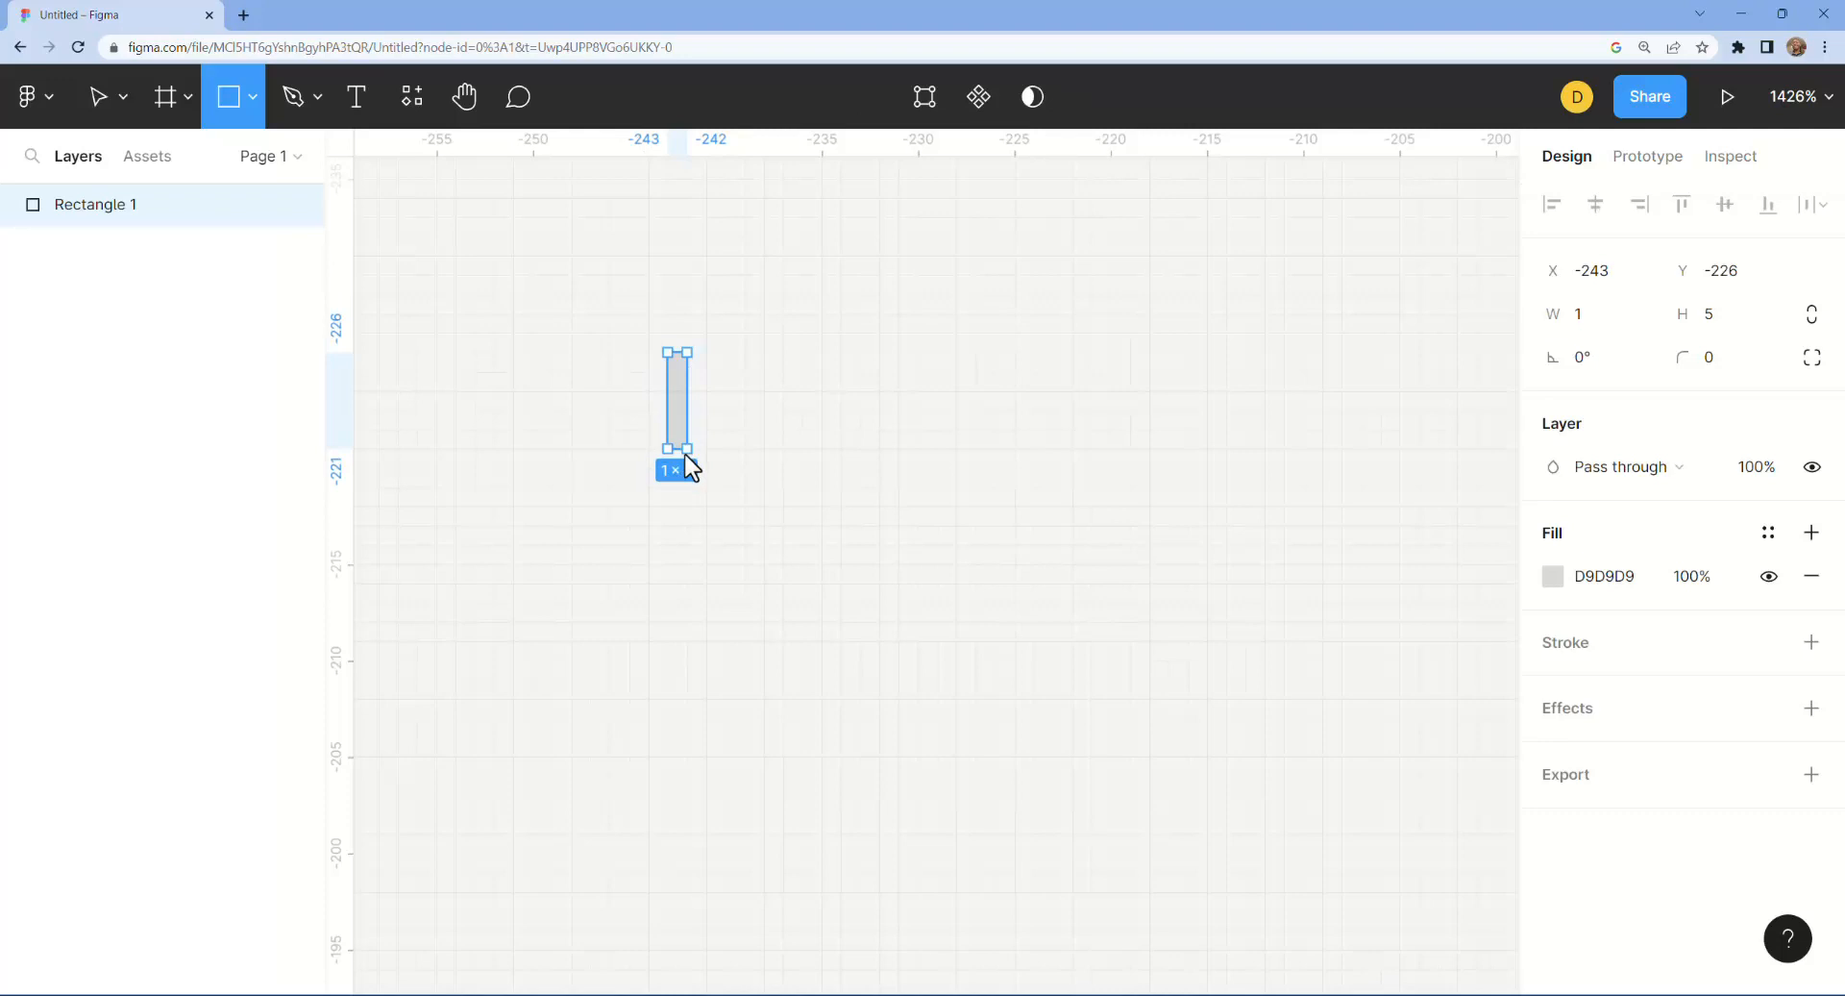
left_click_drag(678, 454, 678, 601)
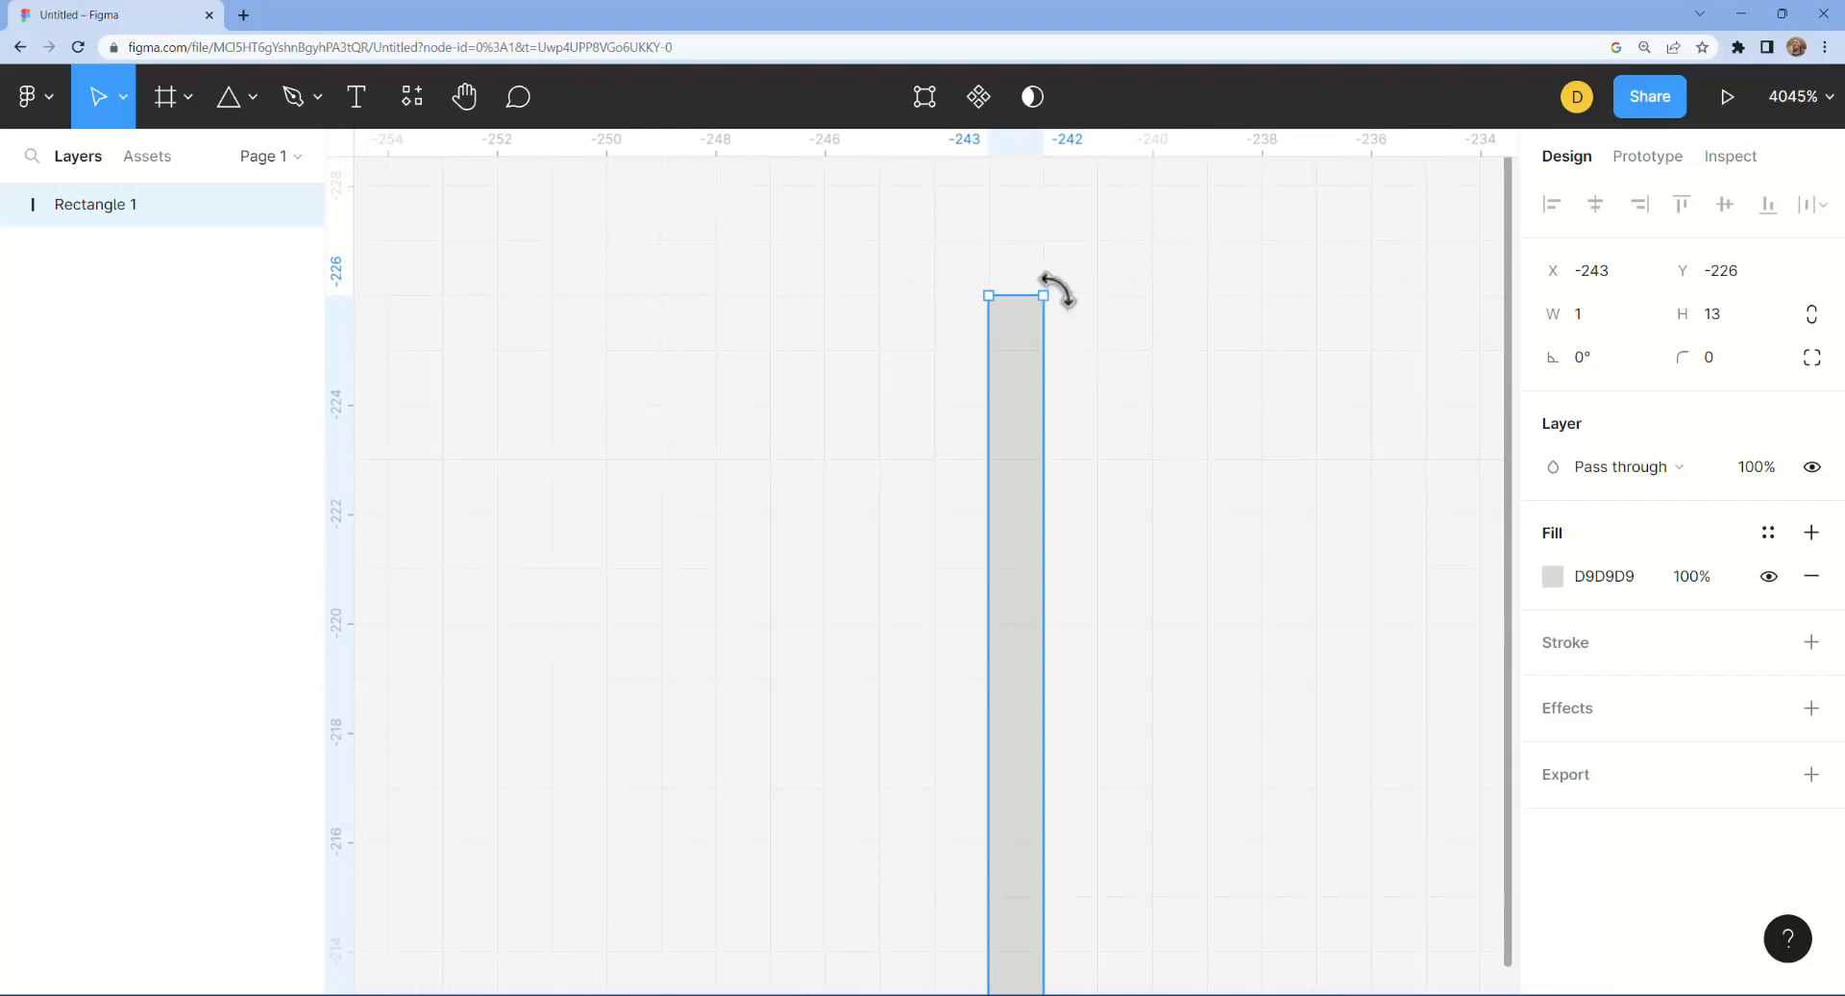
Step: Test-rotate the rectangle, then return it upright at 0°
left_click_drag(1051, 286, 1228, 479)
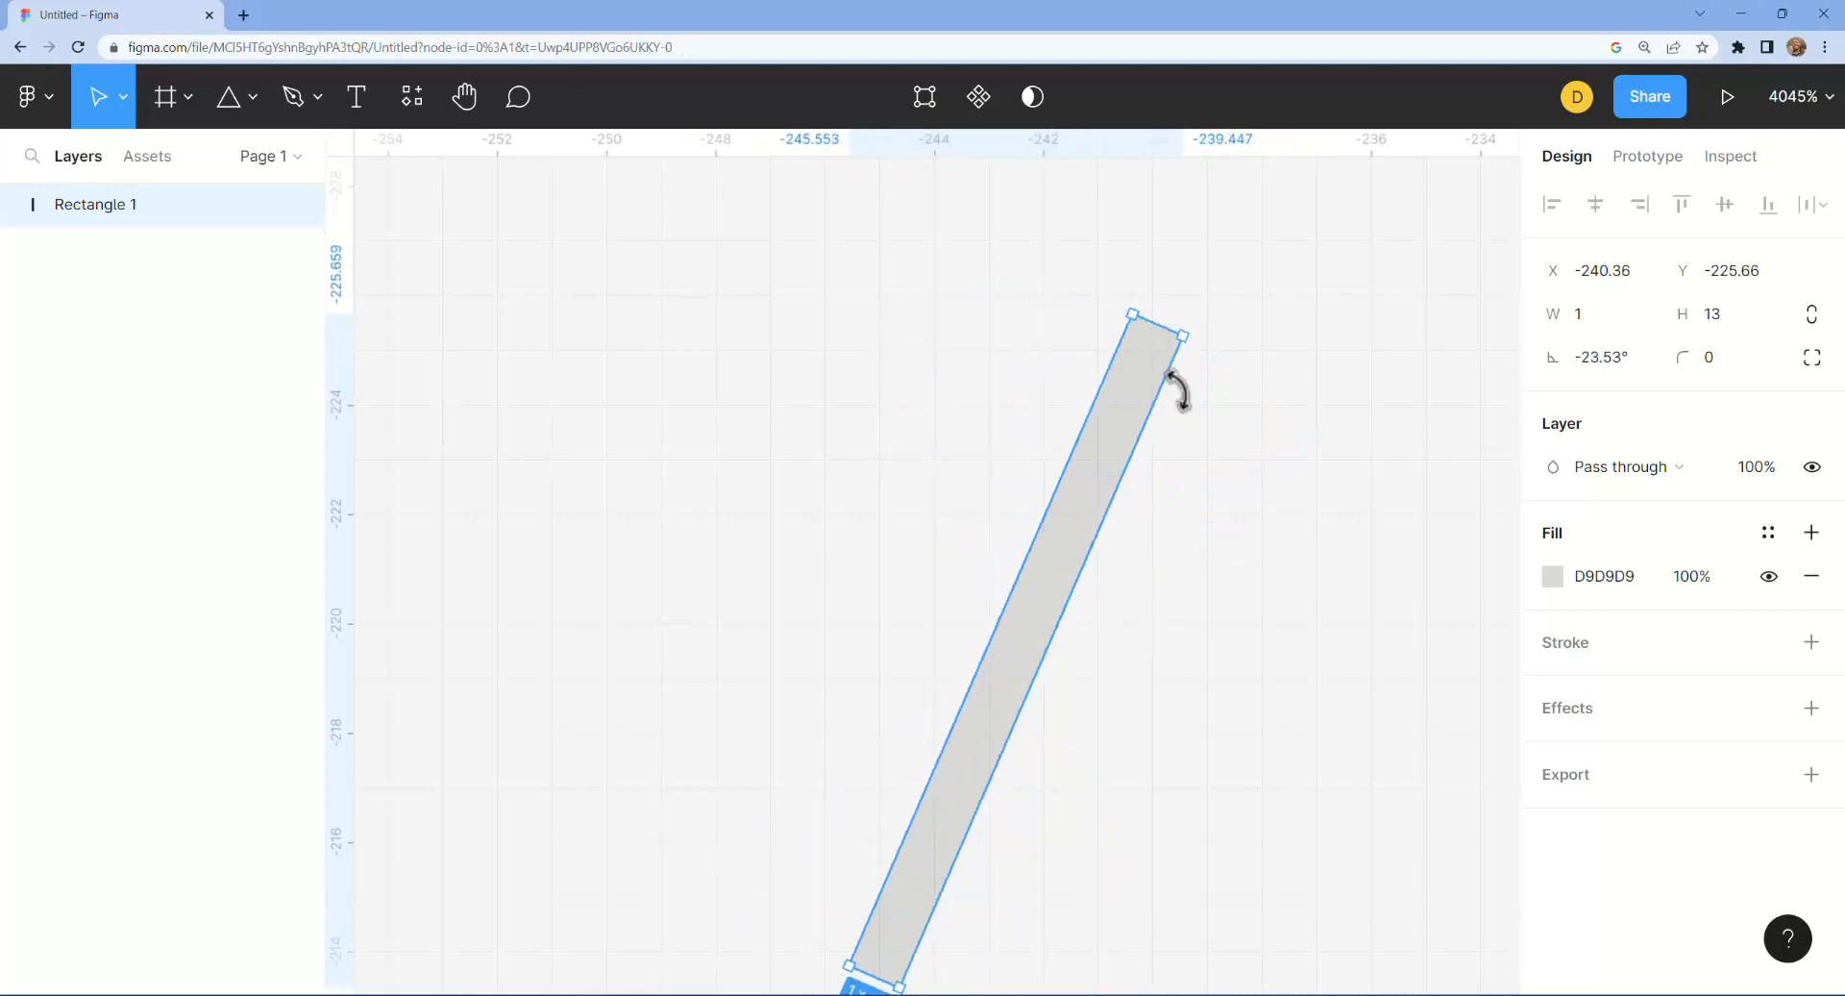
left_click_drag(1172, 388, 1026, 321)
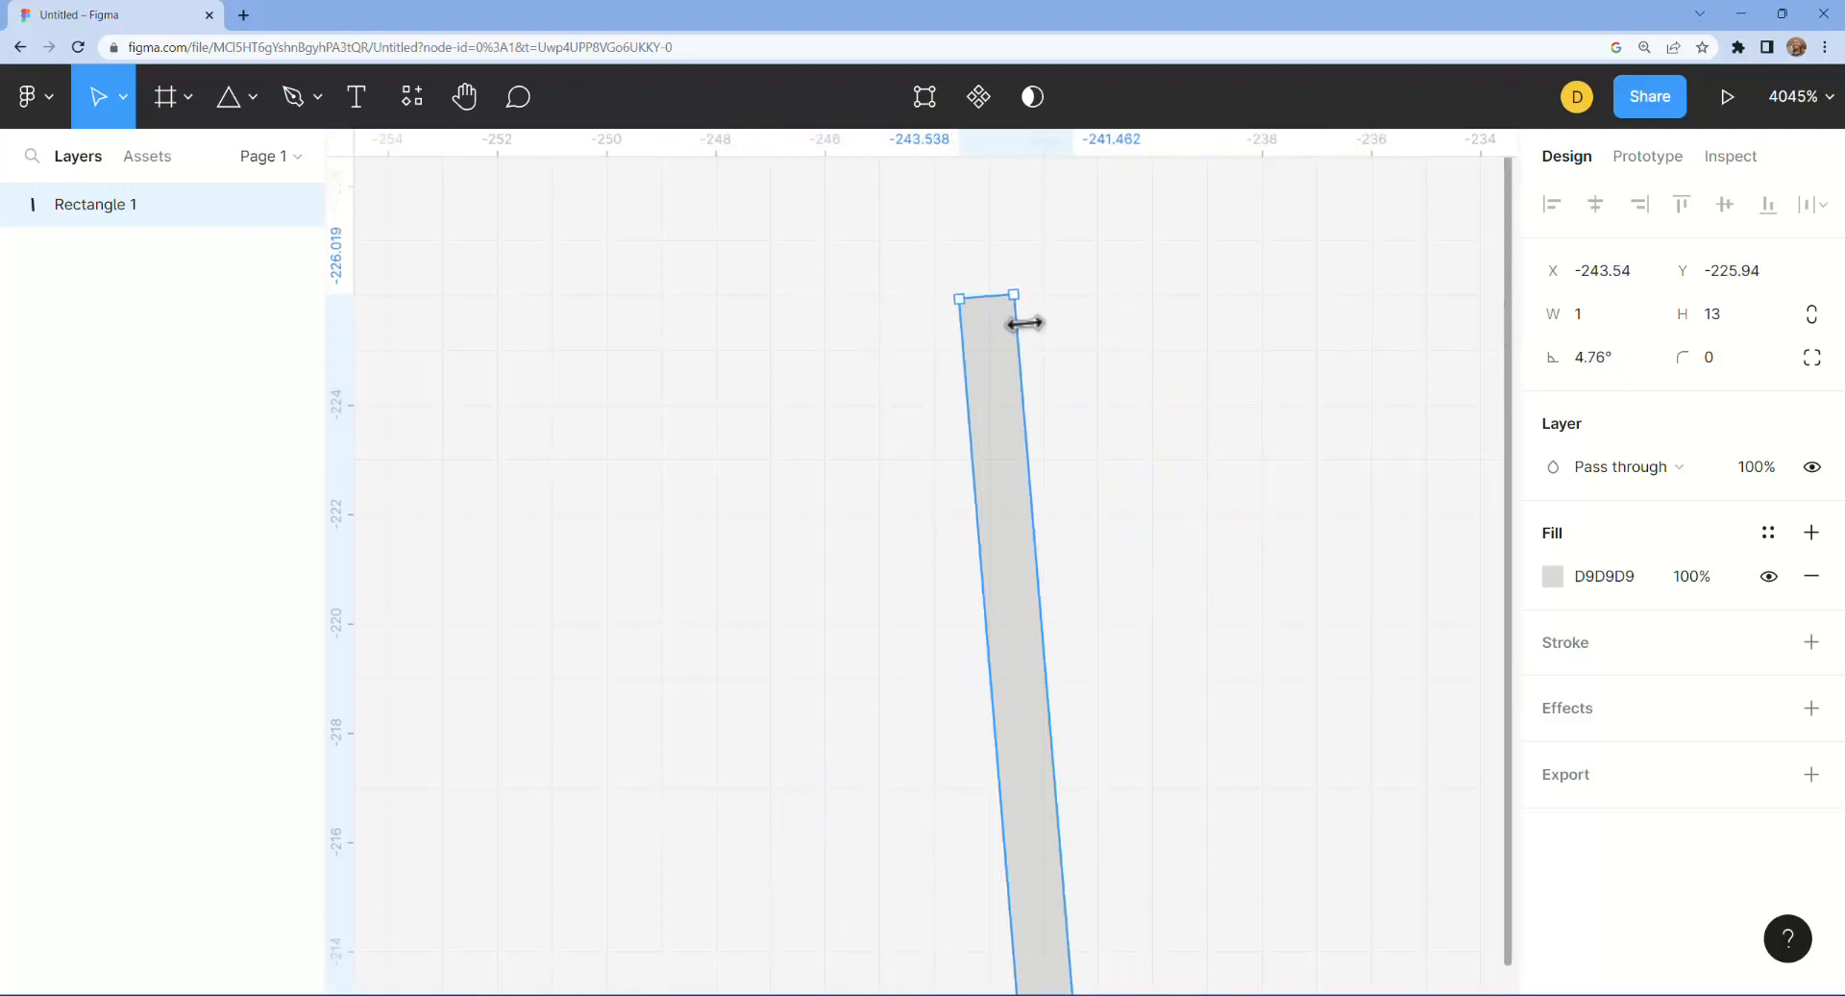
mouse_move(1030, 592)
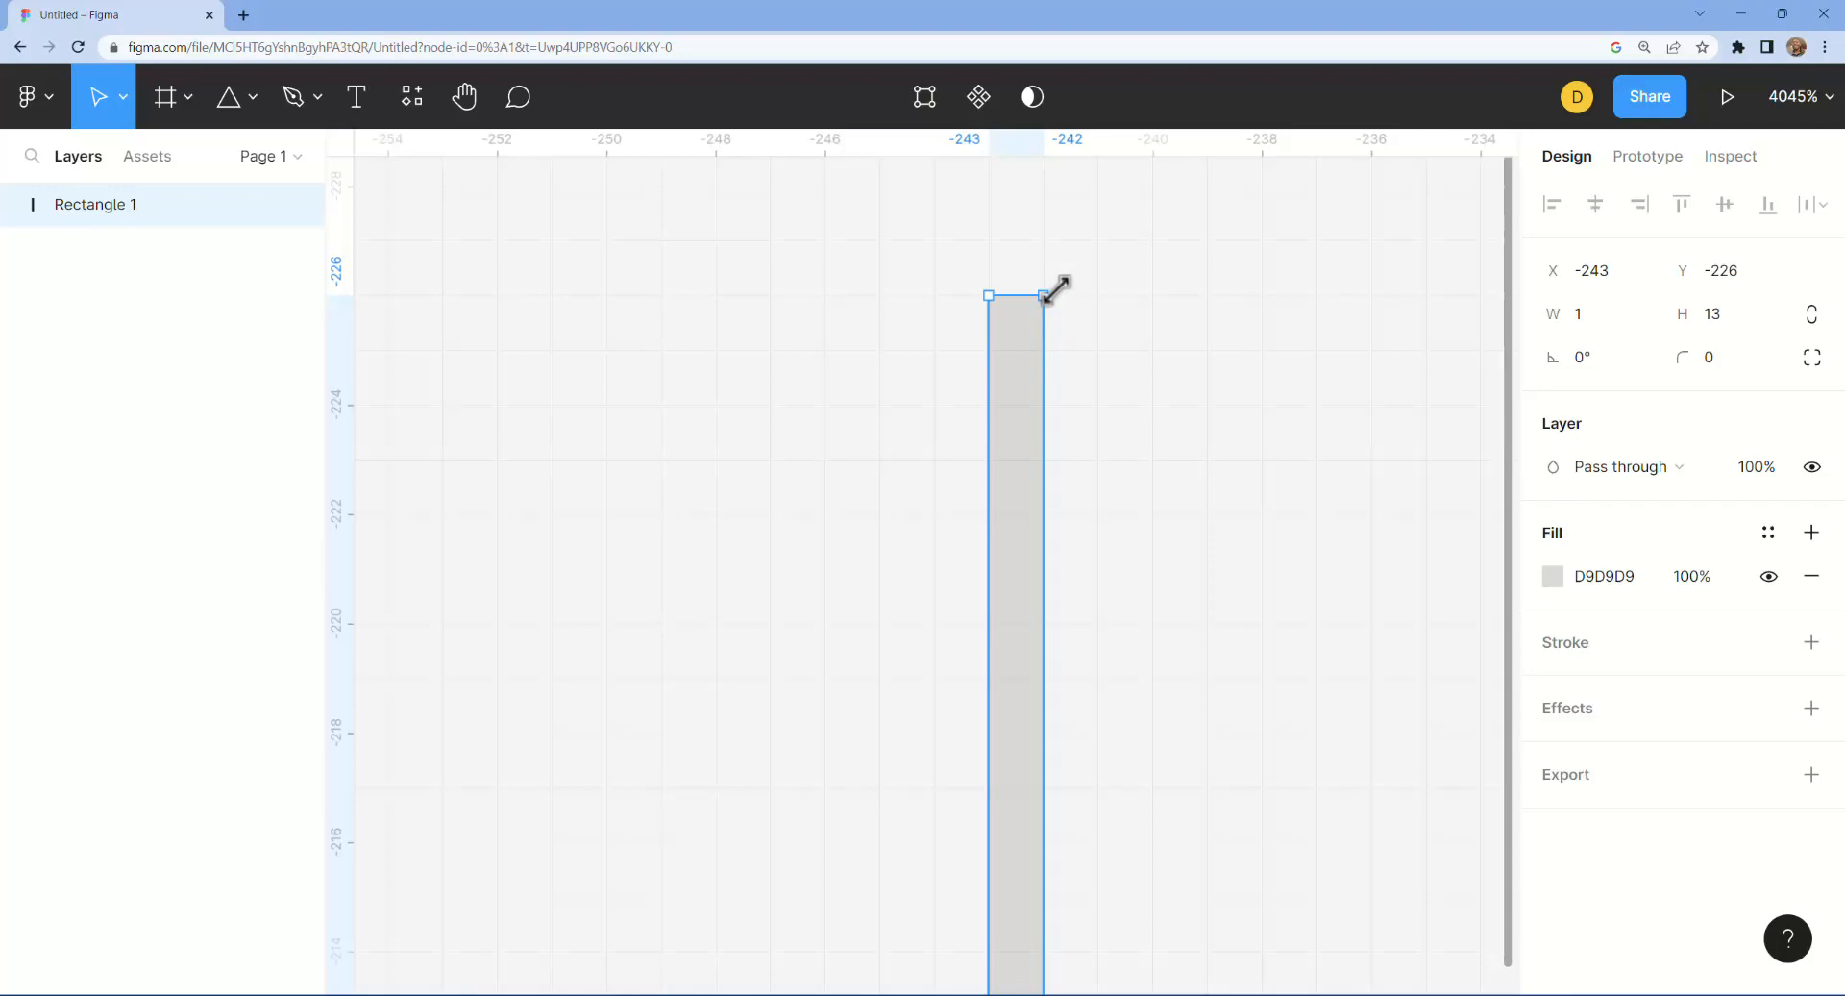
left_click_drag(1059, 286, 1042, 294)
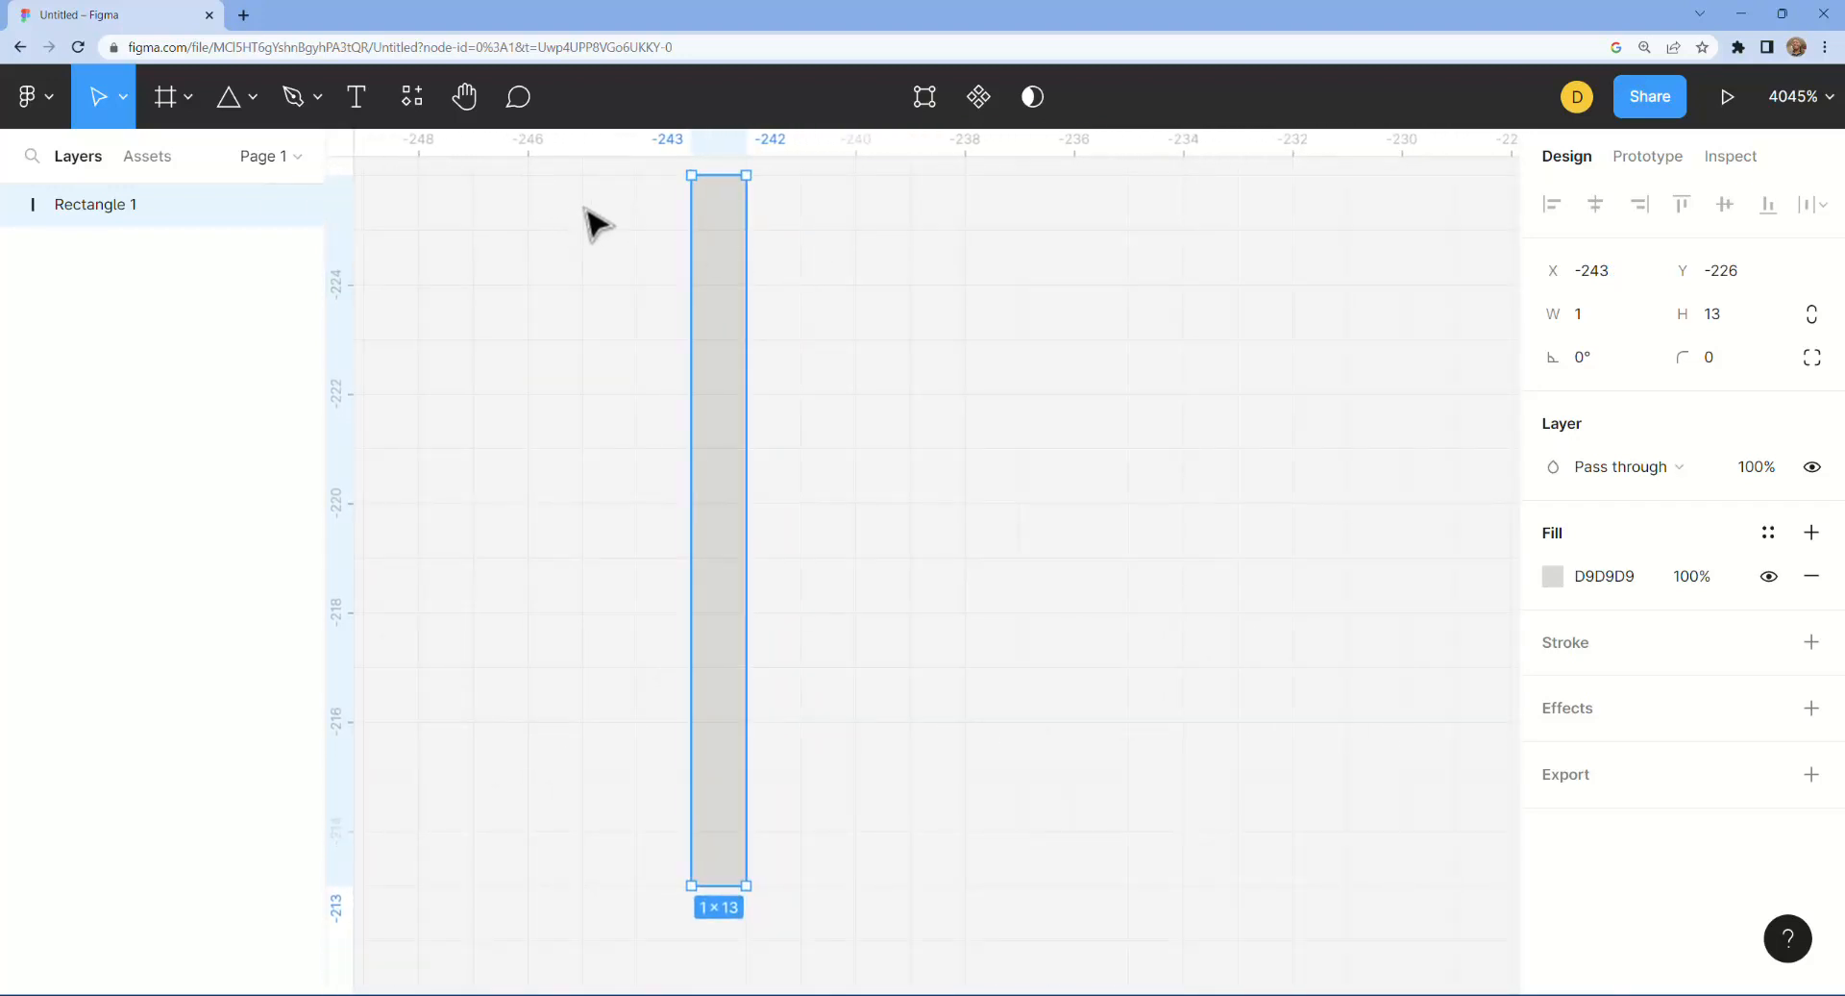
Step: Add a 1×1 square above the rectangle, make it a component and name it Pivot_Point
left_click(227, 96)
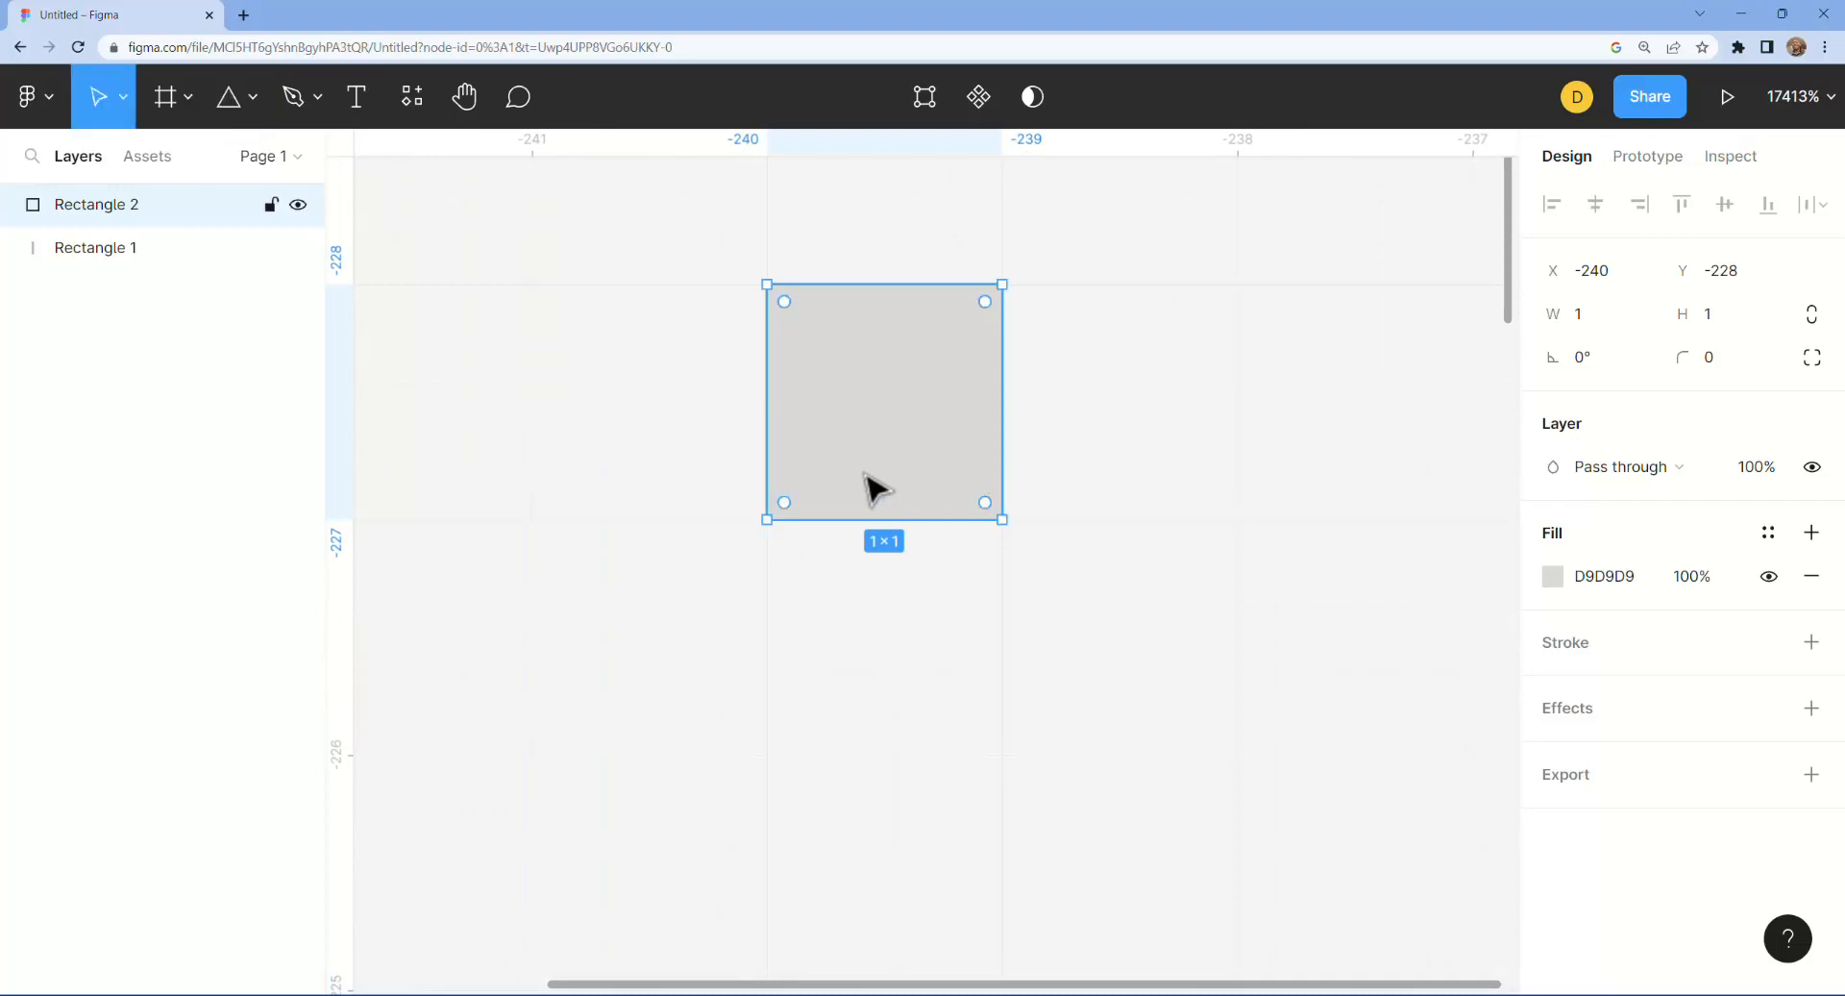
mouse_move(986, 444)
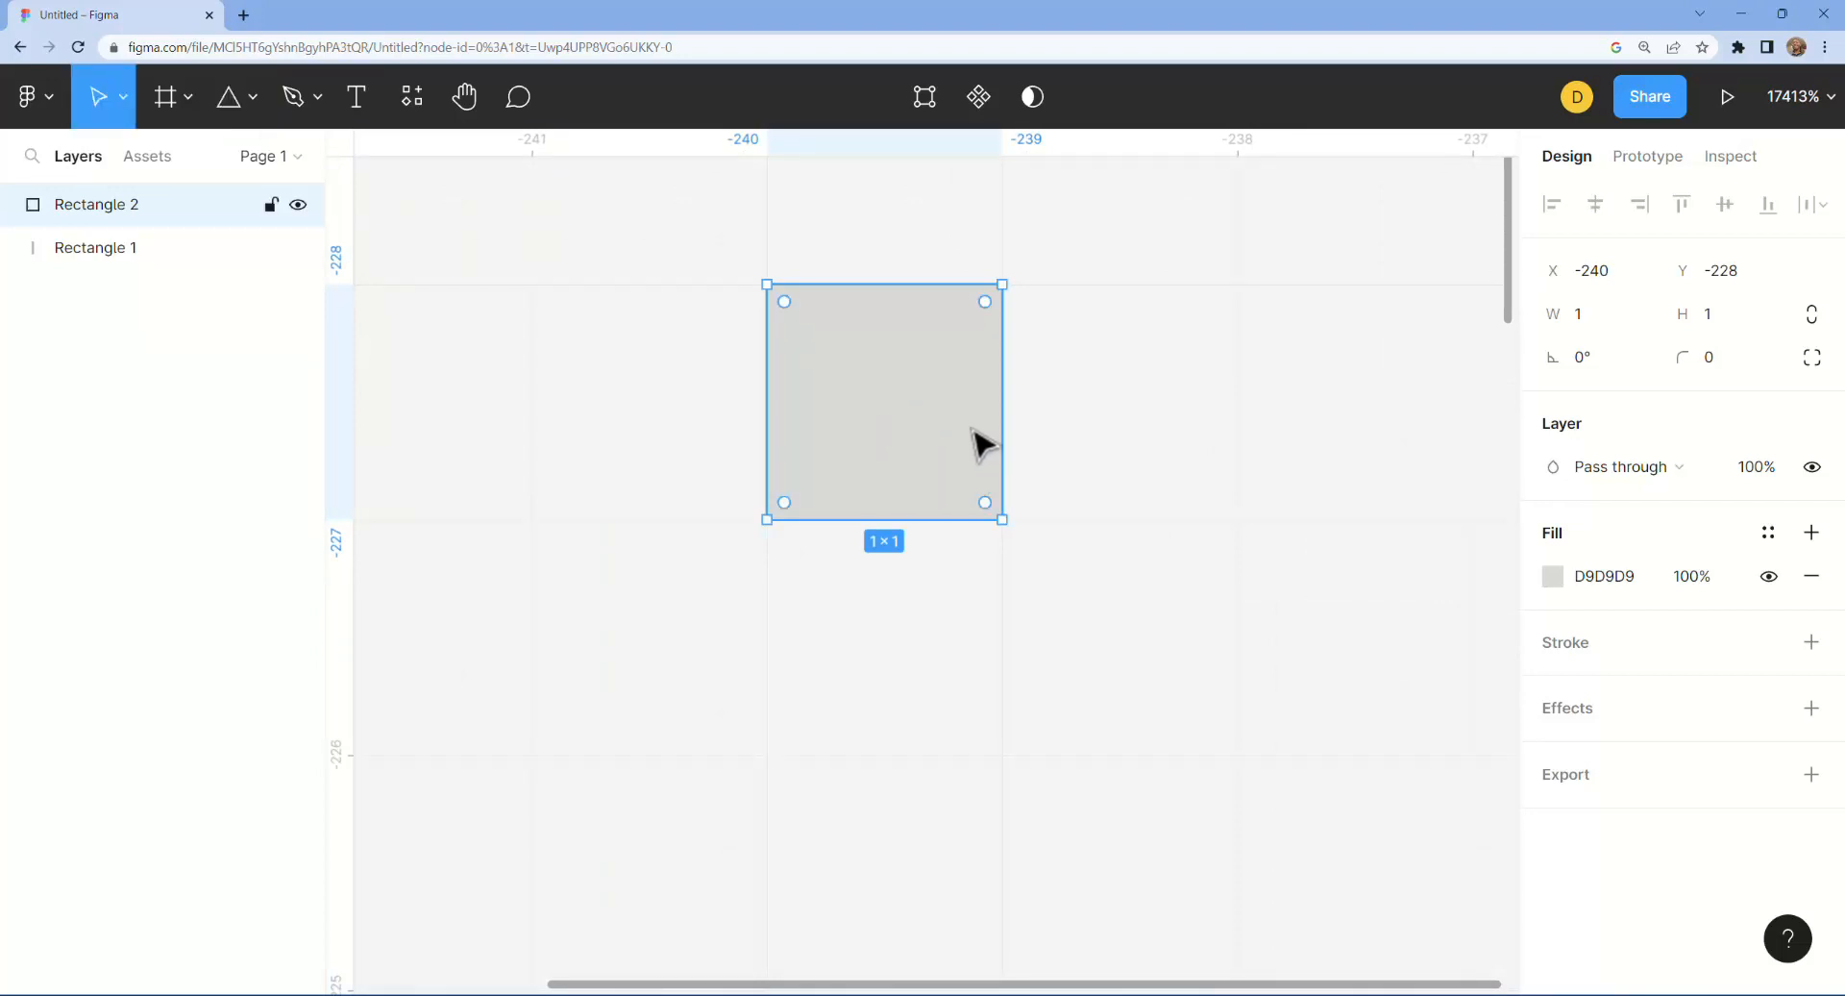
scroll("down", 3)
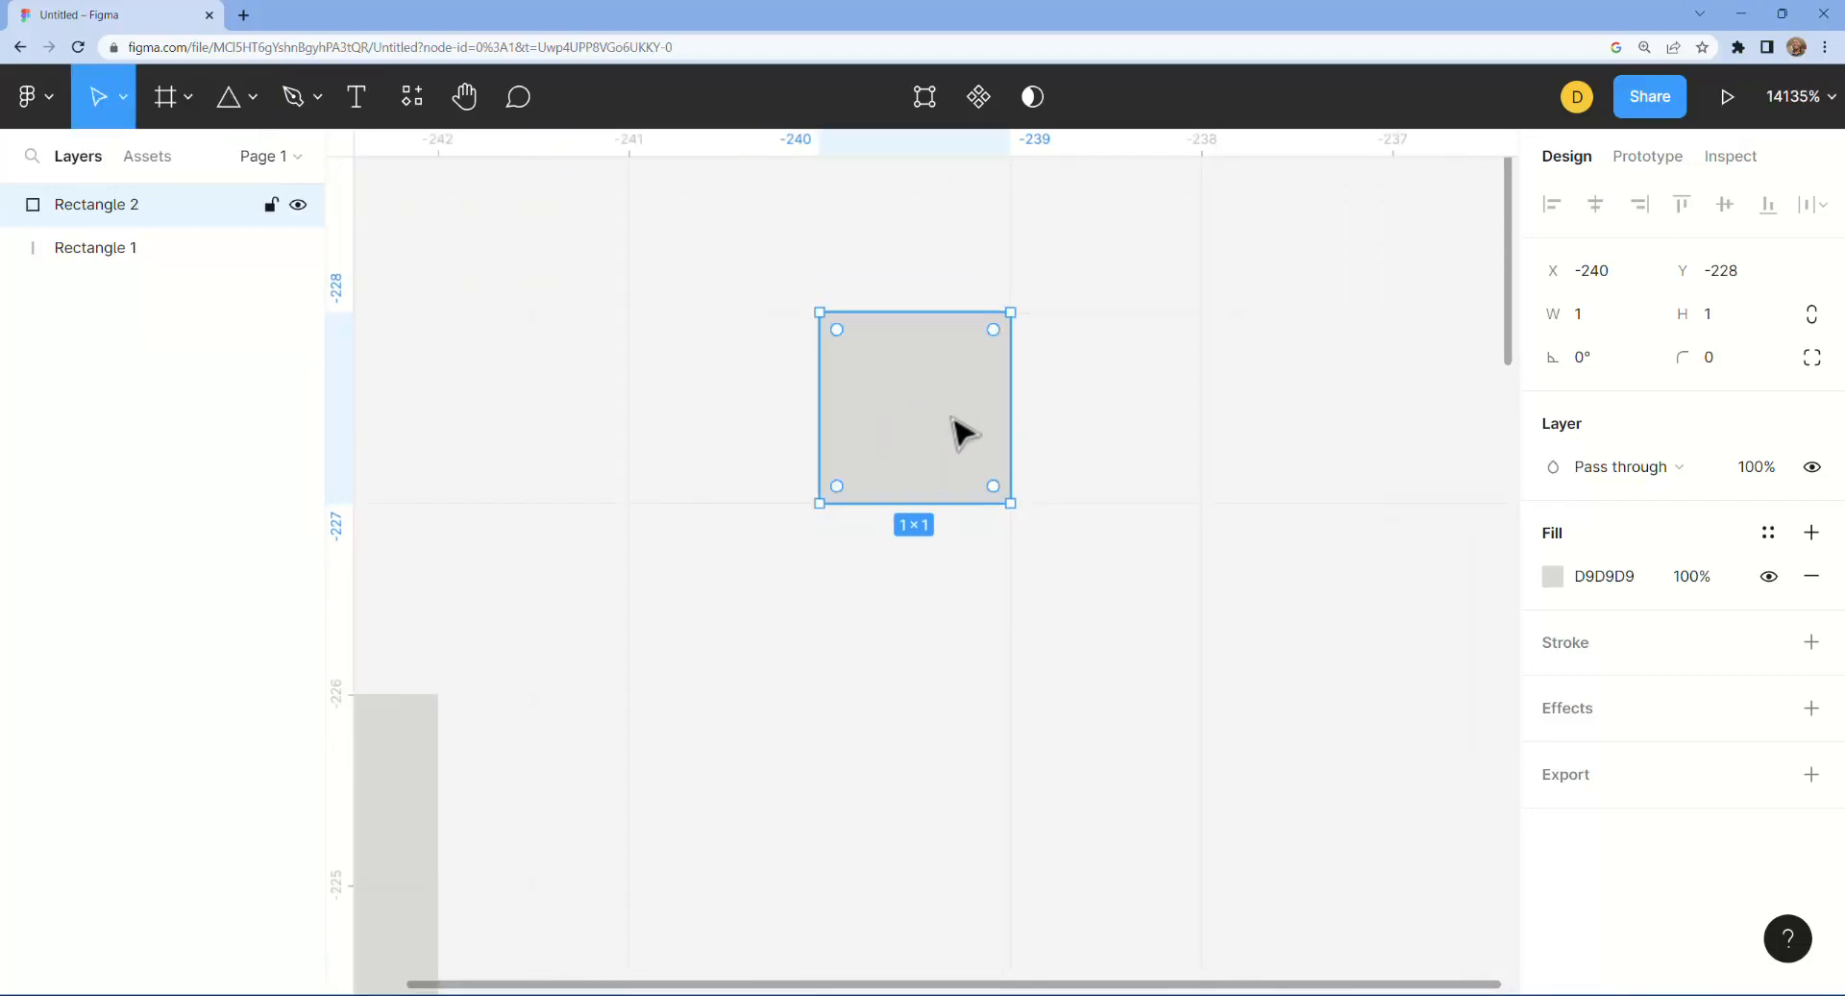
mouse_move(979, 96)
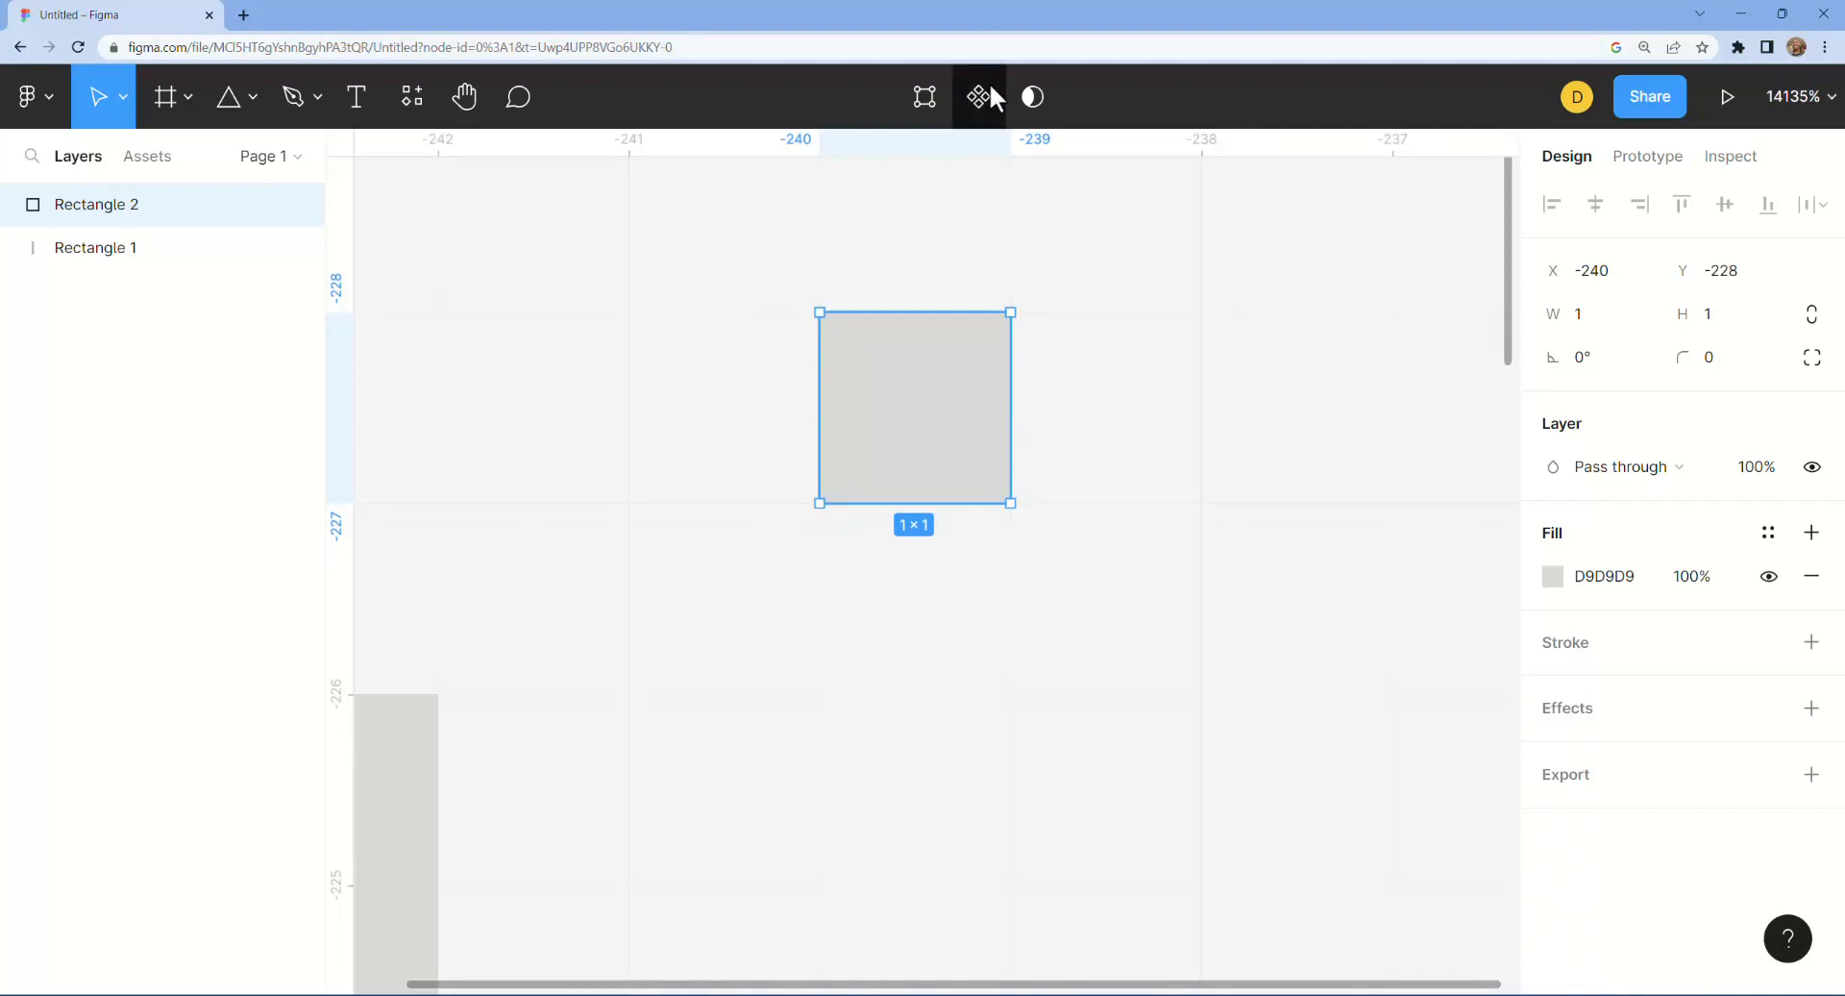
left_click(979, 96)
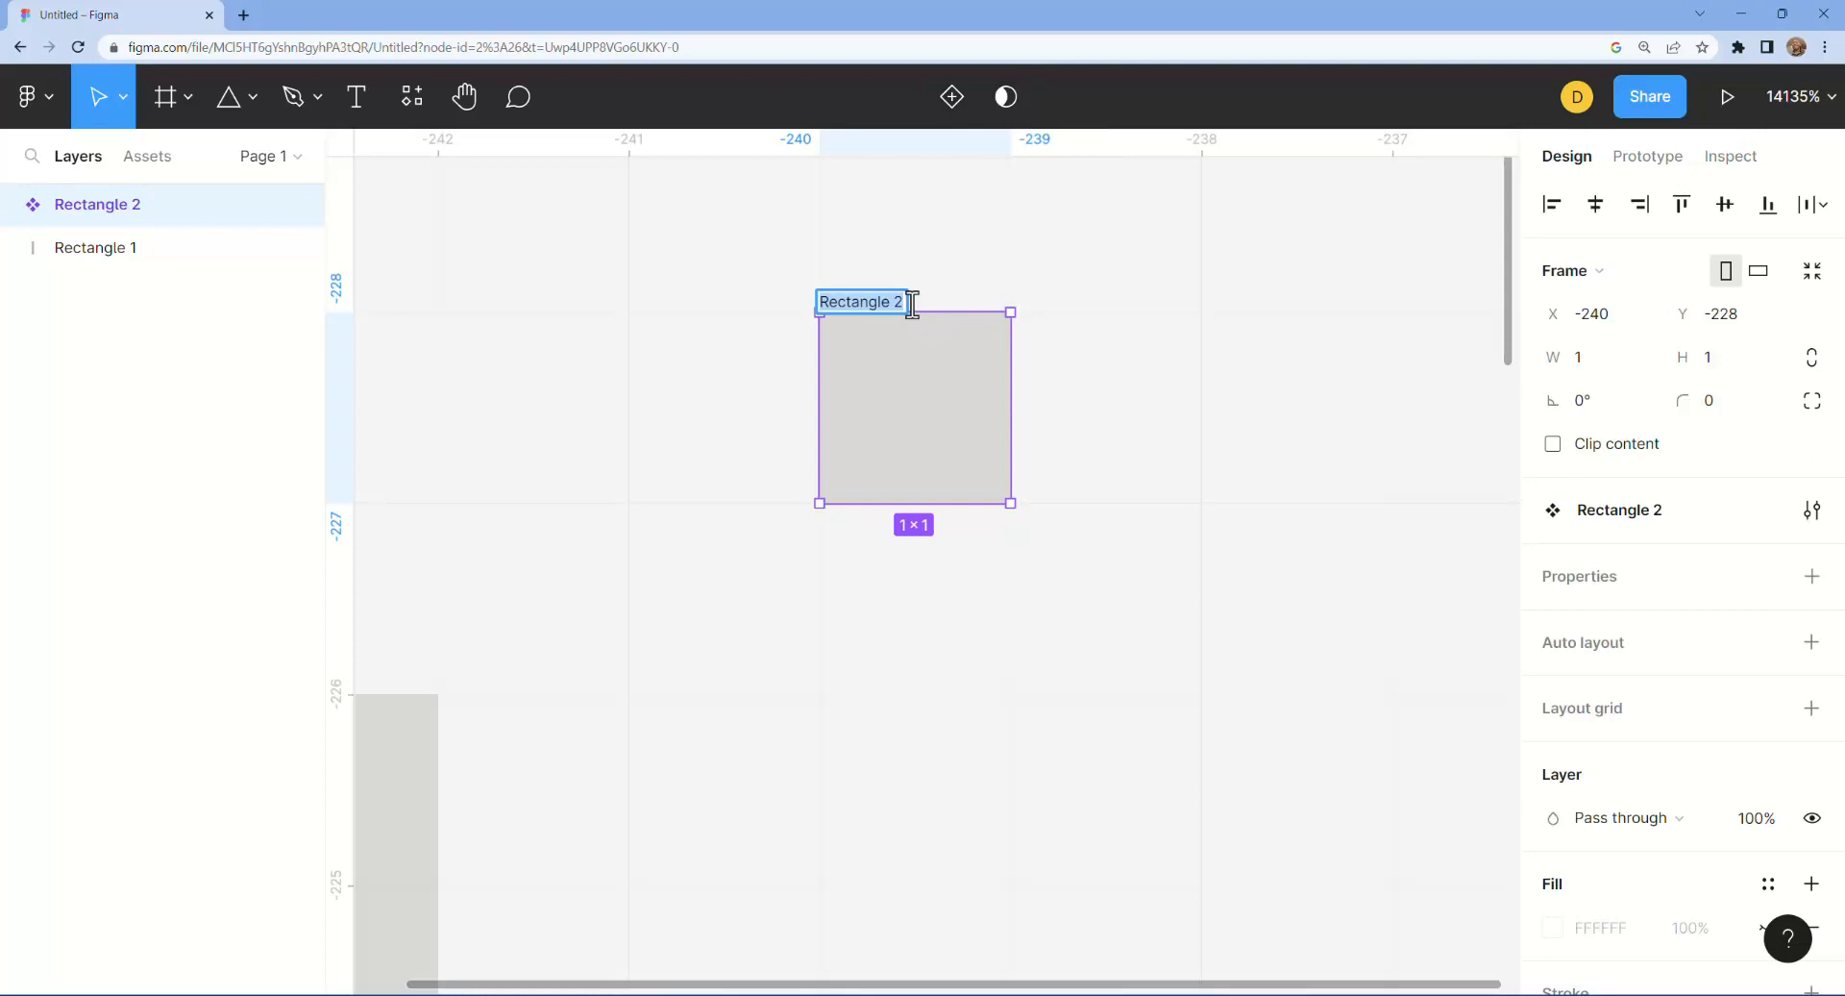
type("Pivot")
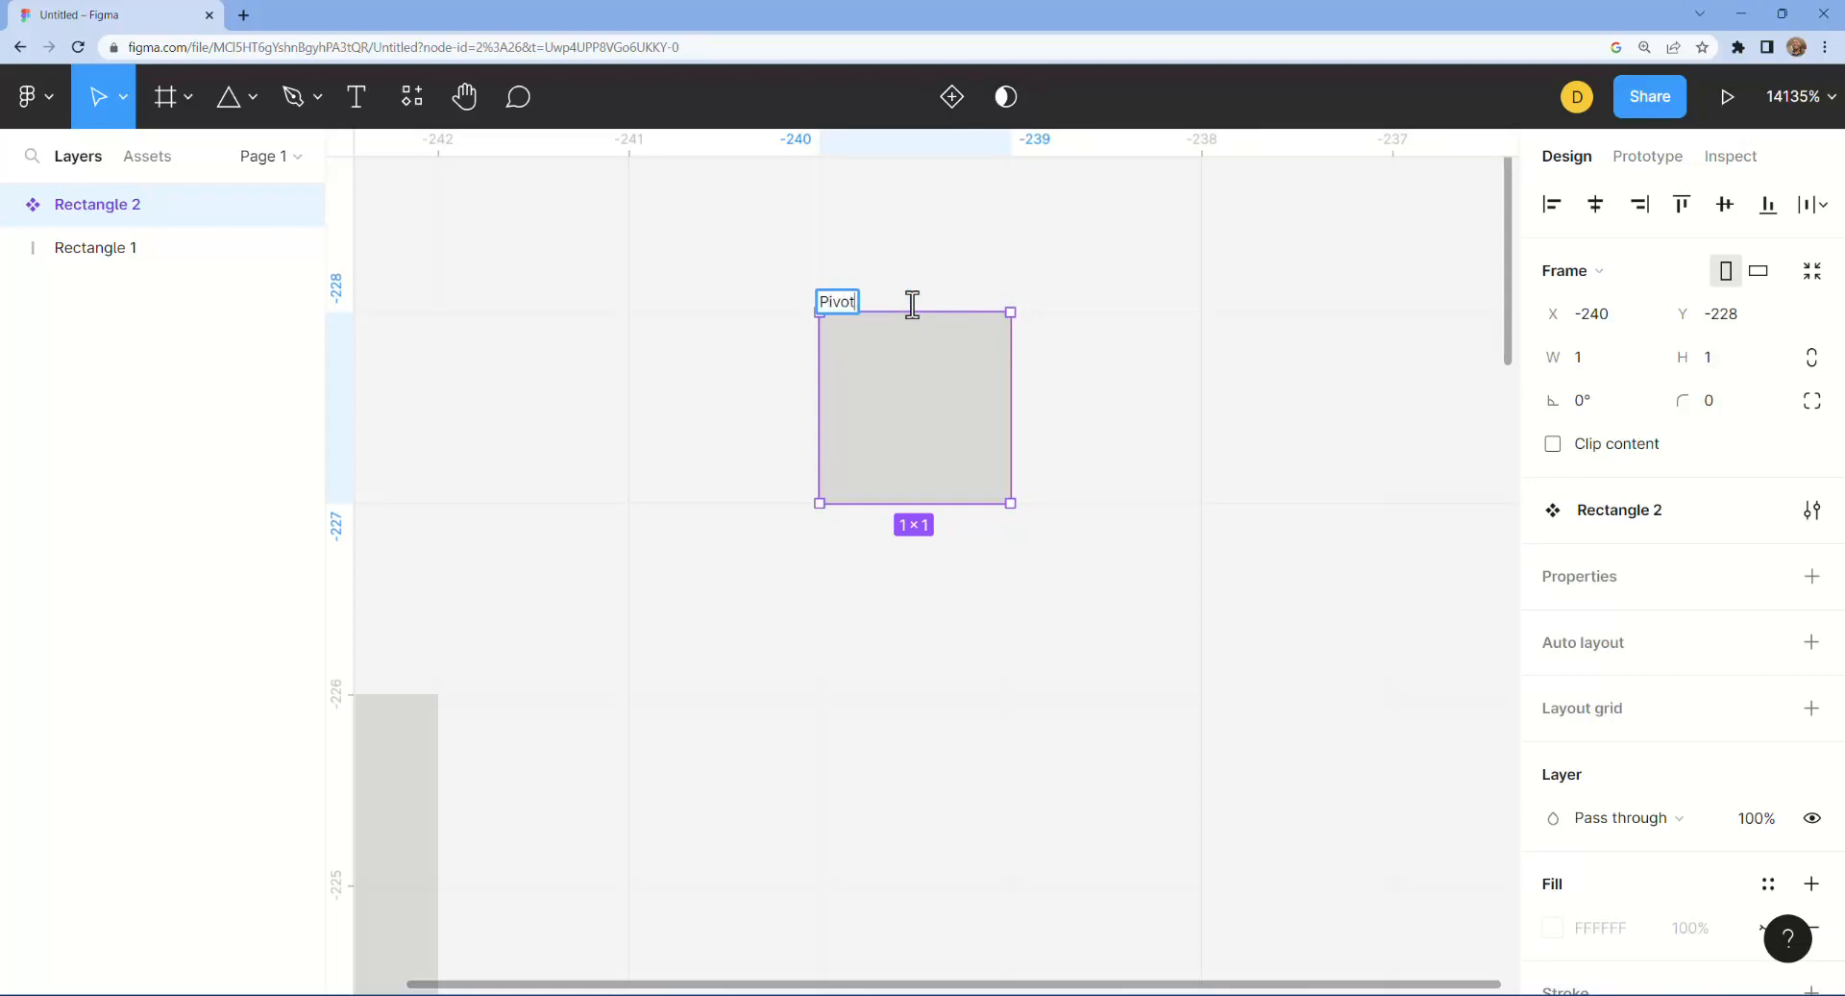
type("_Point")
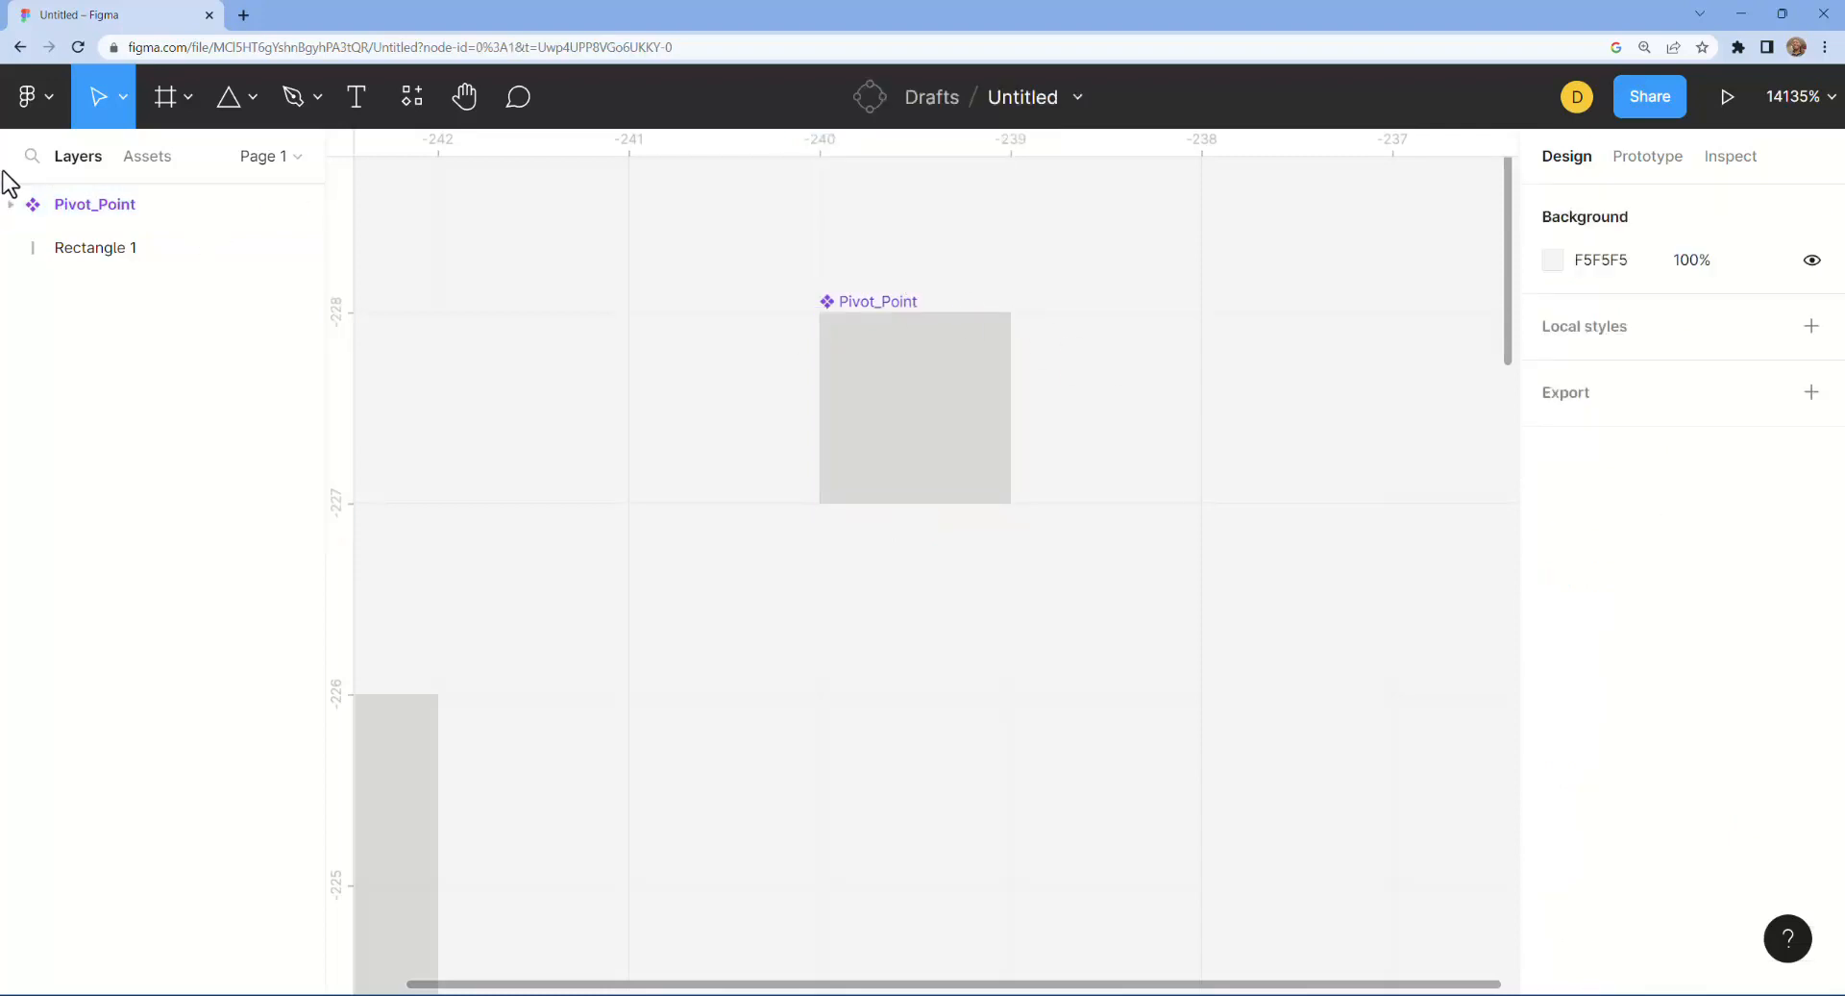
Step: Move Rectangle 1 into Pivot_Point directly beneath the locked 1×1 square
left_click(96, 247)
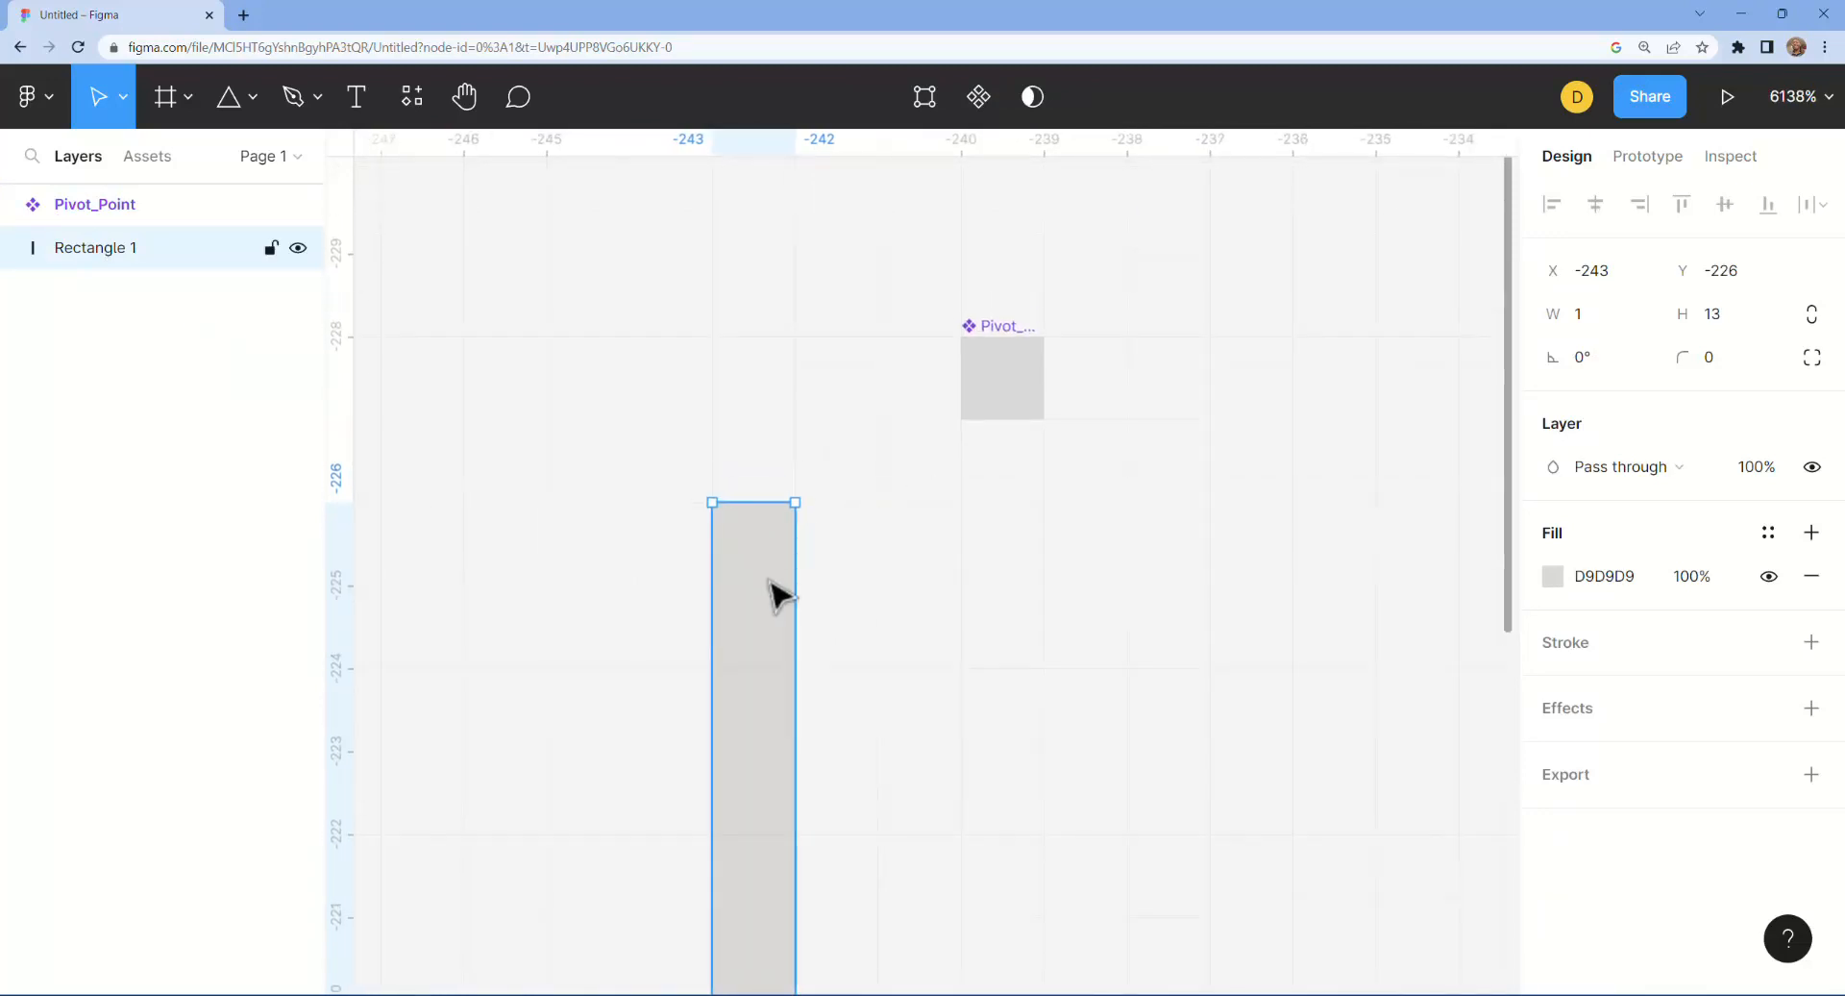
left_click(94, 204)
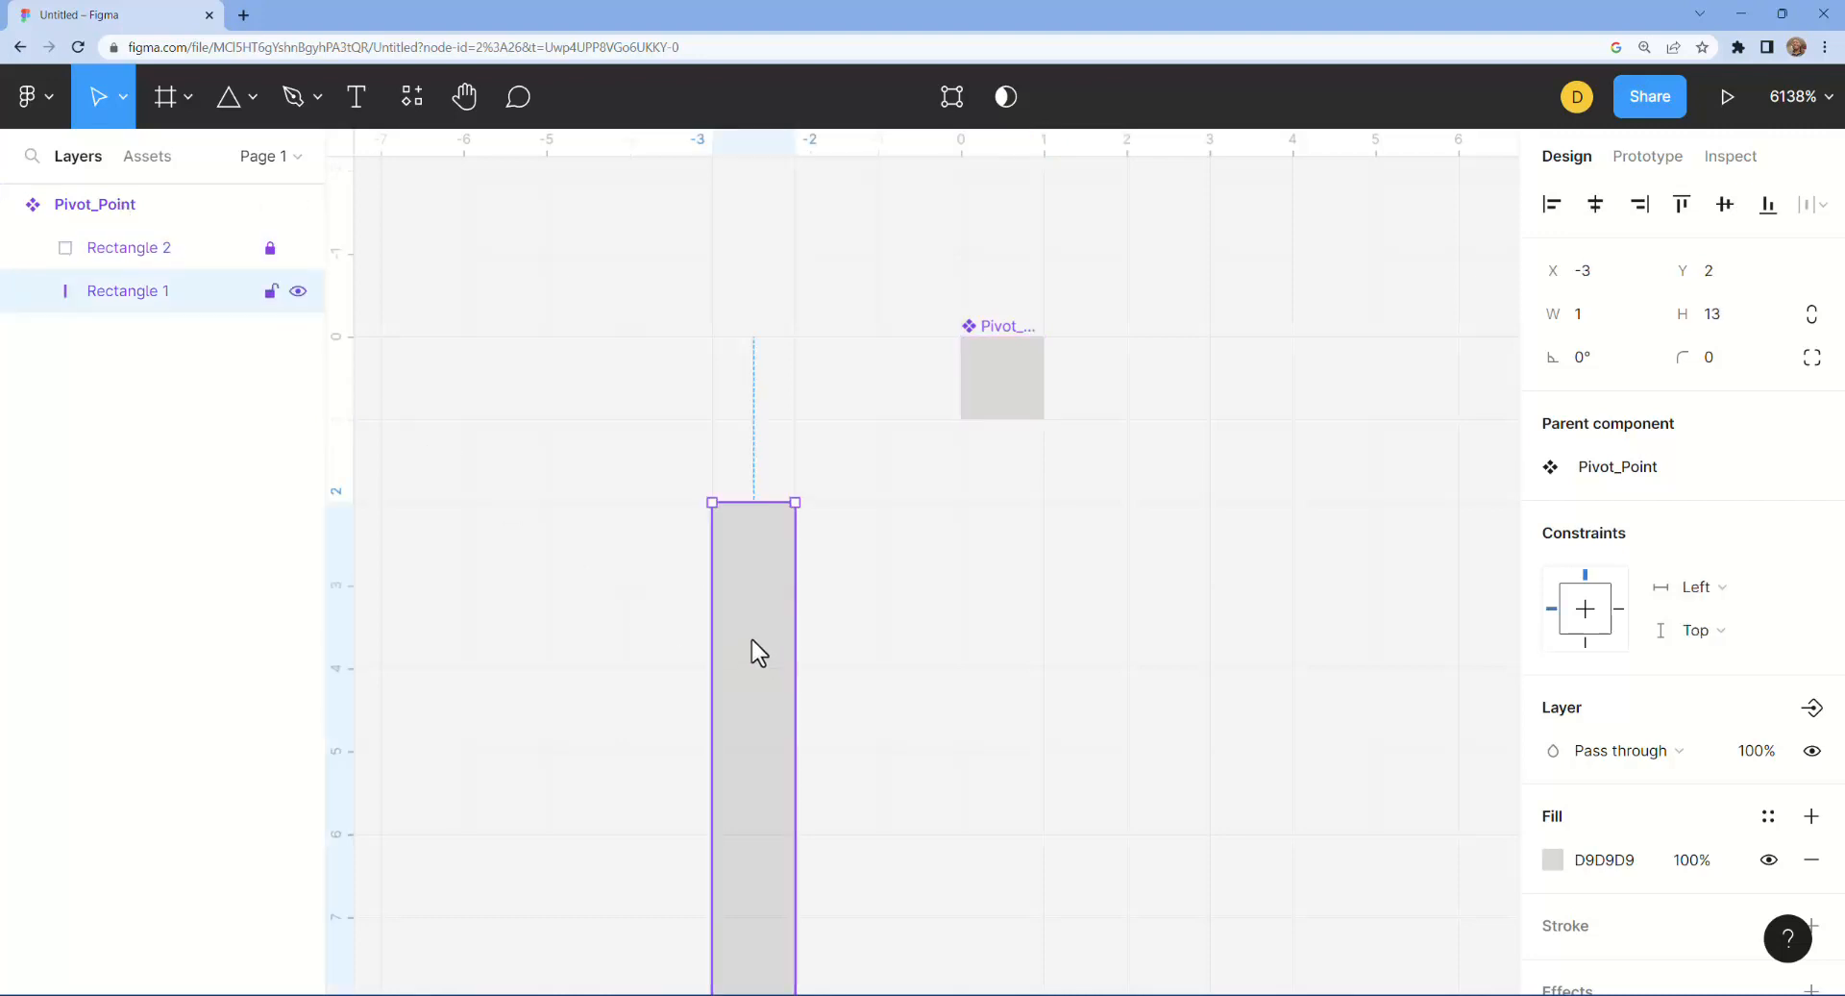
left_click_drag(754, 654, 999, 588)
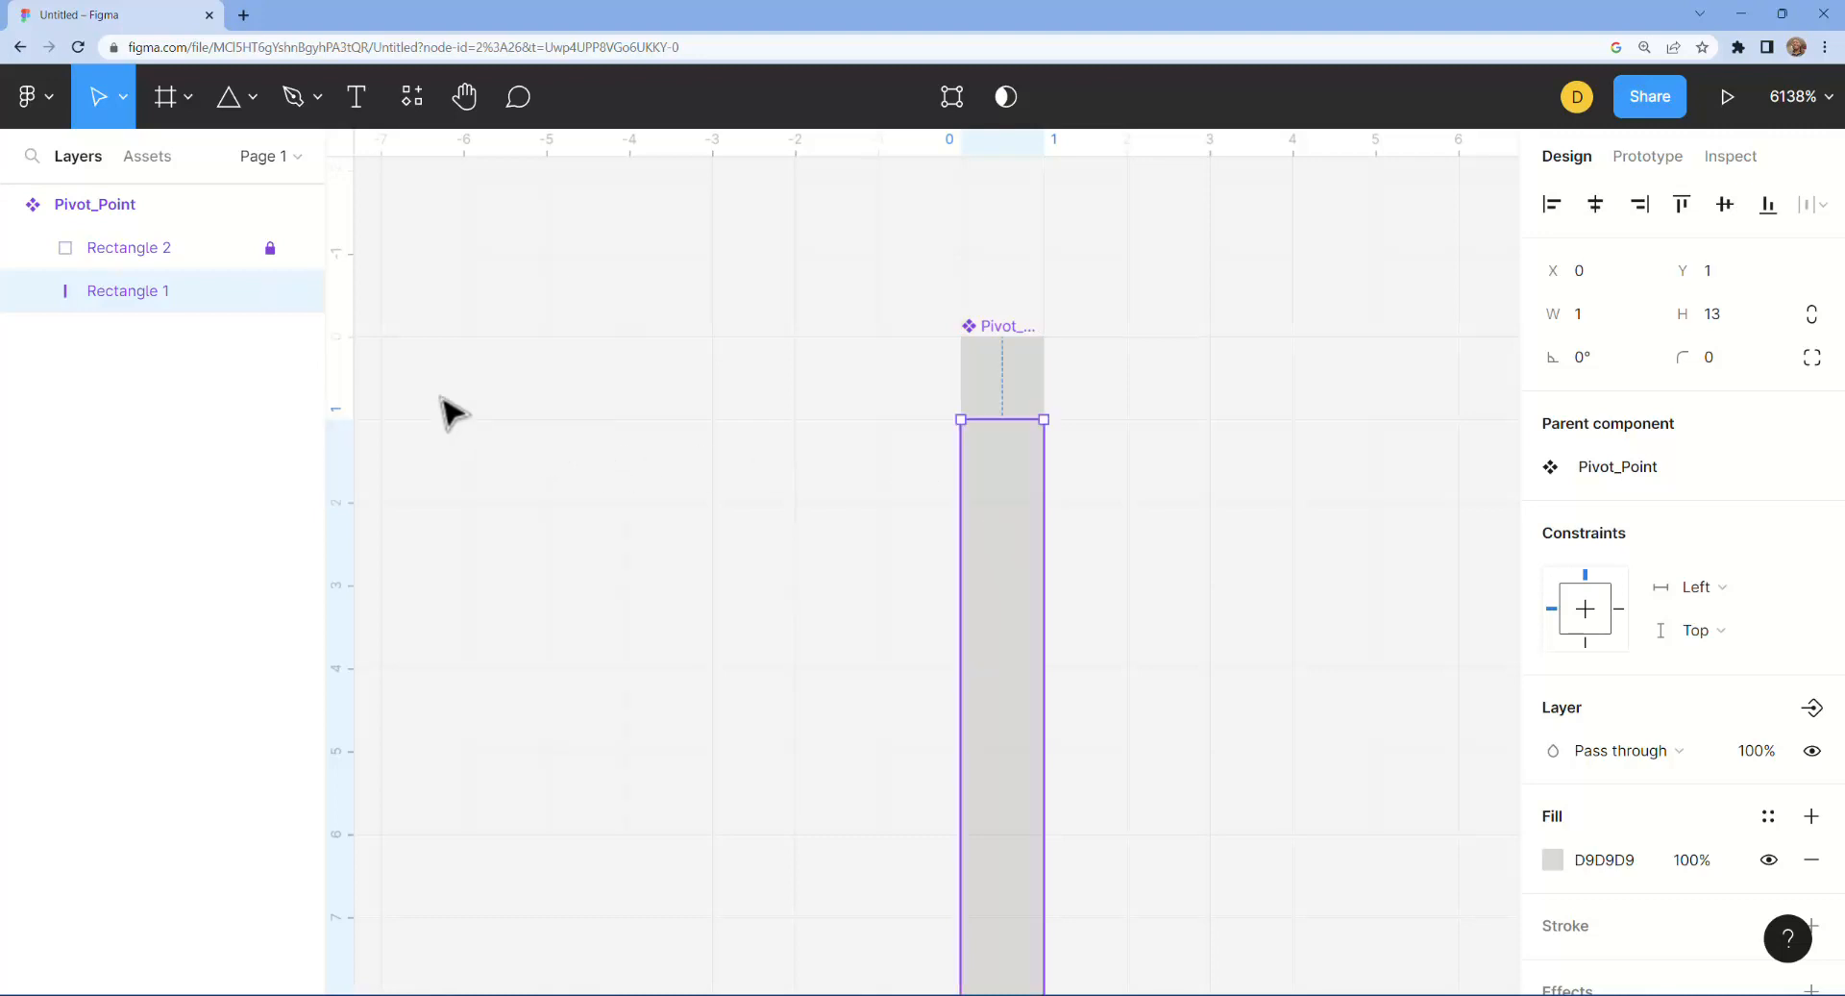
left_click(94, 204)
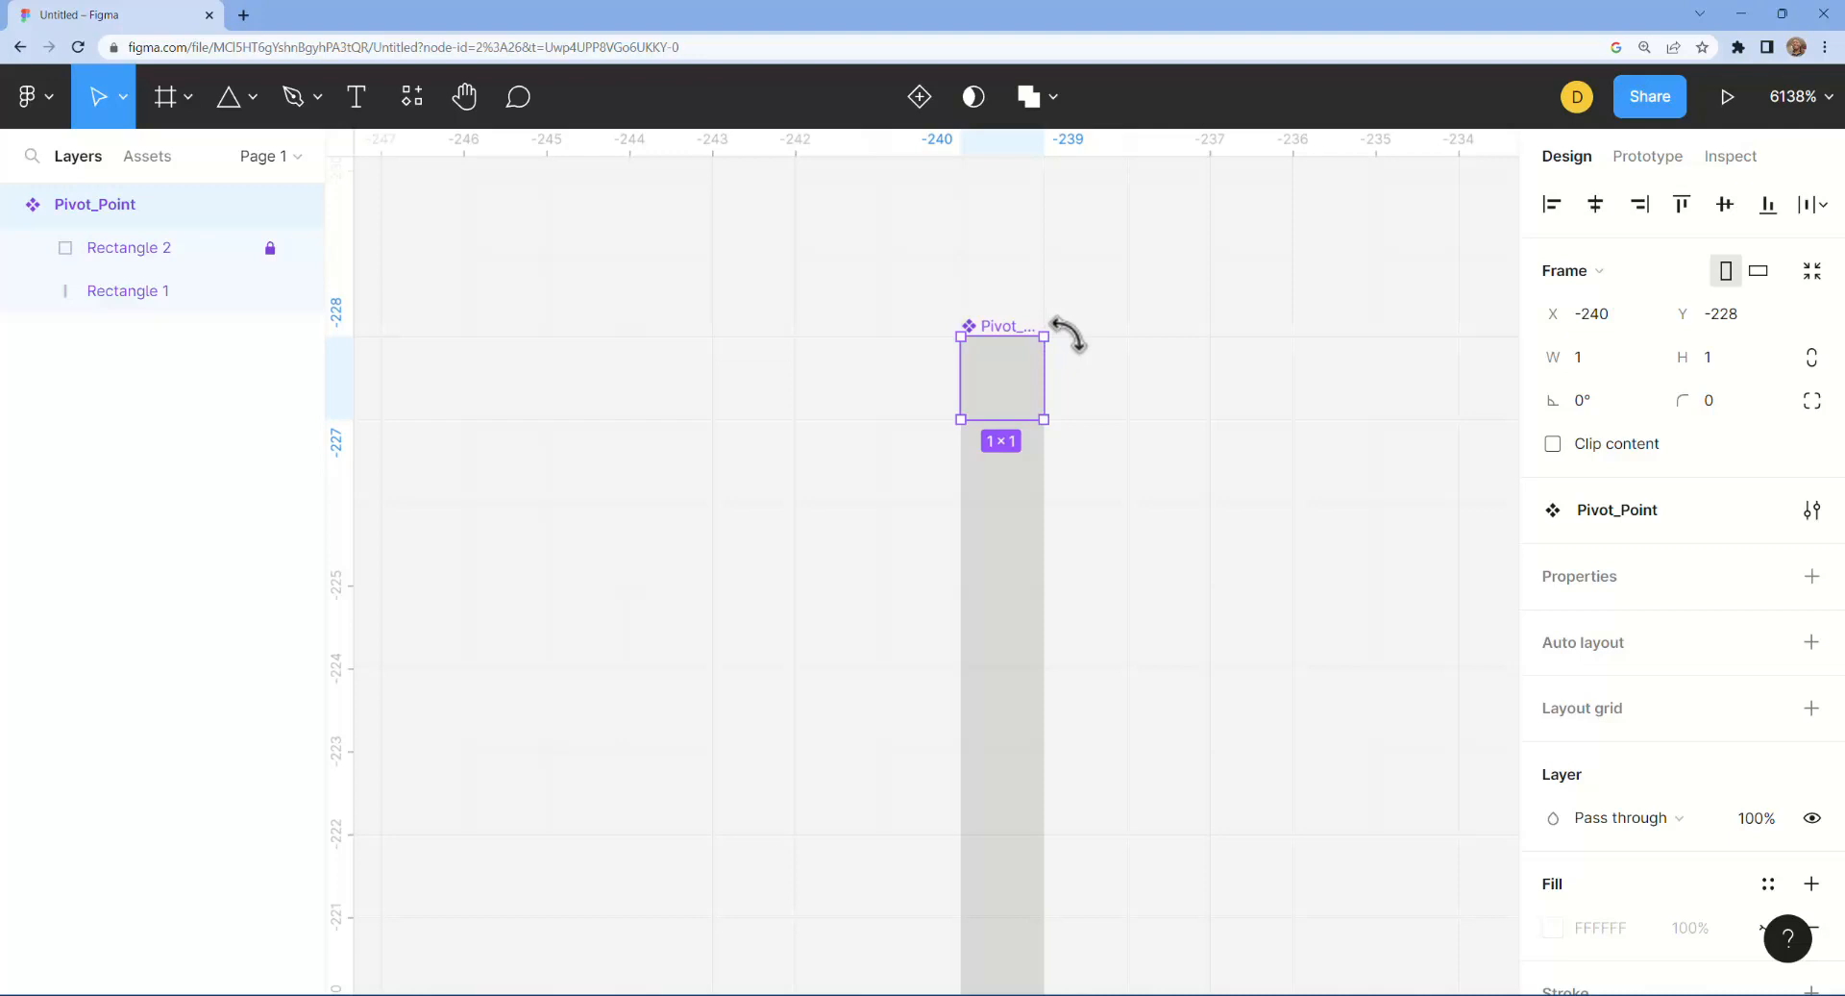
Step: Swing the hand around the pivot left and right, then return it to point straight down
left_click_drag(1065, 333, 1082, 348)
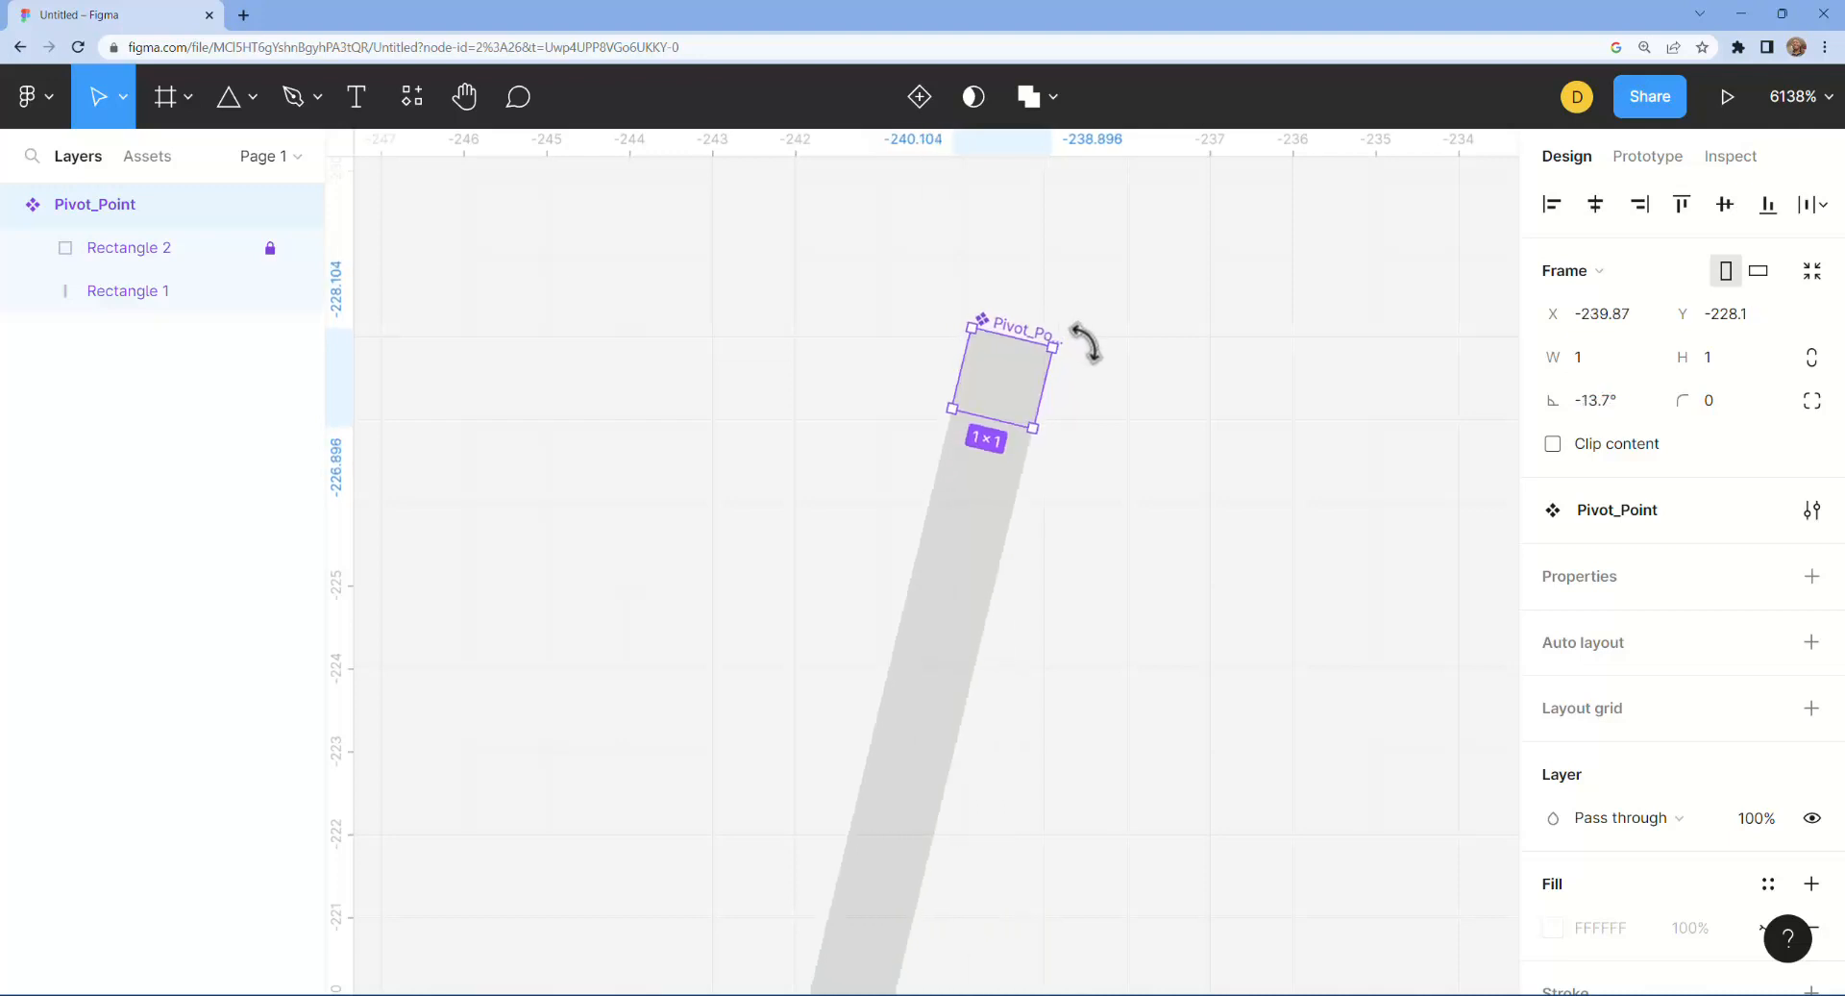
left_click_drag(1082, 342, 1059, 505)
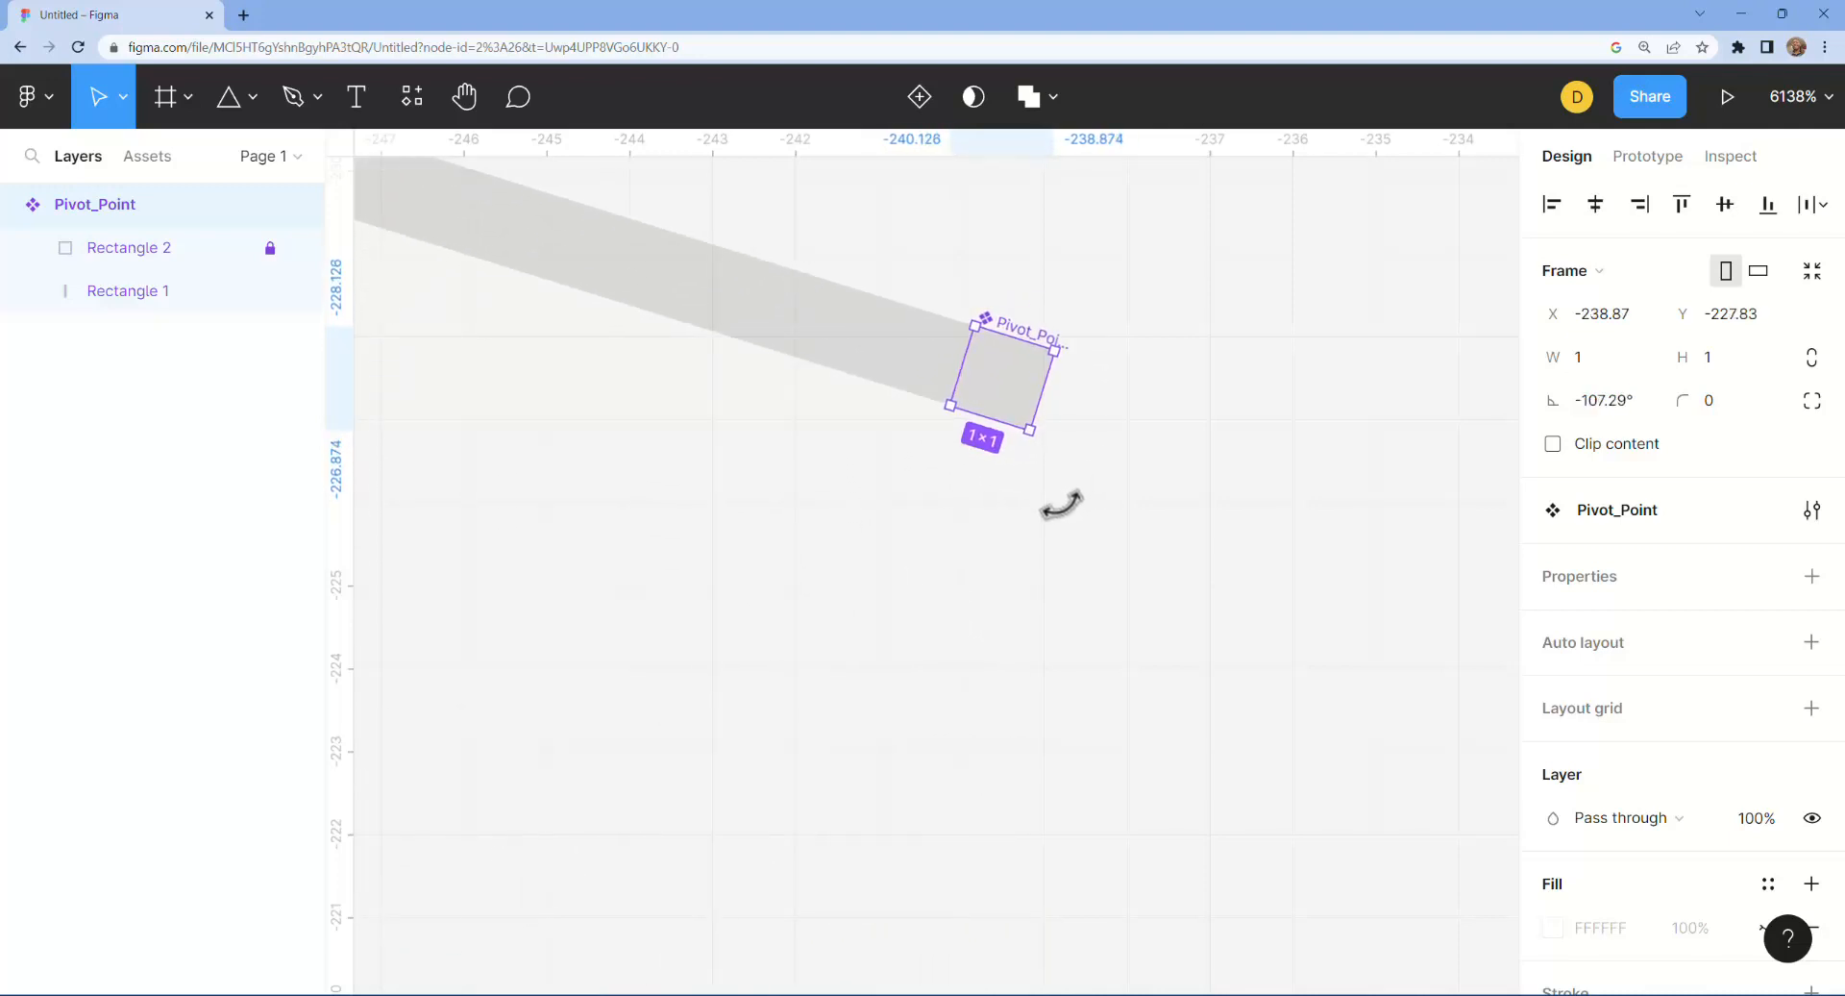
left_click_drag(1059, 506, 1071, 453)
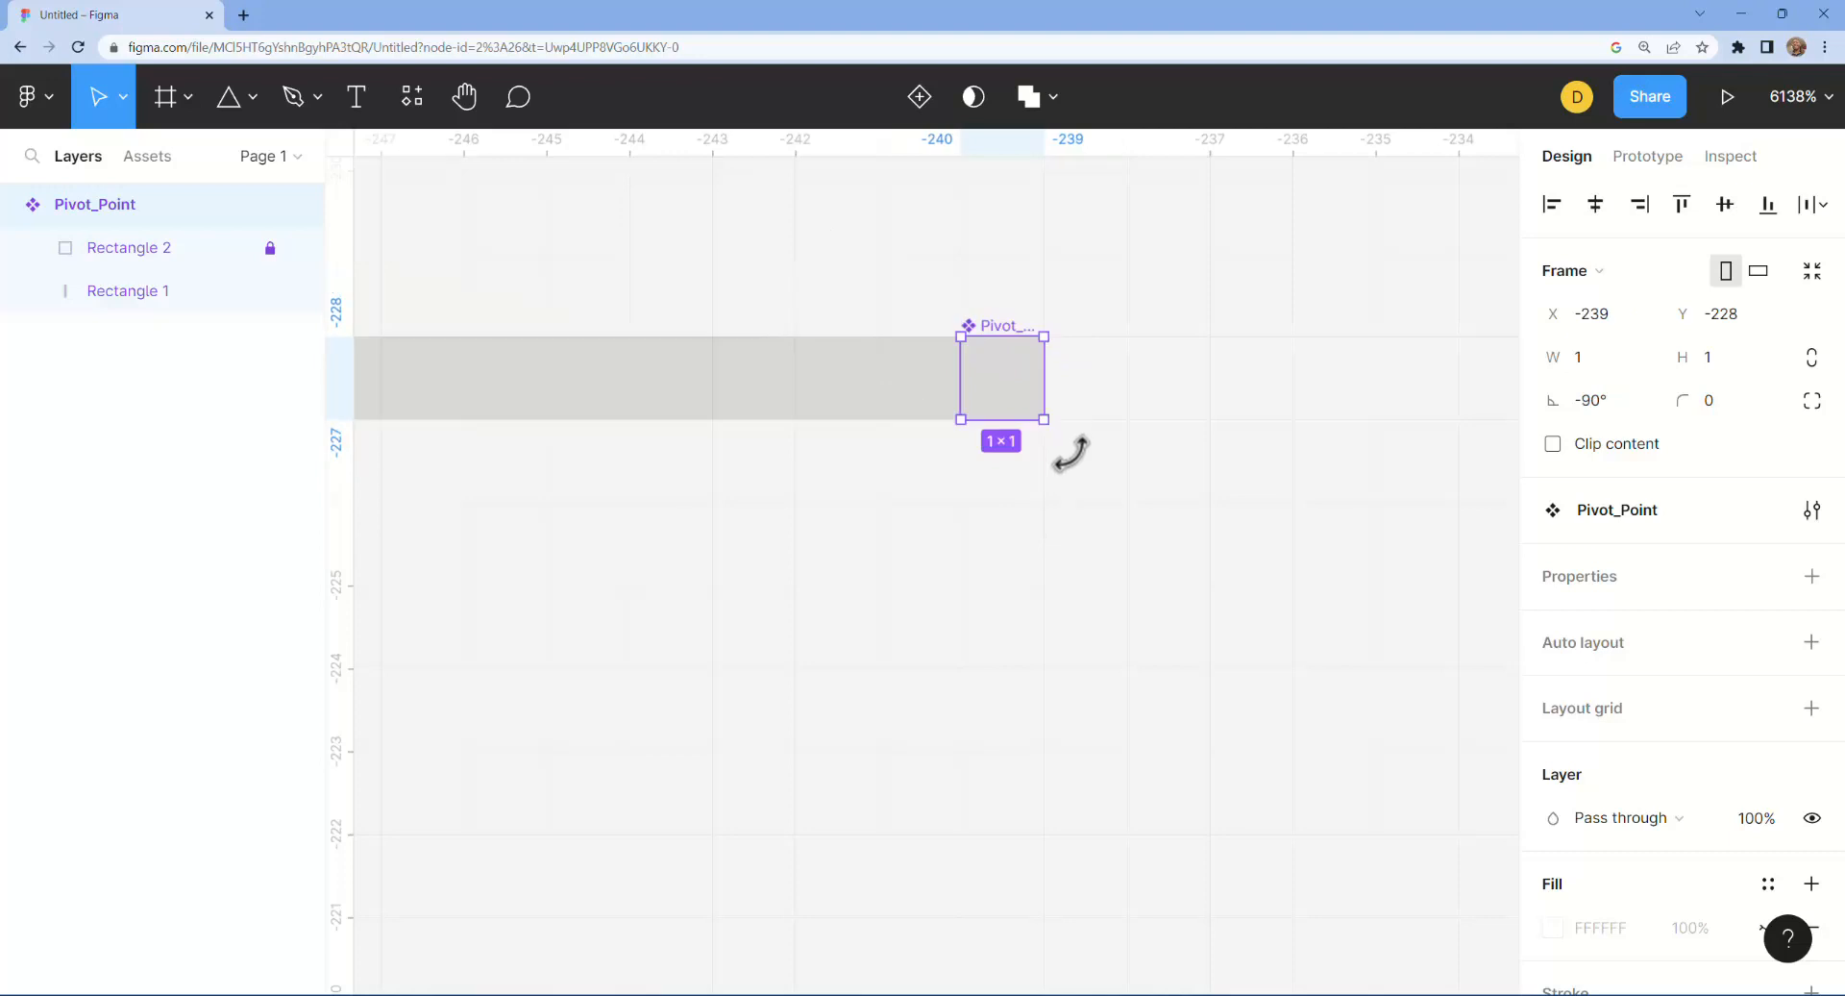
left_click_drag(1071, 453, 765, 336)
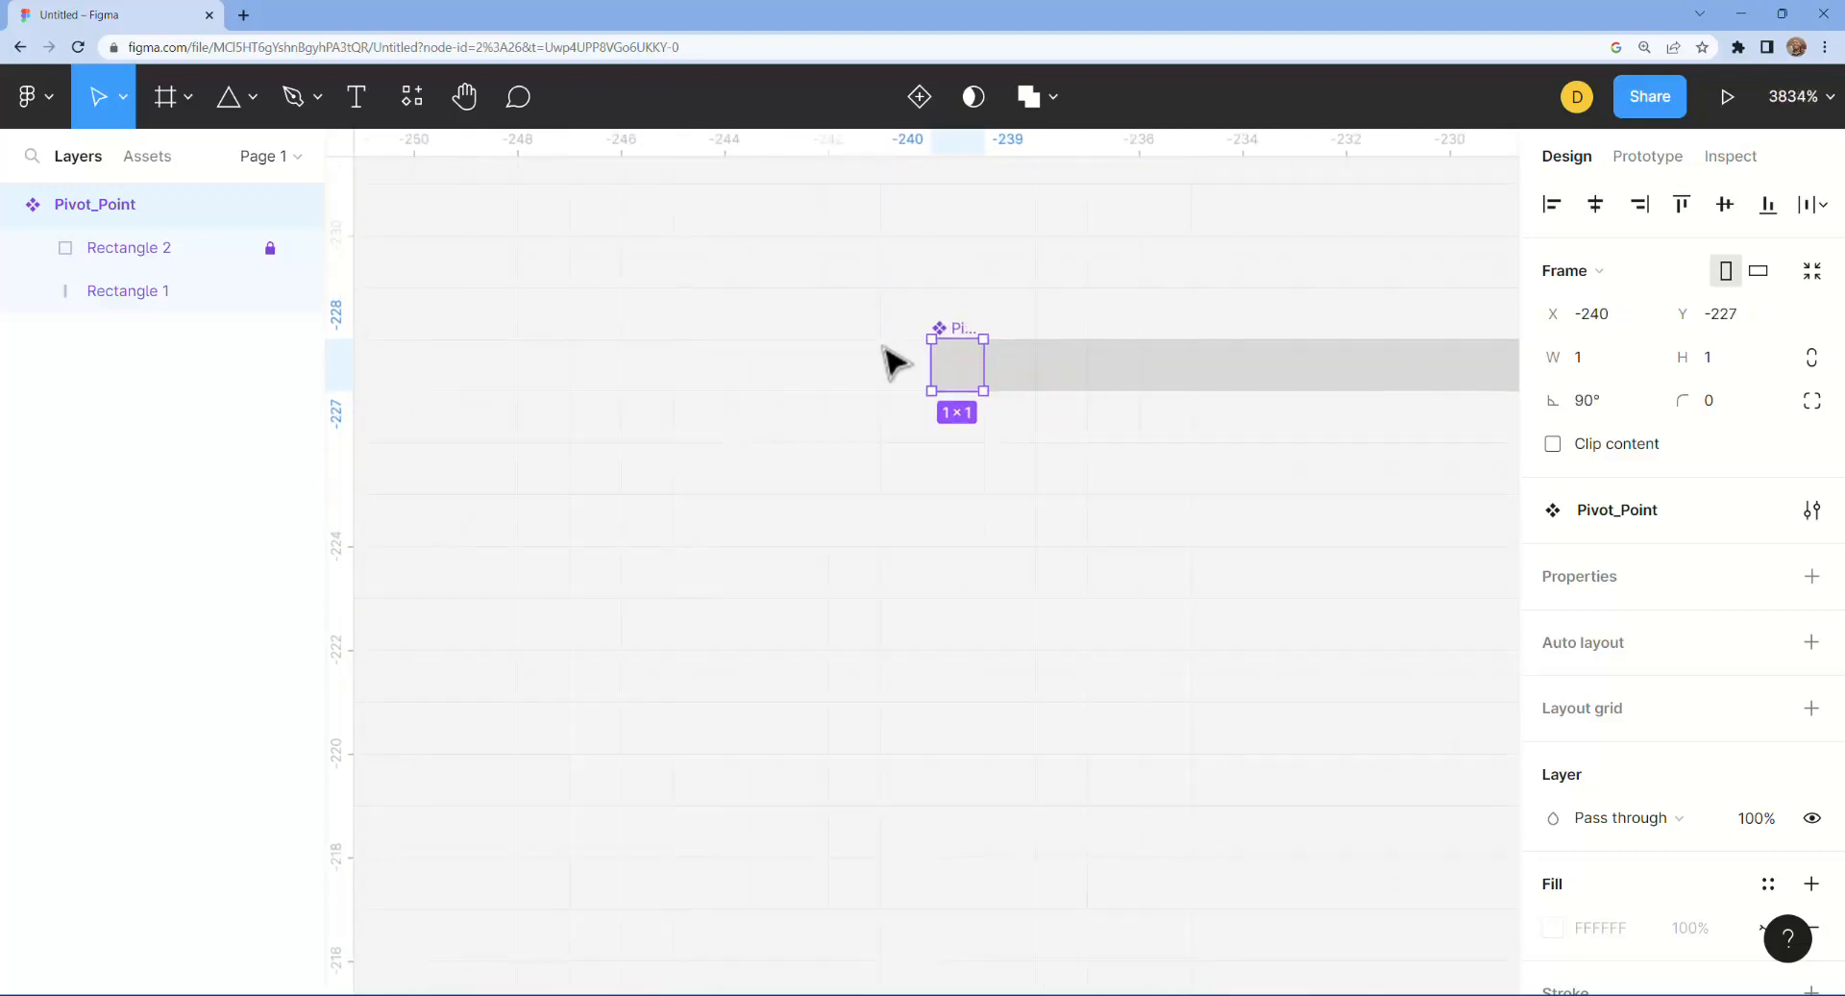
scroll("down", 3)
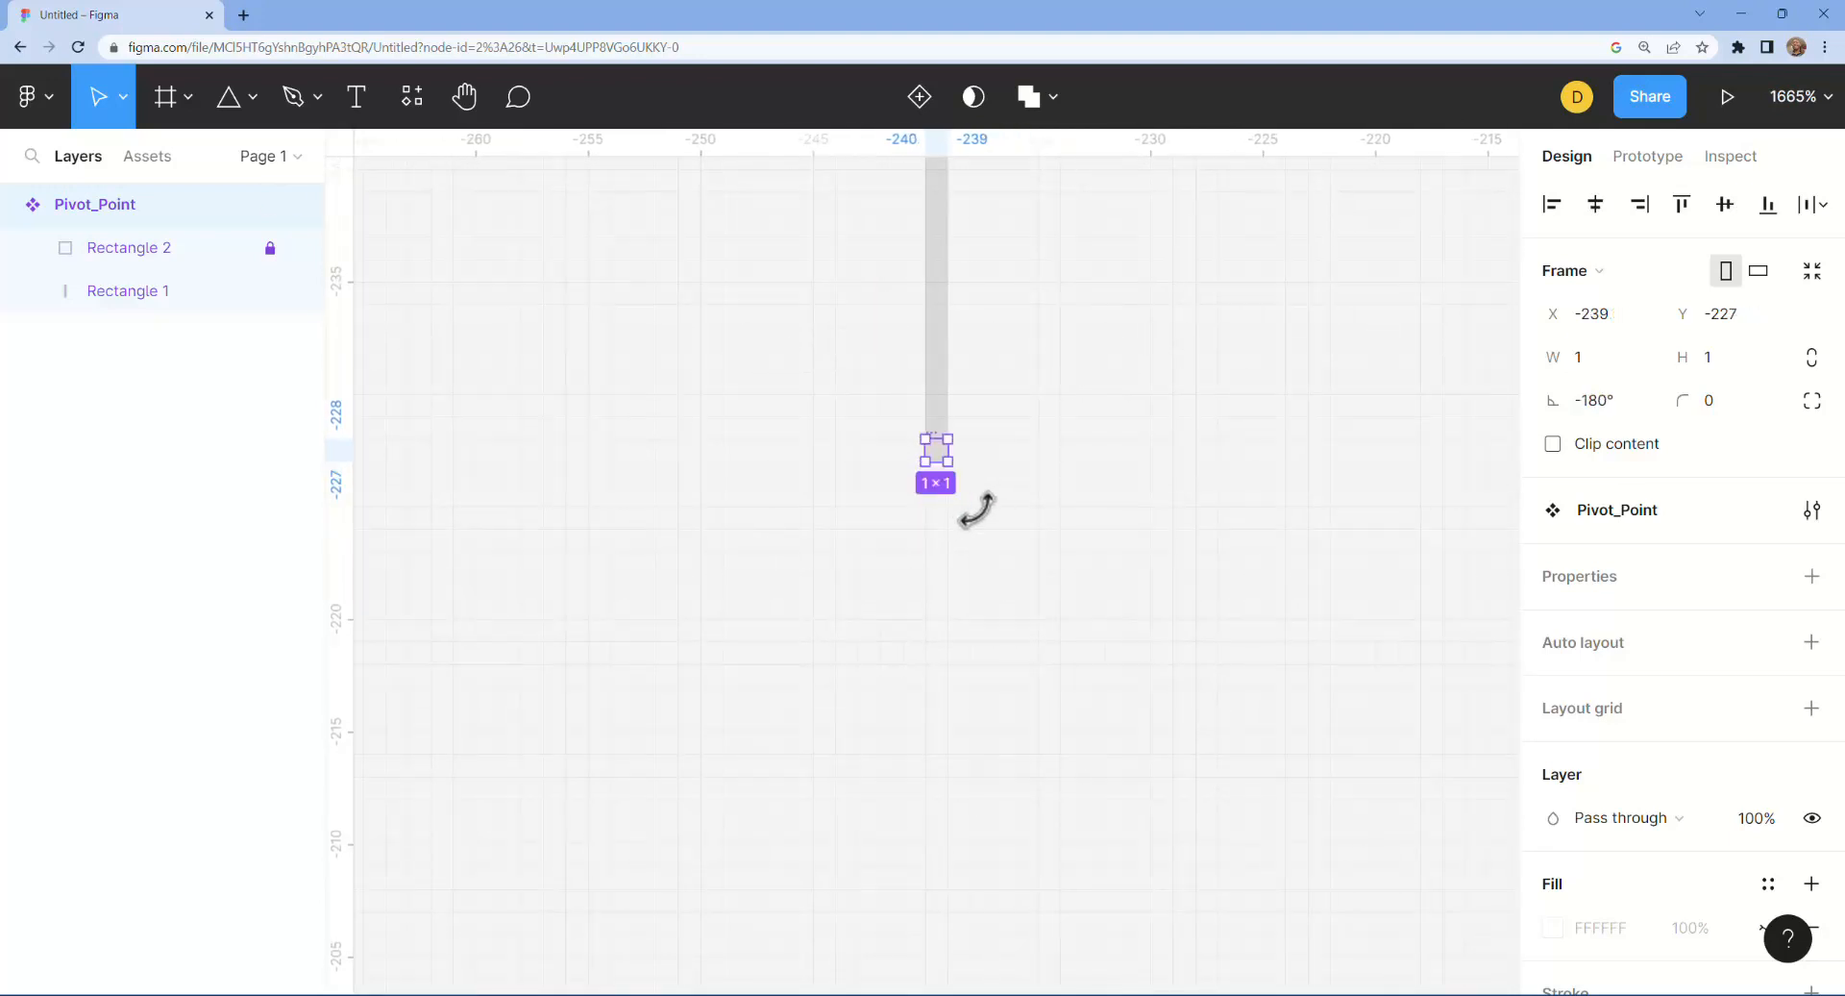
left_click_drag(975, 511, 871, 337)
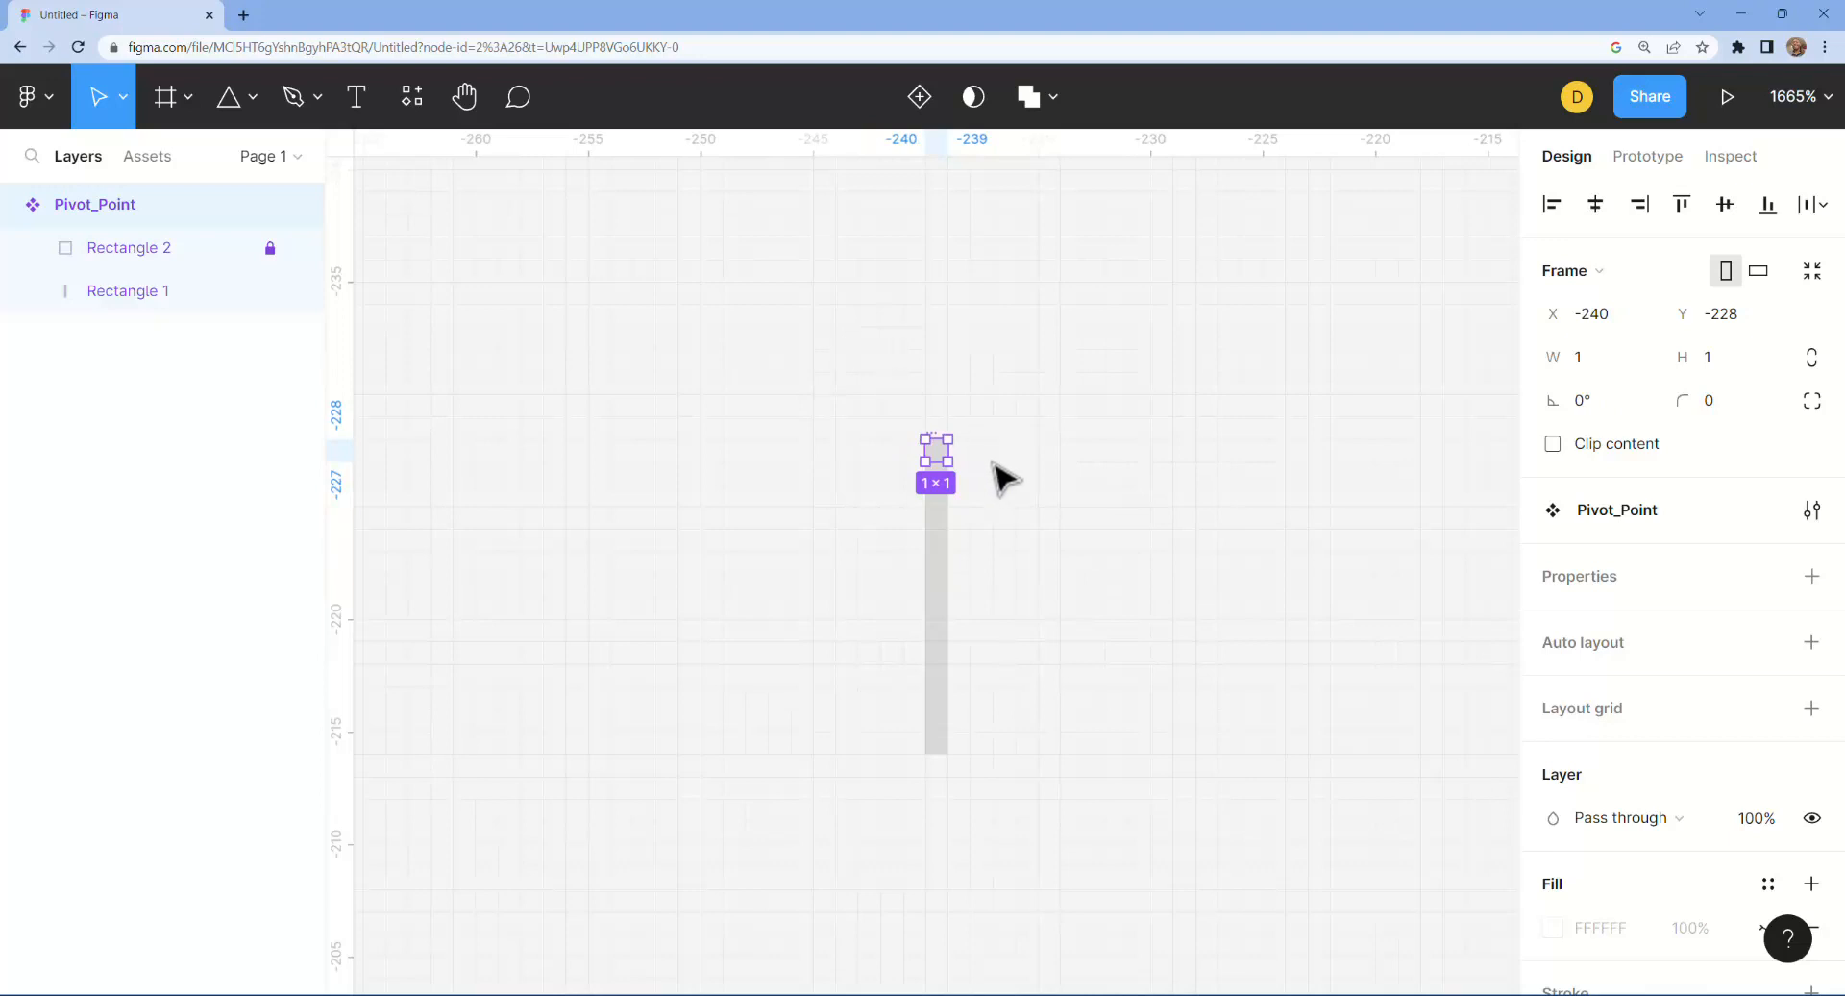
scroll("up", 3)
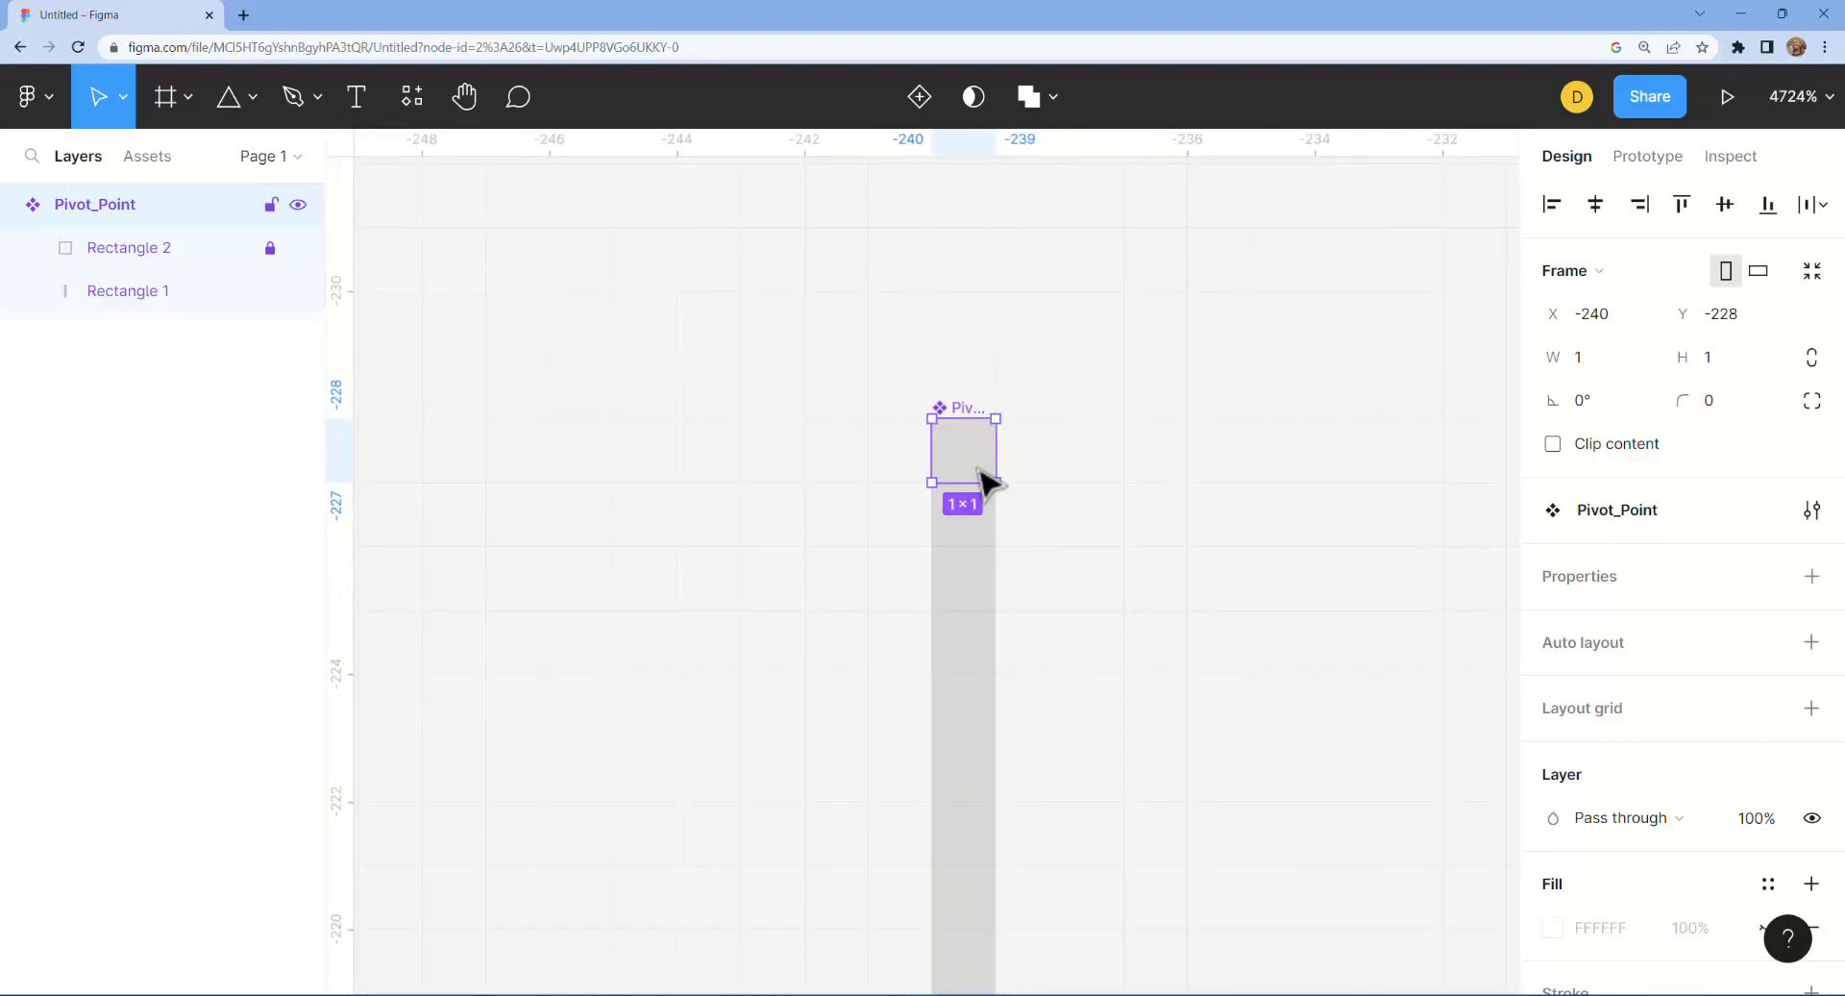
mouse_move(986, 477)
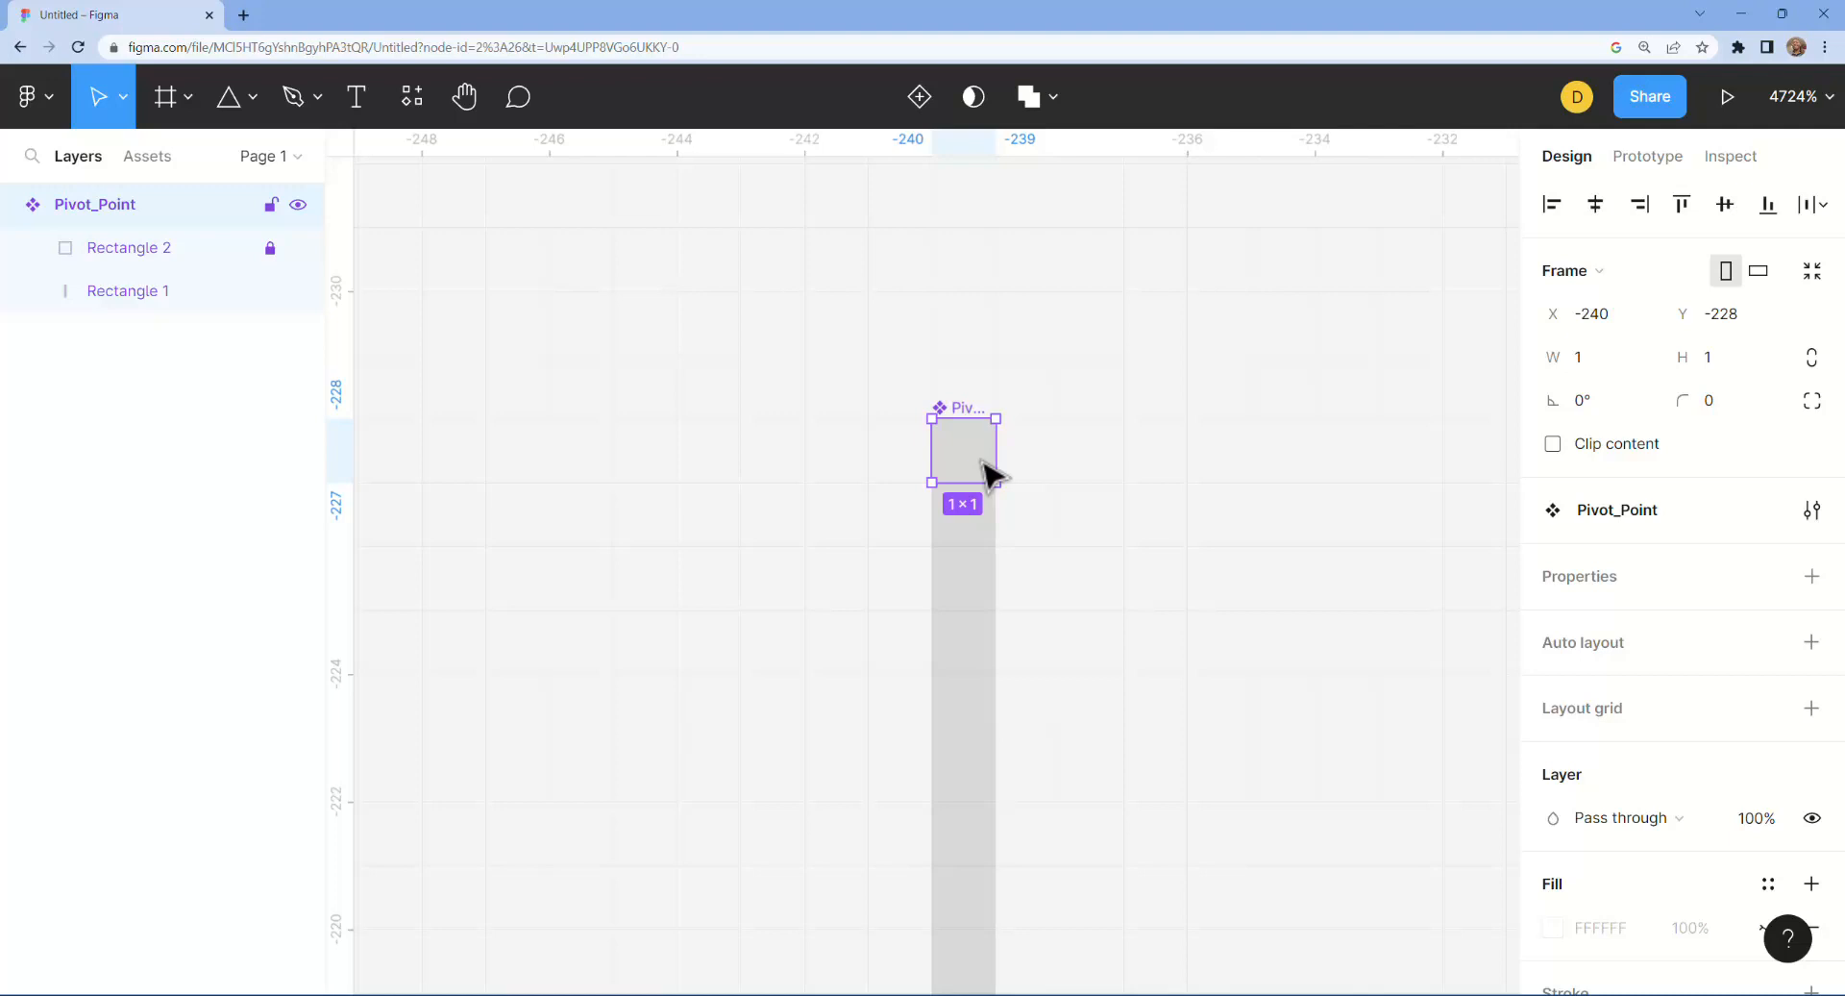
mouse_move(986, 481)
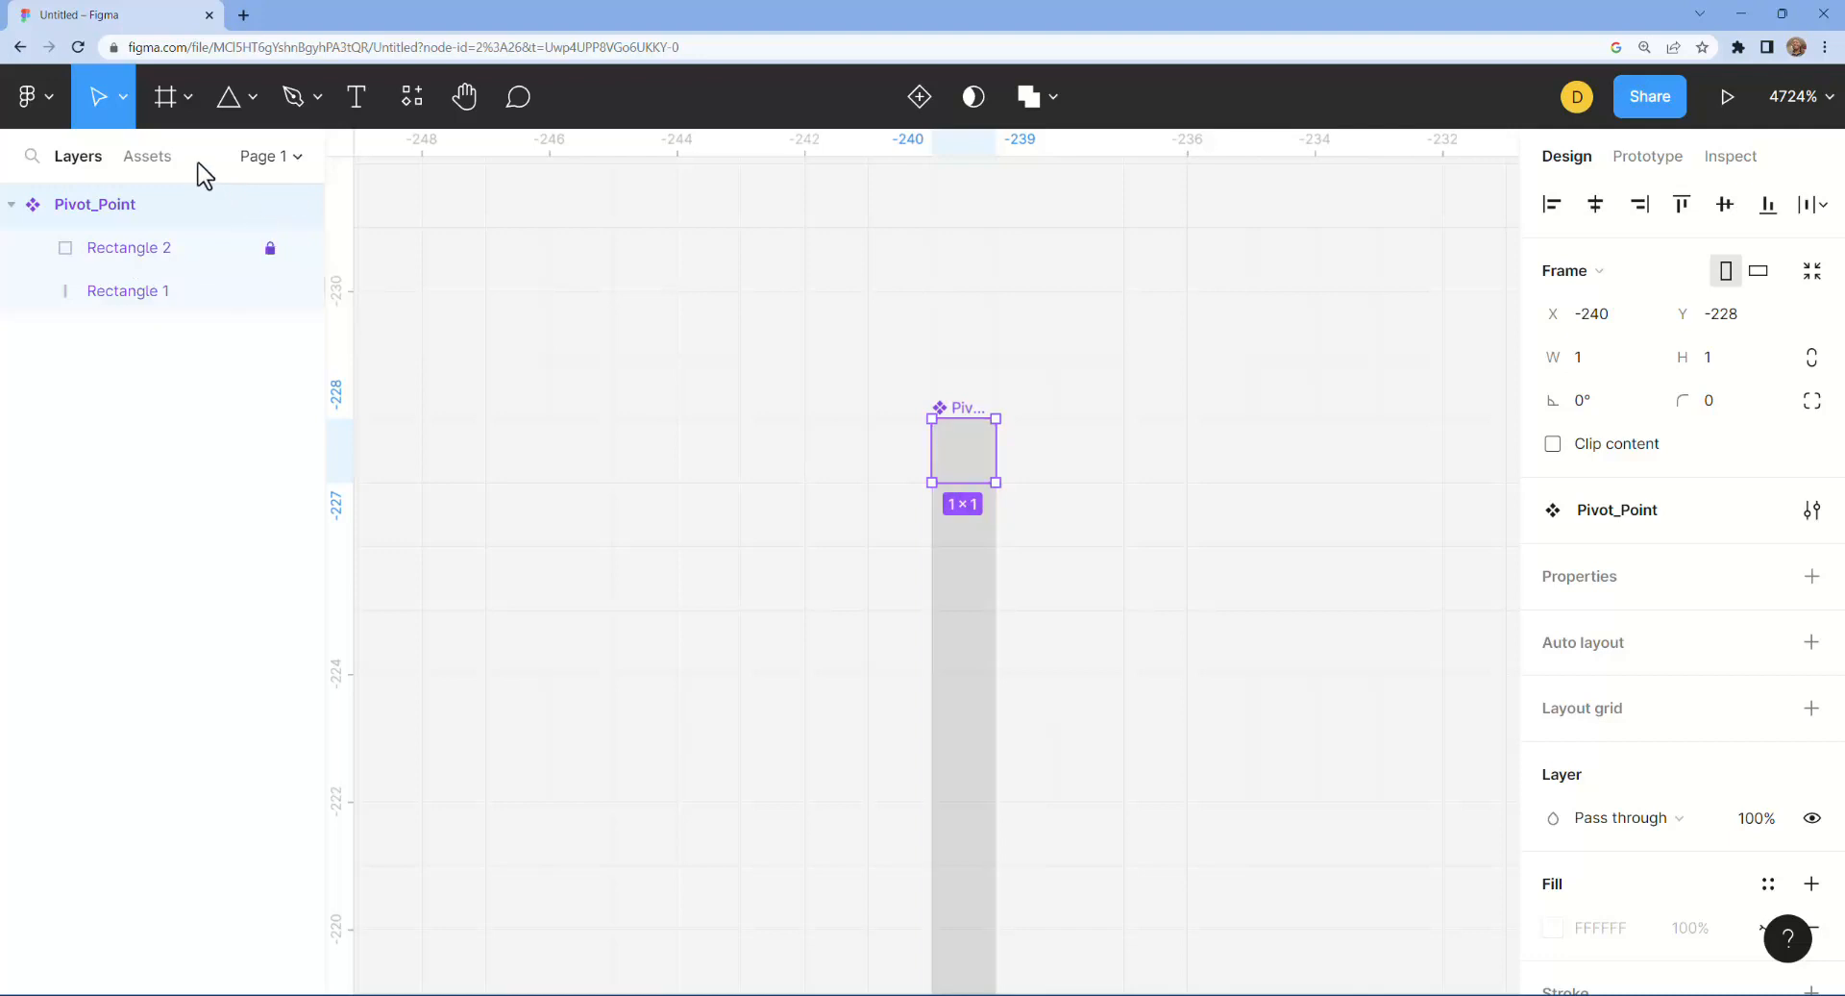
mouse_move(140, 117)
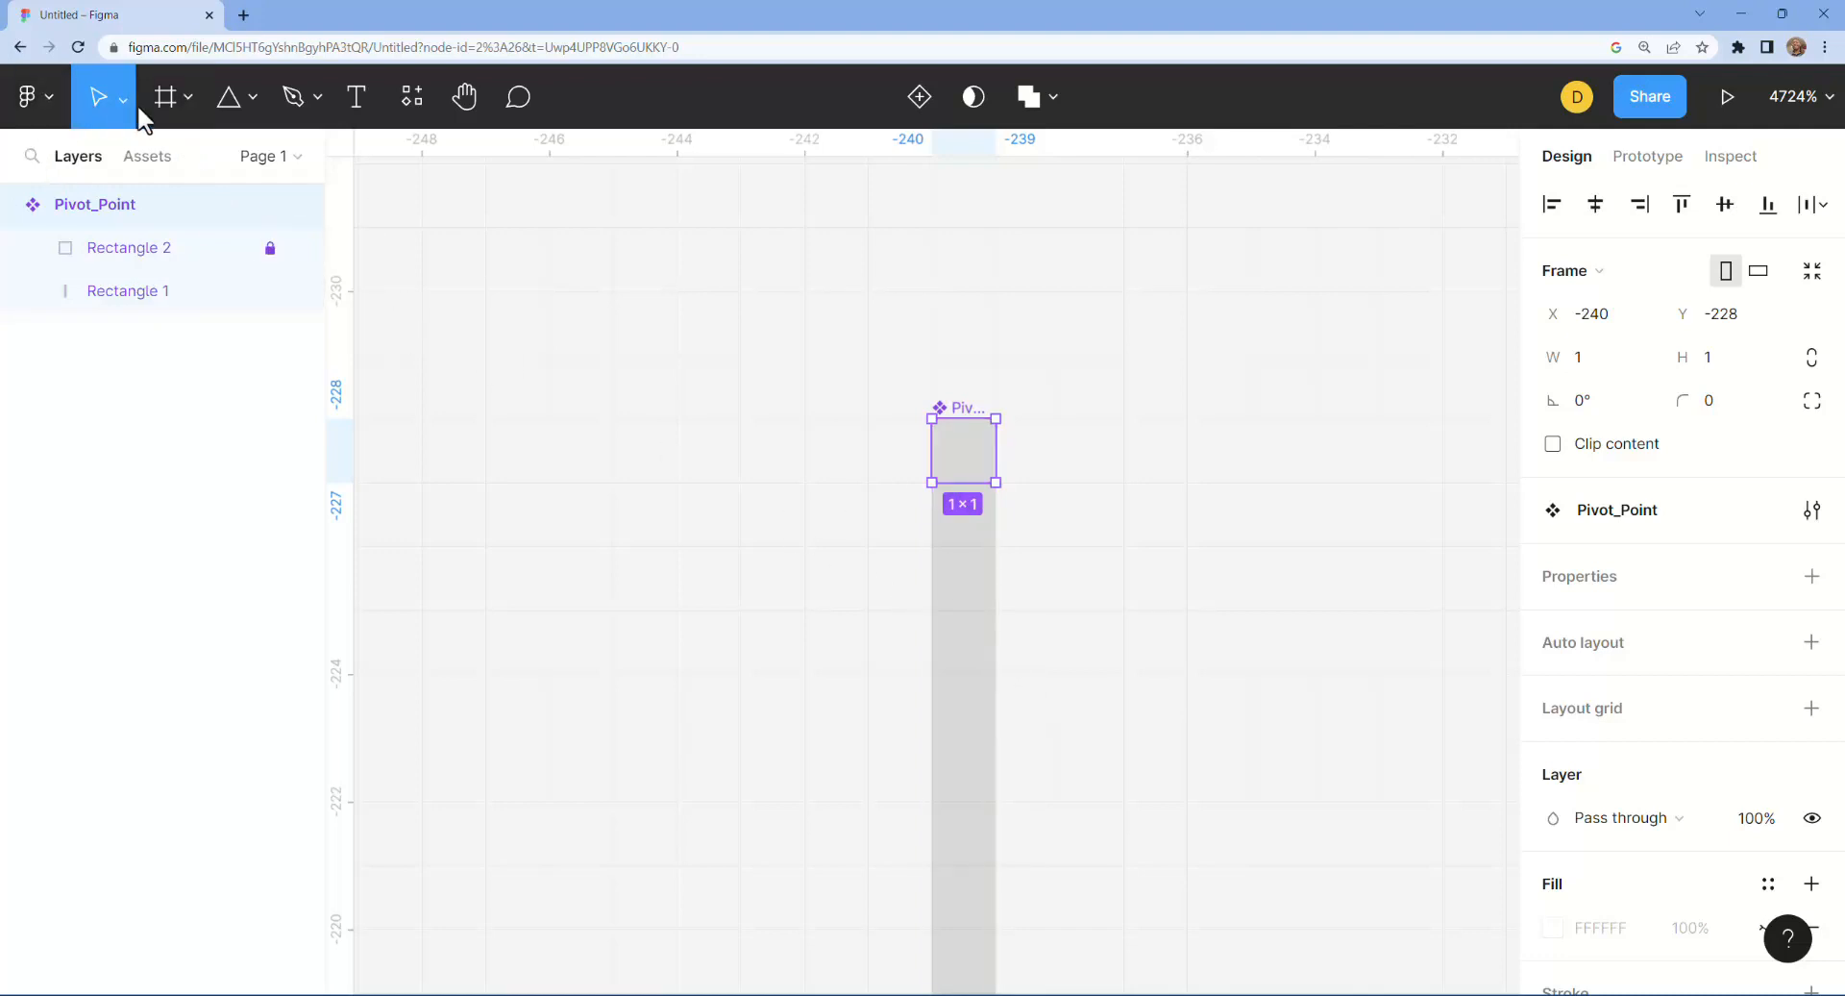
Step: Draw Frame 1 and nest Rectangle 1 inside it
left_click(166, 96)
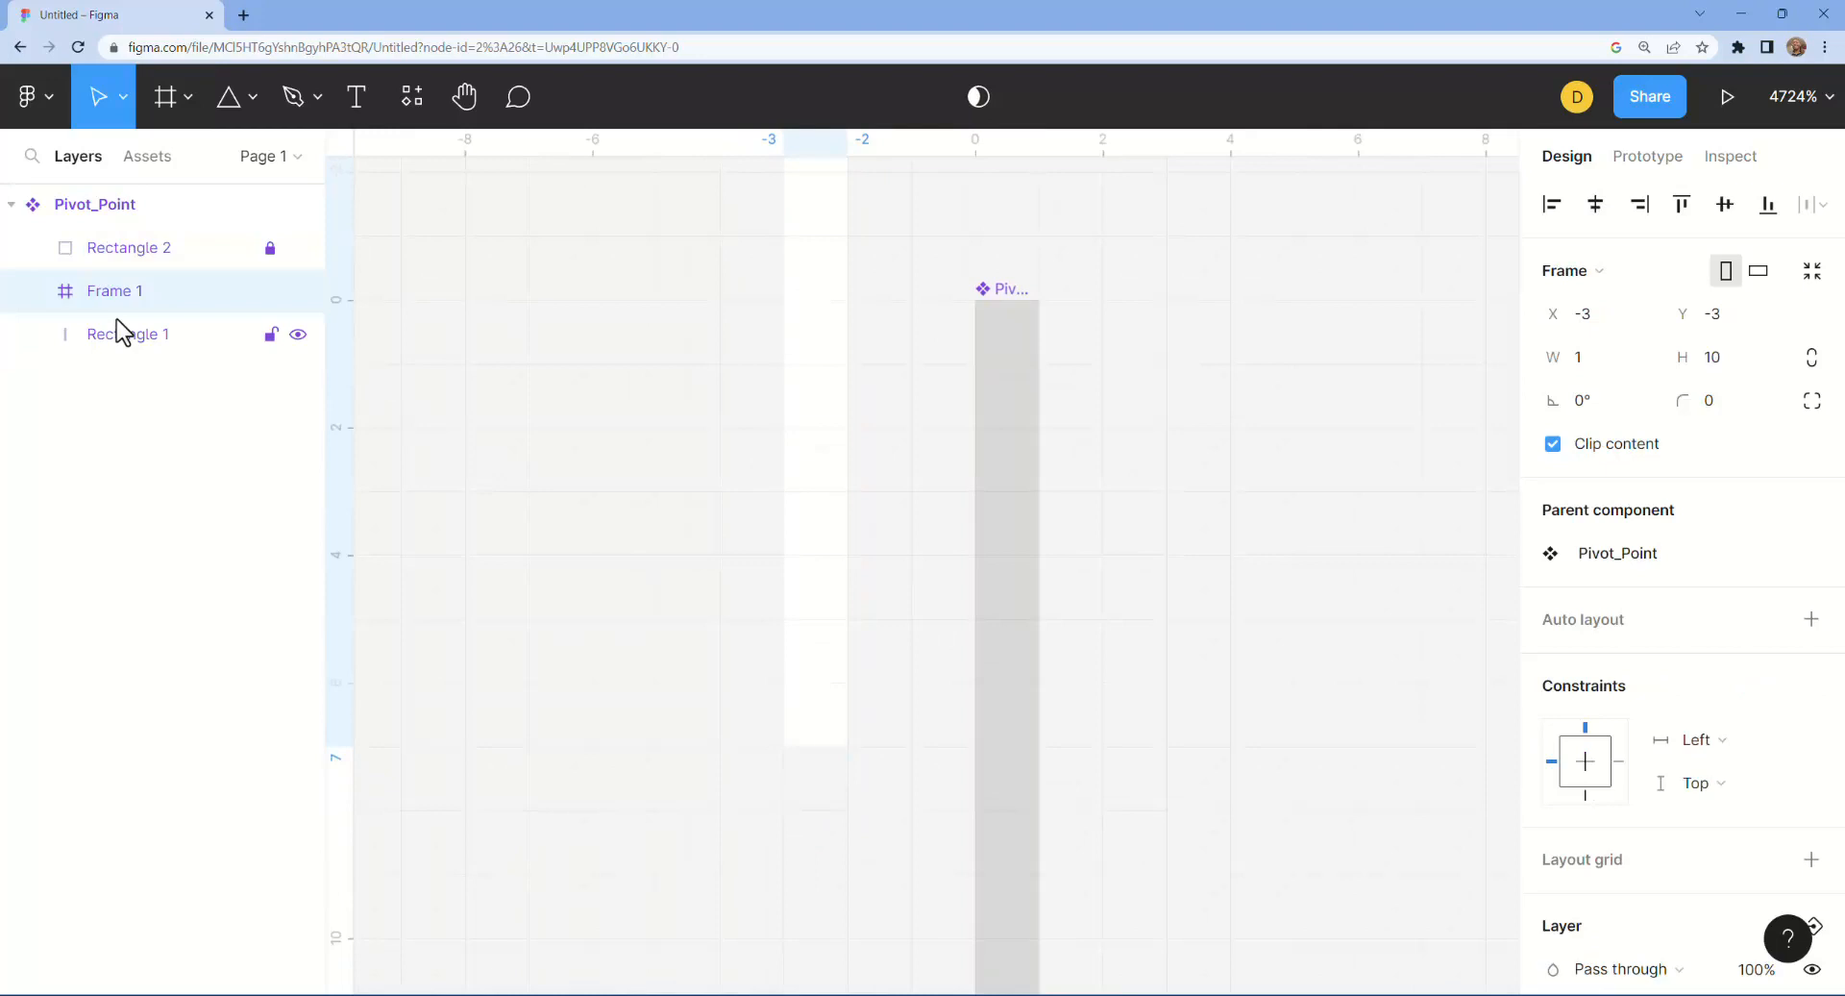
left_click(127, 332)
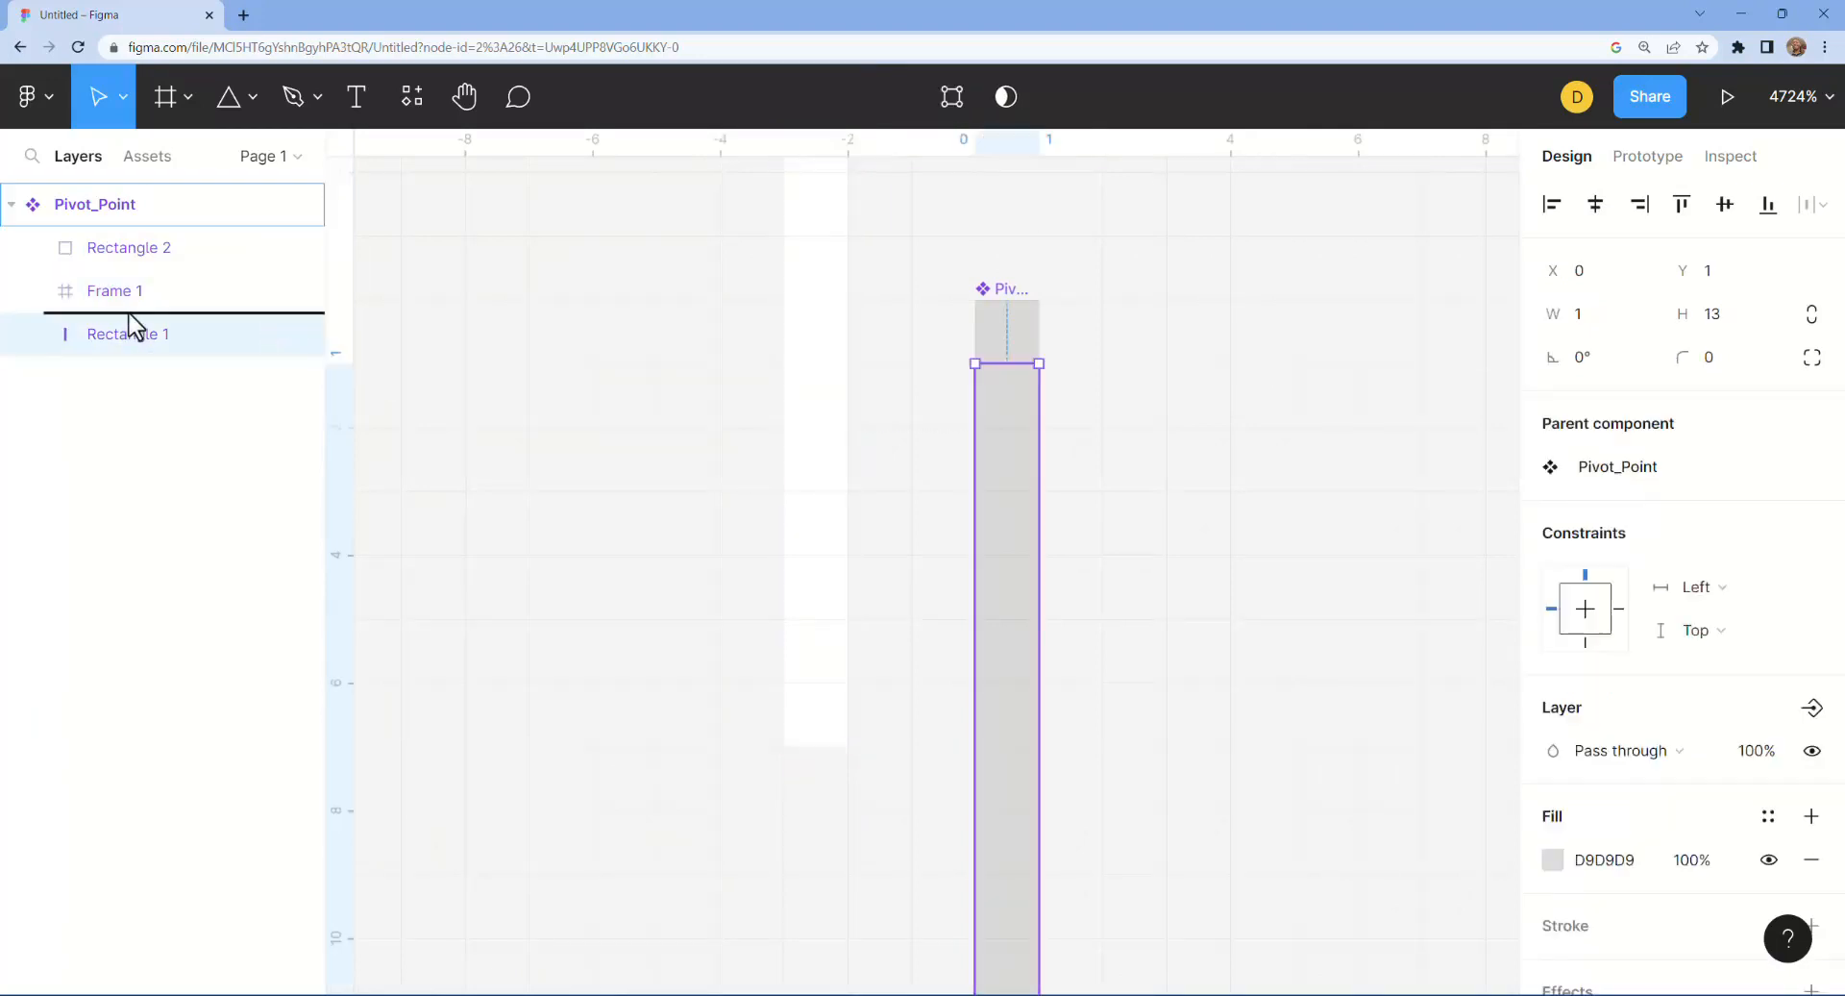
left_click(114, 290)
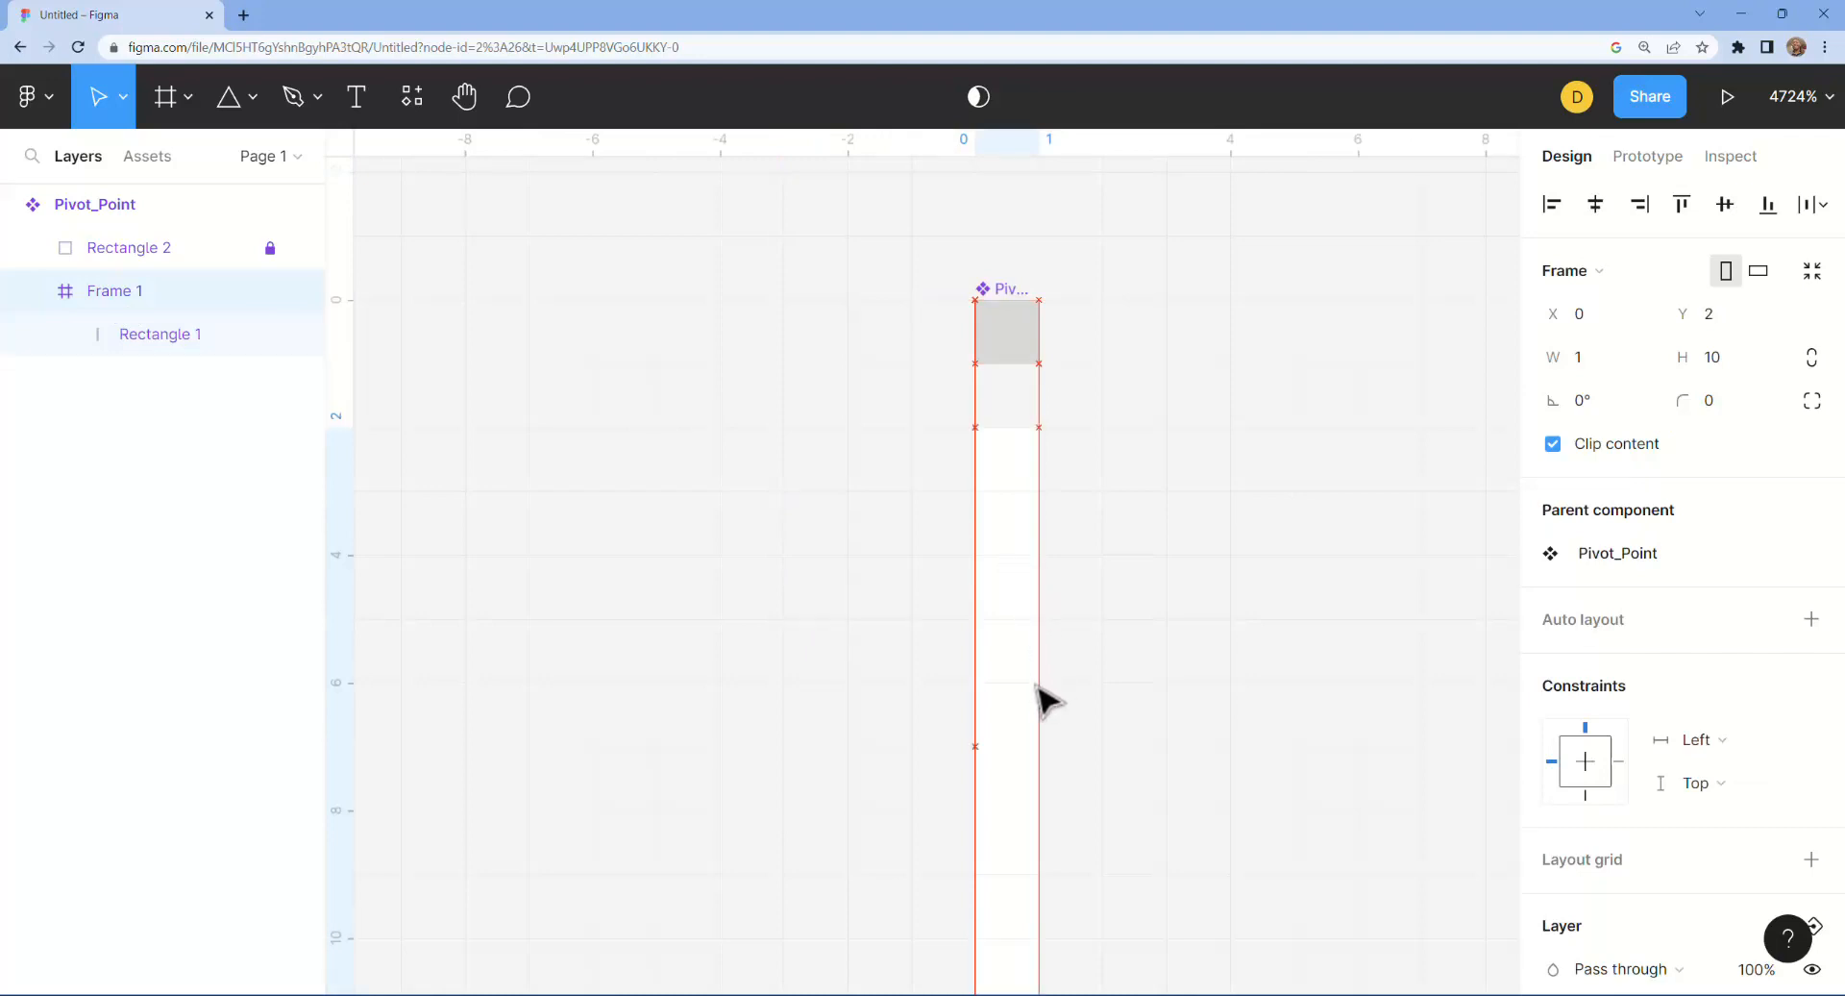
left_click(114, 291)
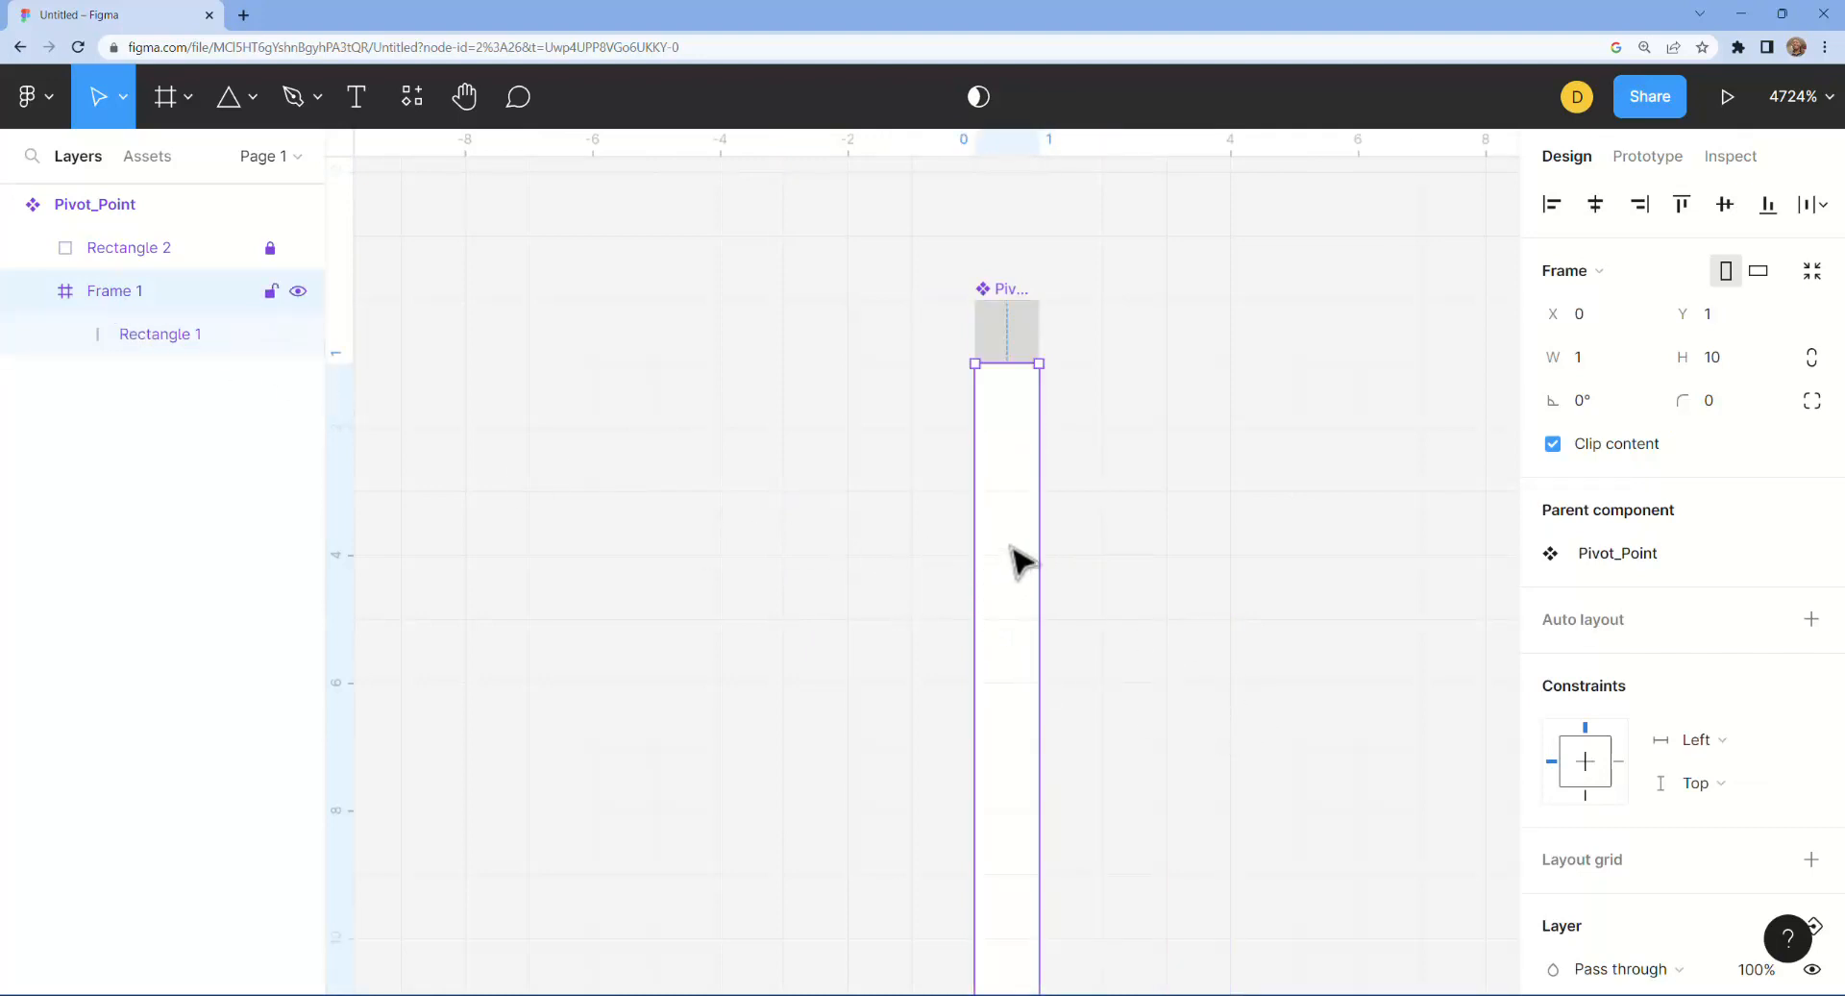
Step: Resize Frame 1 to 1×13 to match Rectangle 1 and lock the rectangle
left_click(159, 332)
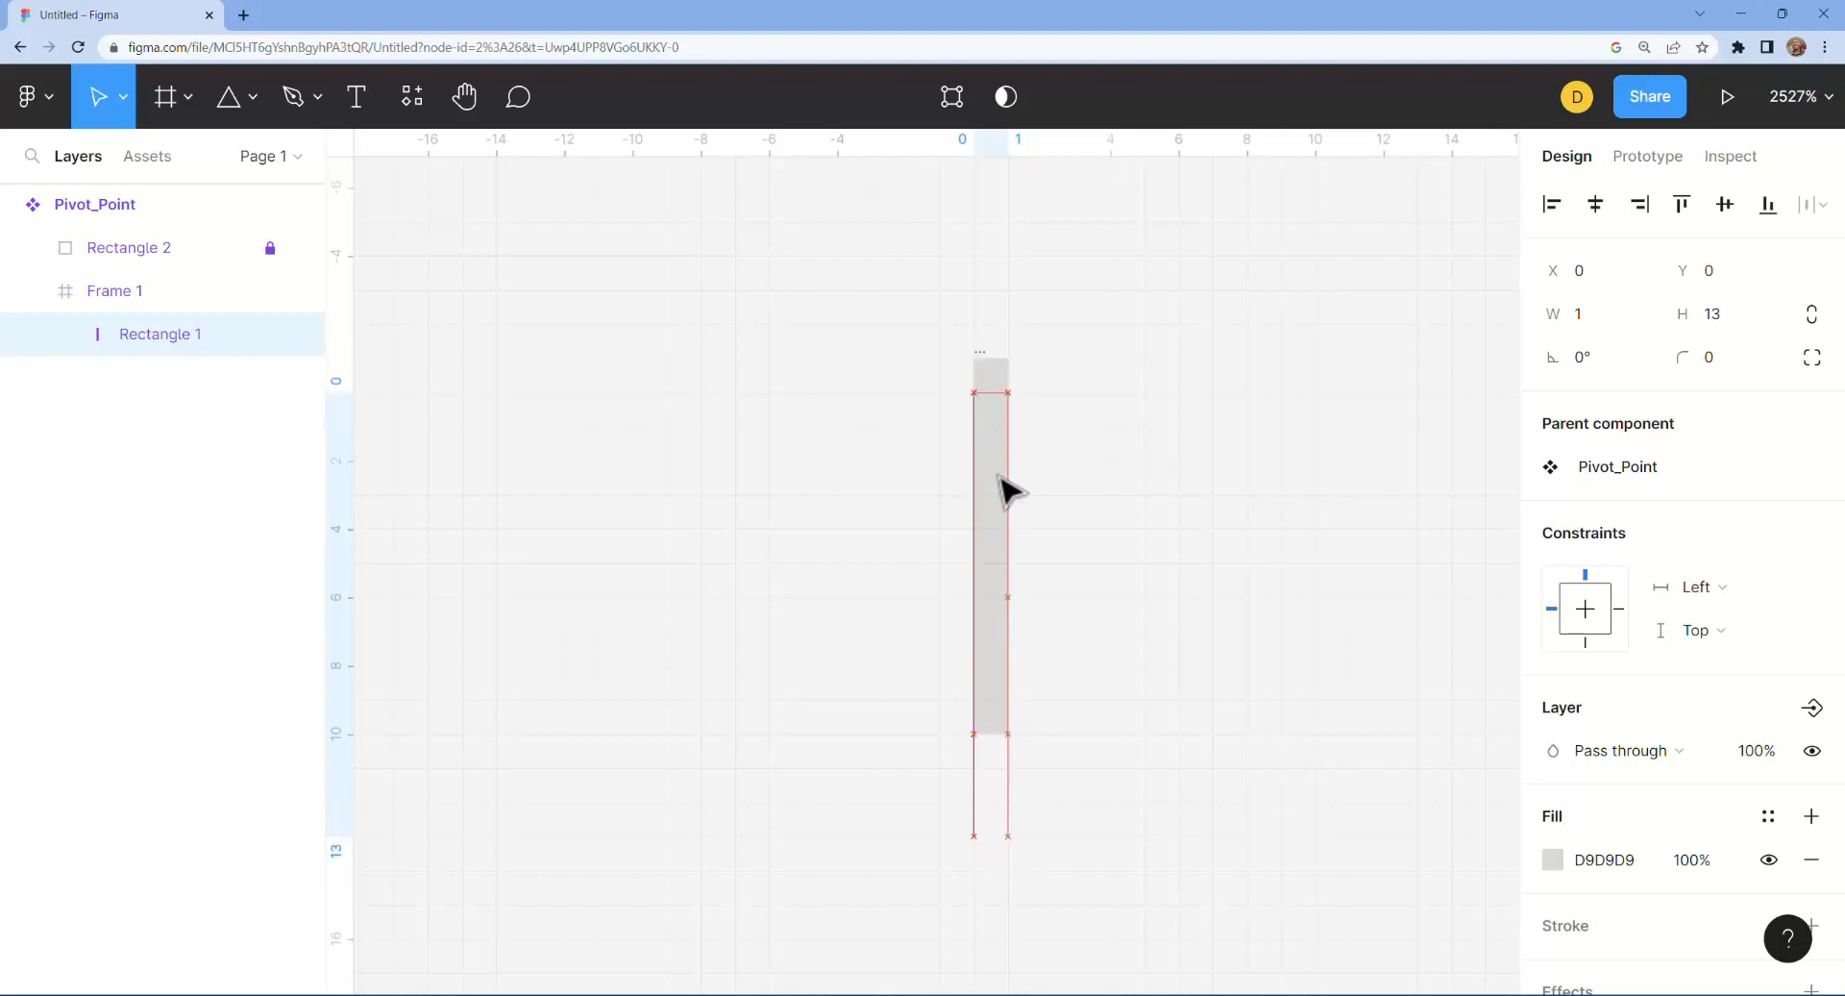
left_click(115, 290)
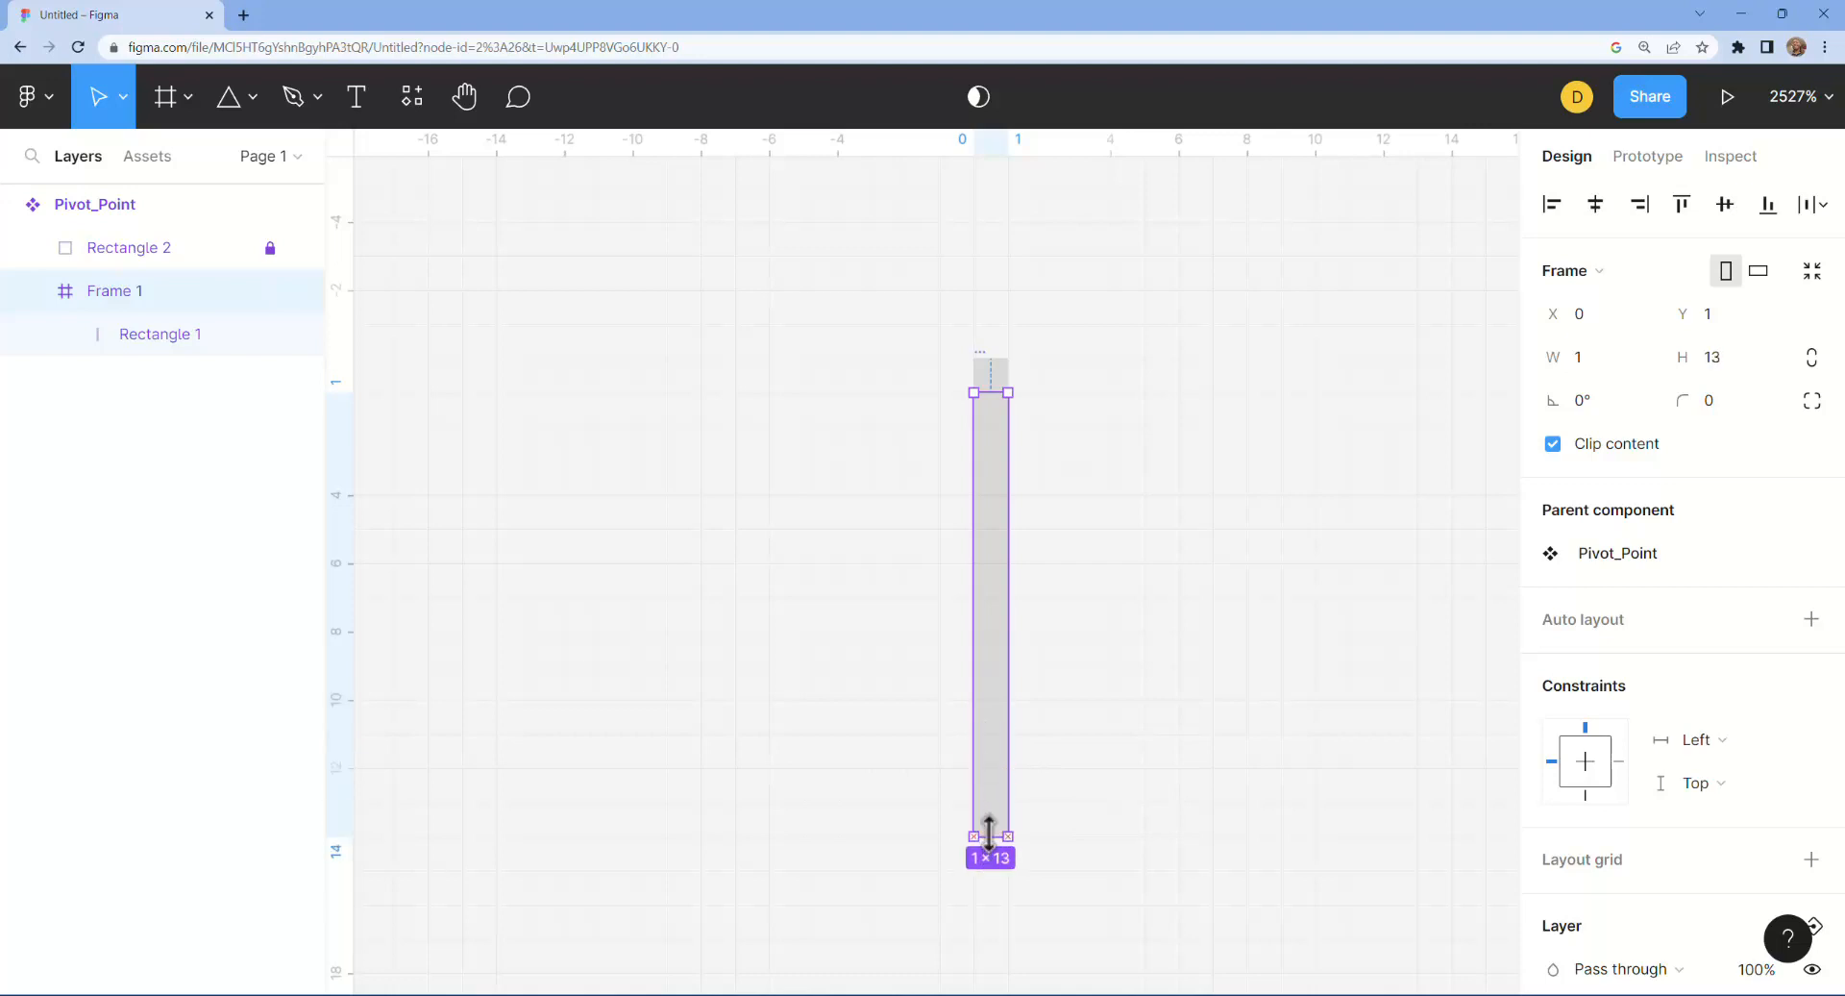
mouse_move(1063, 754)
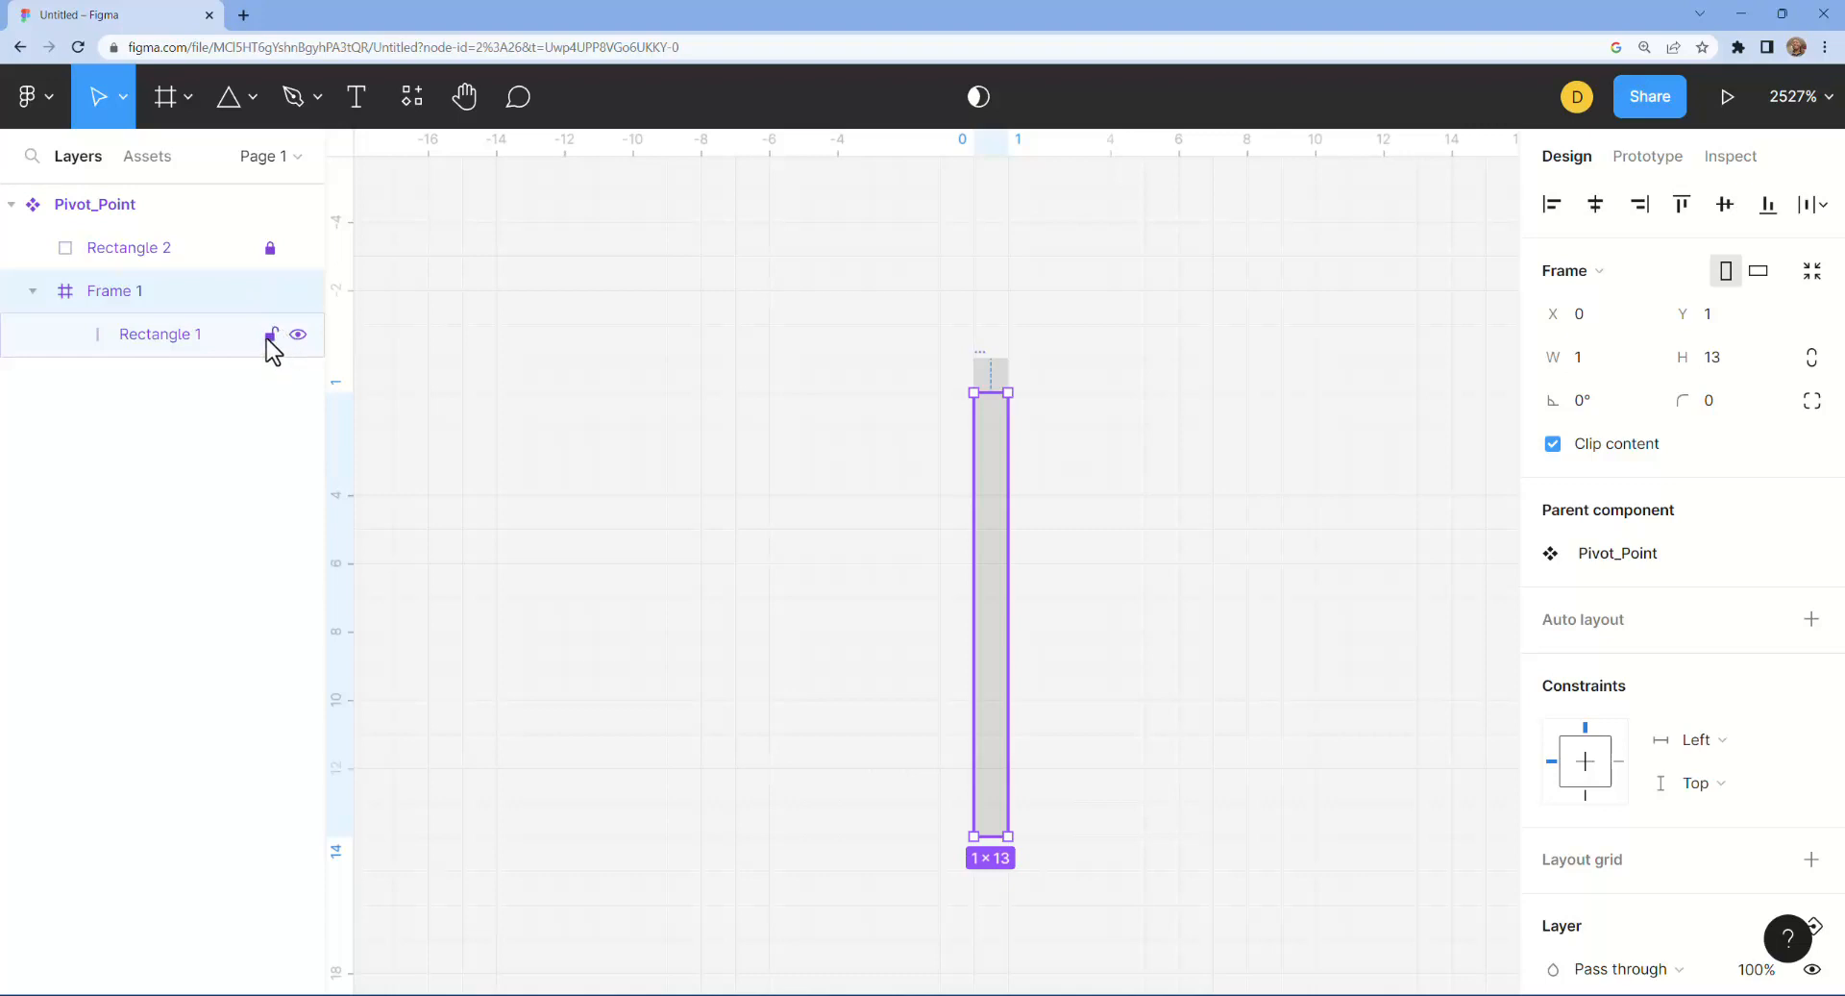
left_click(271, 335)
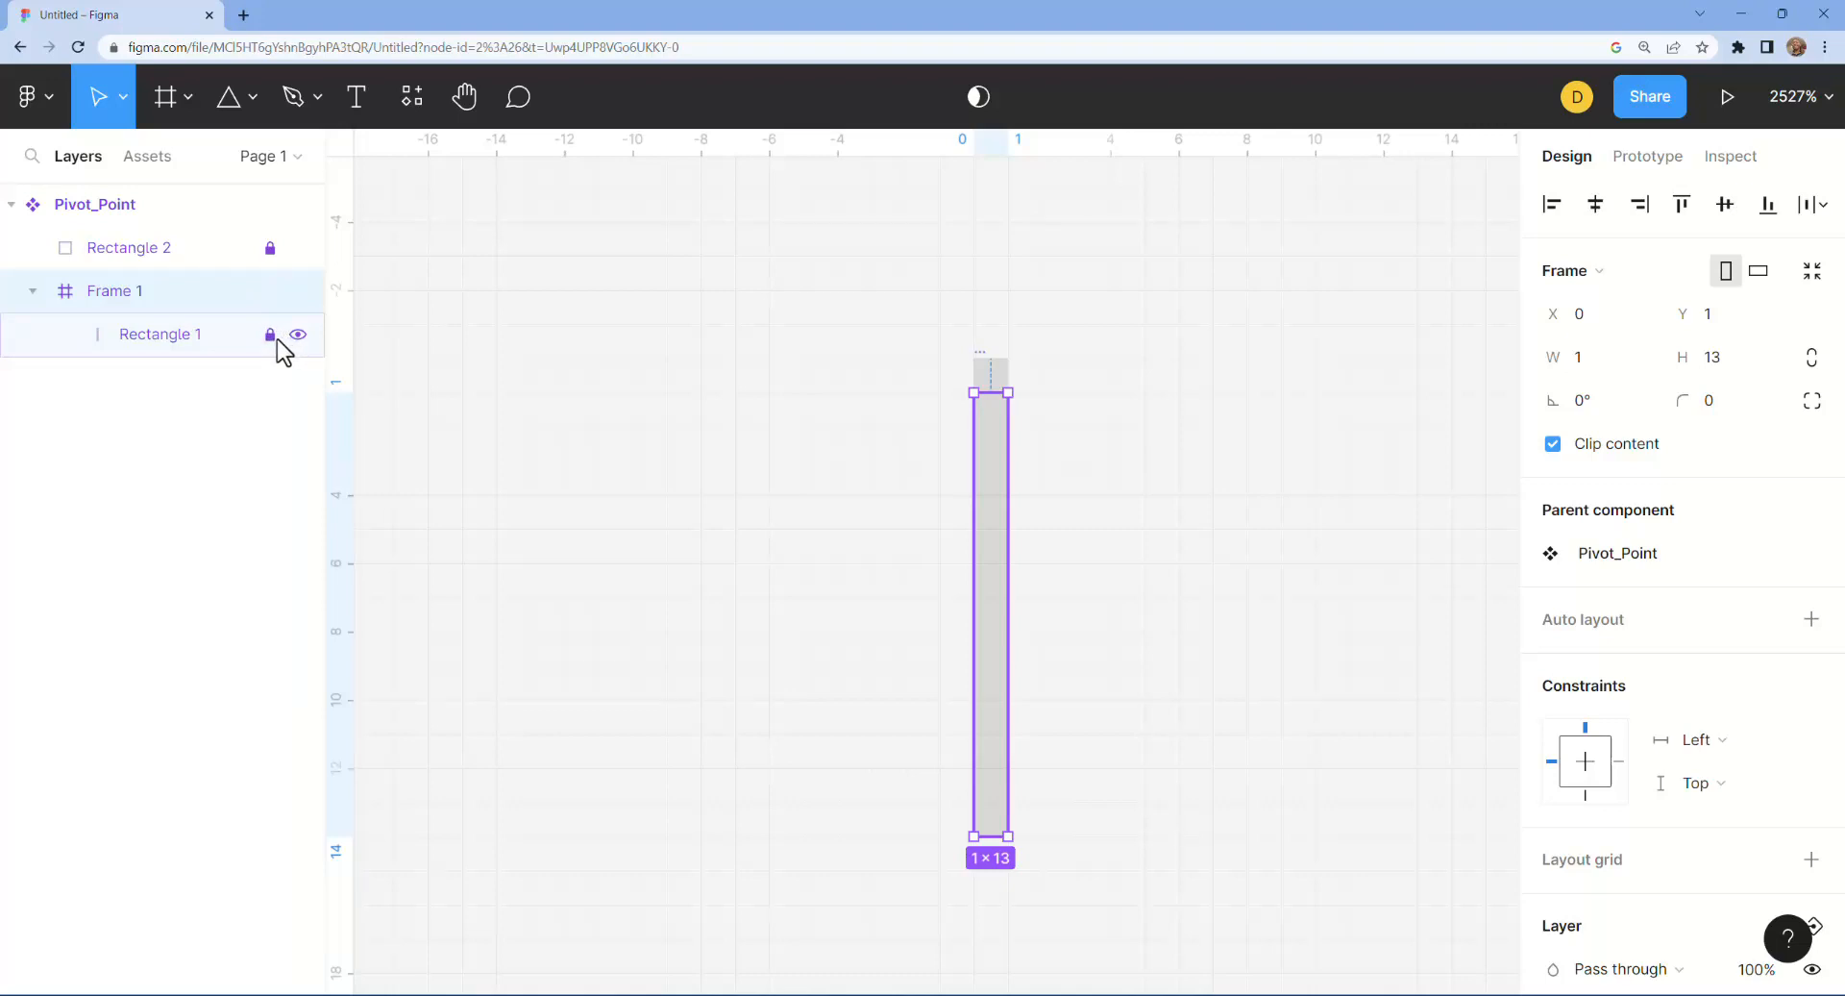
mouse_move(291, 278)
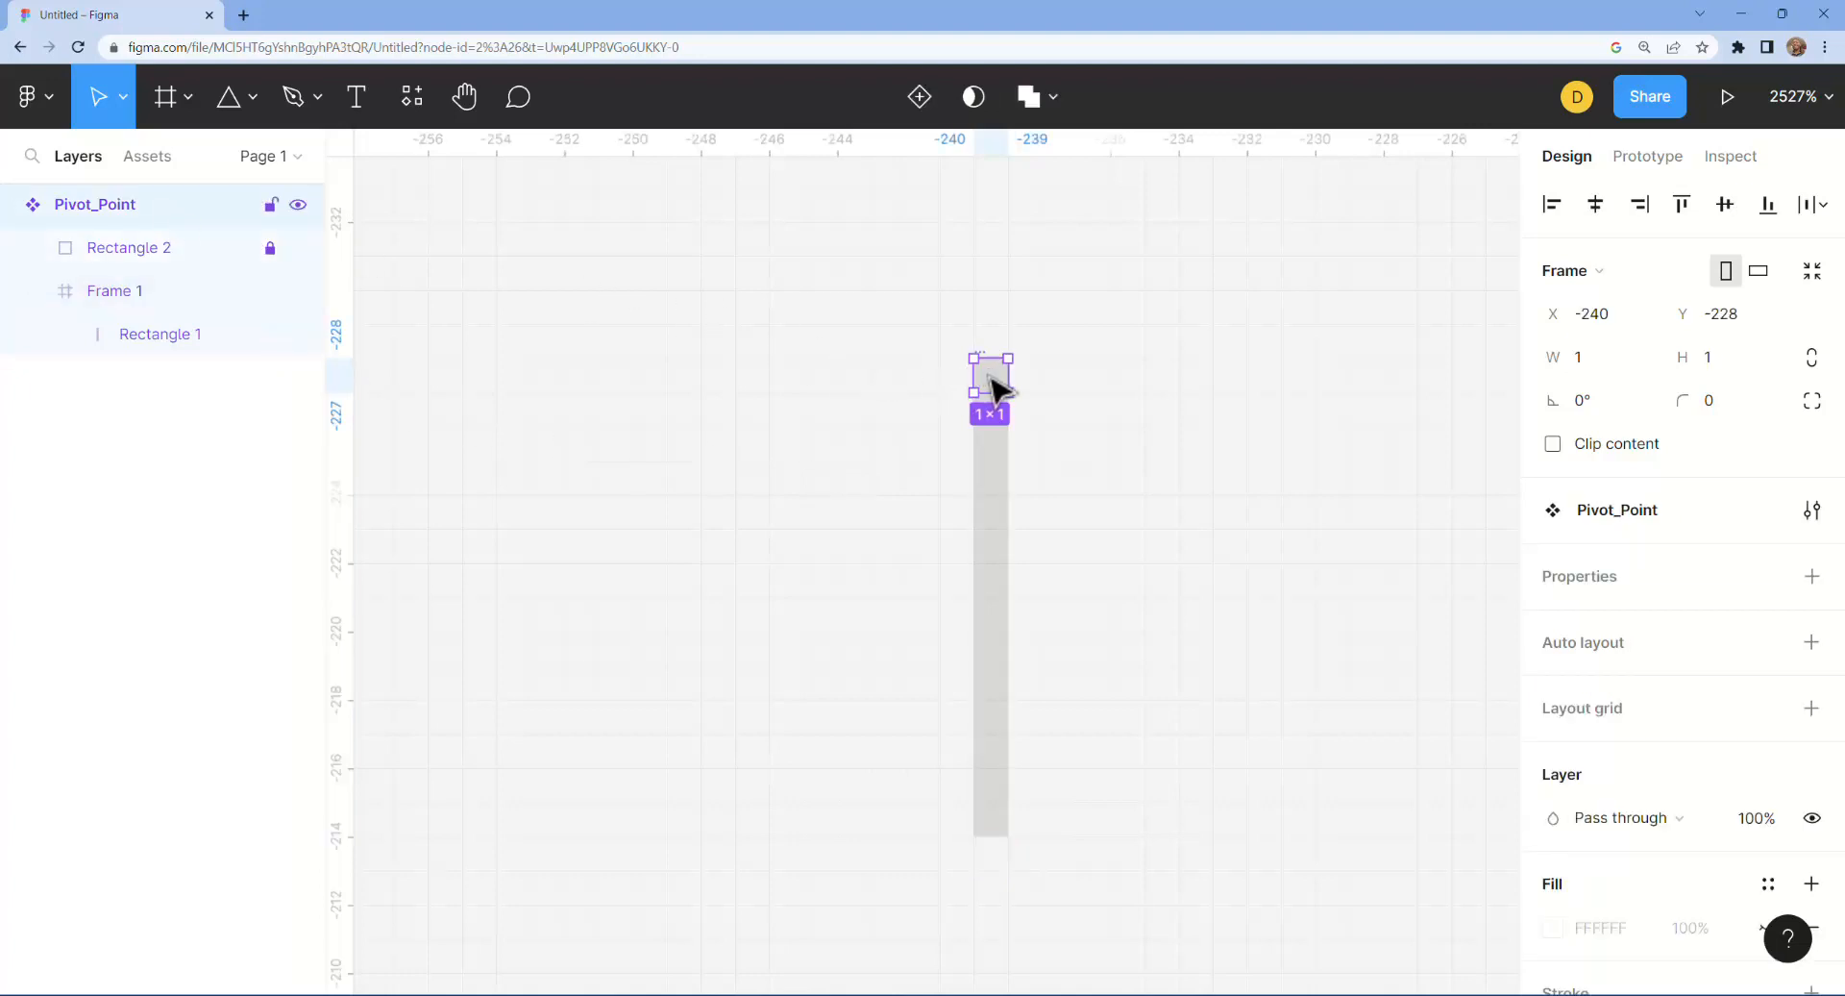
Step: Rotate the Pivot_Point instance to 90° so the hand points right
left_click_drag(992, 388, 853, 394)
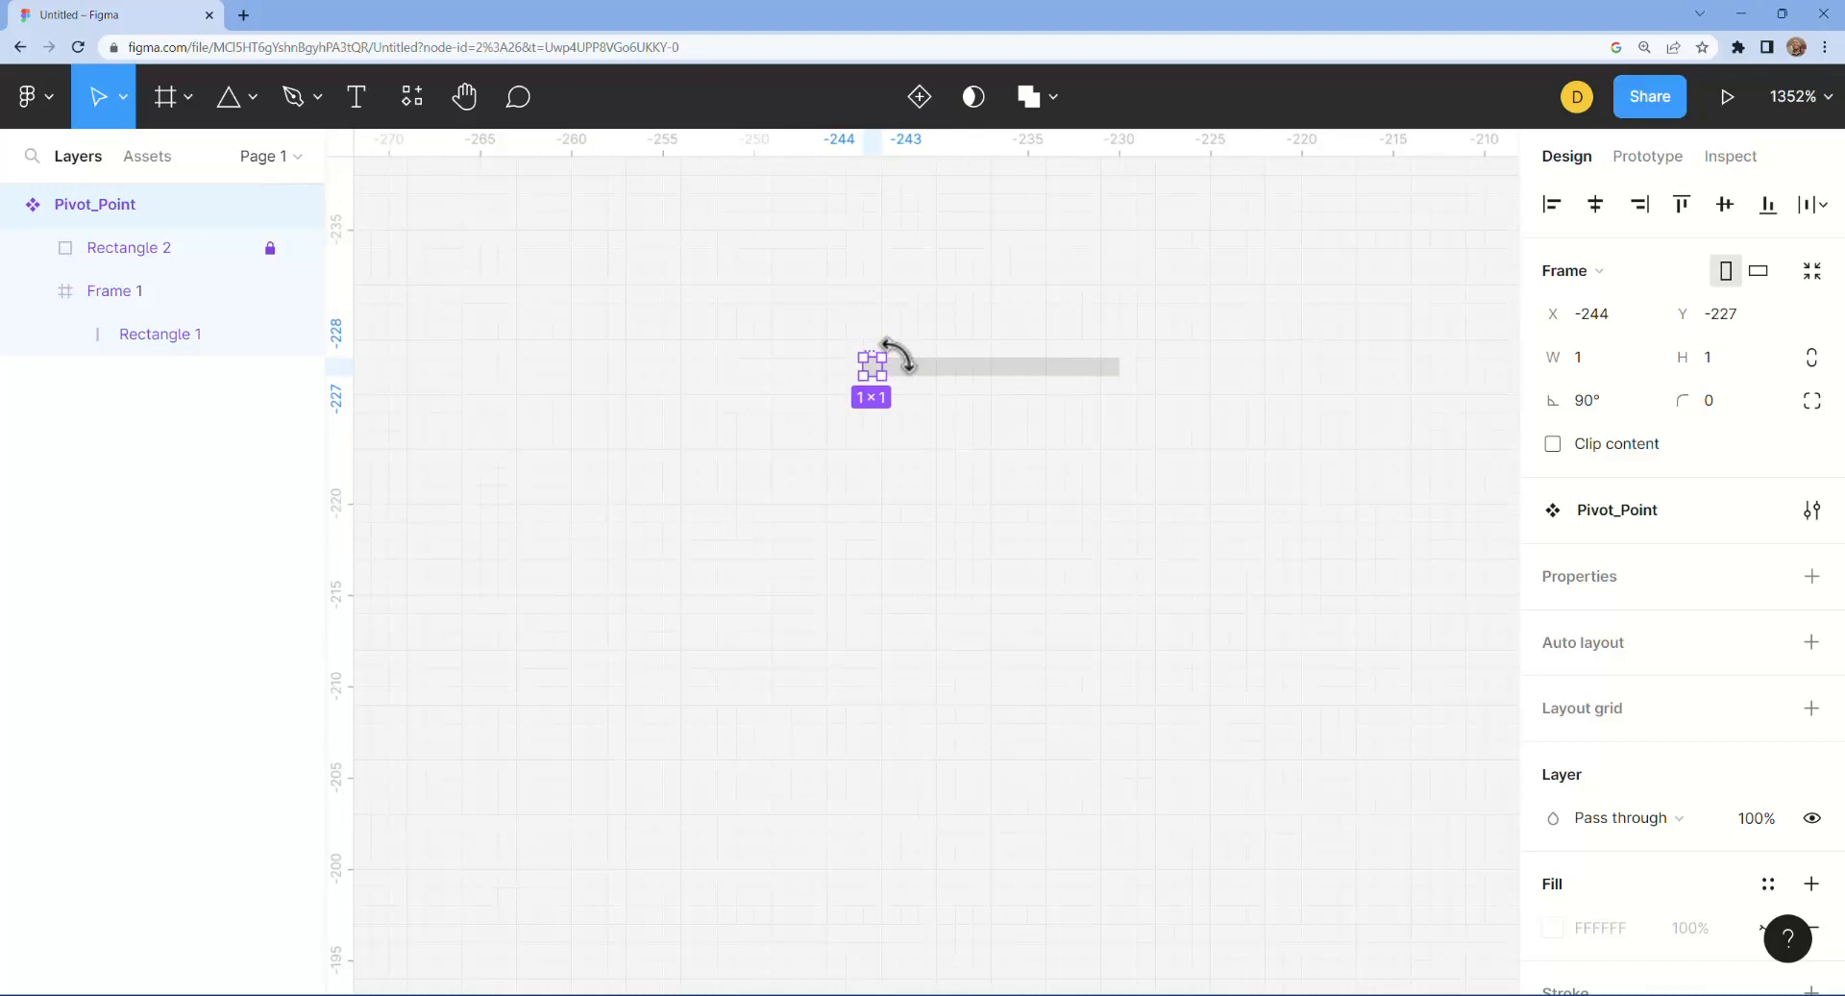
scroll("down", 3)
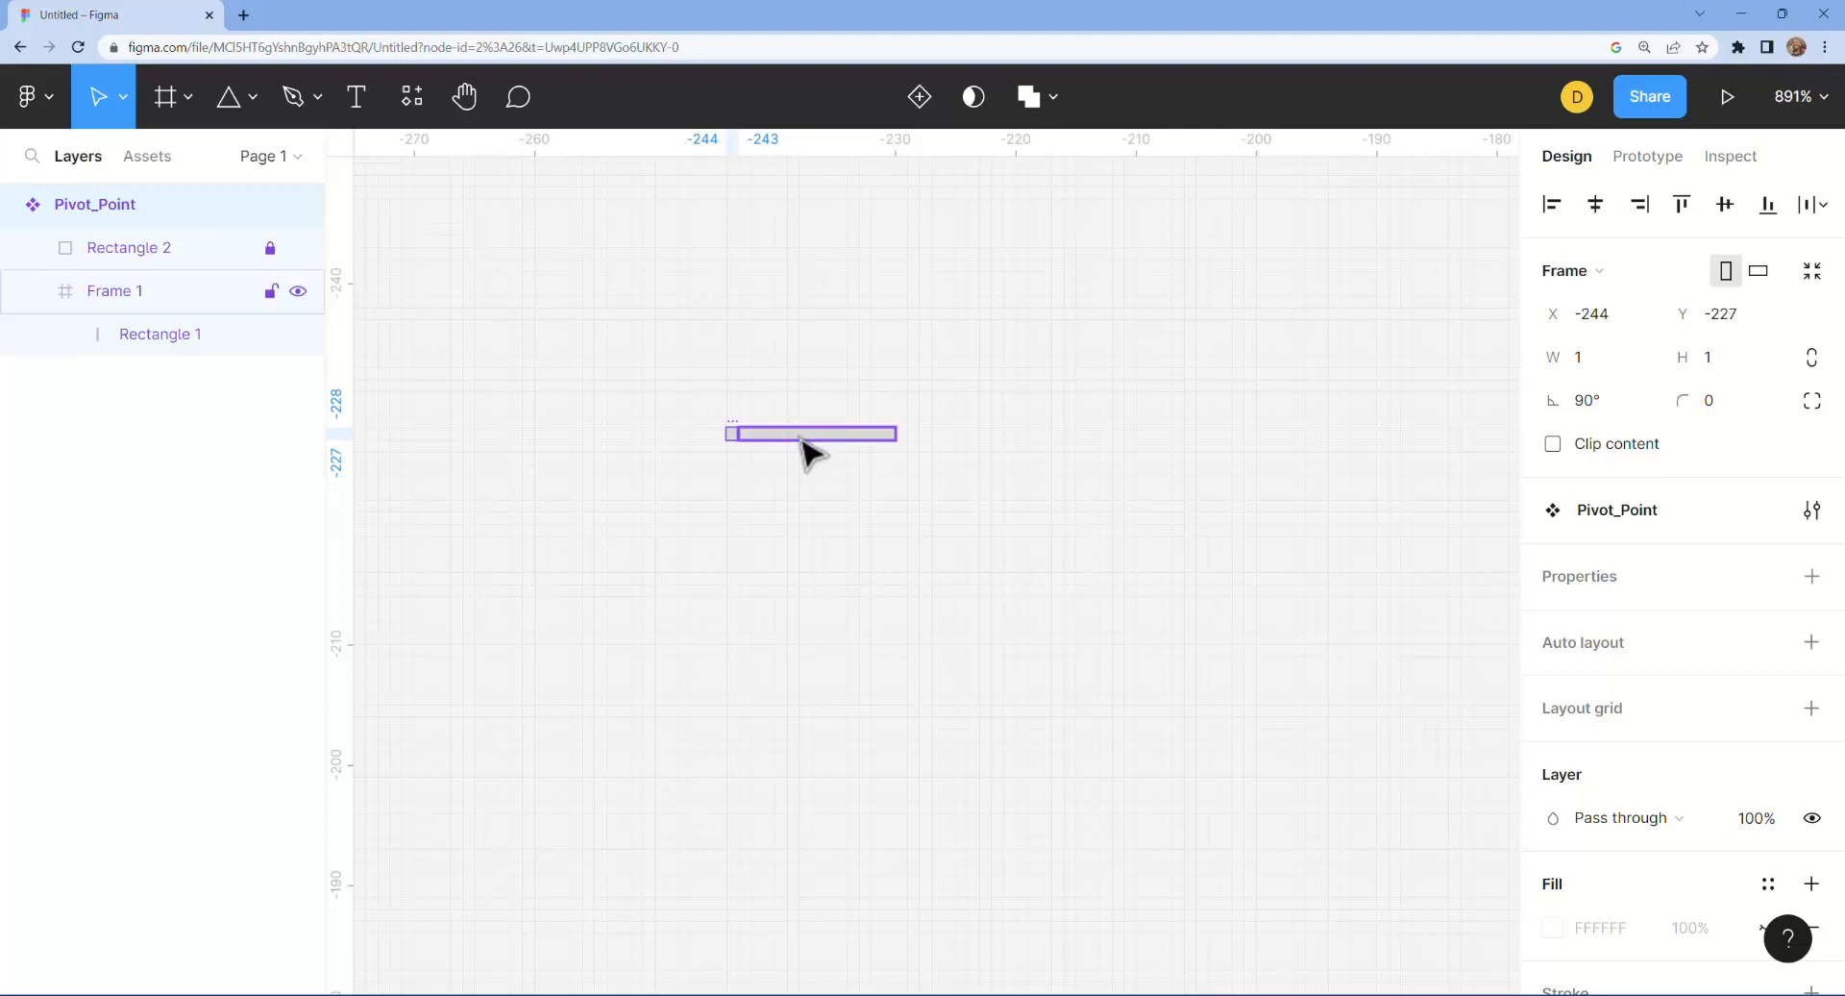
Step: Duplicate the pivot with Ctrl+D and swing the hands to crossing angles around the shared pivot
scroll("up", 3)
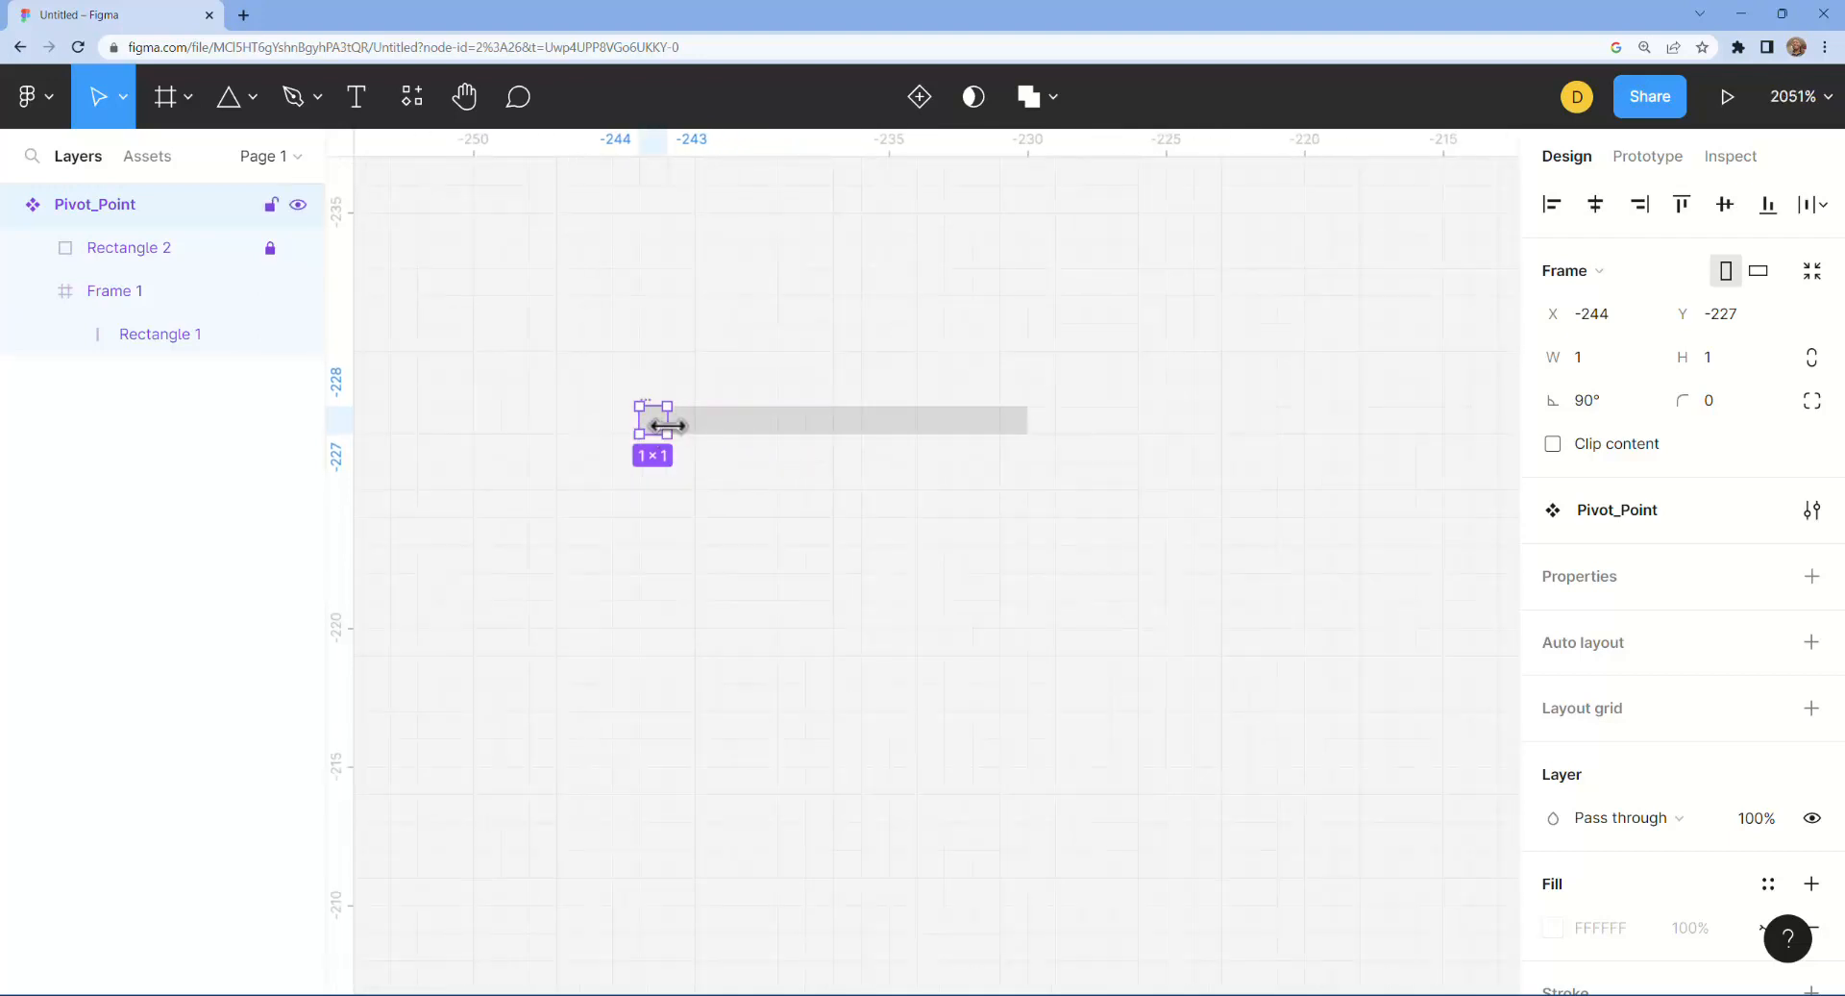
key("ctrl+d")
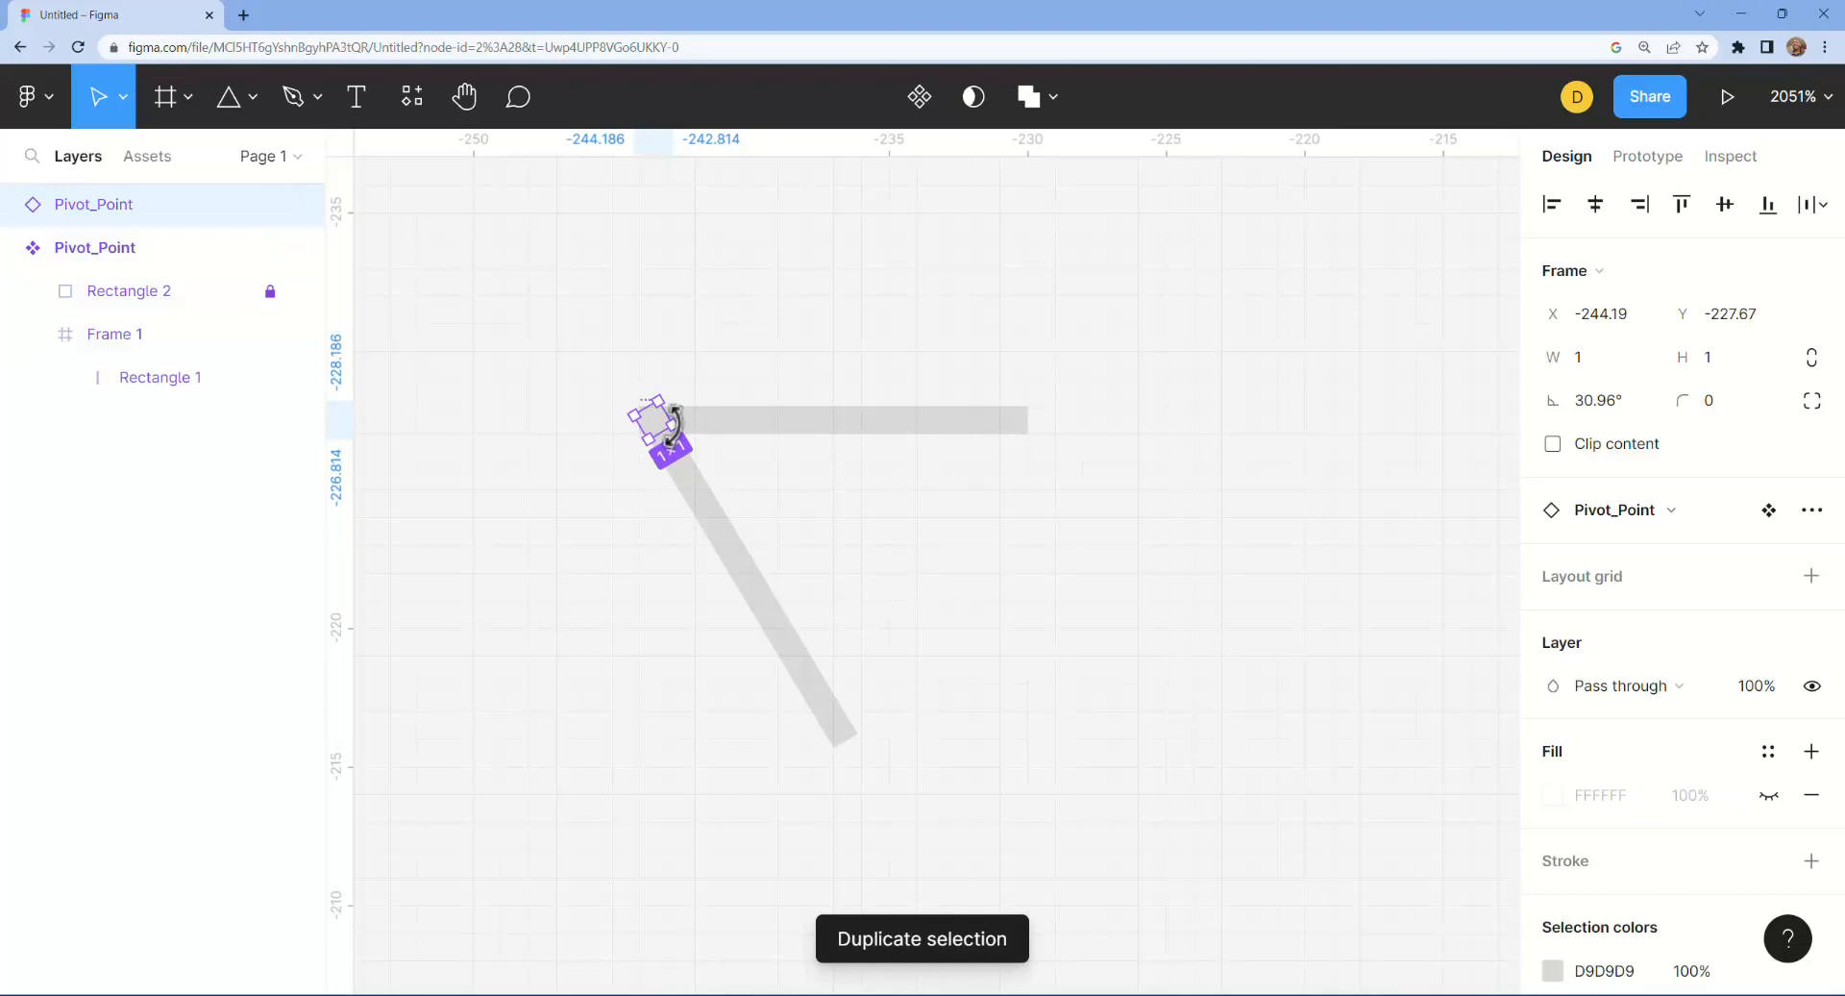
mouse_move(283, 318)
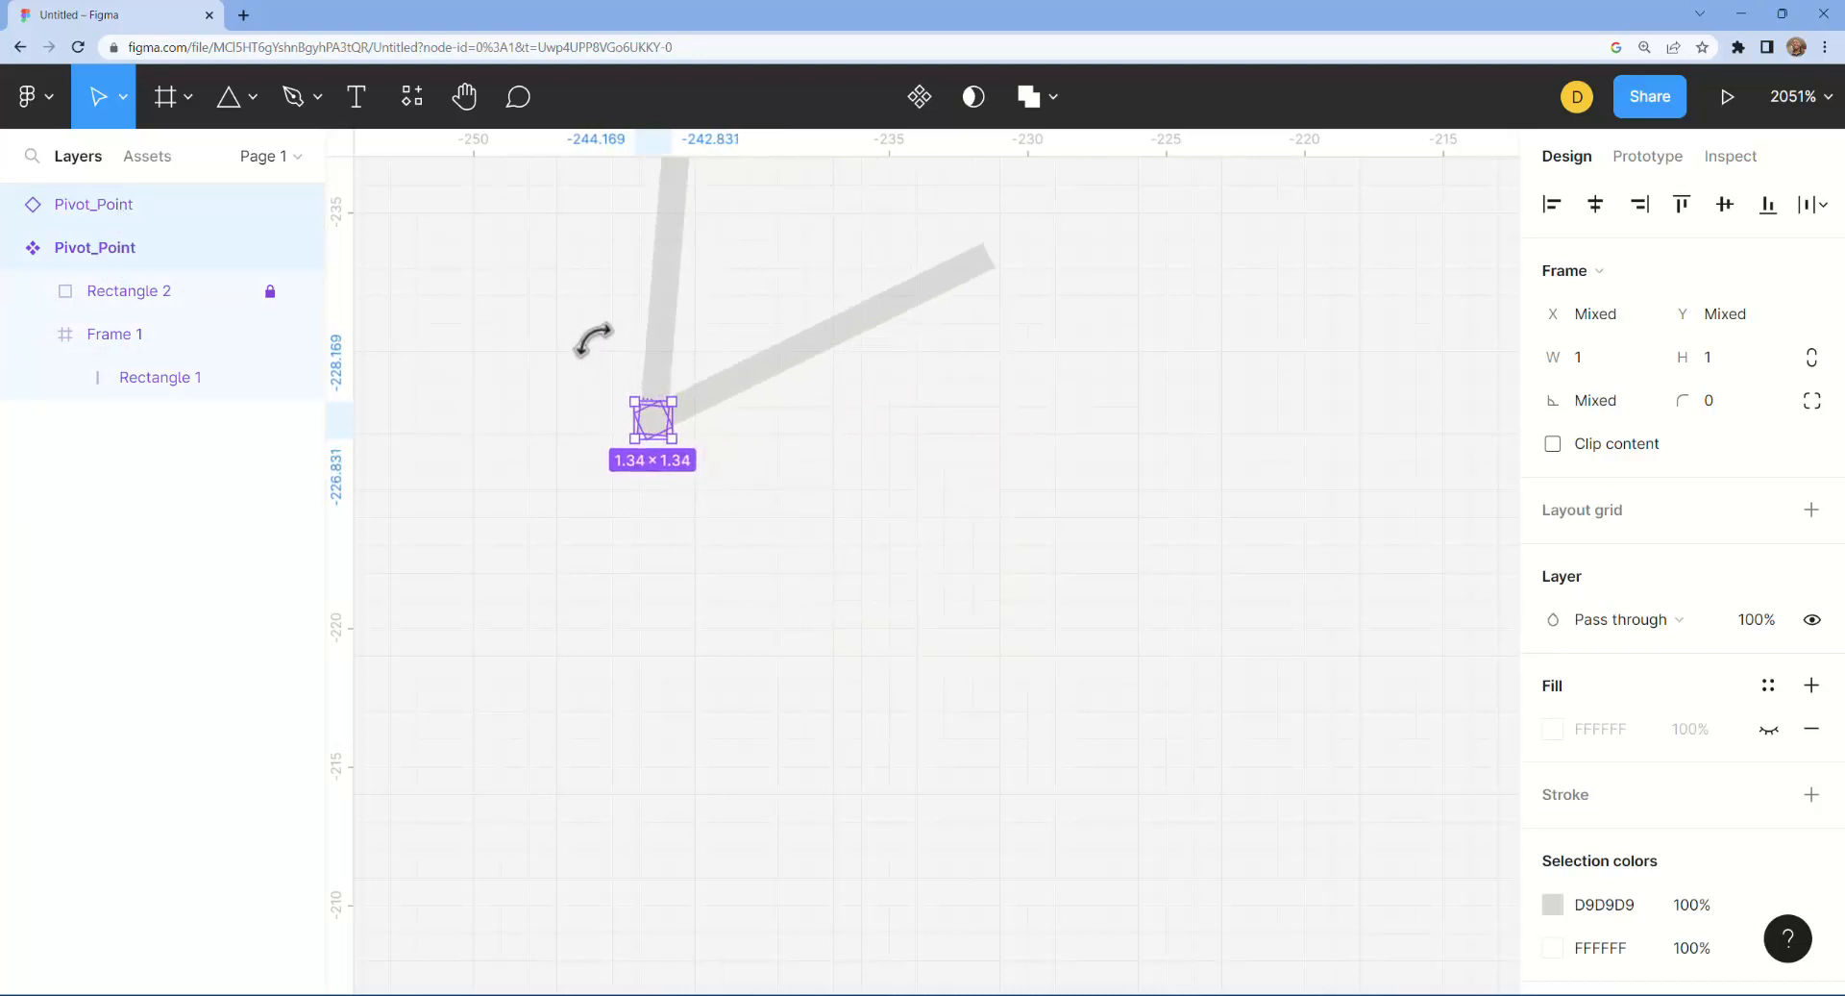
left_click_drag(594, 342, 671, 359)
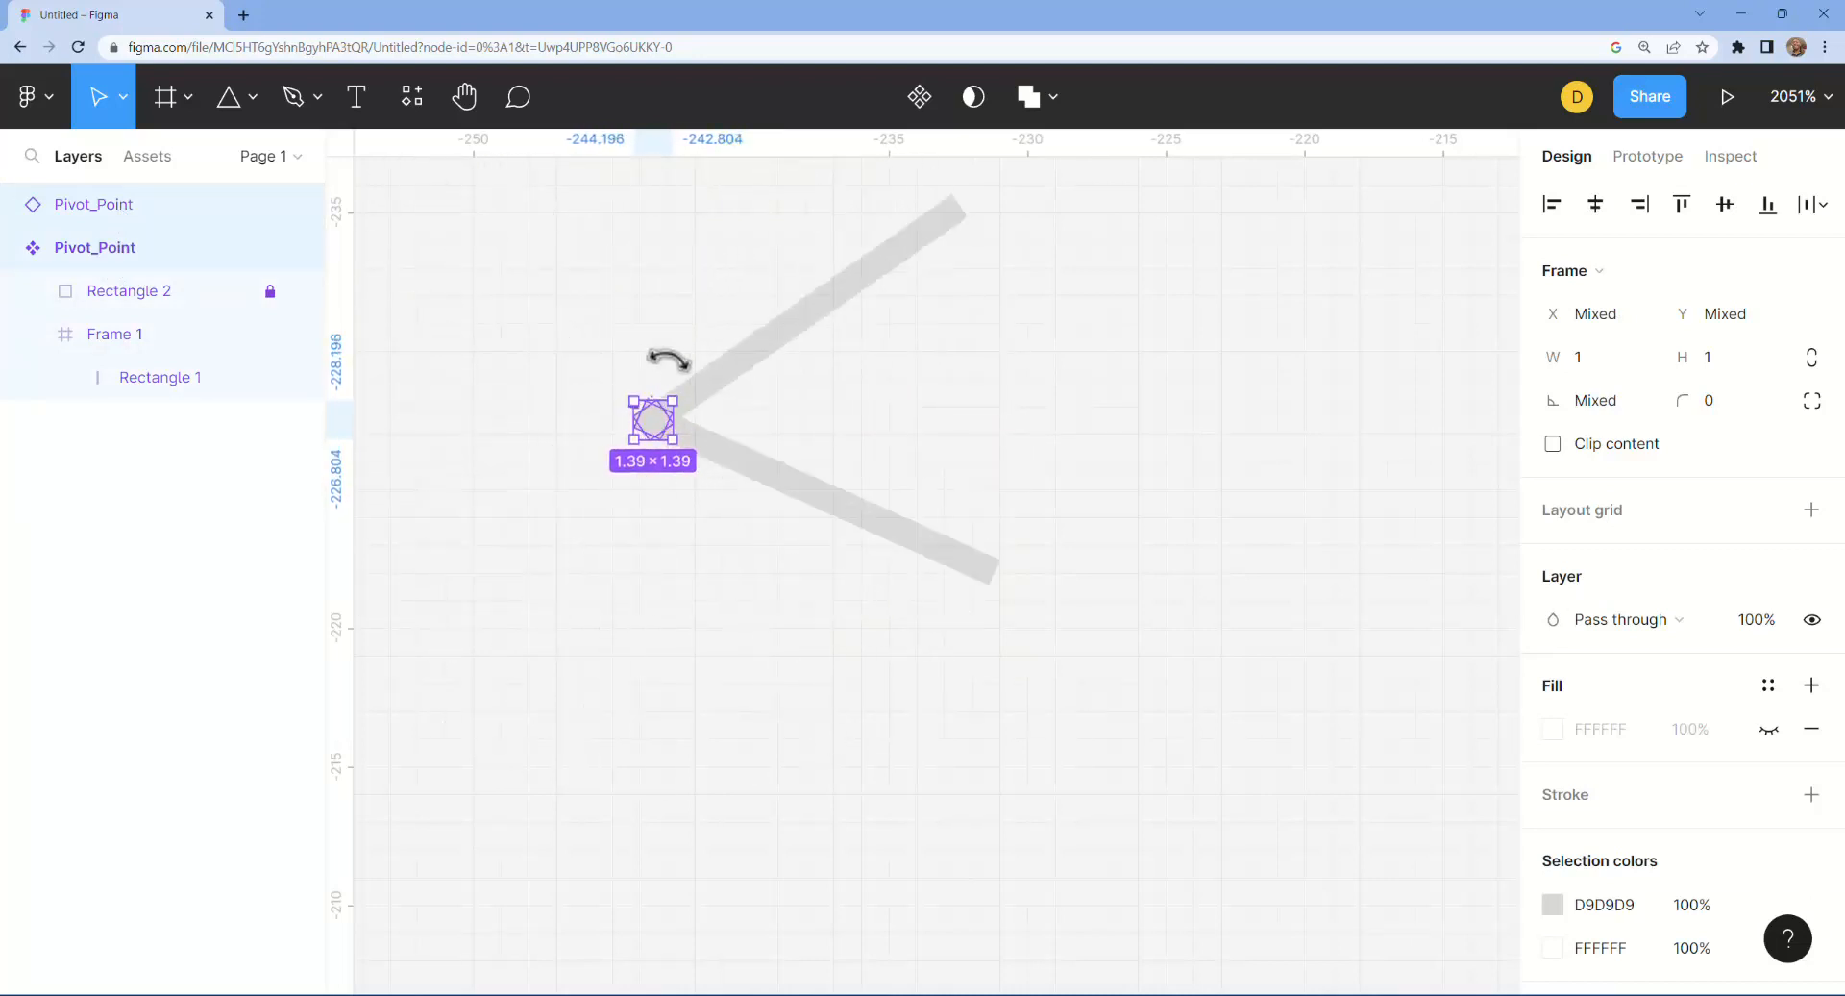
left_click_drag(667, 359, 742, 377)
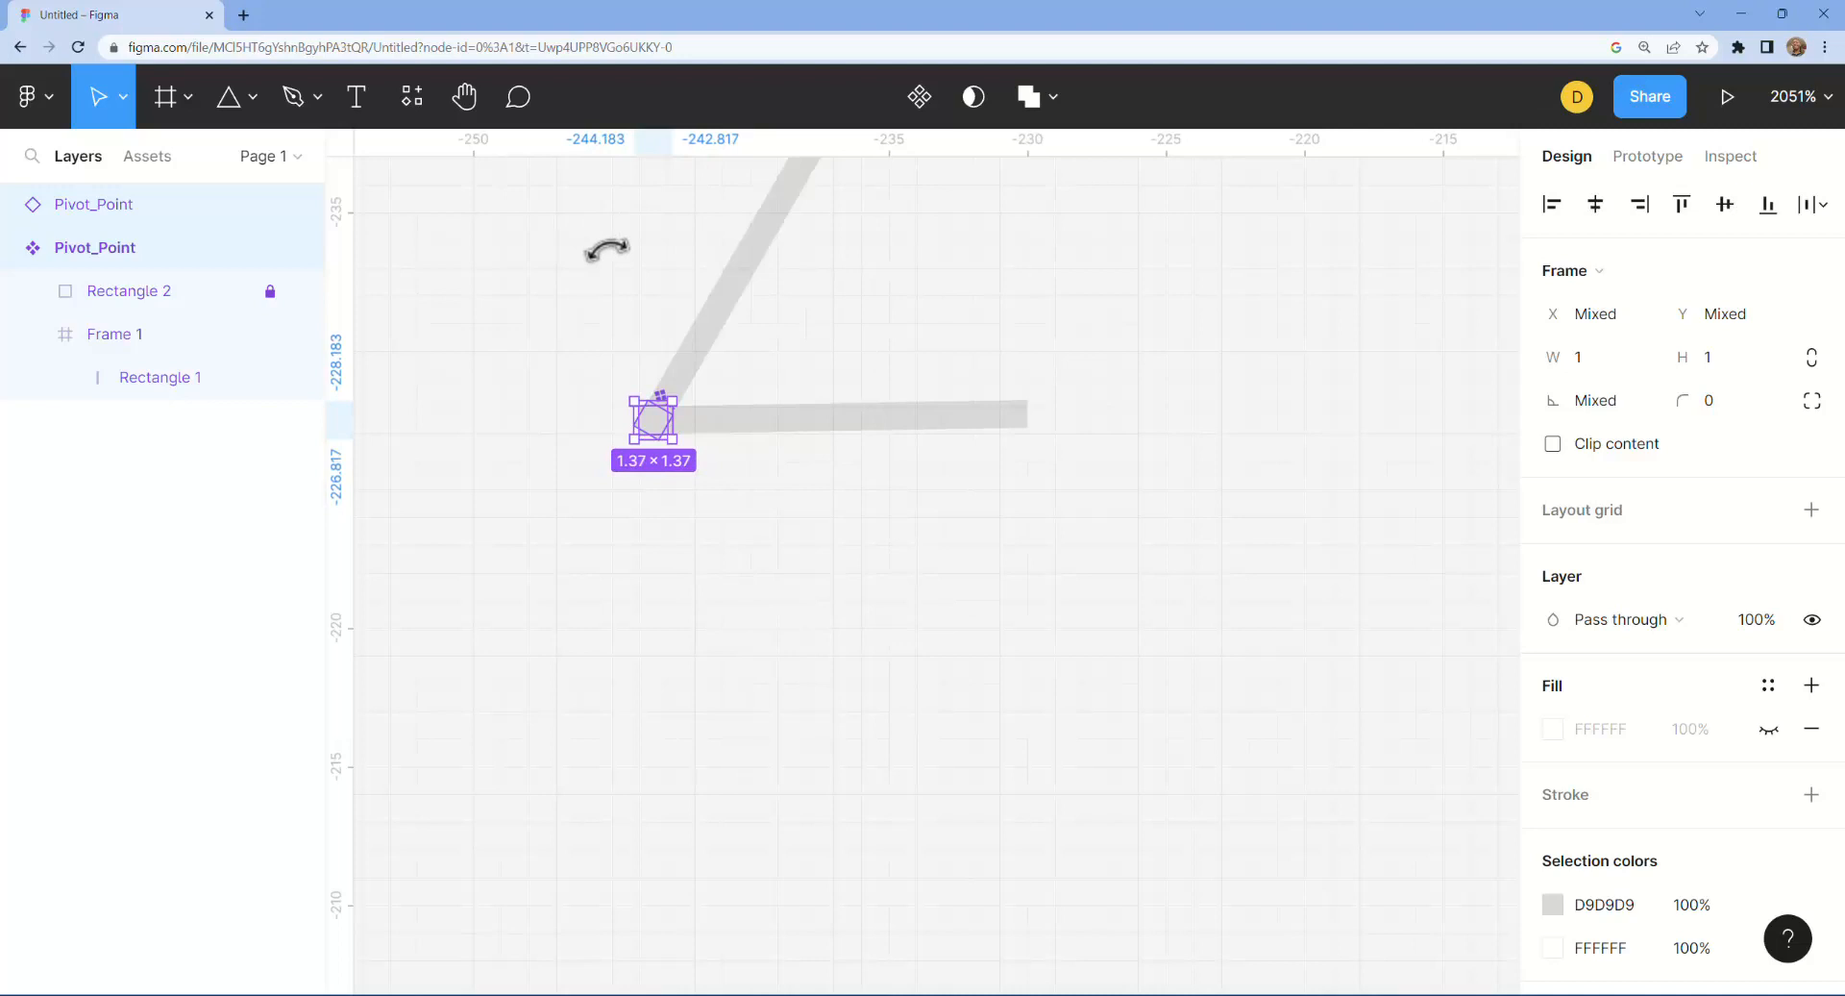
Step: Select one of the Pivot_Point instances in the Layers panel
scroll("down", 3)
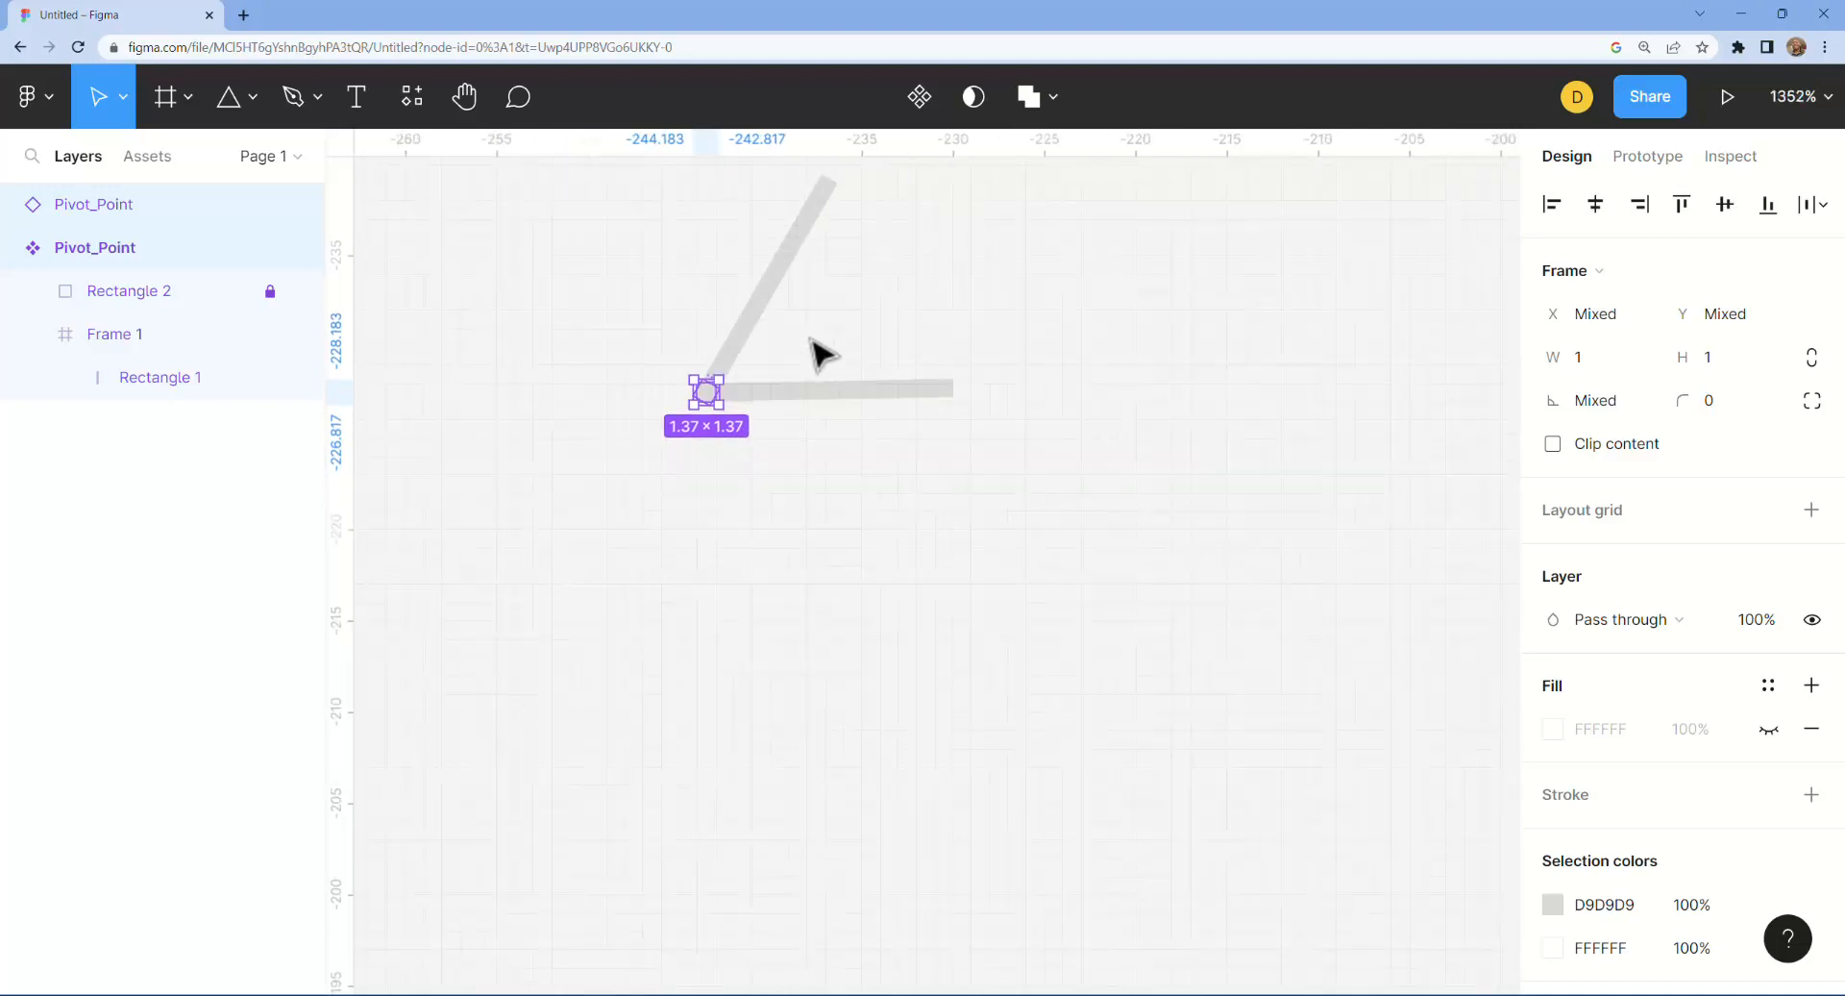
scroll("up", 3)
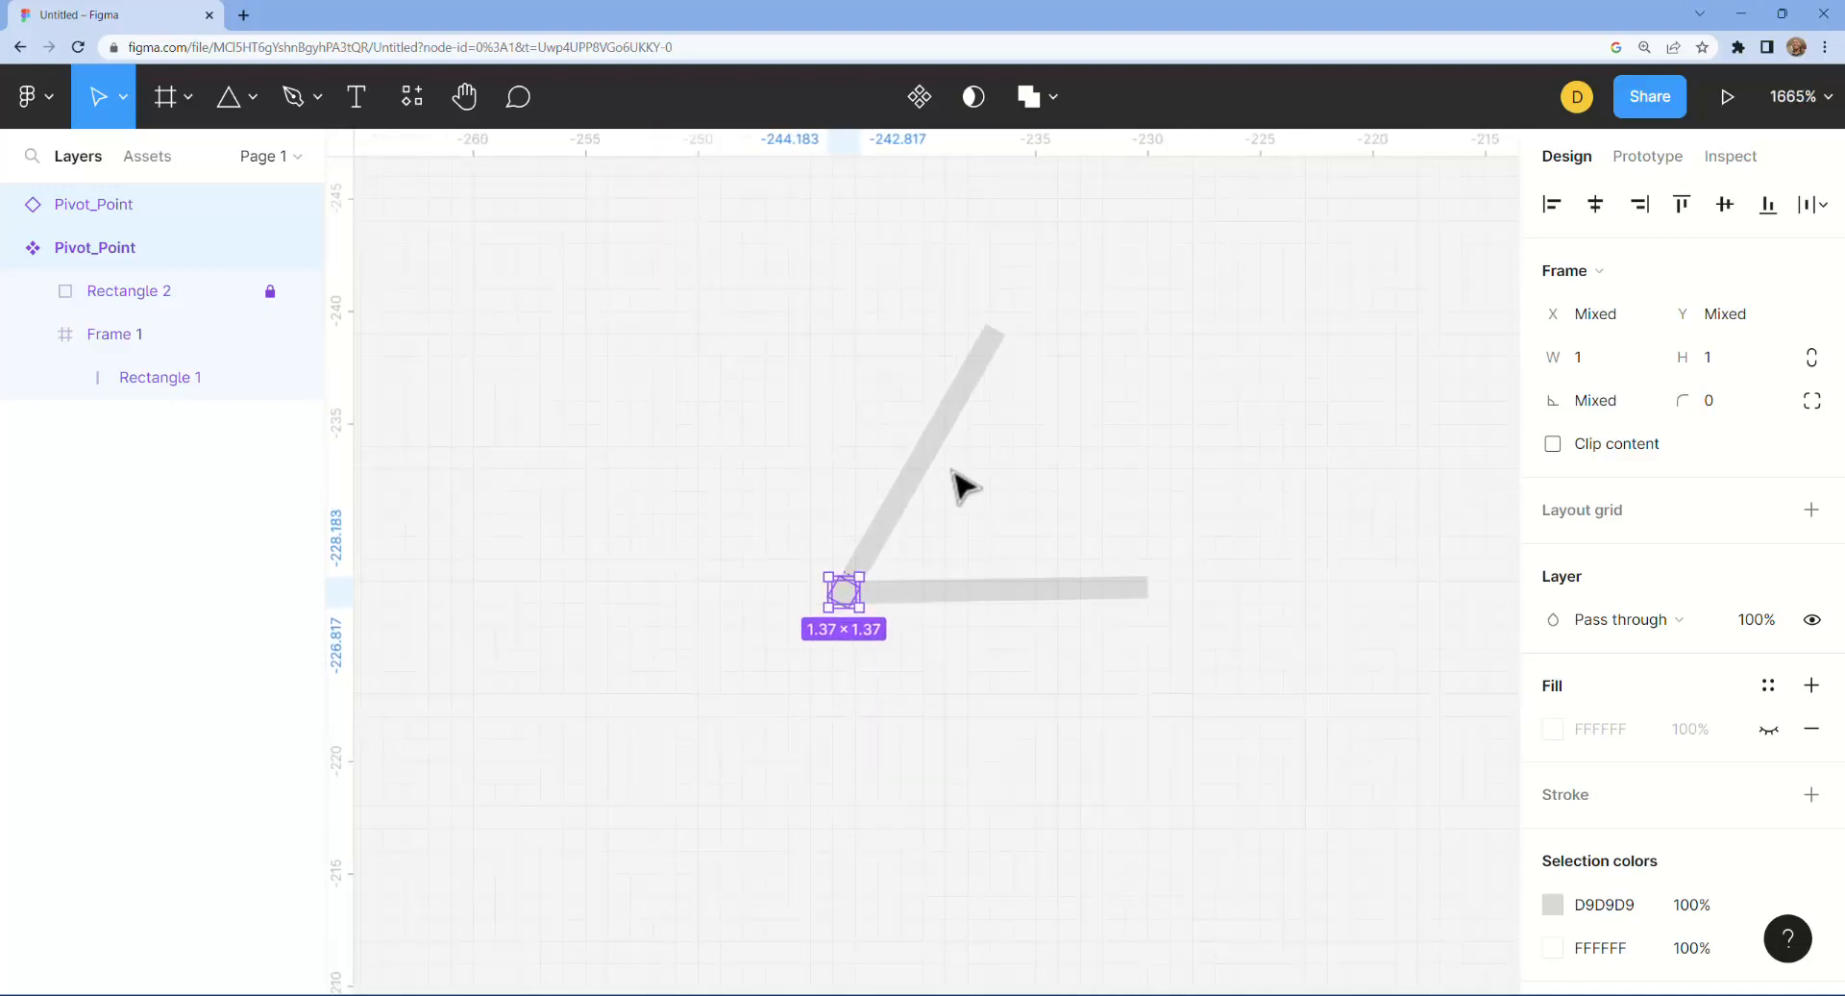
scroll("up", 3)
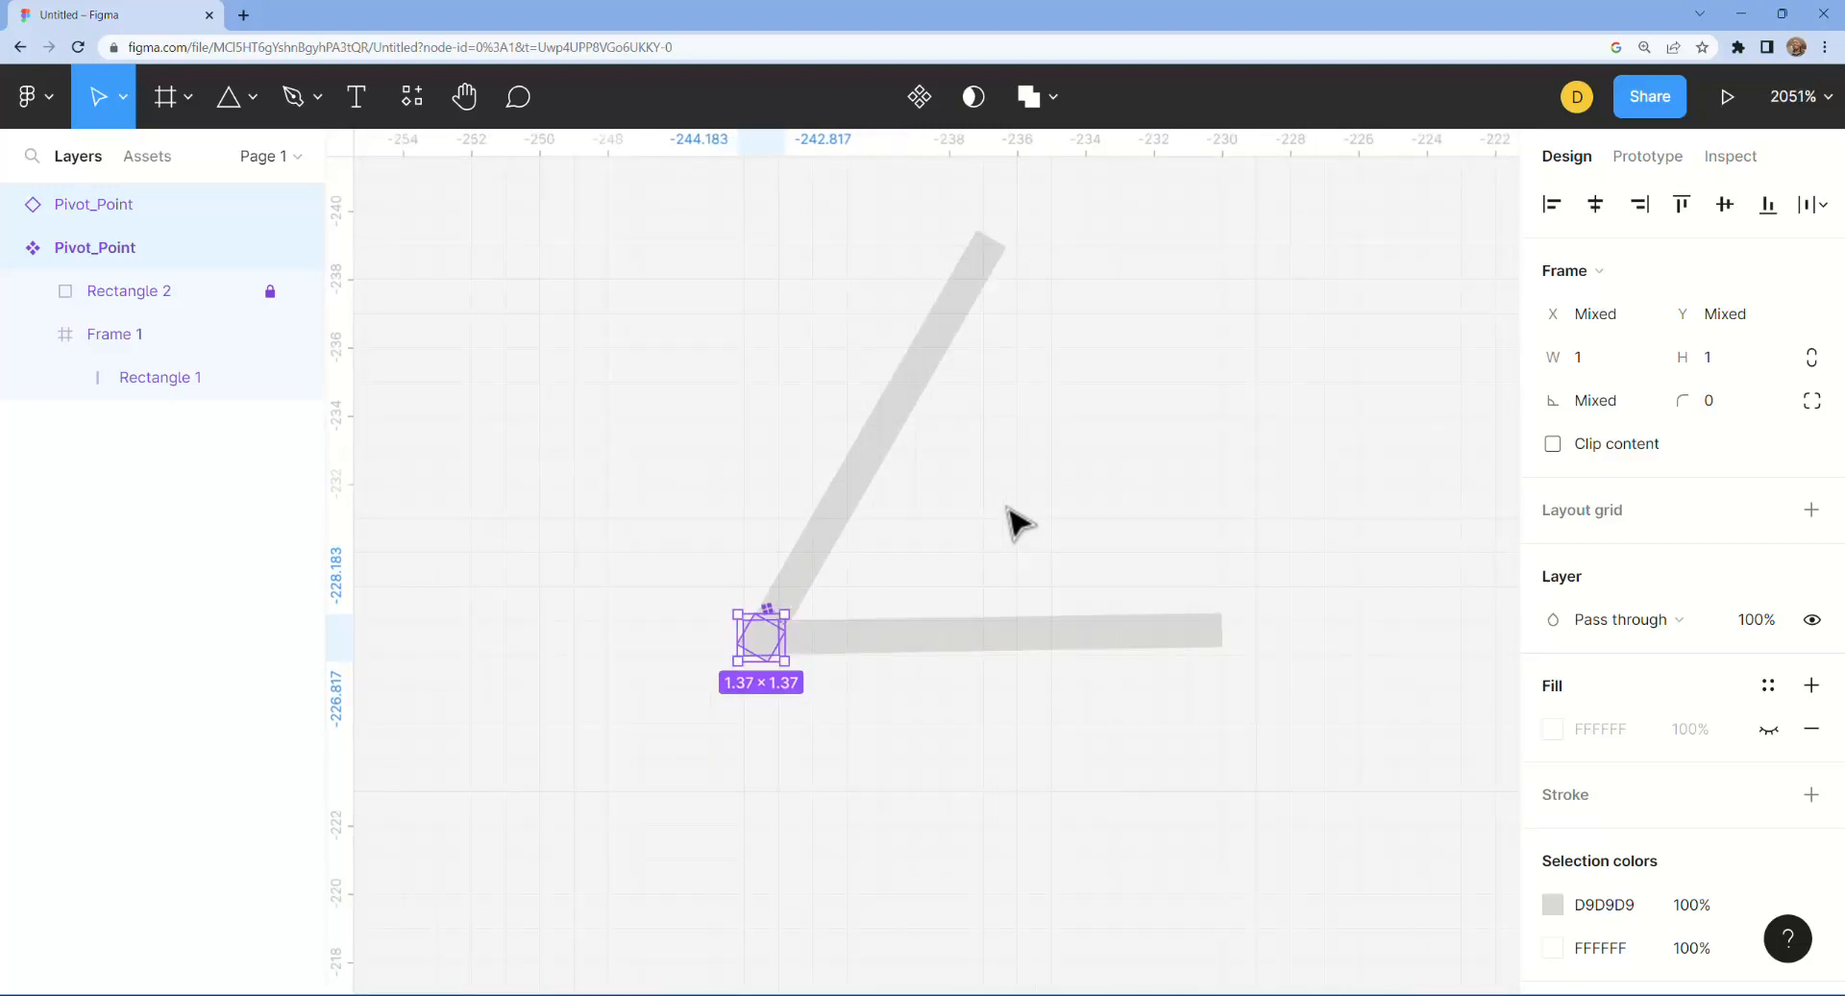
left_click(92, 204)
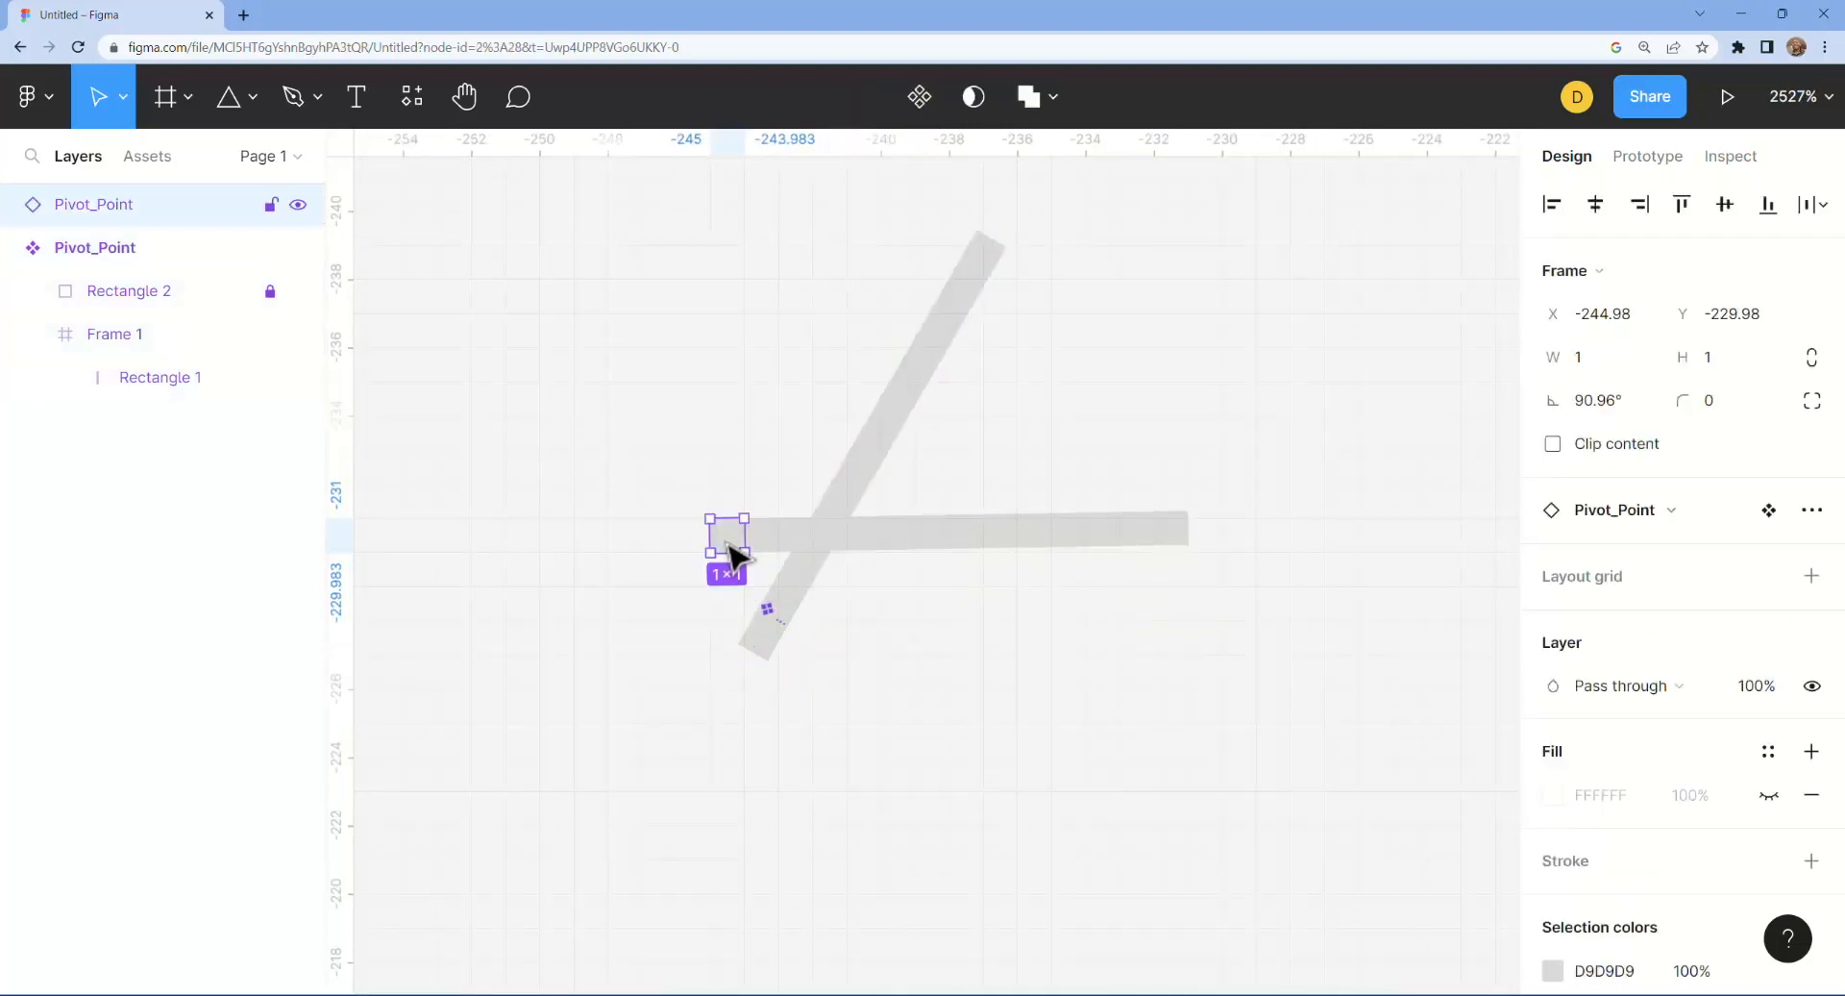
Step: Hide Rectangle 2 and move the duplicate pivot onto the hands' joint
left_click(300, 290)
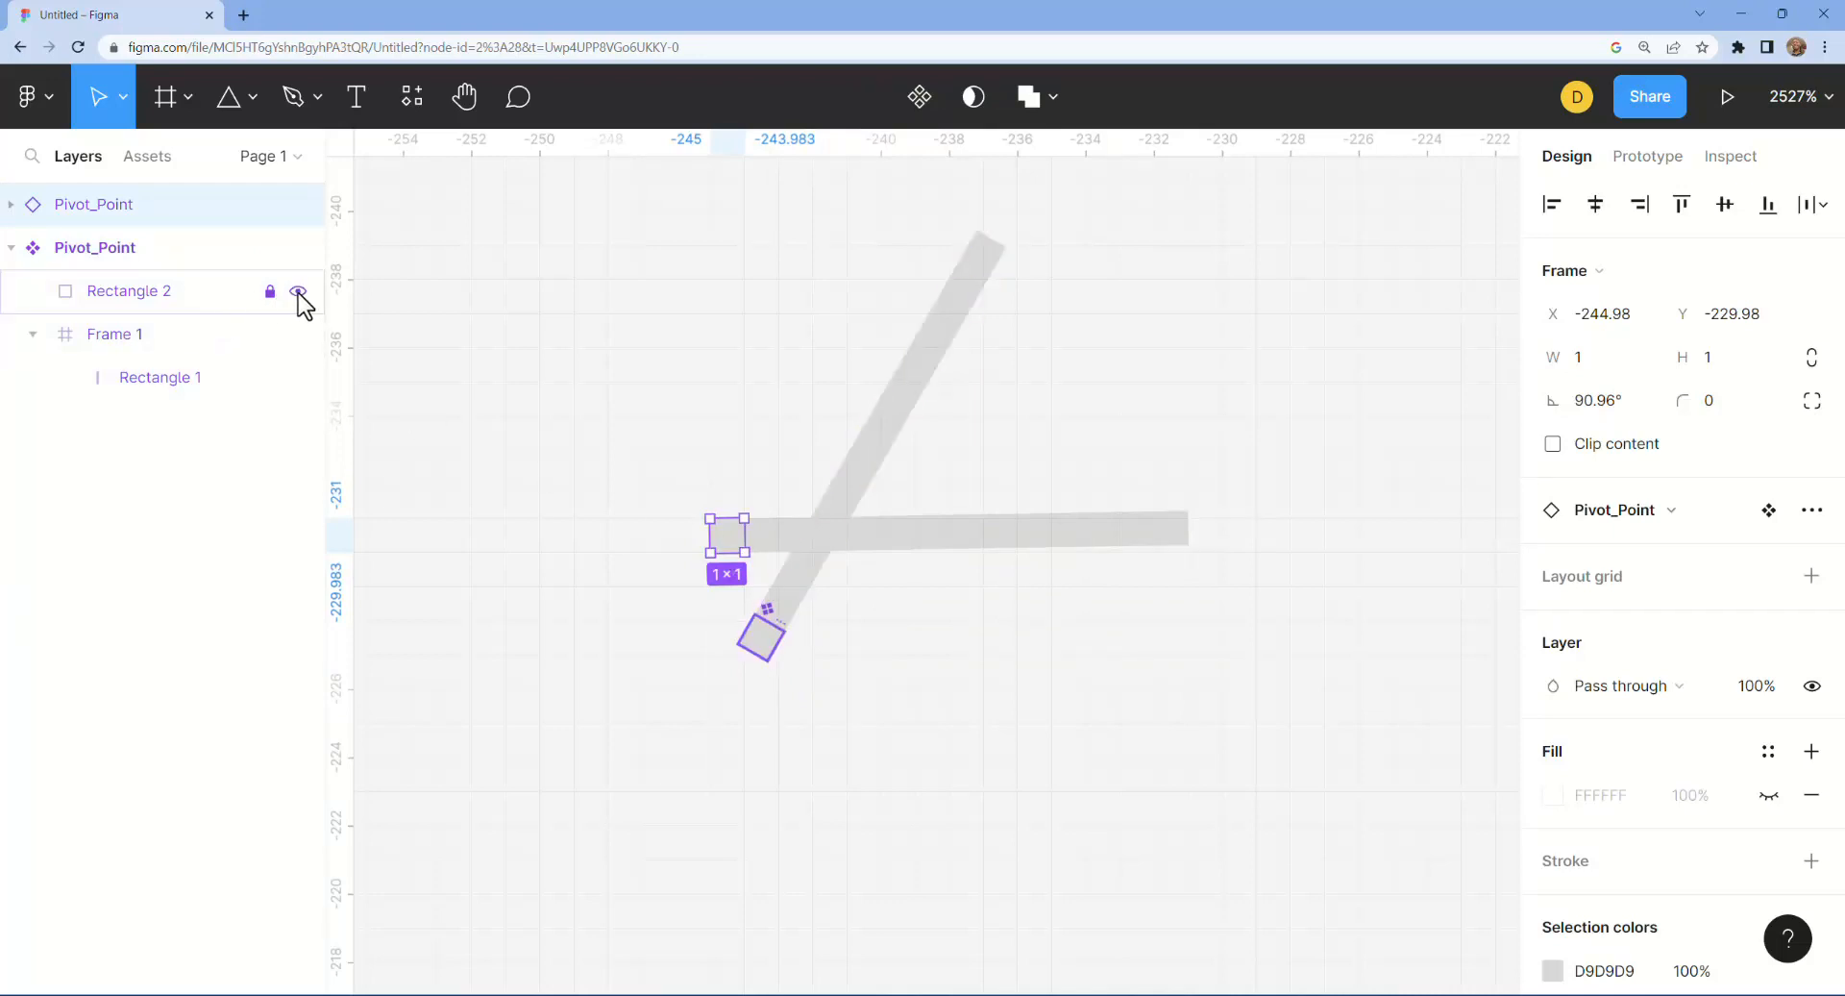
left_click(300, 290)
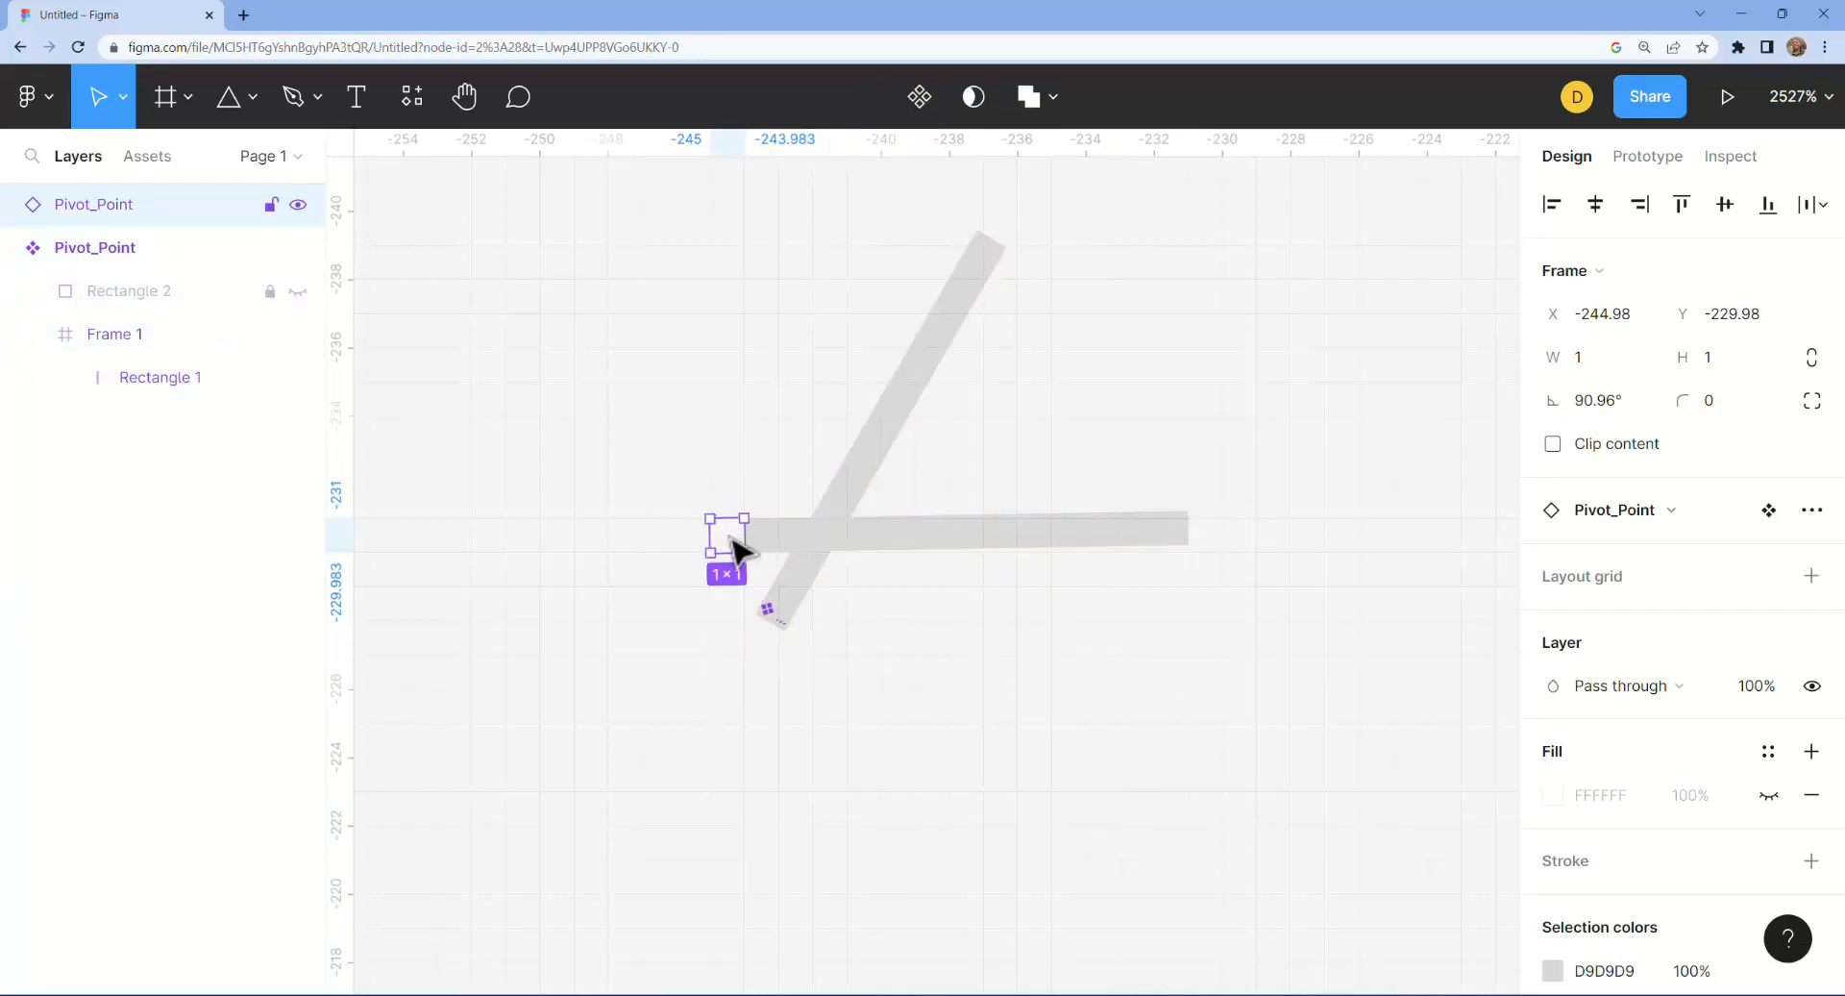
left_click_drag(730, 548, 764, 617)
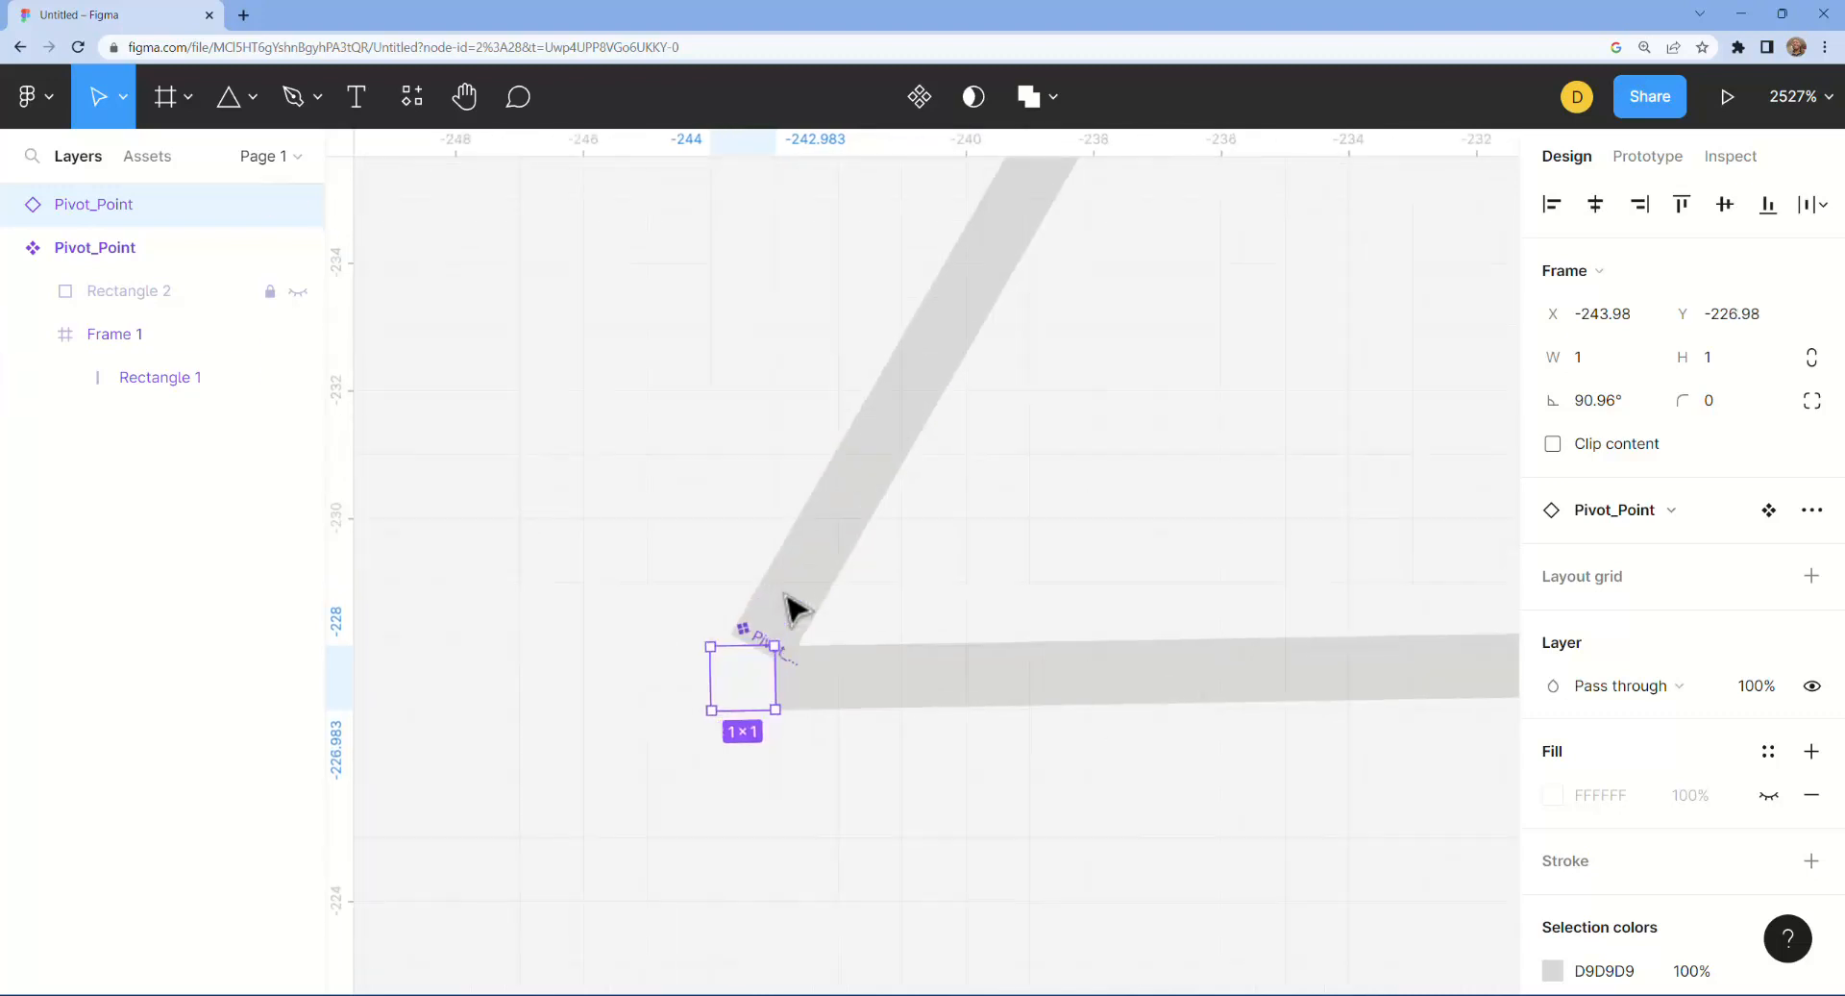
Step: Swing the duplicate's hand around the pivot to 90° horizontal
left_click(113, 333)
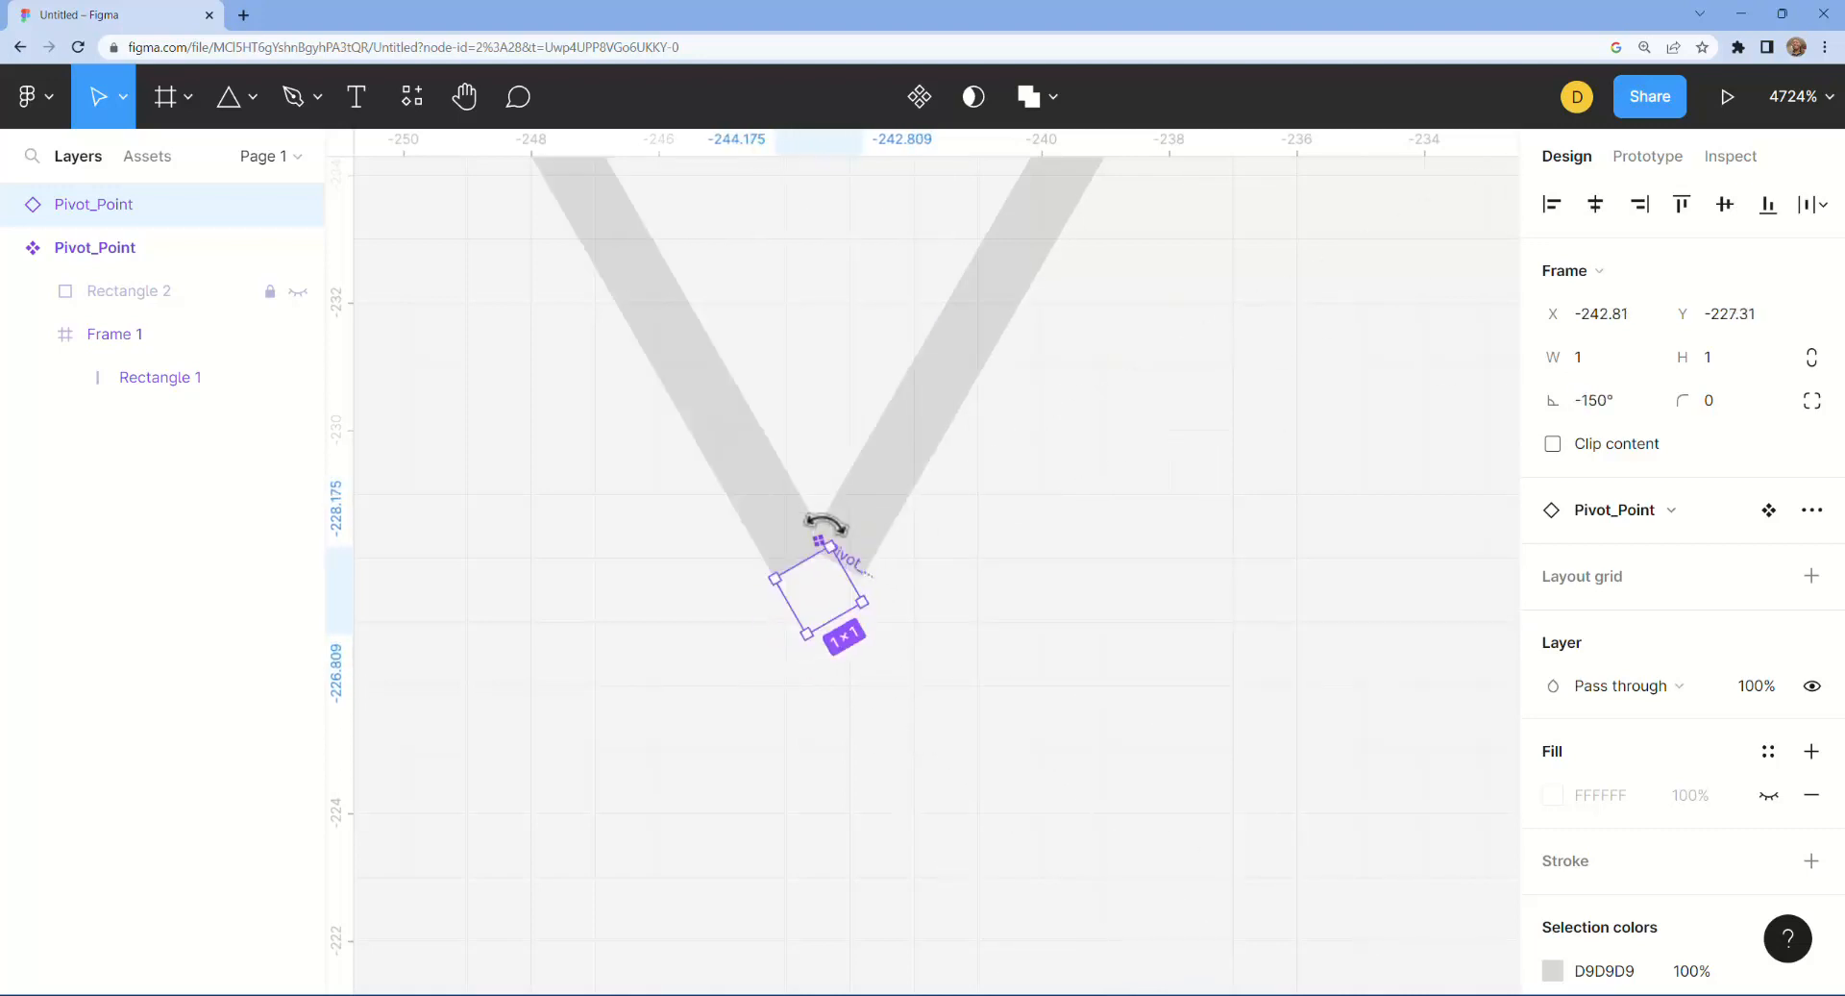
left_click_drag(824, 522, 876, 577)
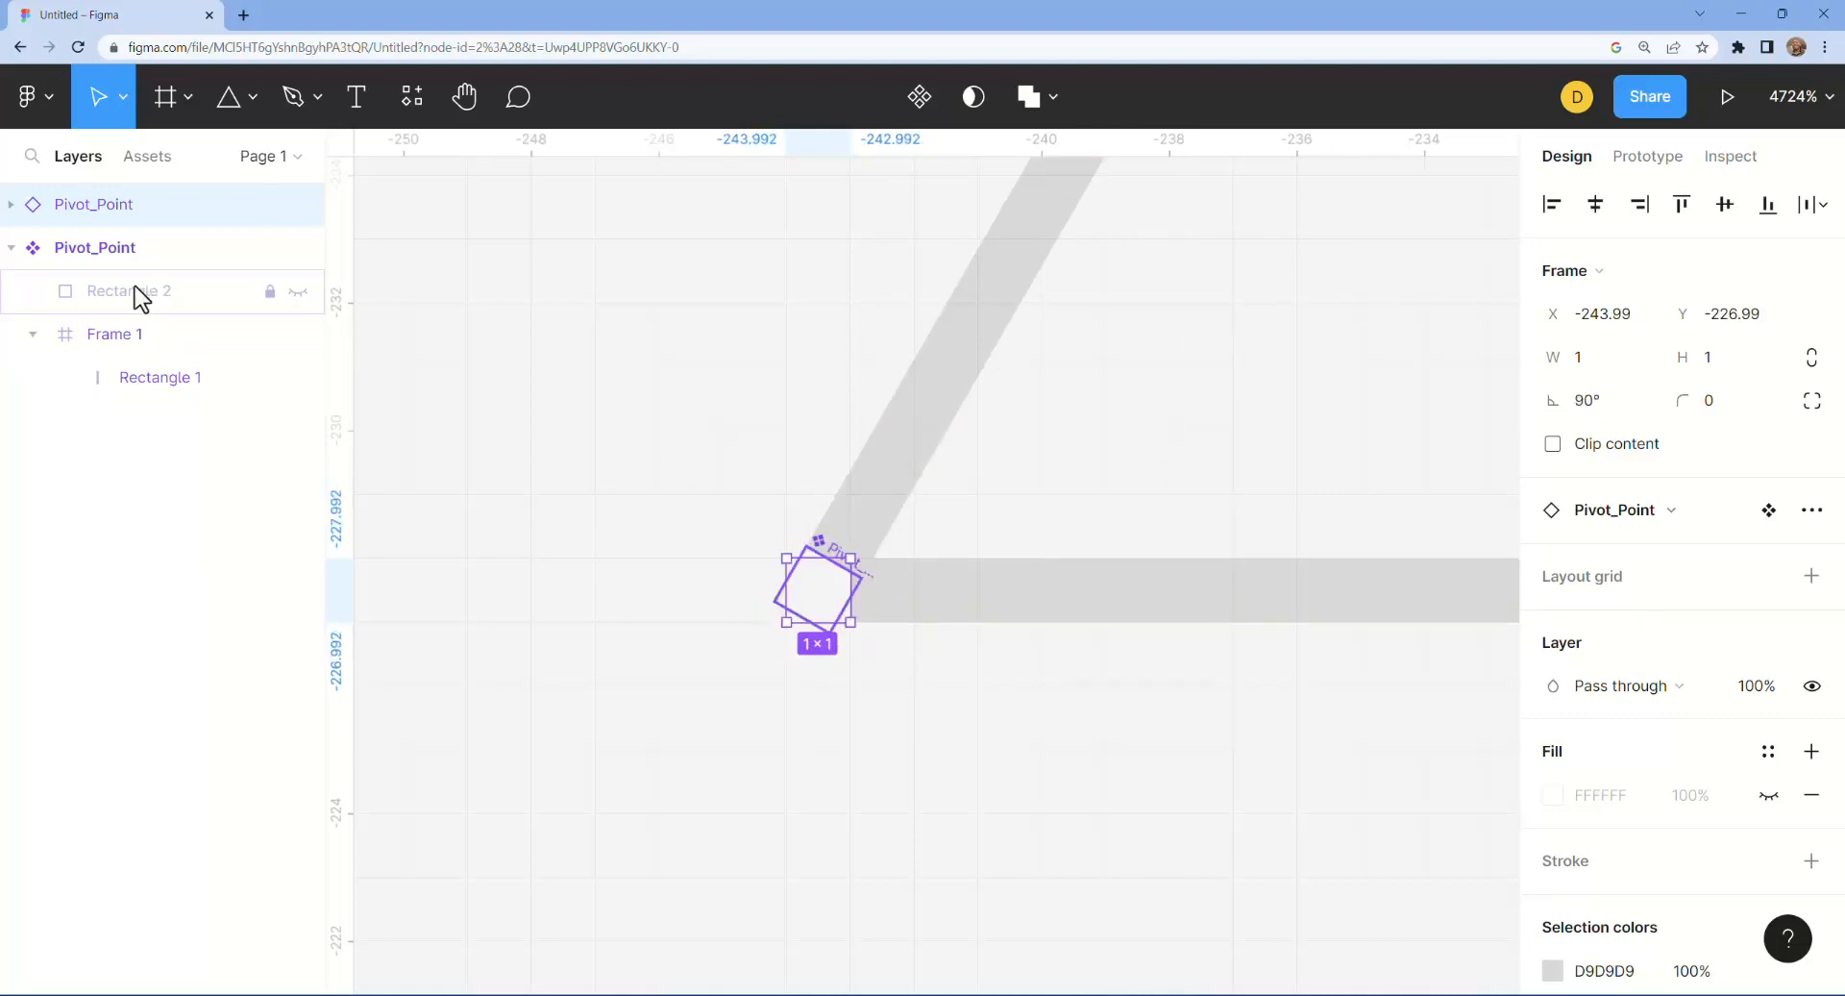
mouse_move(186, 304)
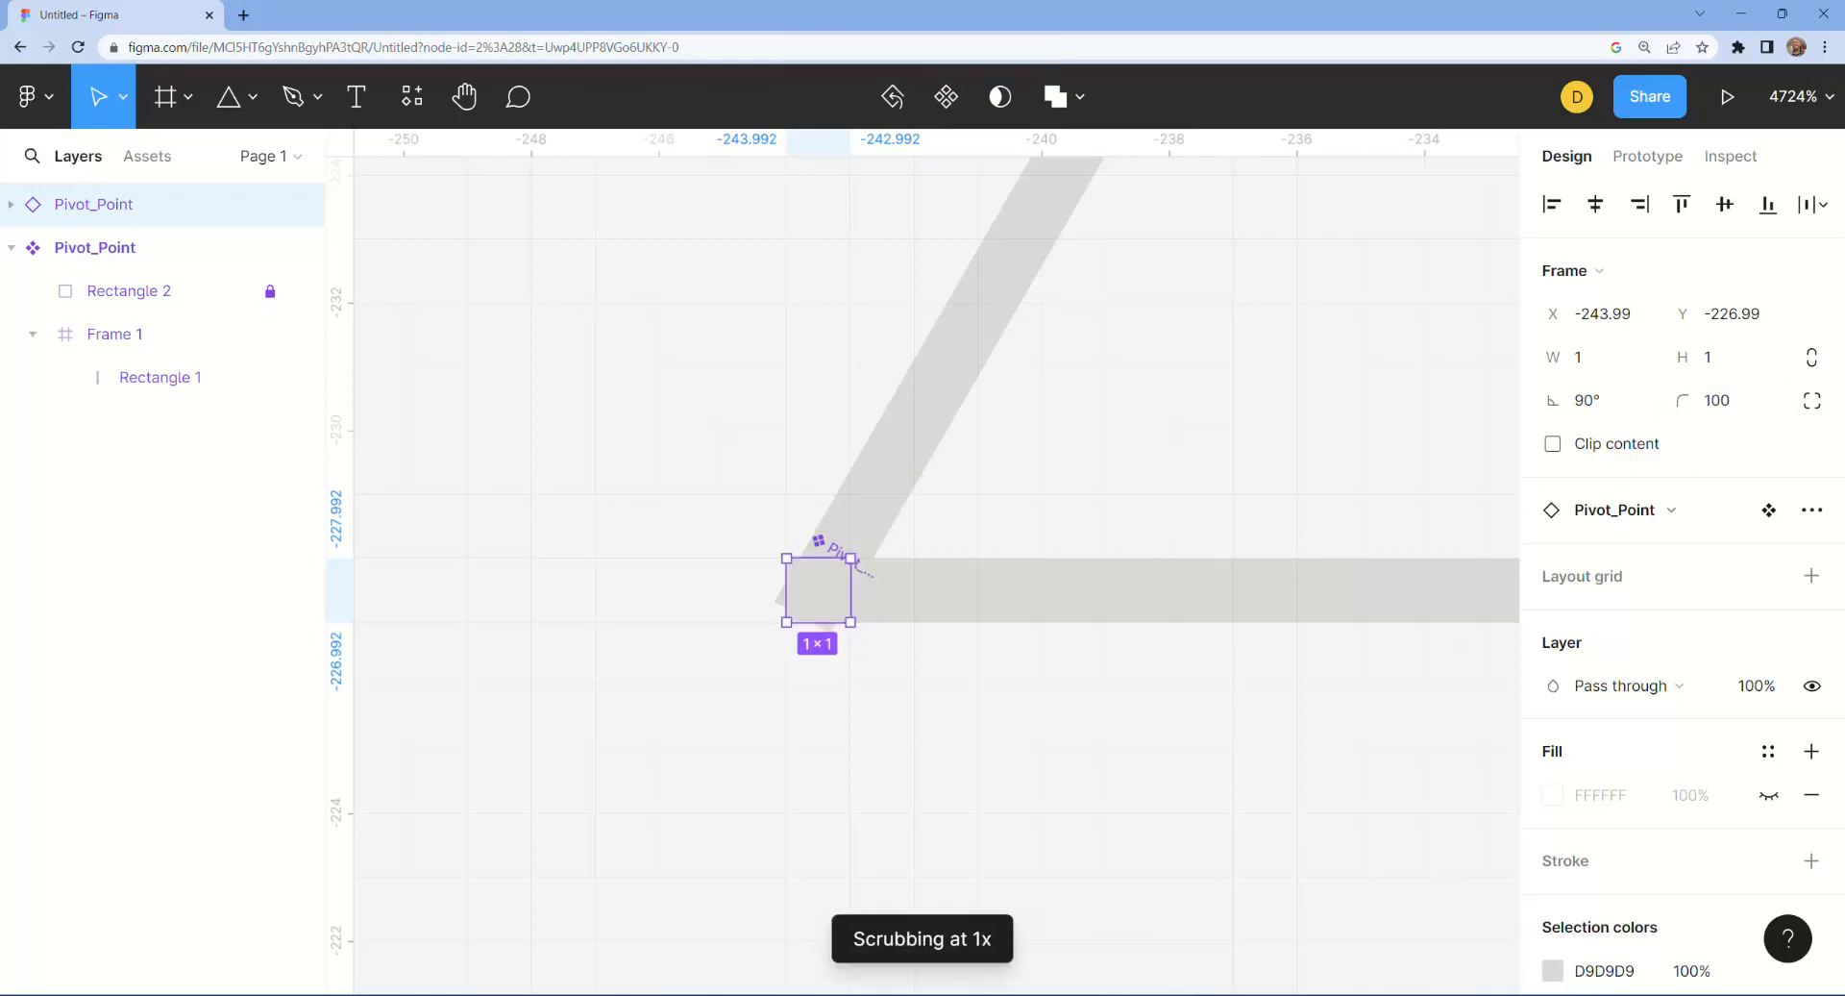
Step: Round Rectangle 2 inside Pivot_Point with corner radius 6 into a circular hub
left_click(129, 290)
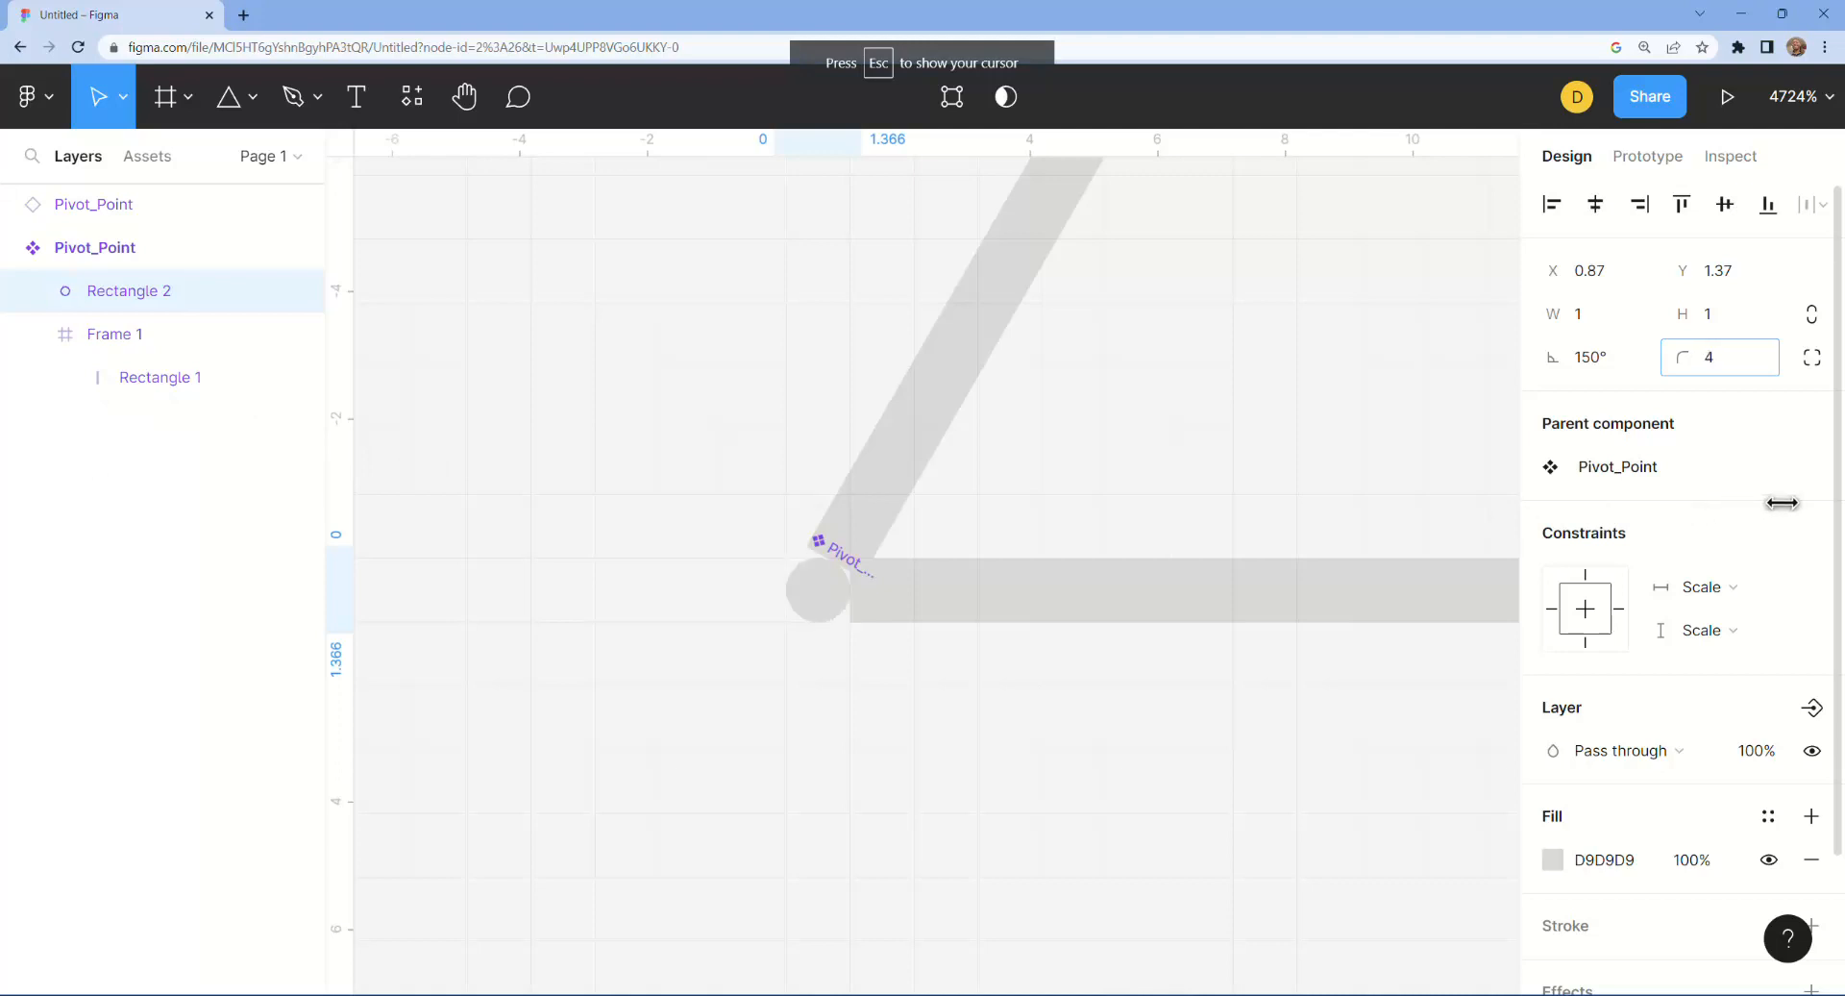
type("6")
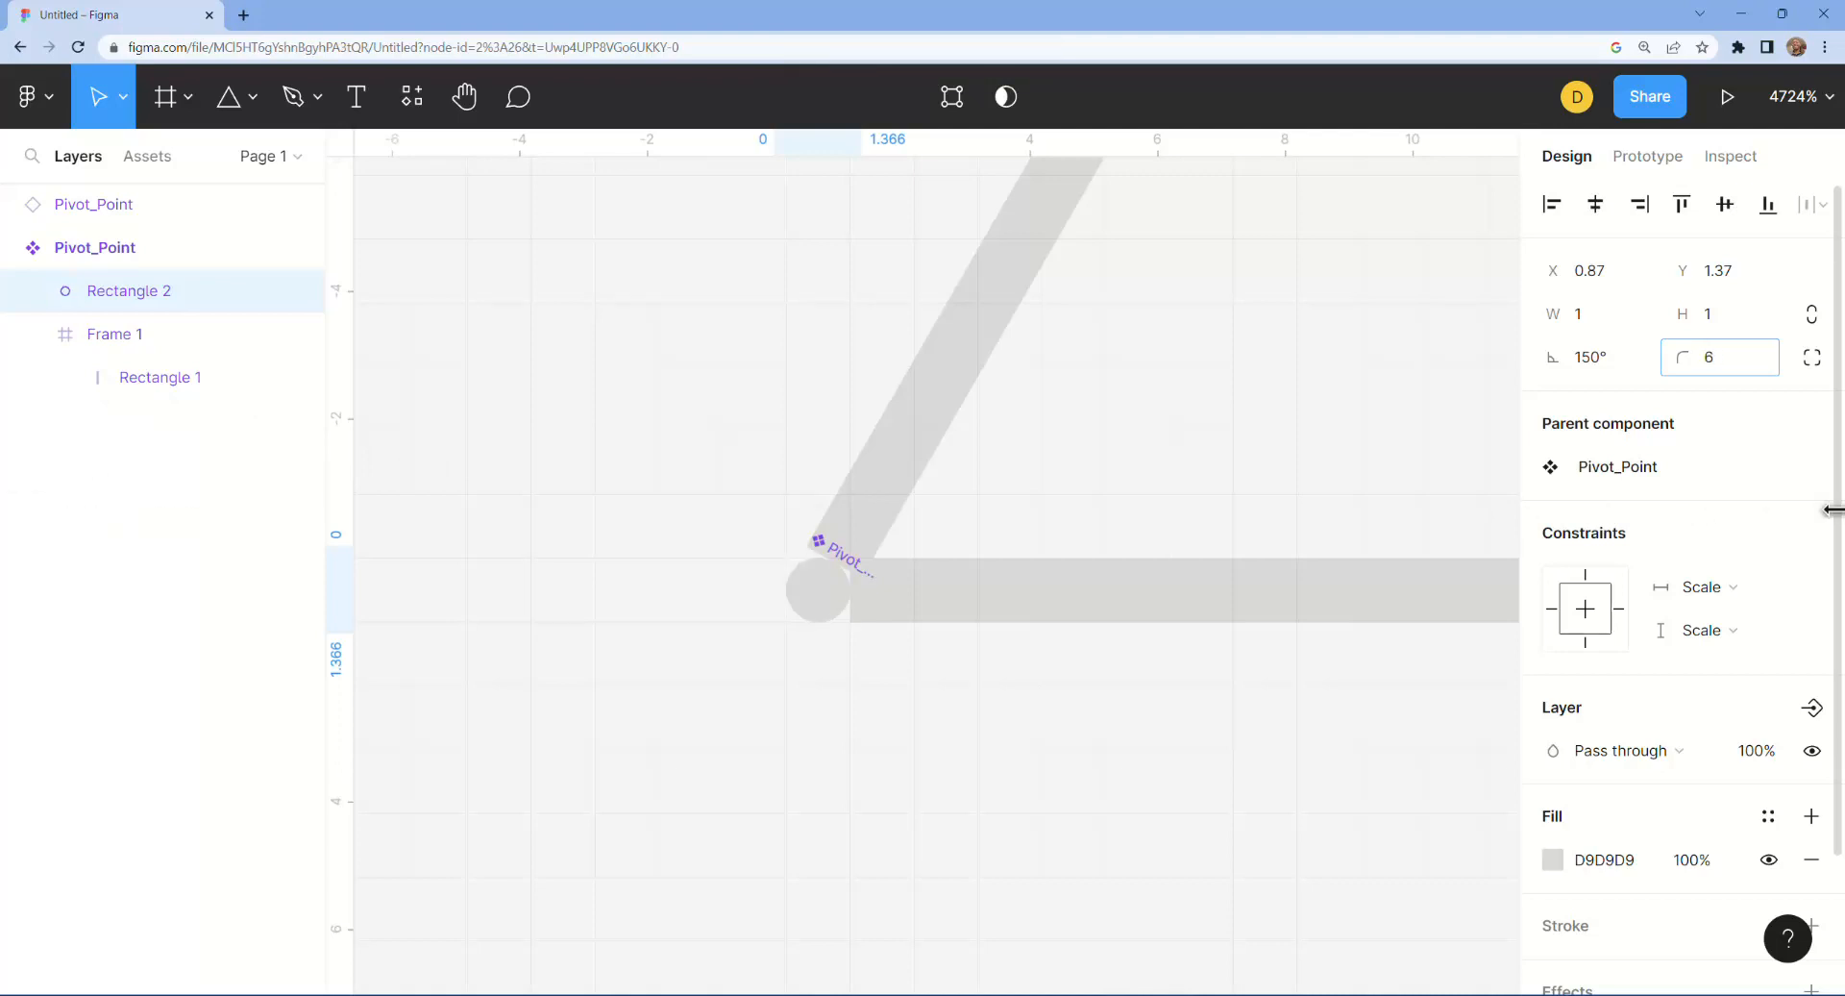
left_click(1005, 428)
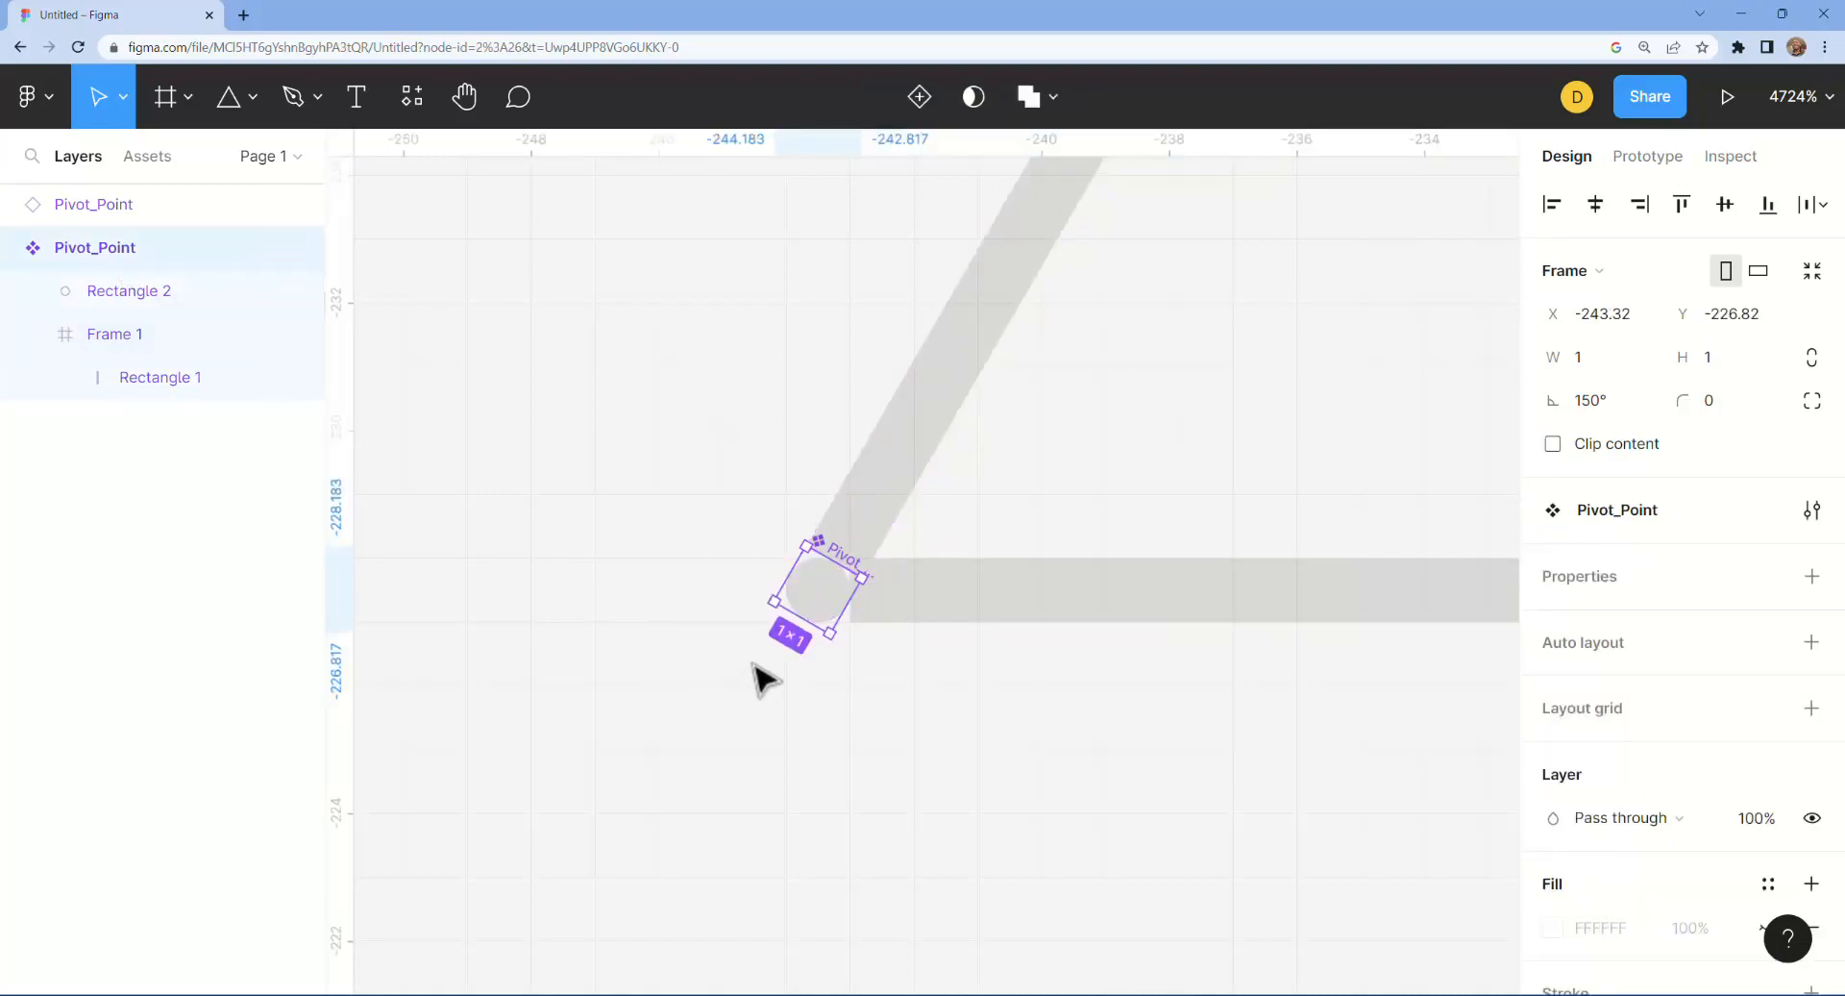
mouse_move(836, 646)
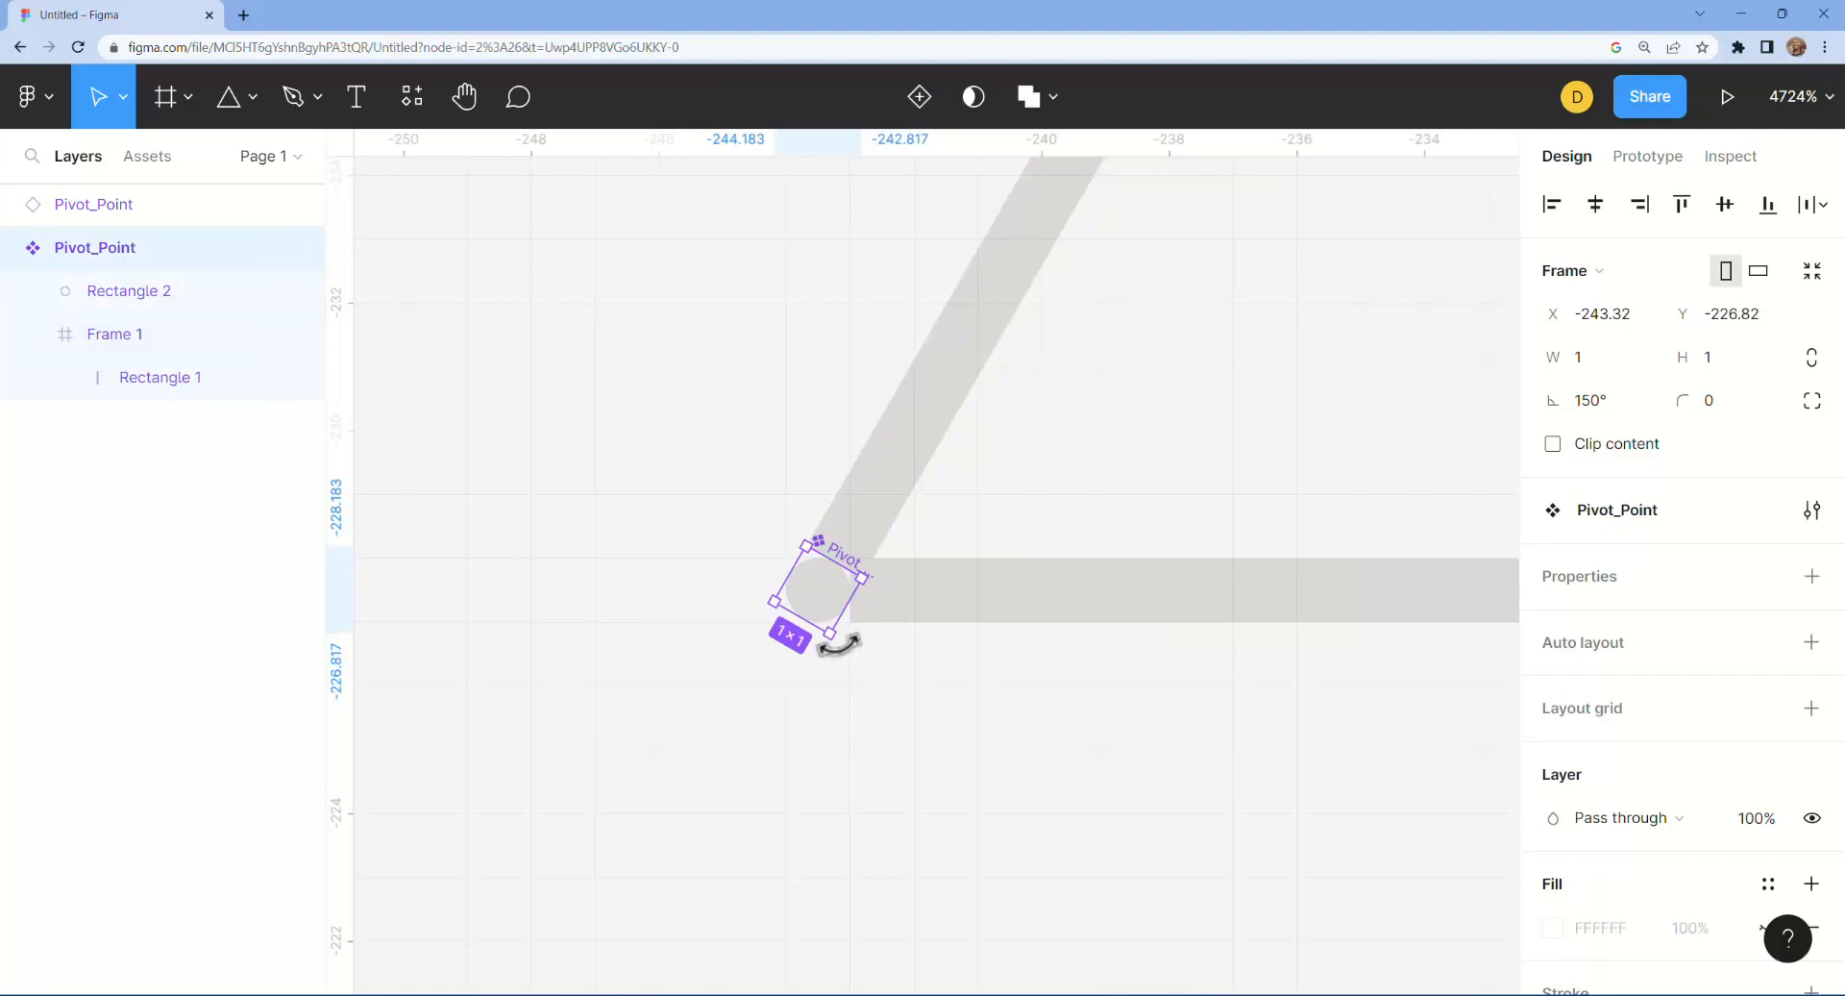
Step: Rotate the instance's hand up and right to 120°, leaving the other hand upright
left_click_drag(842, 644, 882, 630)
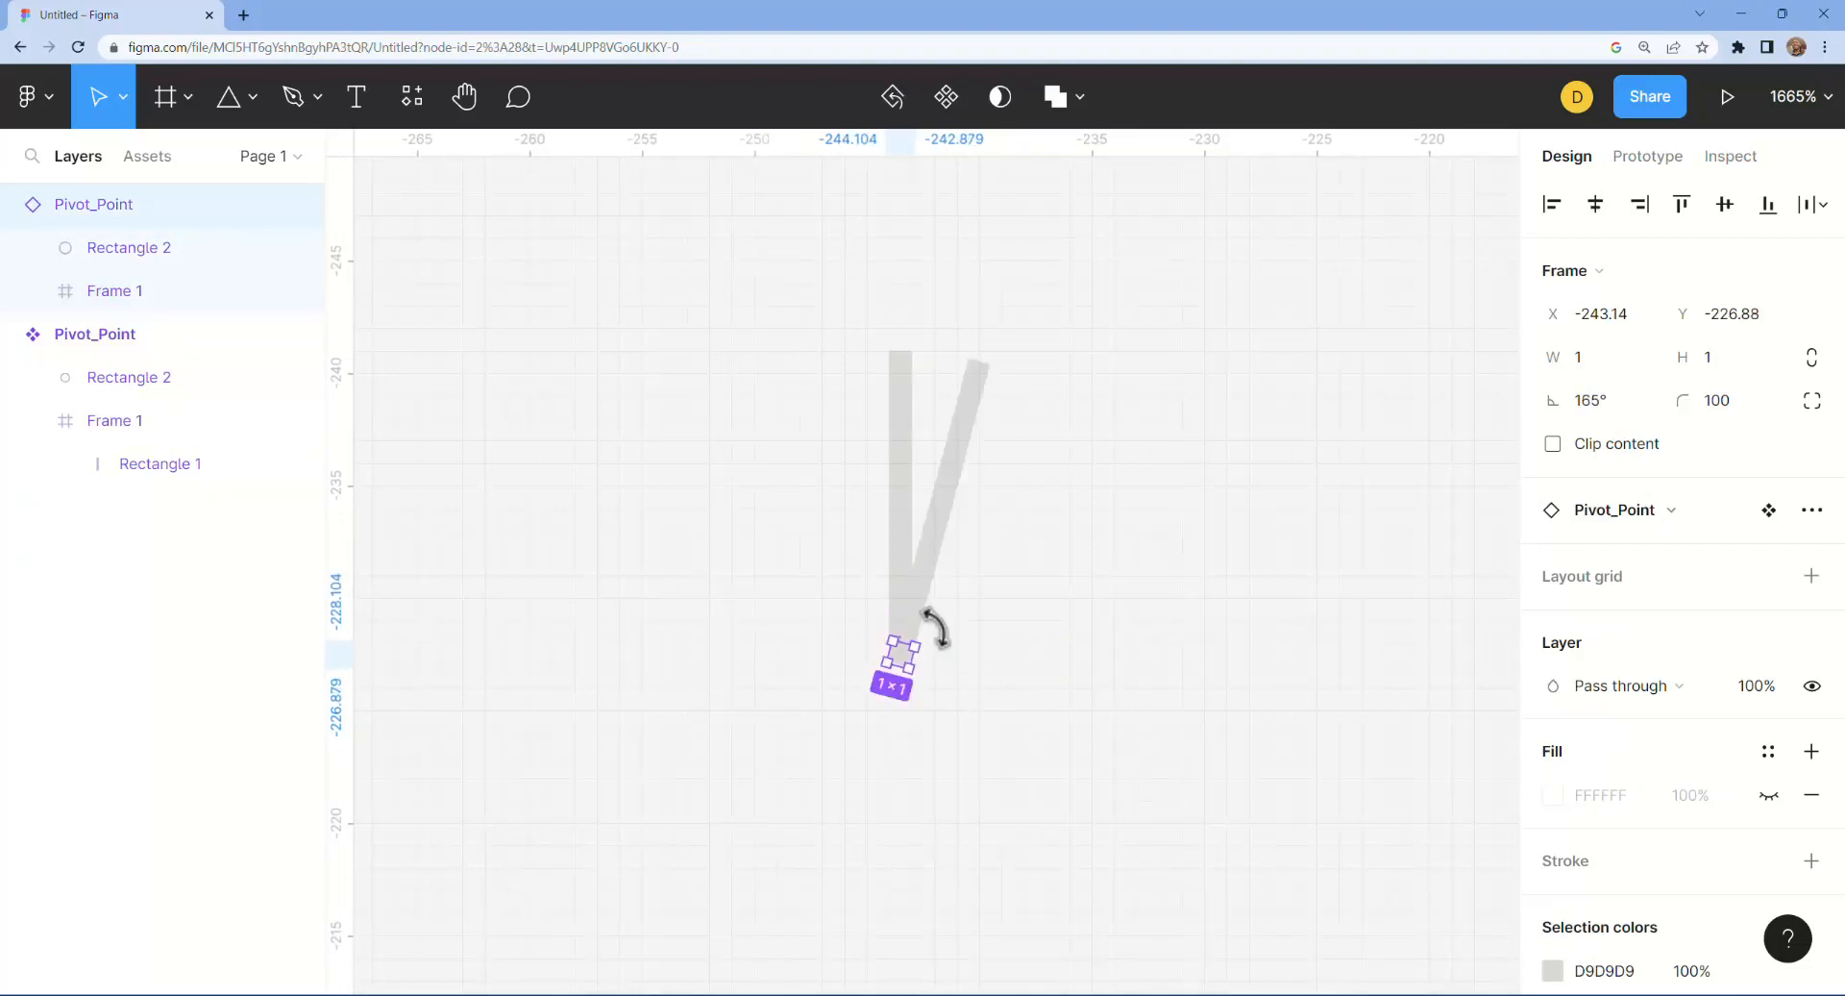
left_click_drag(936, 630, 931, 588)
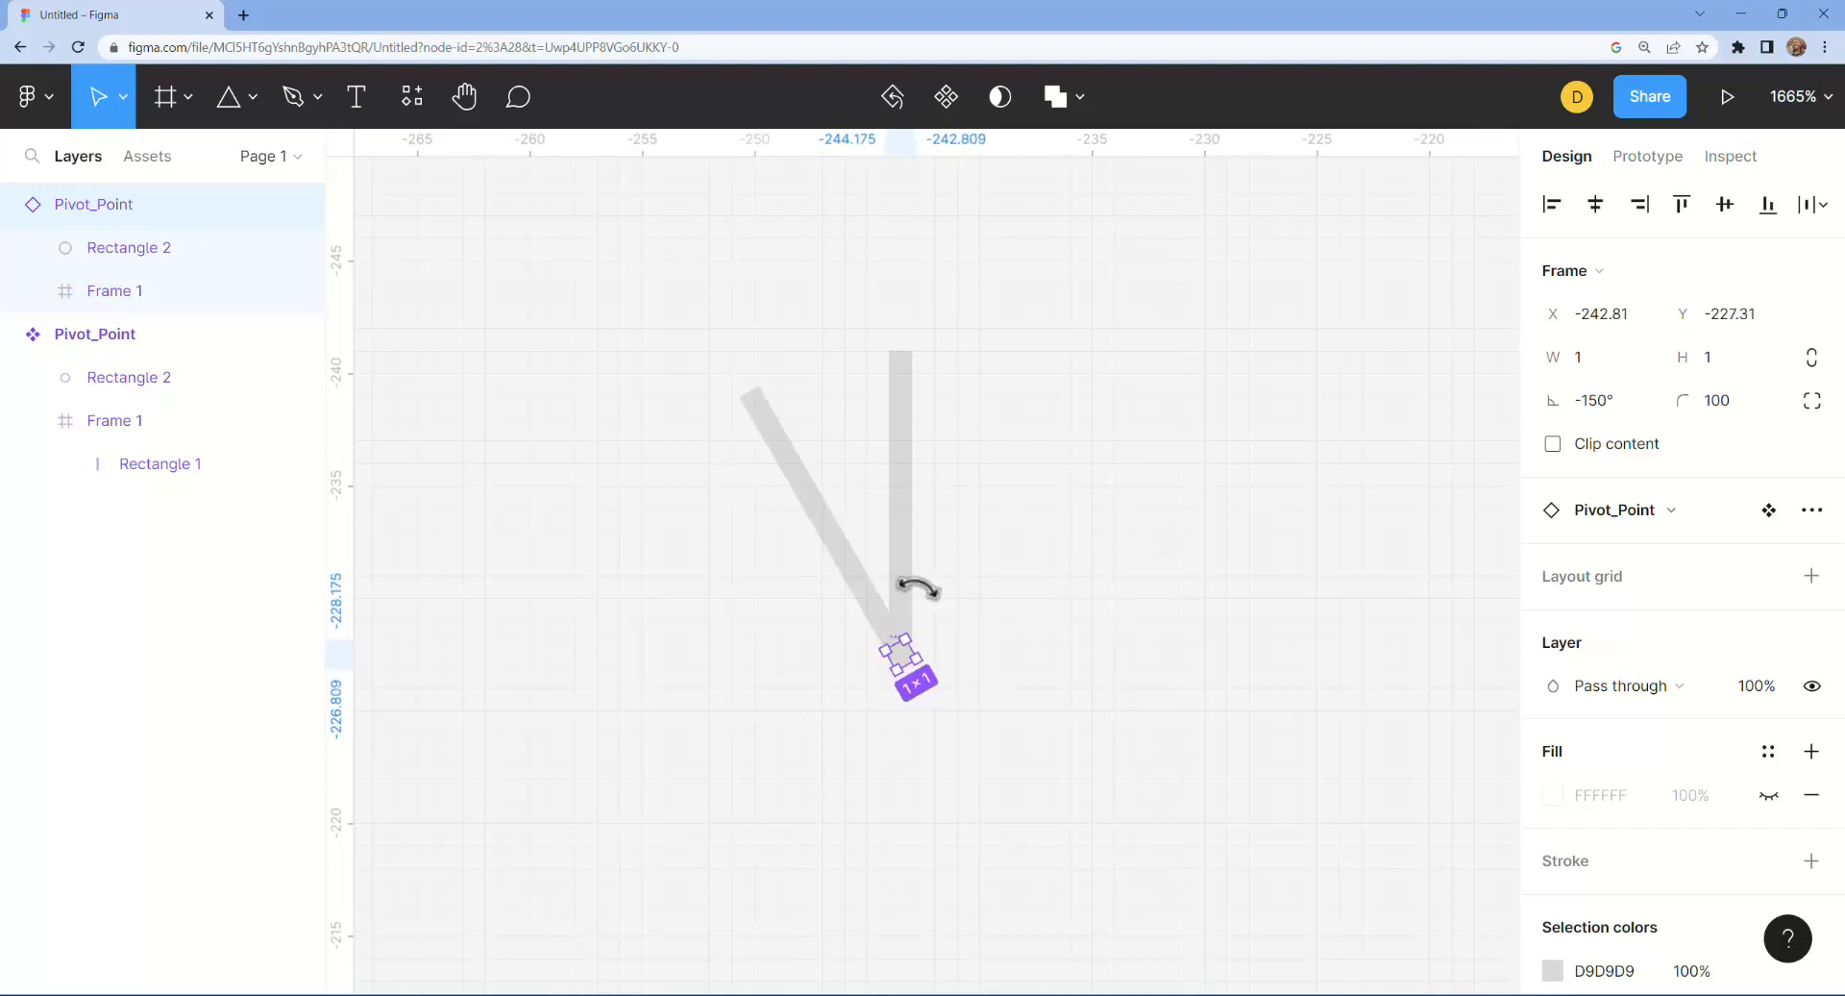
left_click_drag(919, 588, 1059, 670)
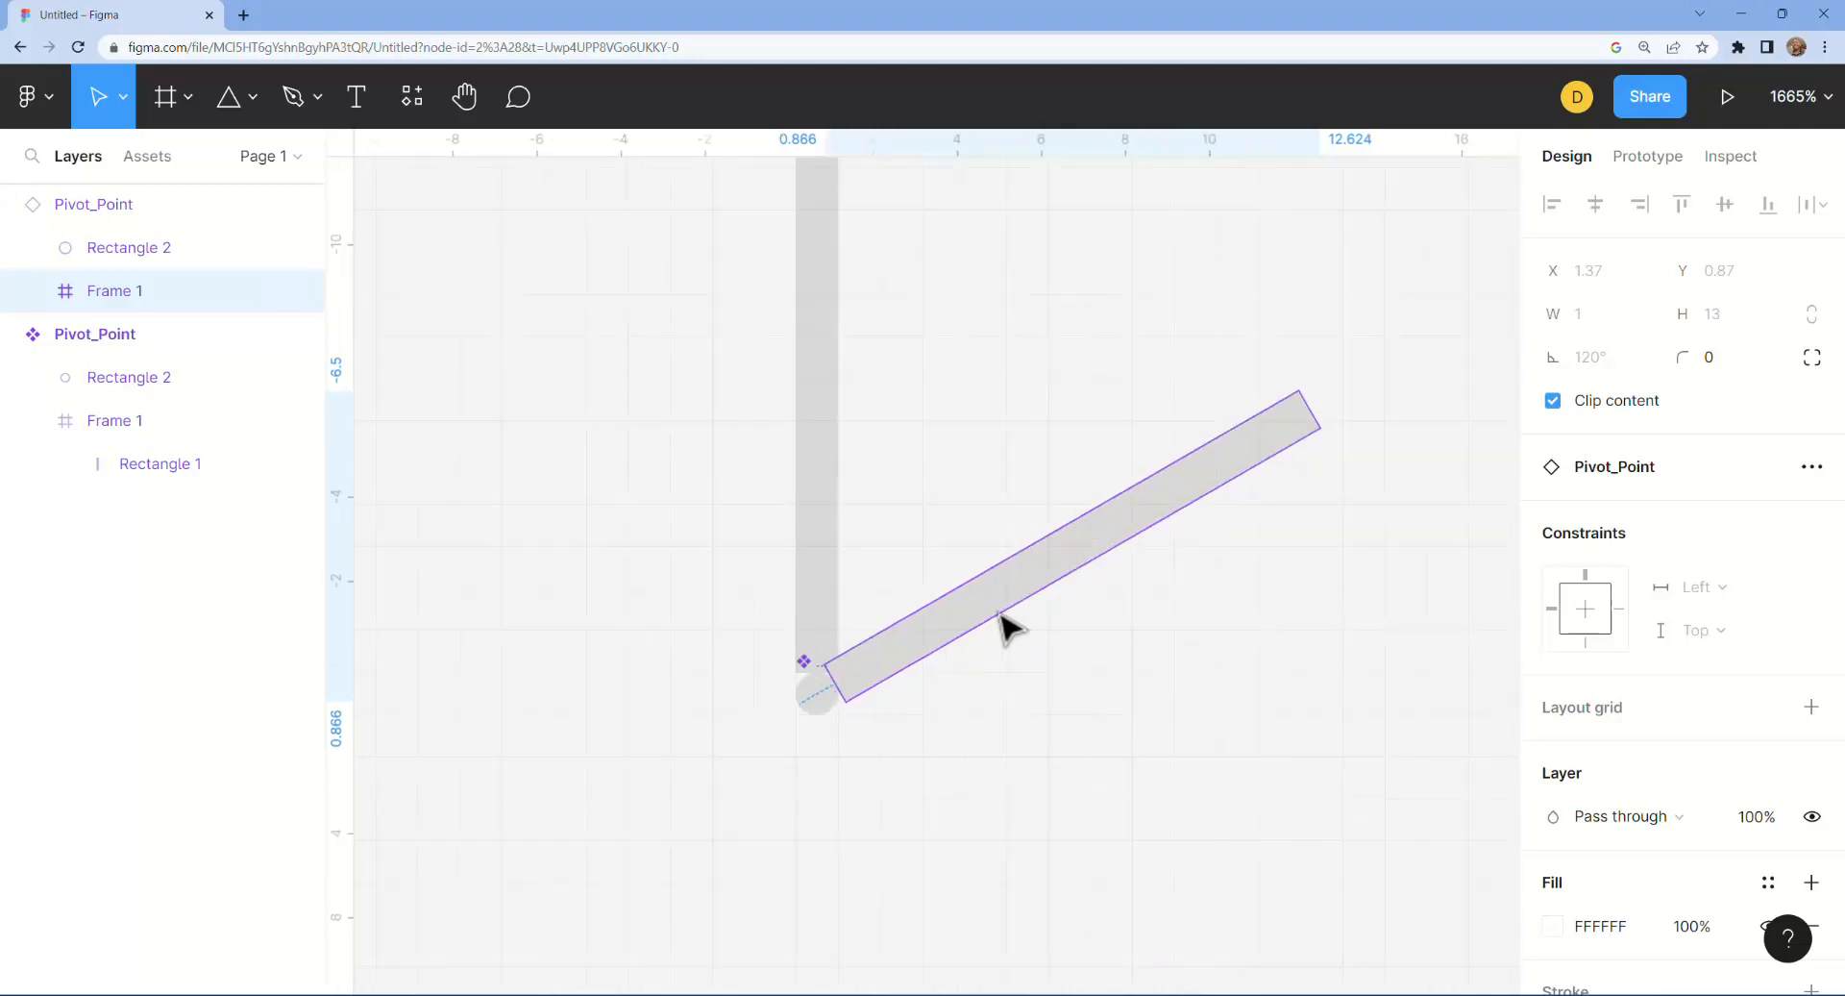
left_click(356, 96)
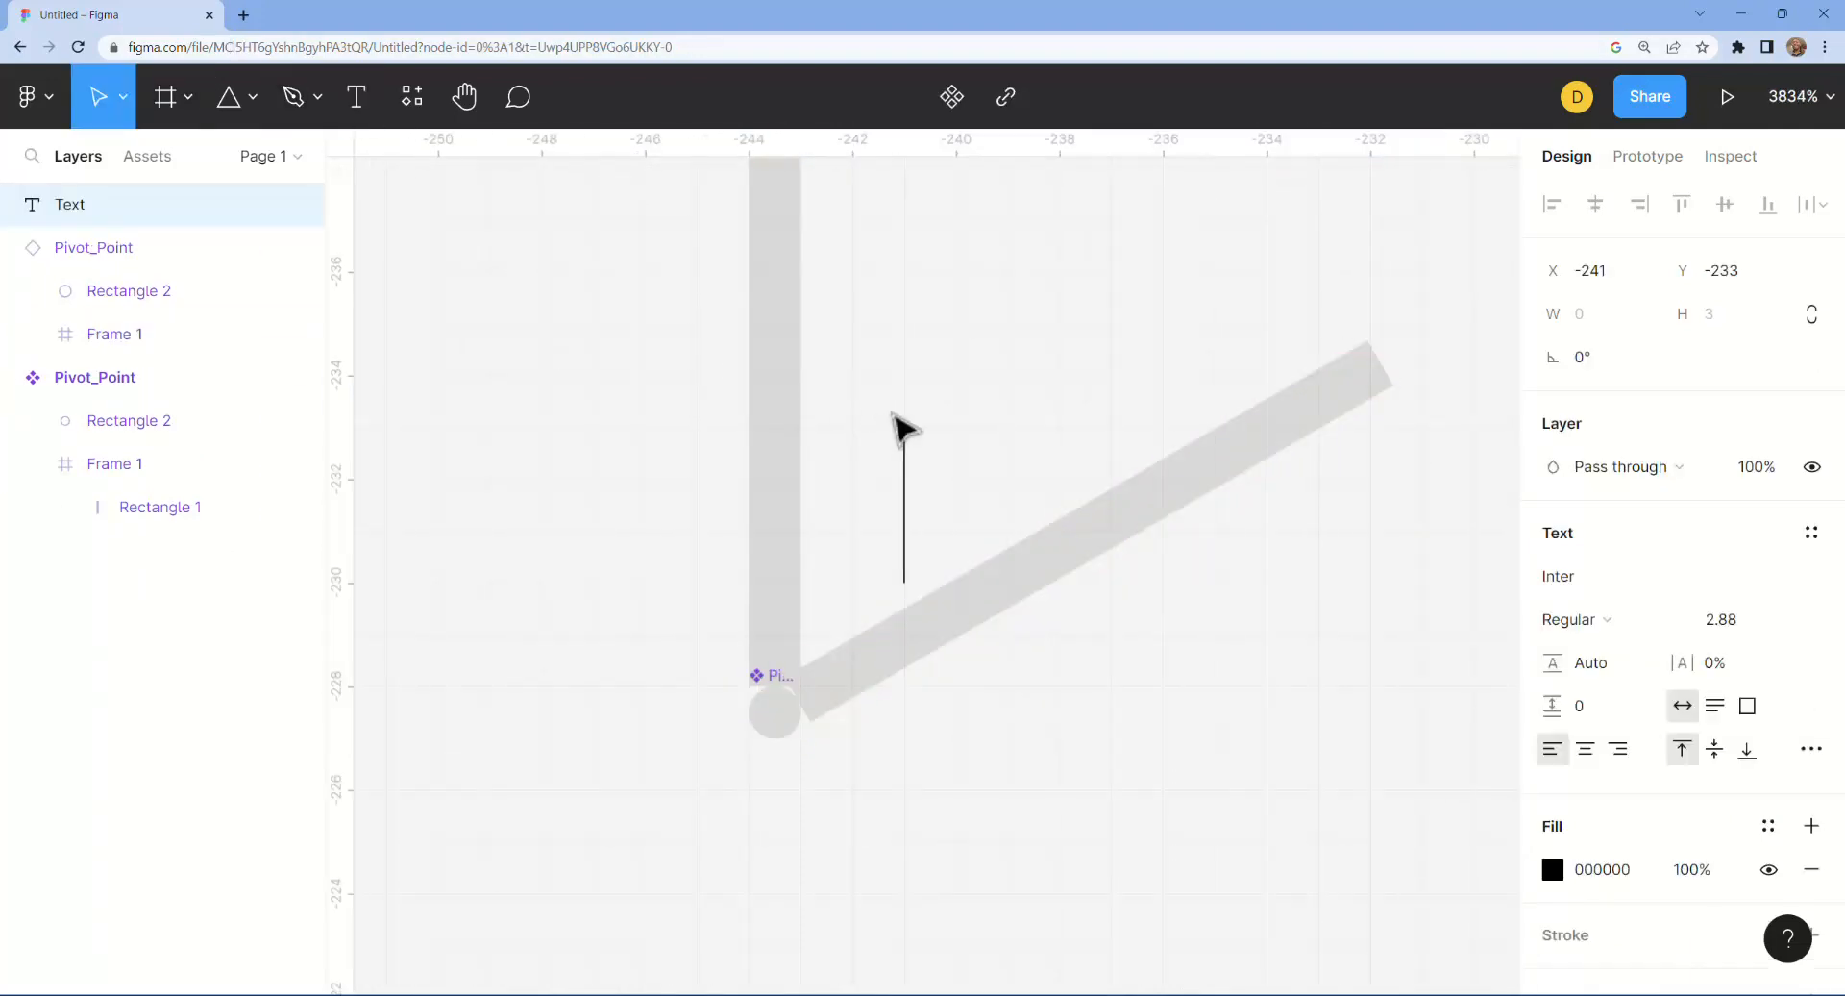
Step: Add a text label reading '9pm' on the canvas
type("9")
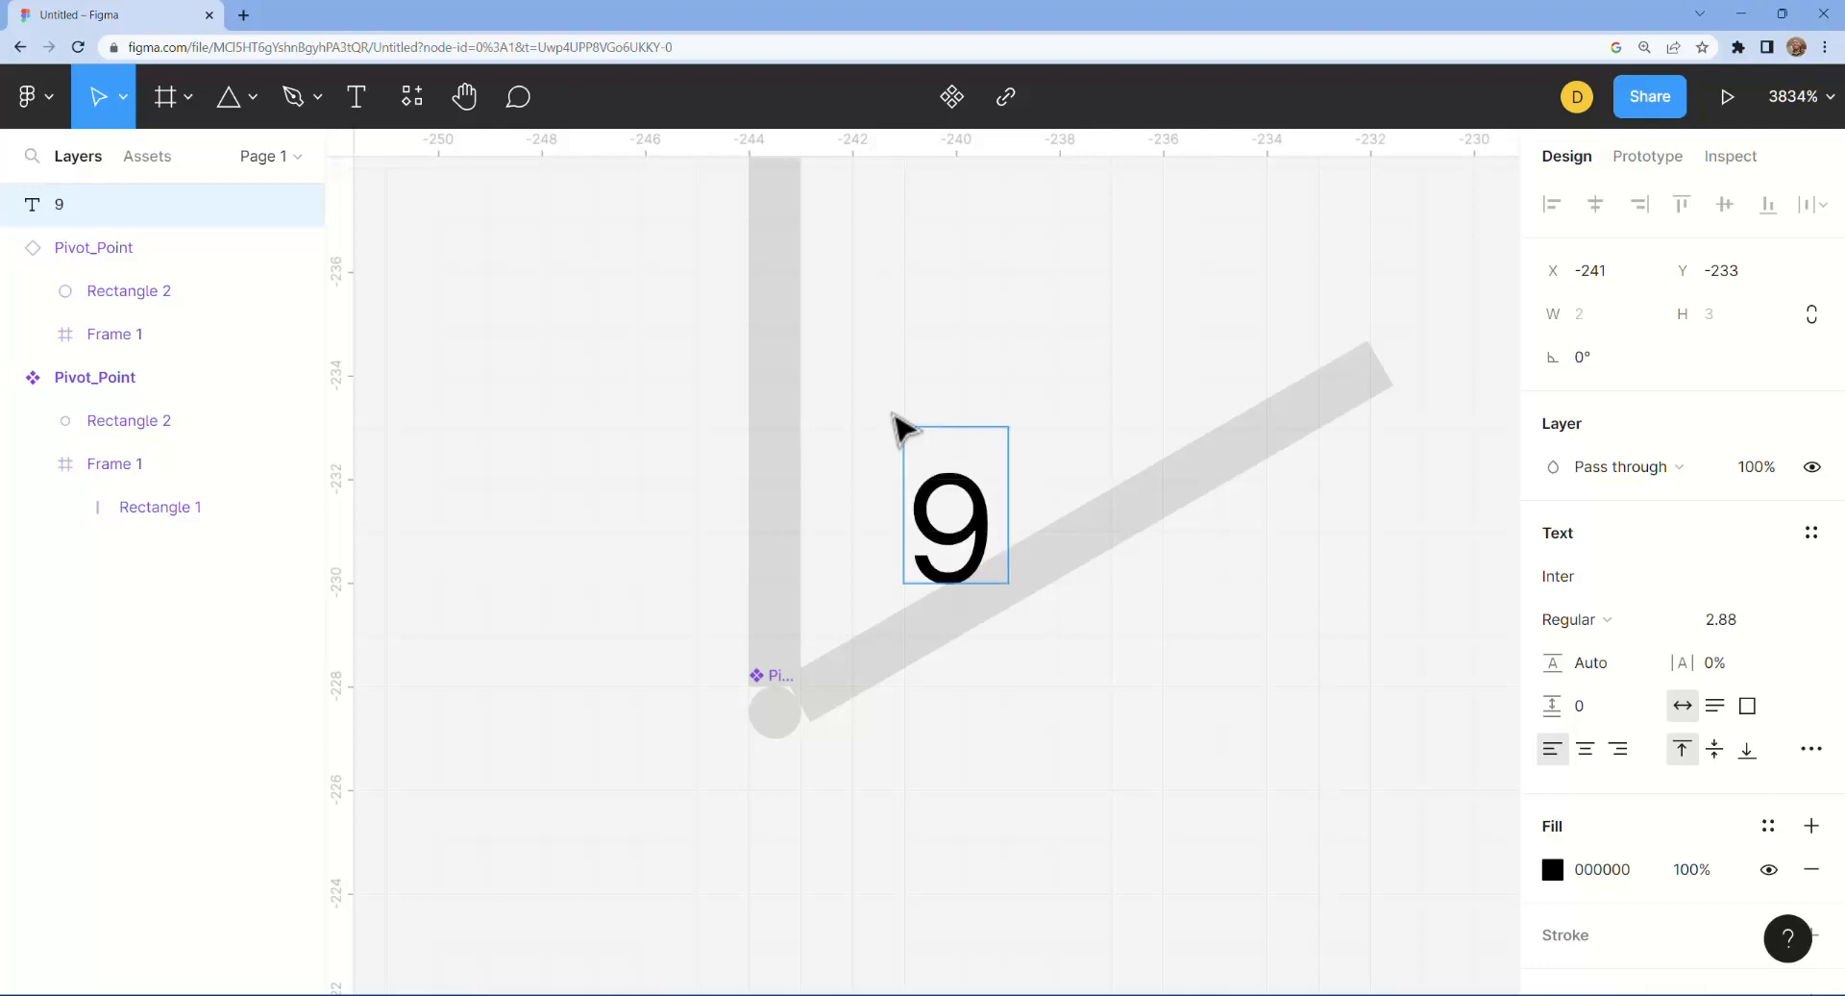
type("pm")
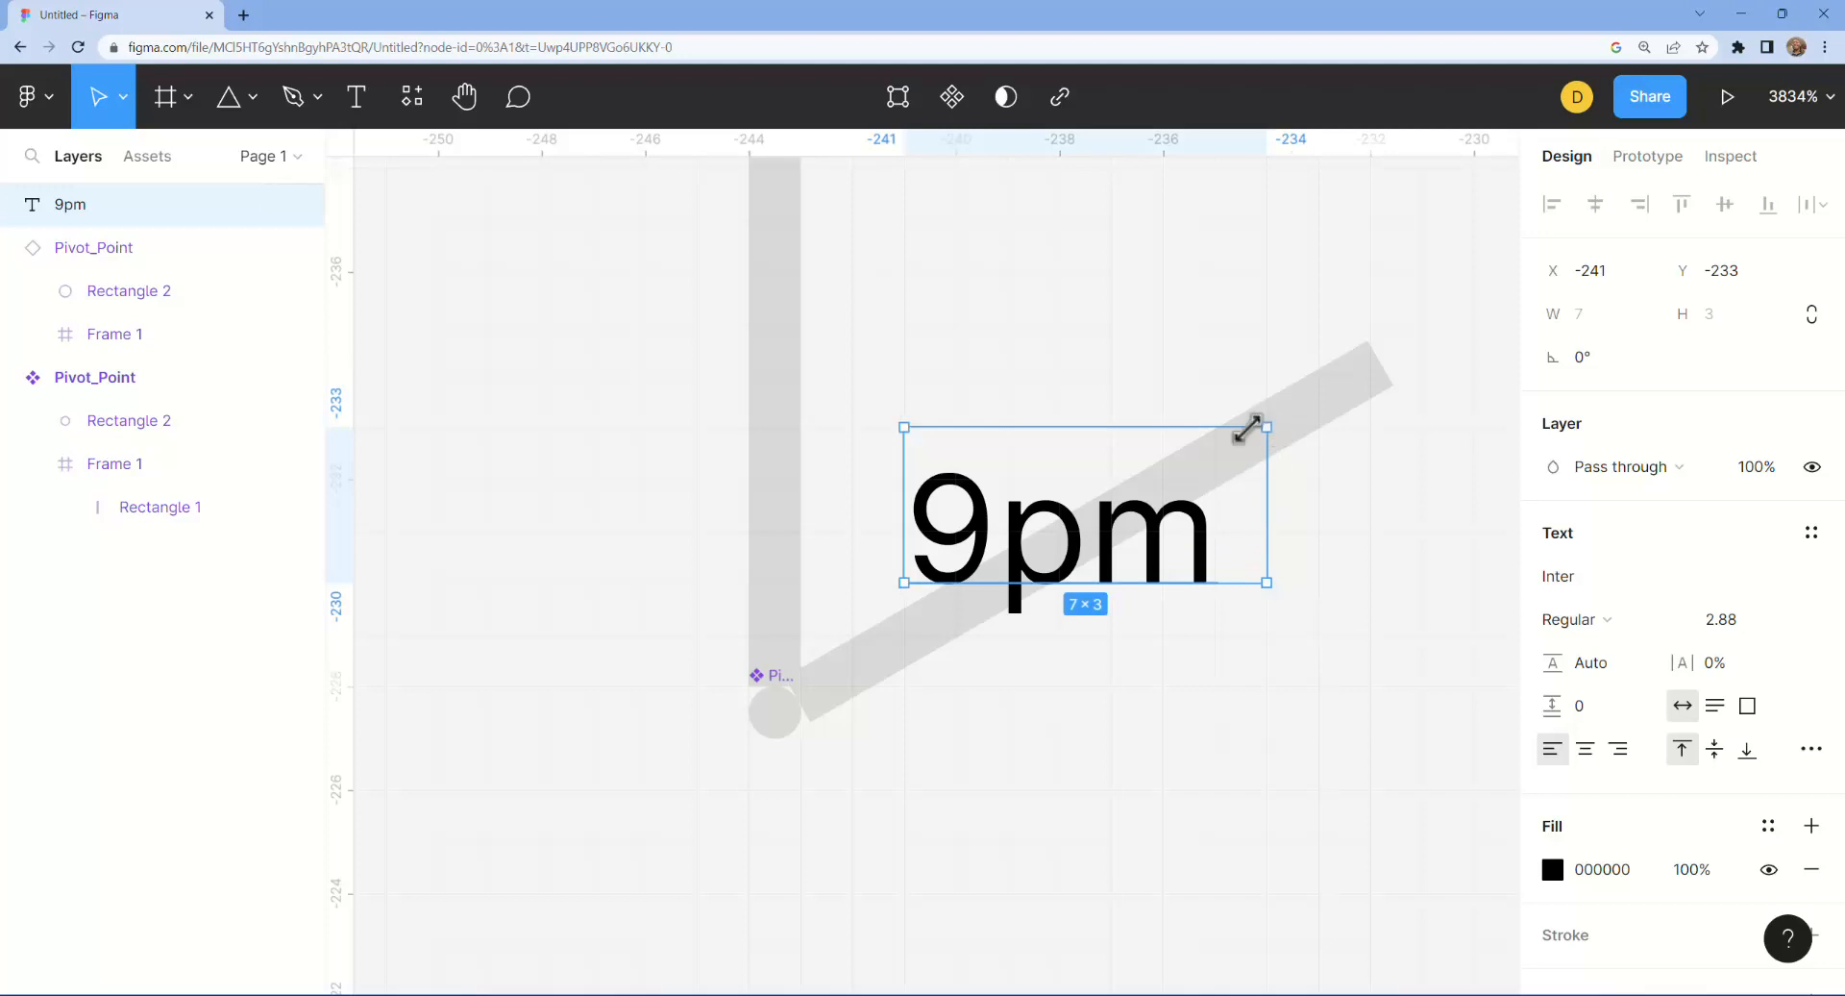
Step: Rotate the Pivot_Point instance's hand back to horizontal and select the 9pm label
left_click(115, 333)
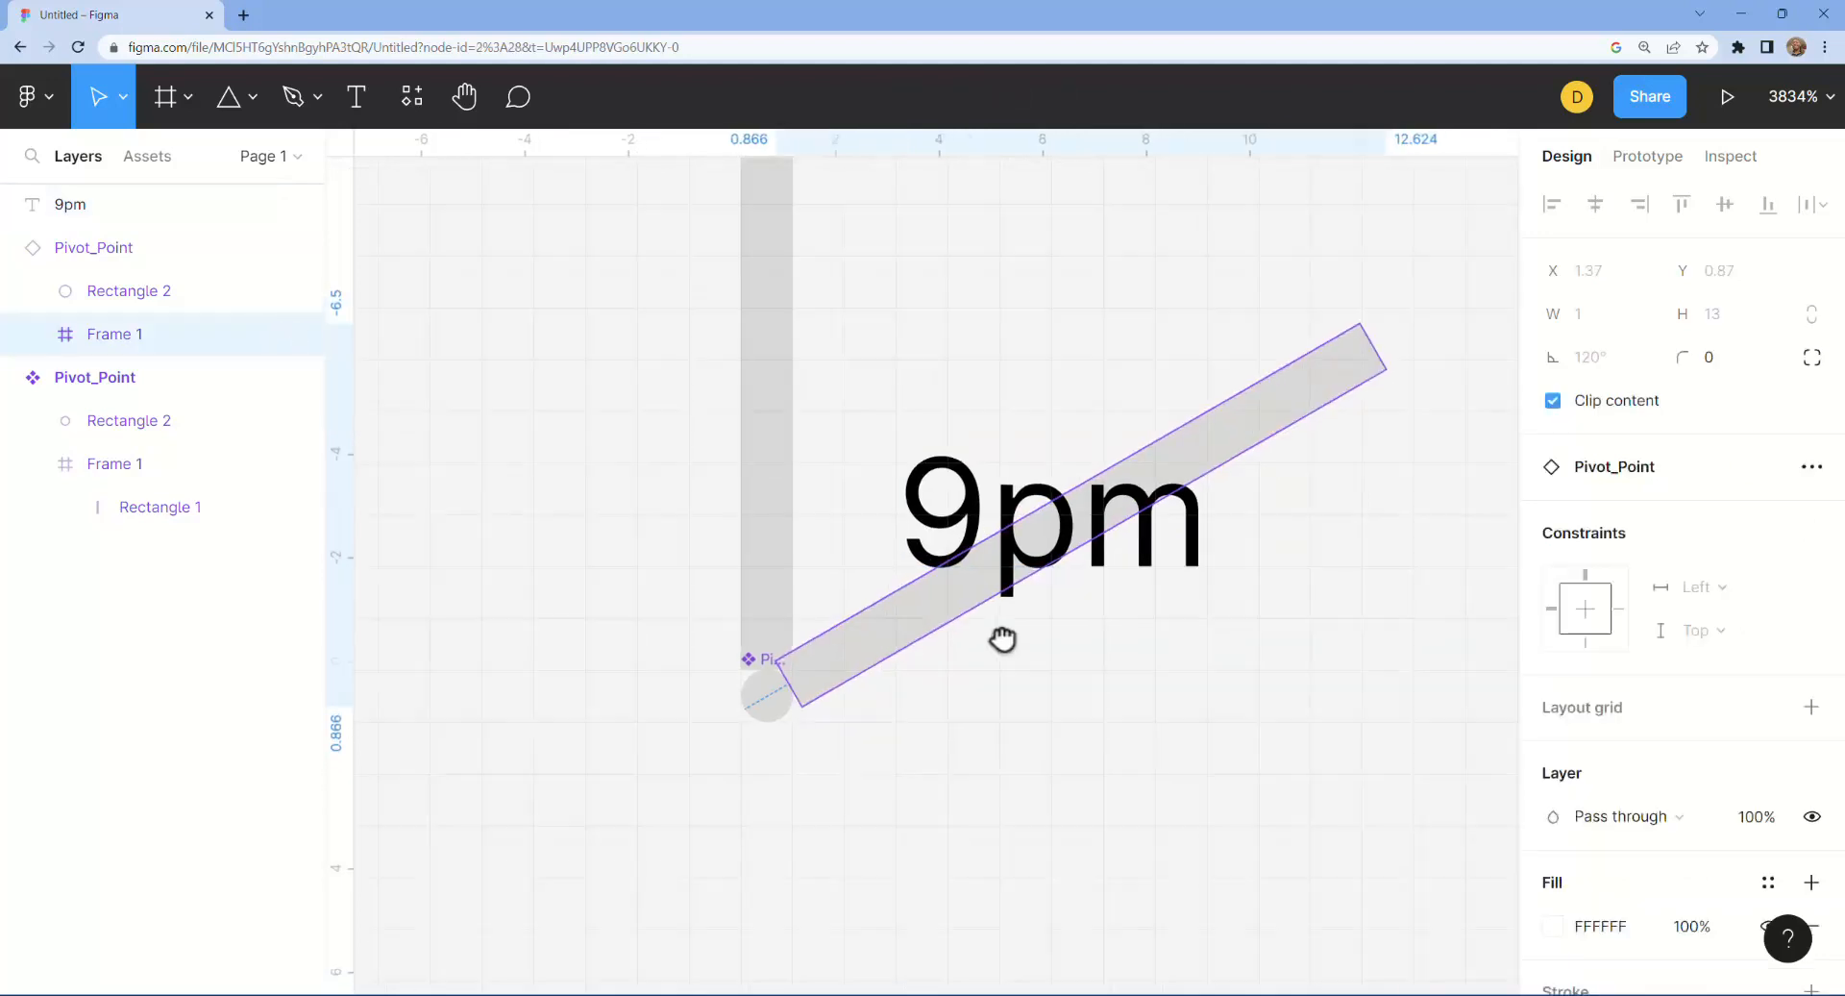
left_click(94, 248)
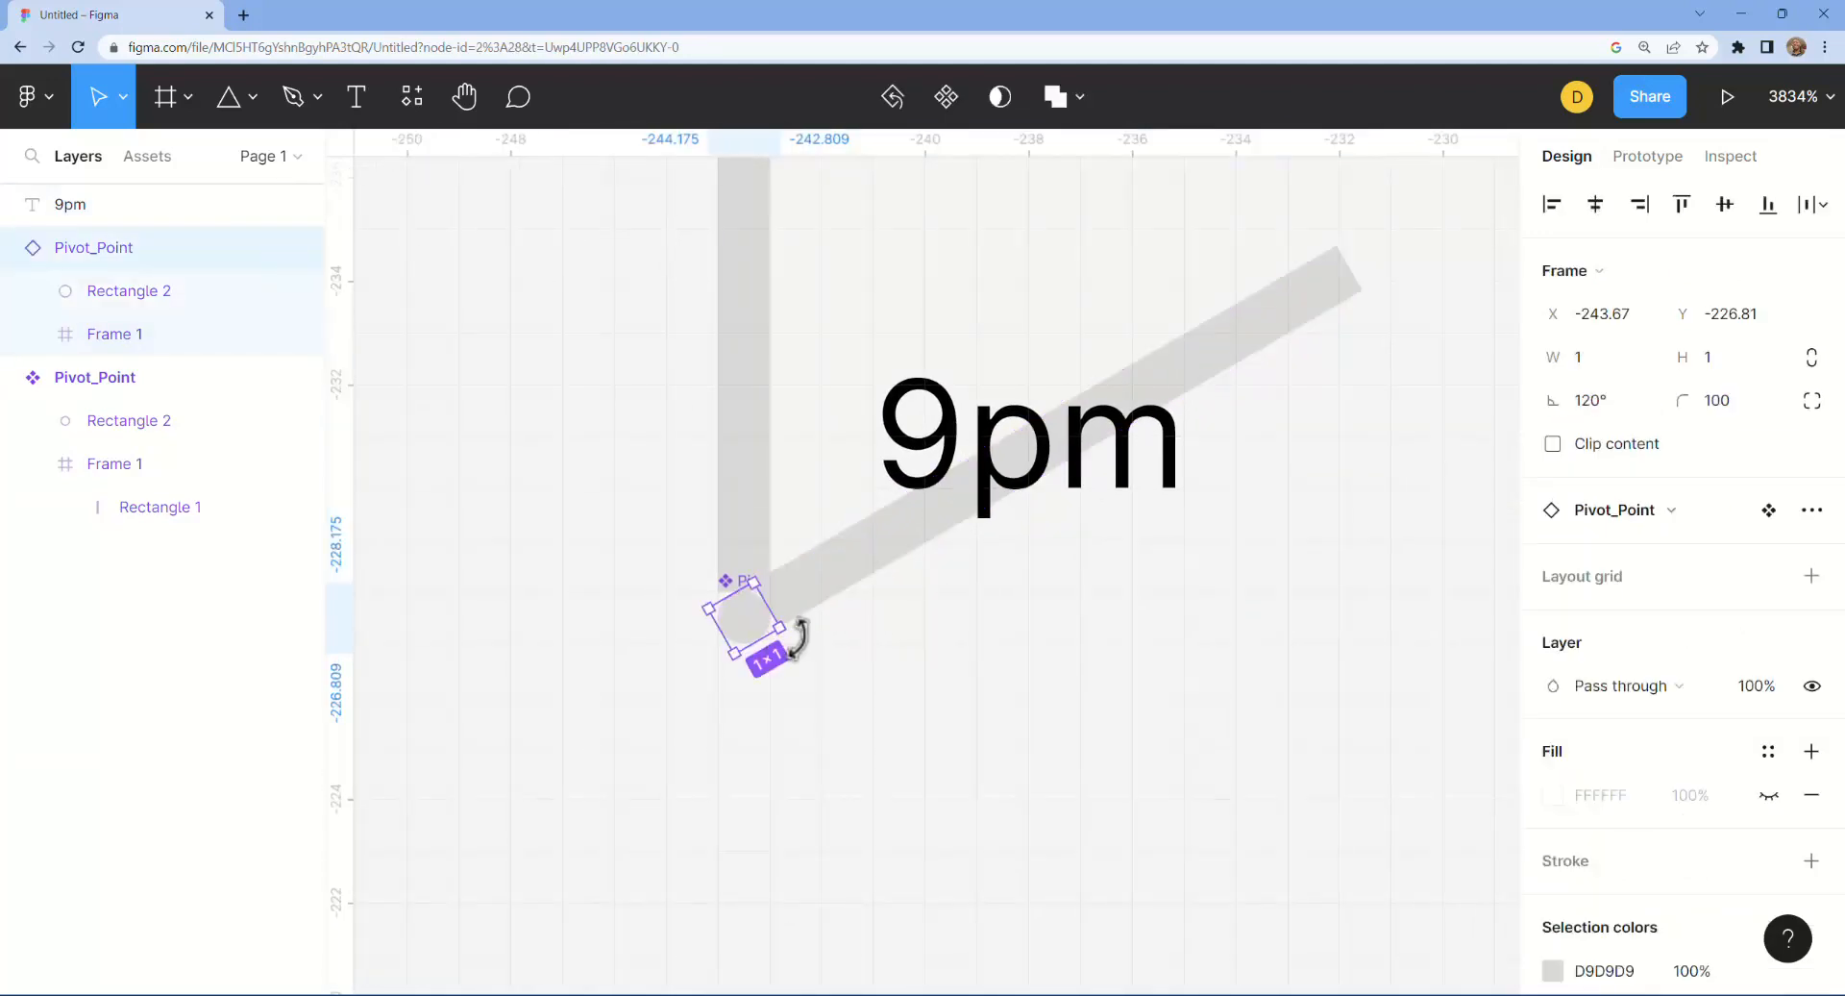
left_click_drag(805, 617, 788, 653)
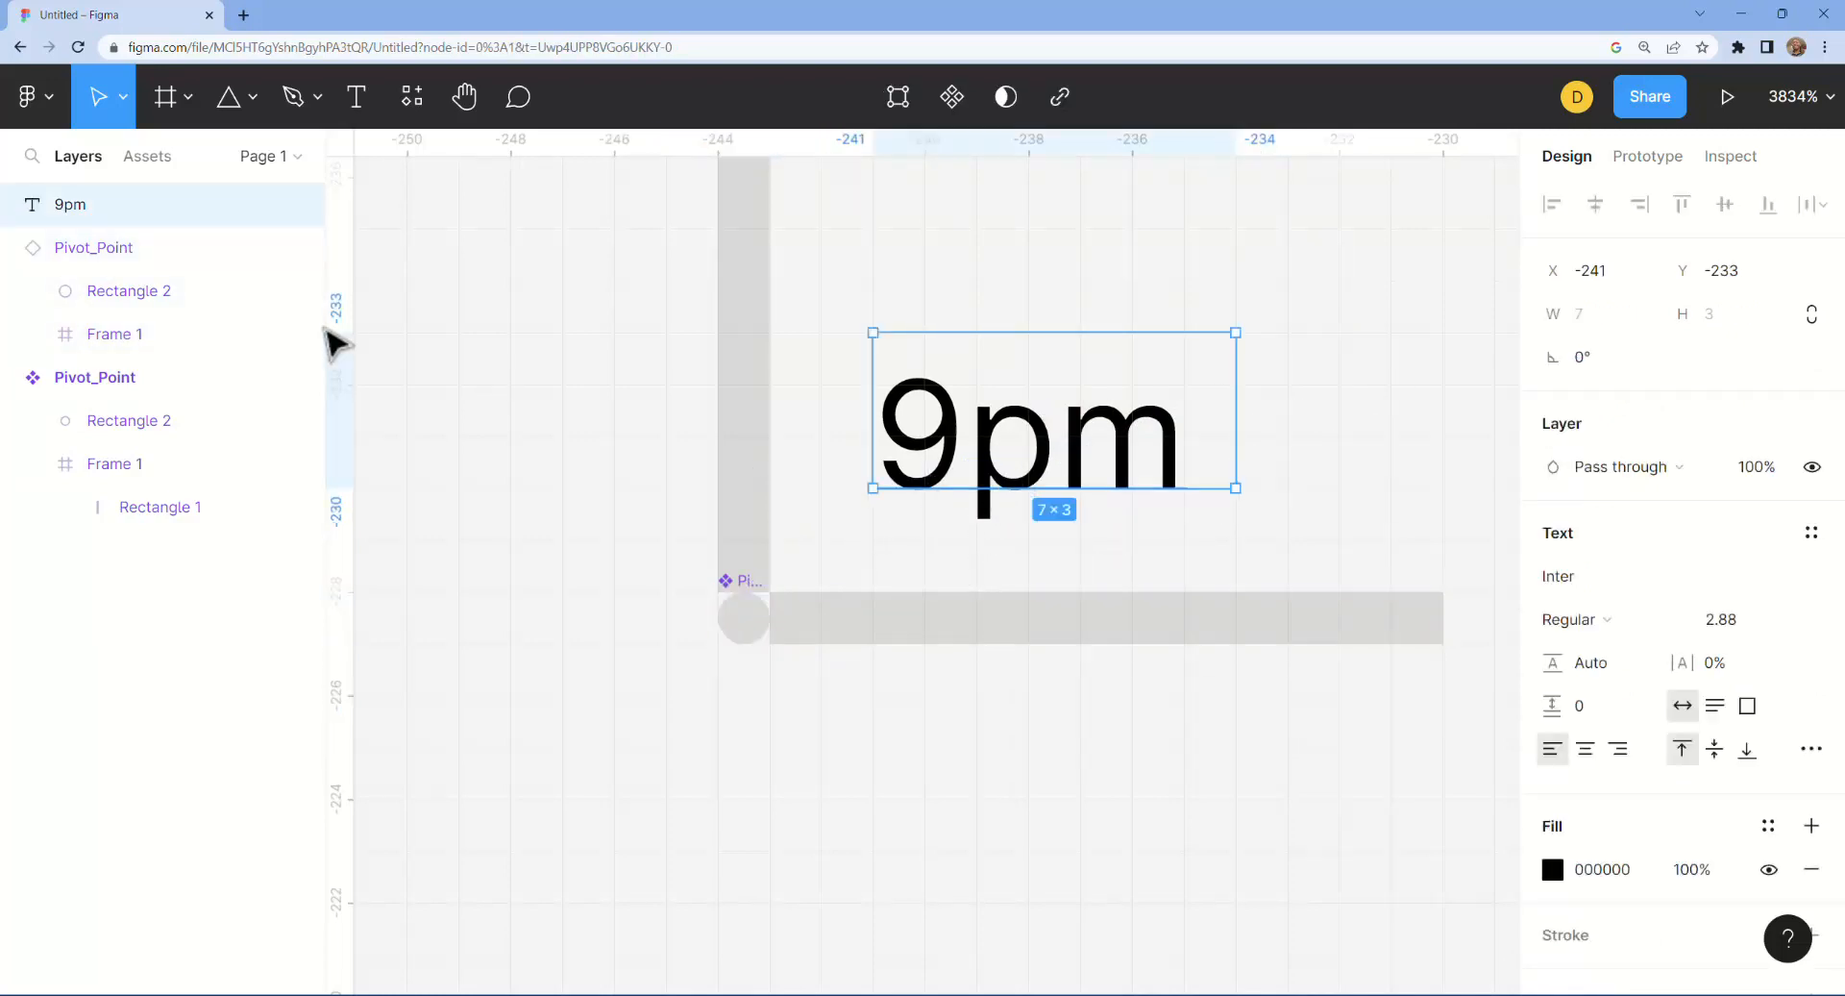
left_click(114, 463)
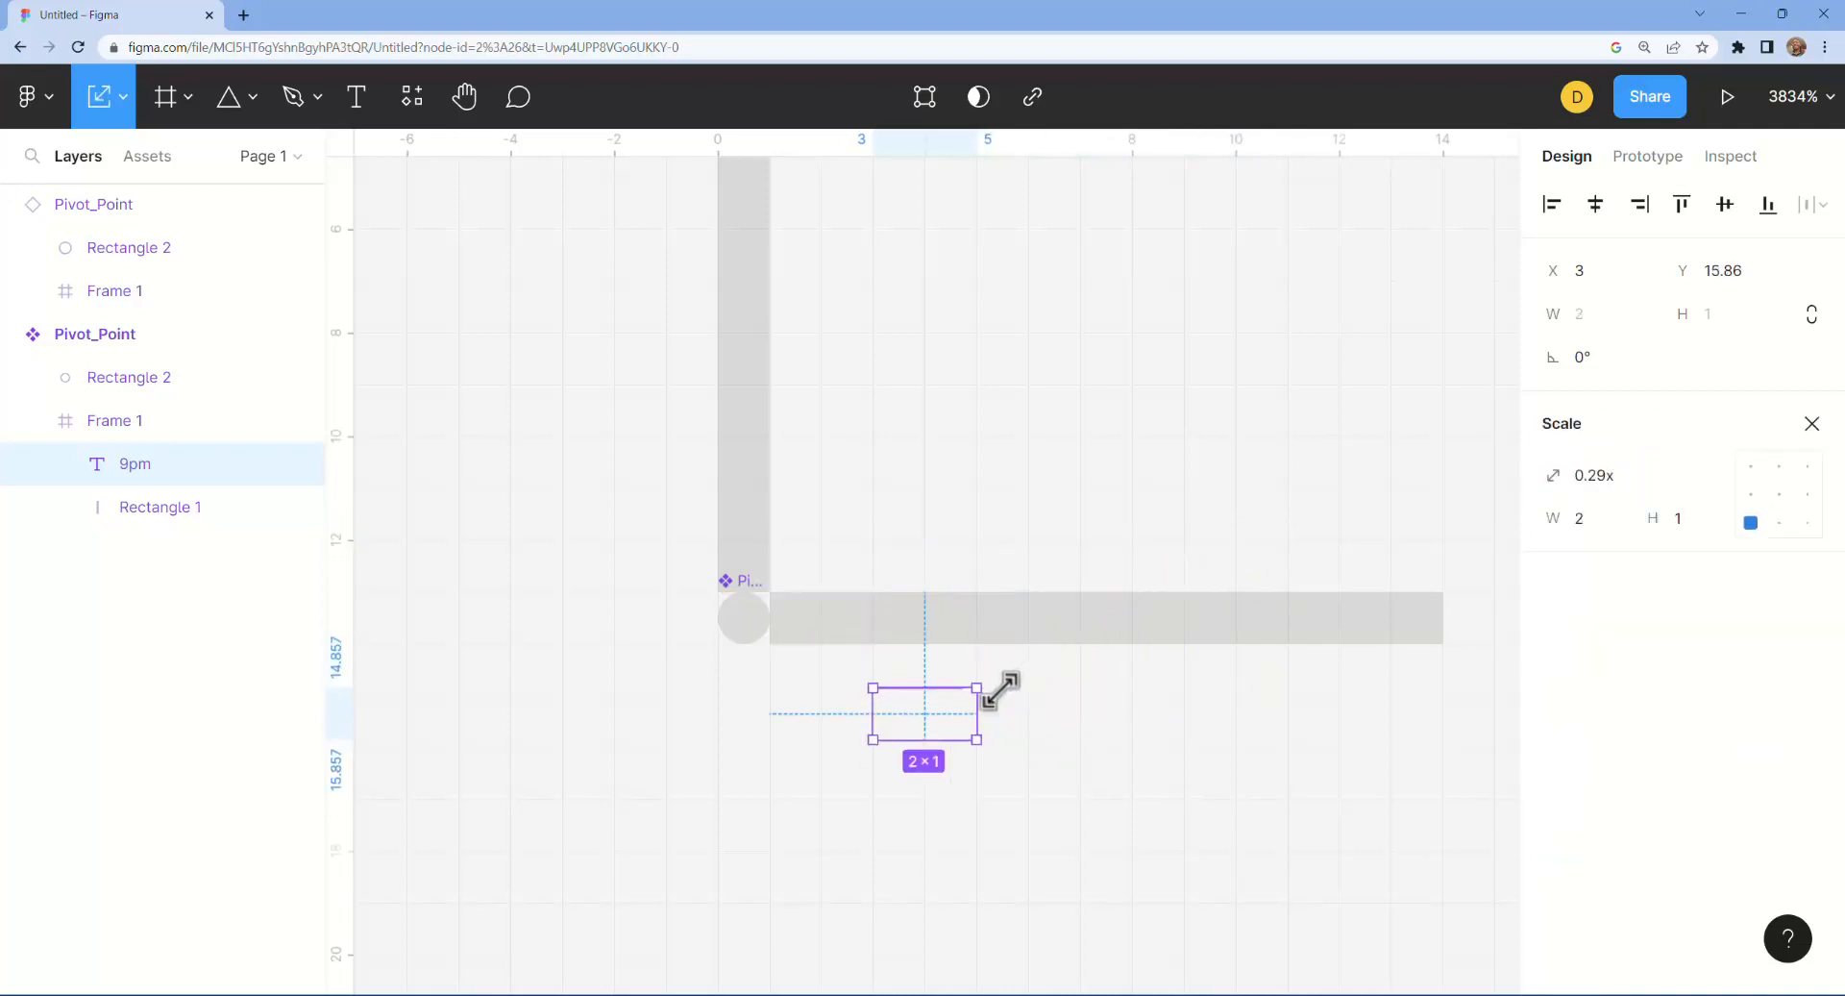
Step: Move the scaled-down 9pm label into Frame 1 onto the hand bar so both instances show it
left_click_drag(924, 706, 925, 590)
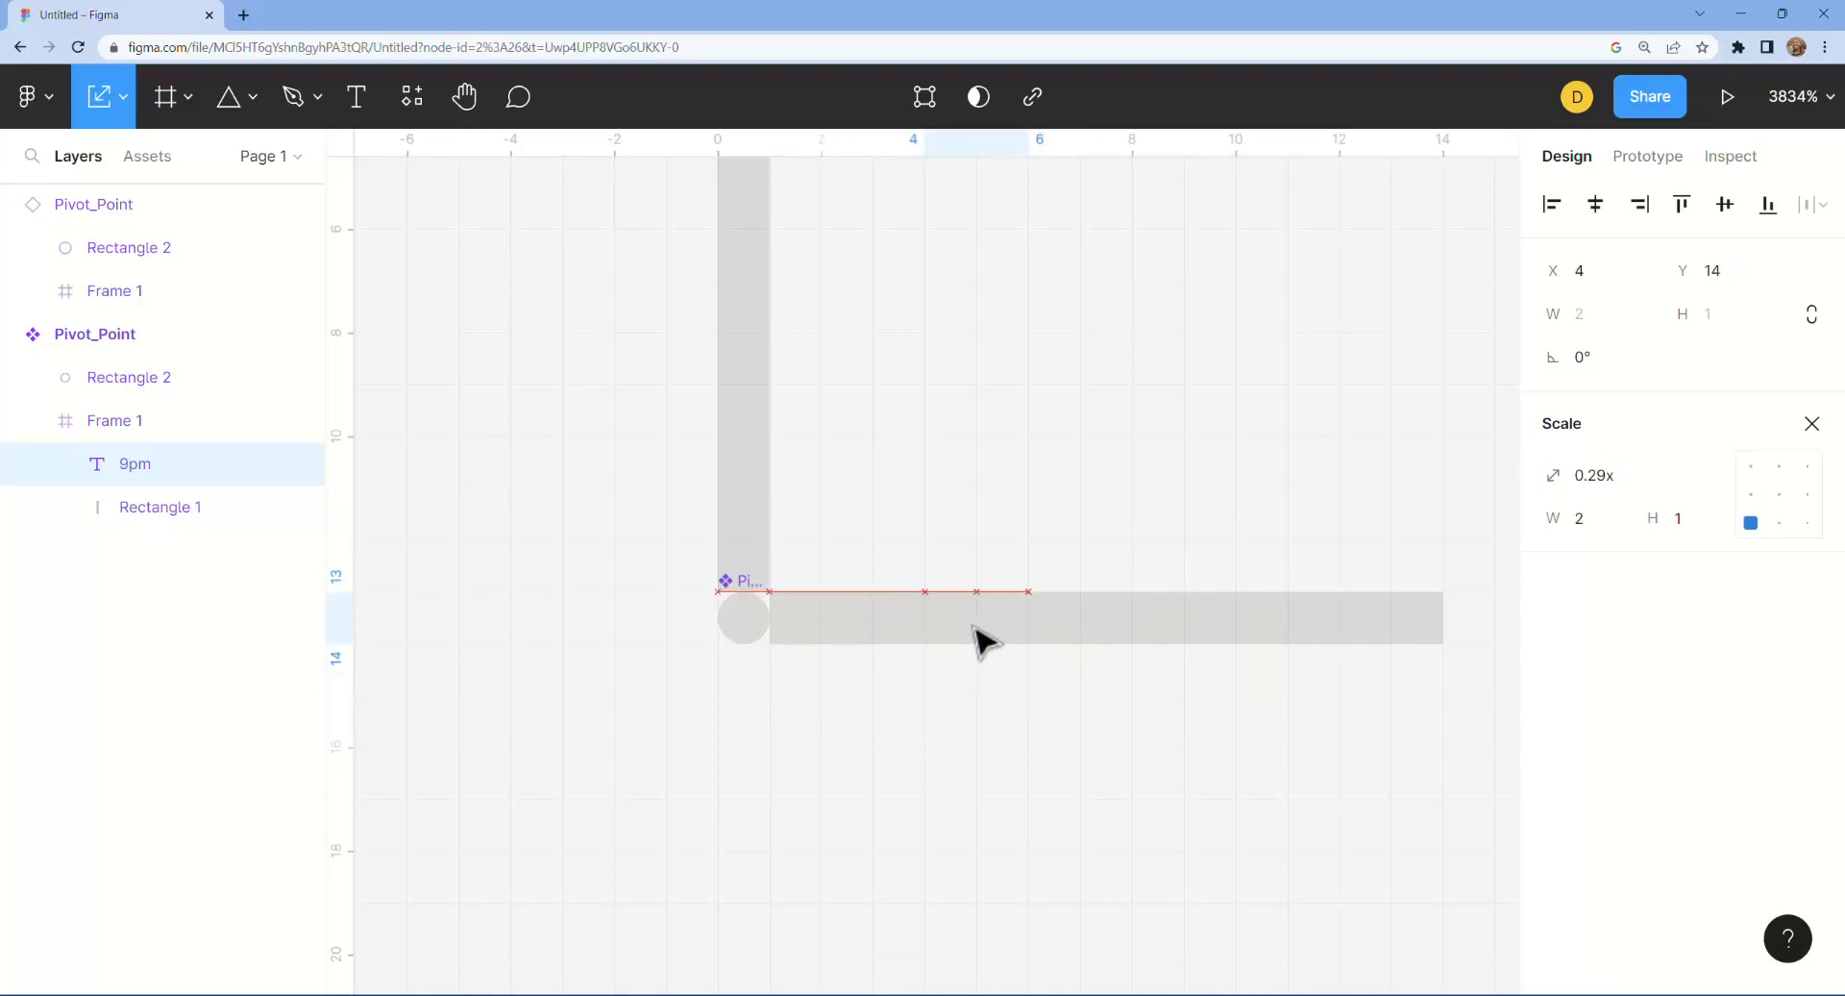
left_click(134, 463)
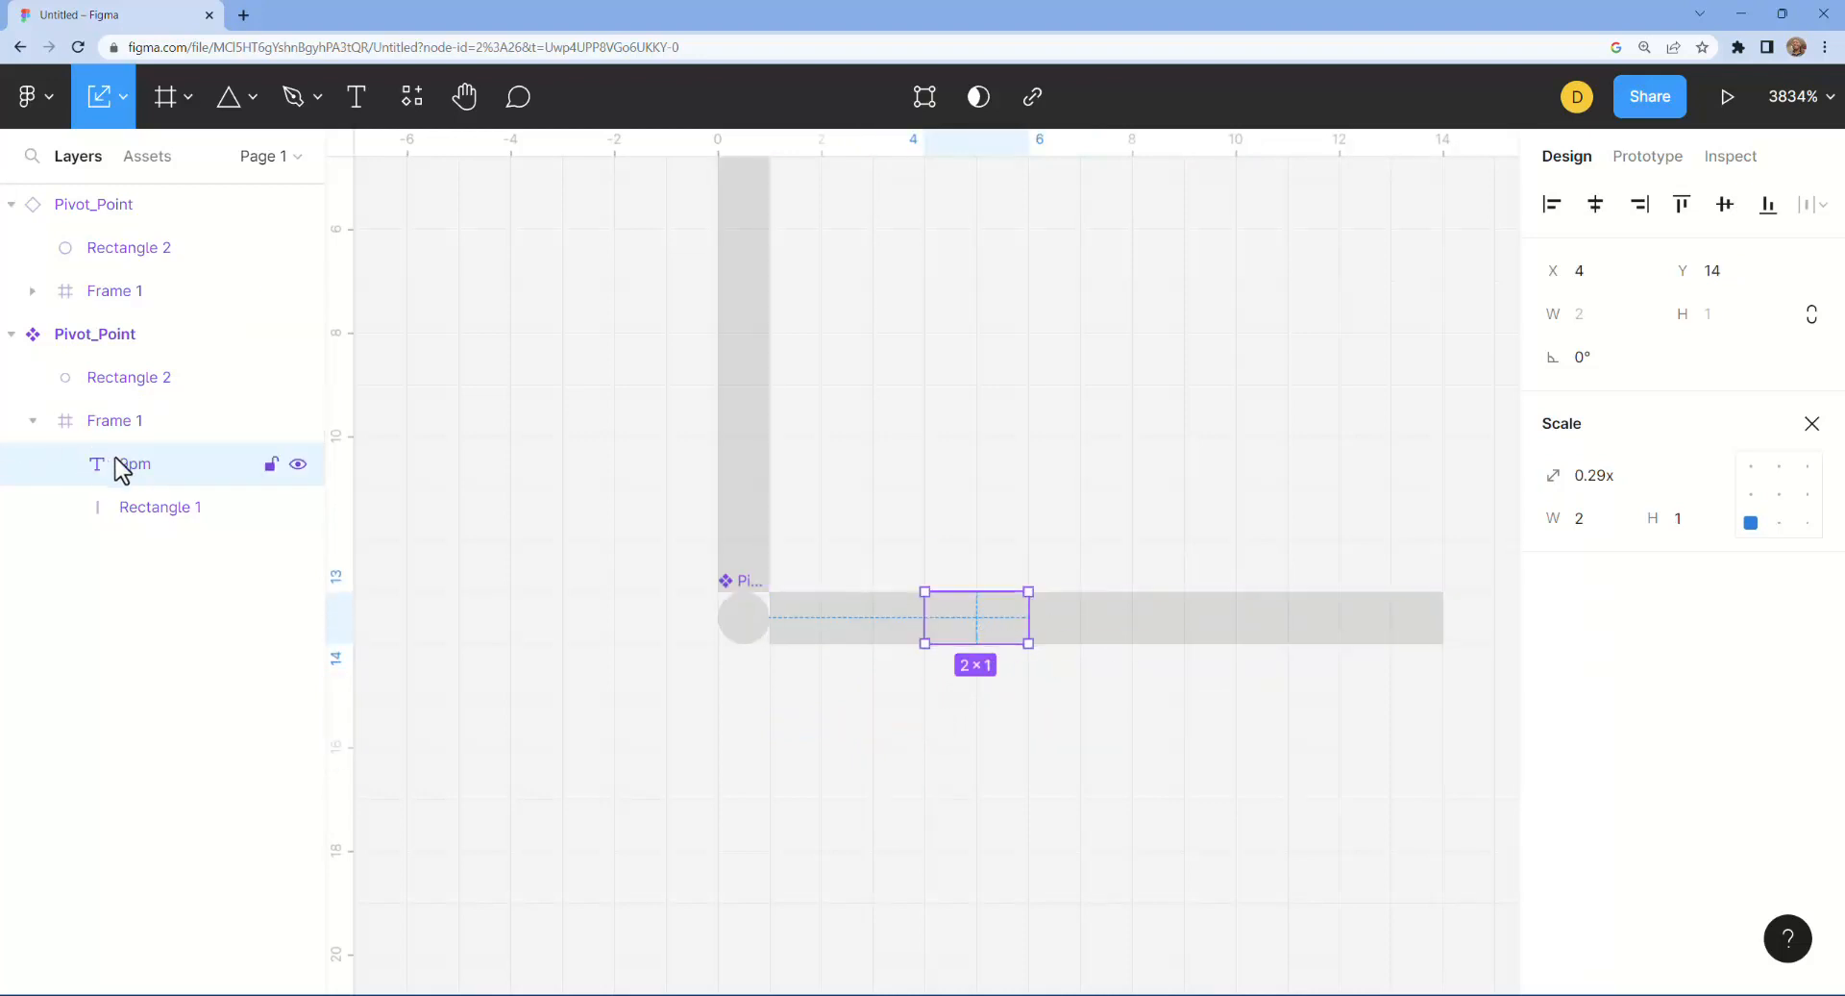
left_click(113, 421)
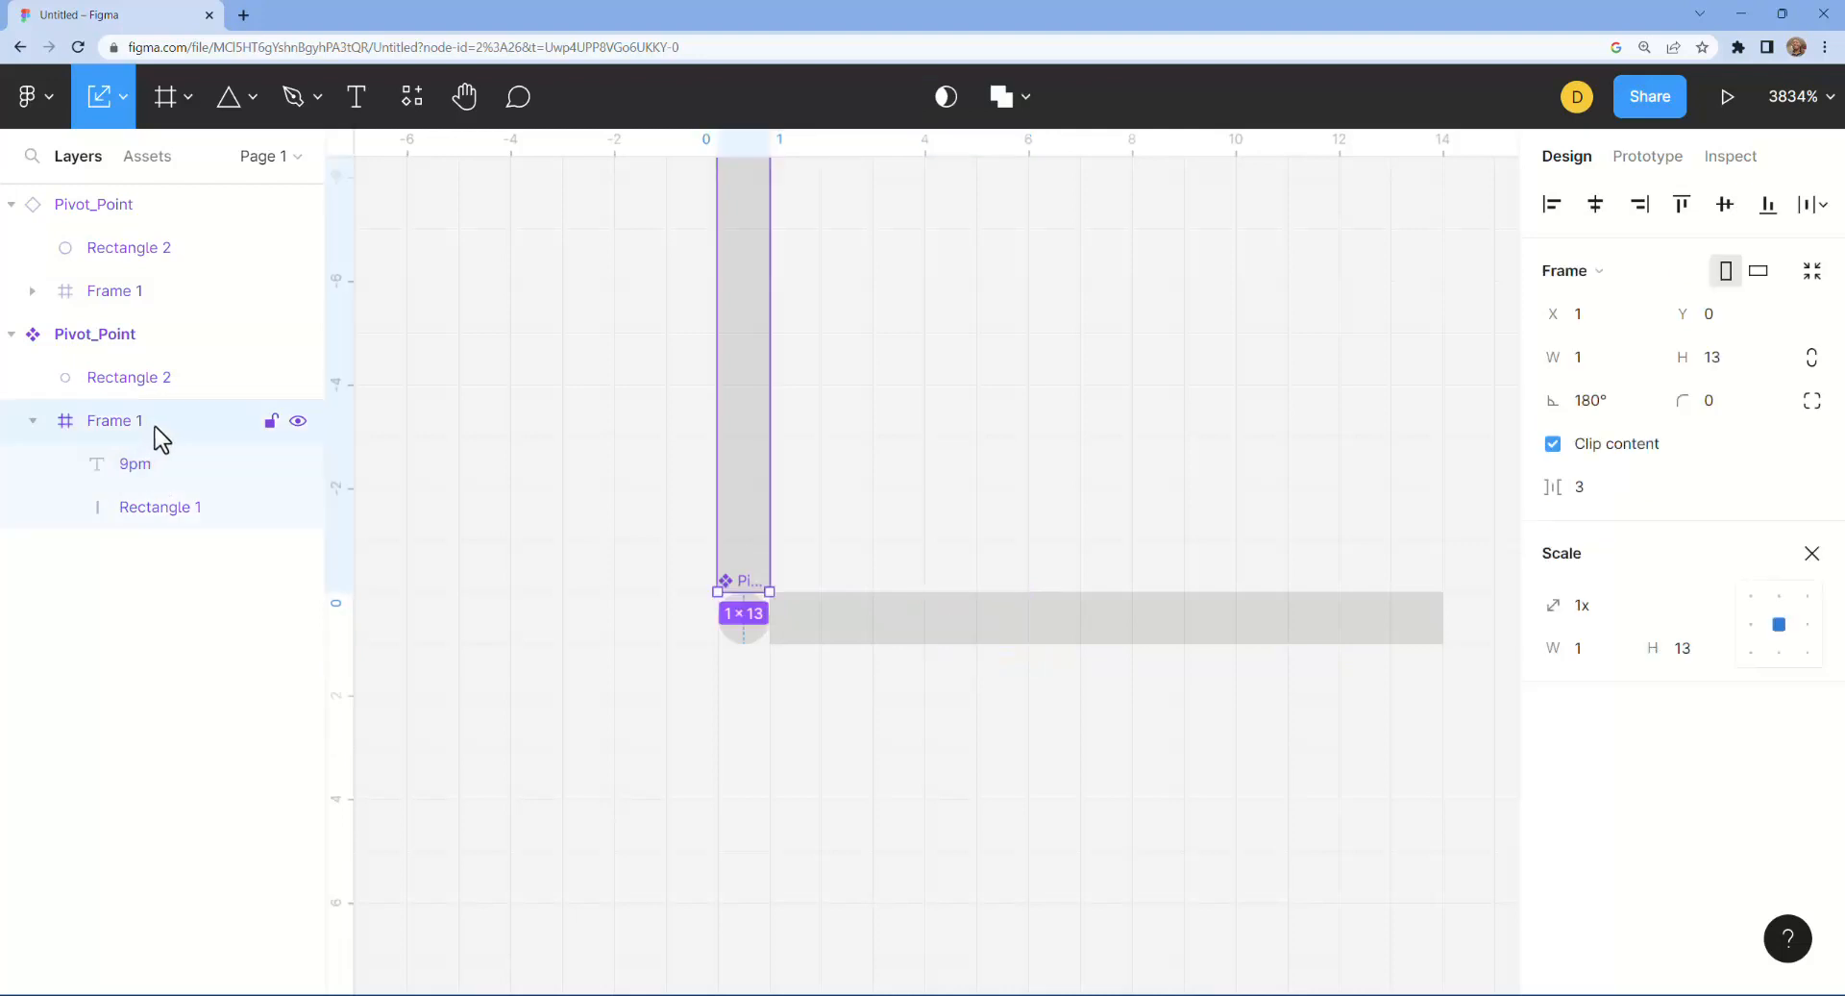
left_click(134, 464)
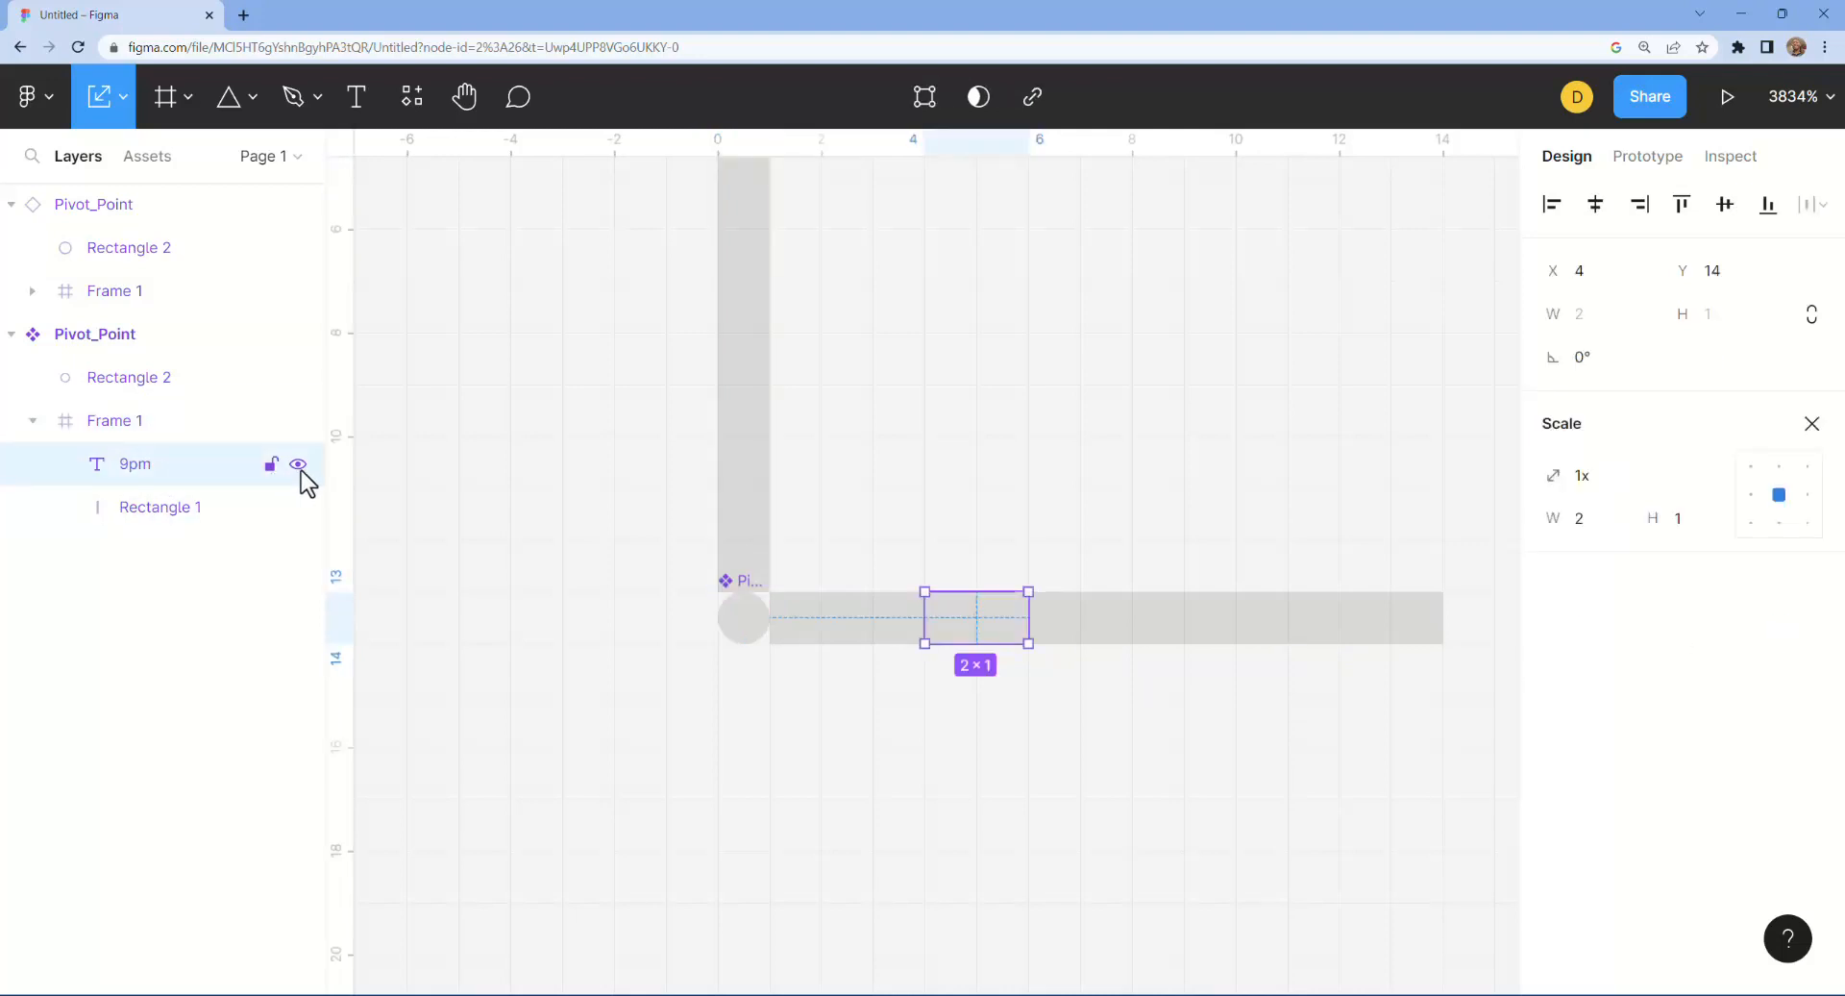
left_click(114, 421)
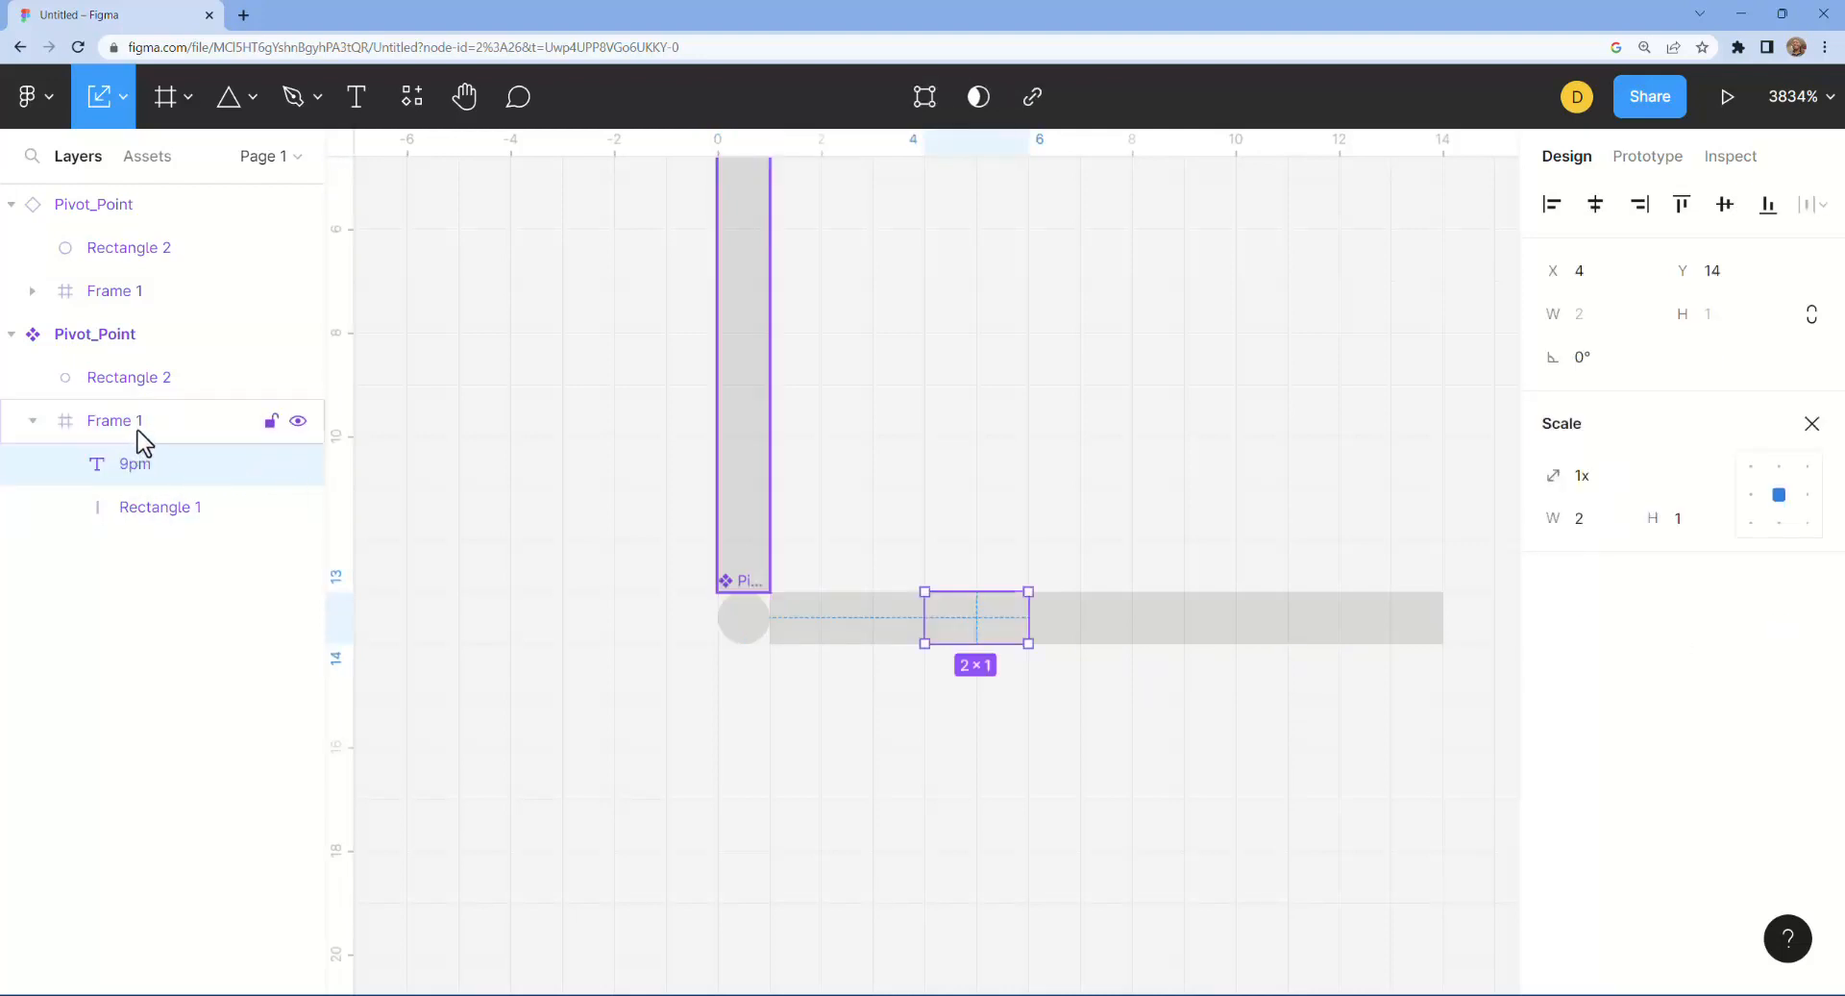
mouse_move(250, 458)
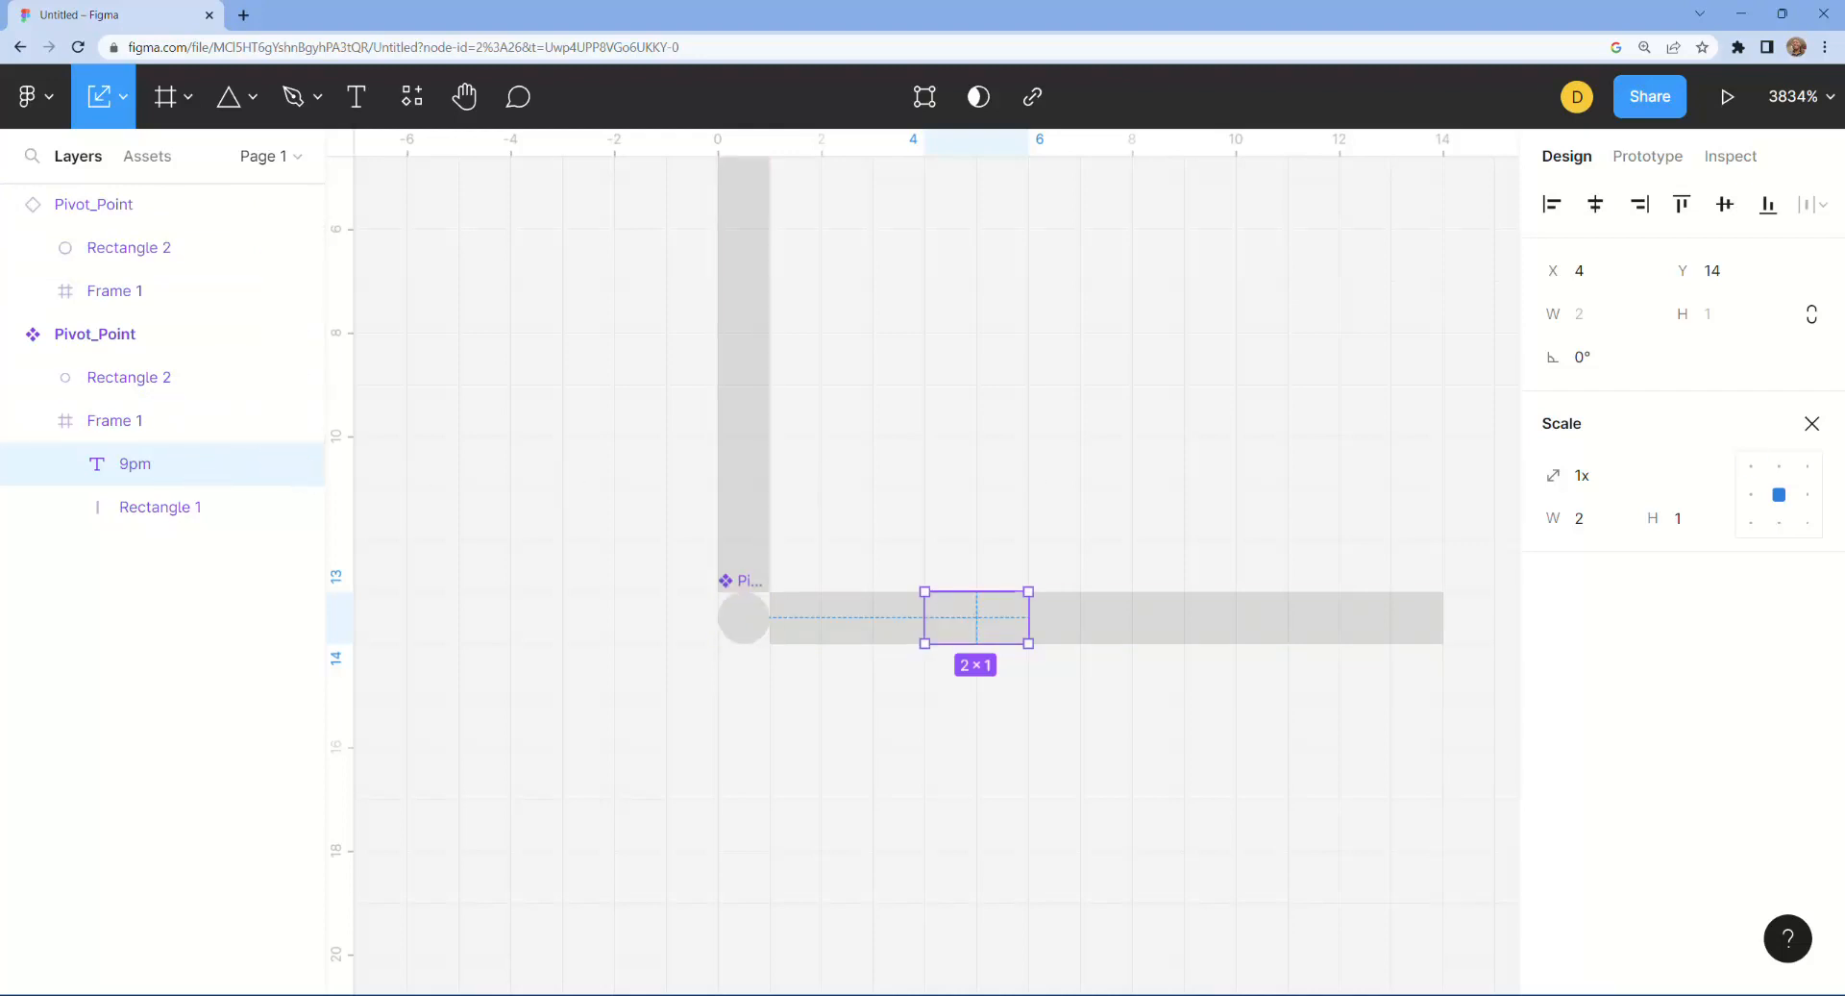
left_click(113, 290)
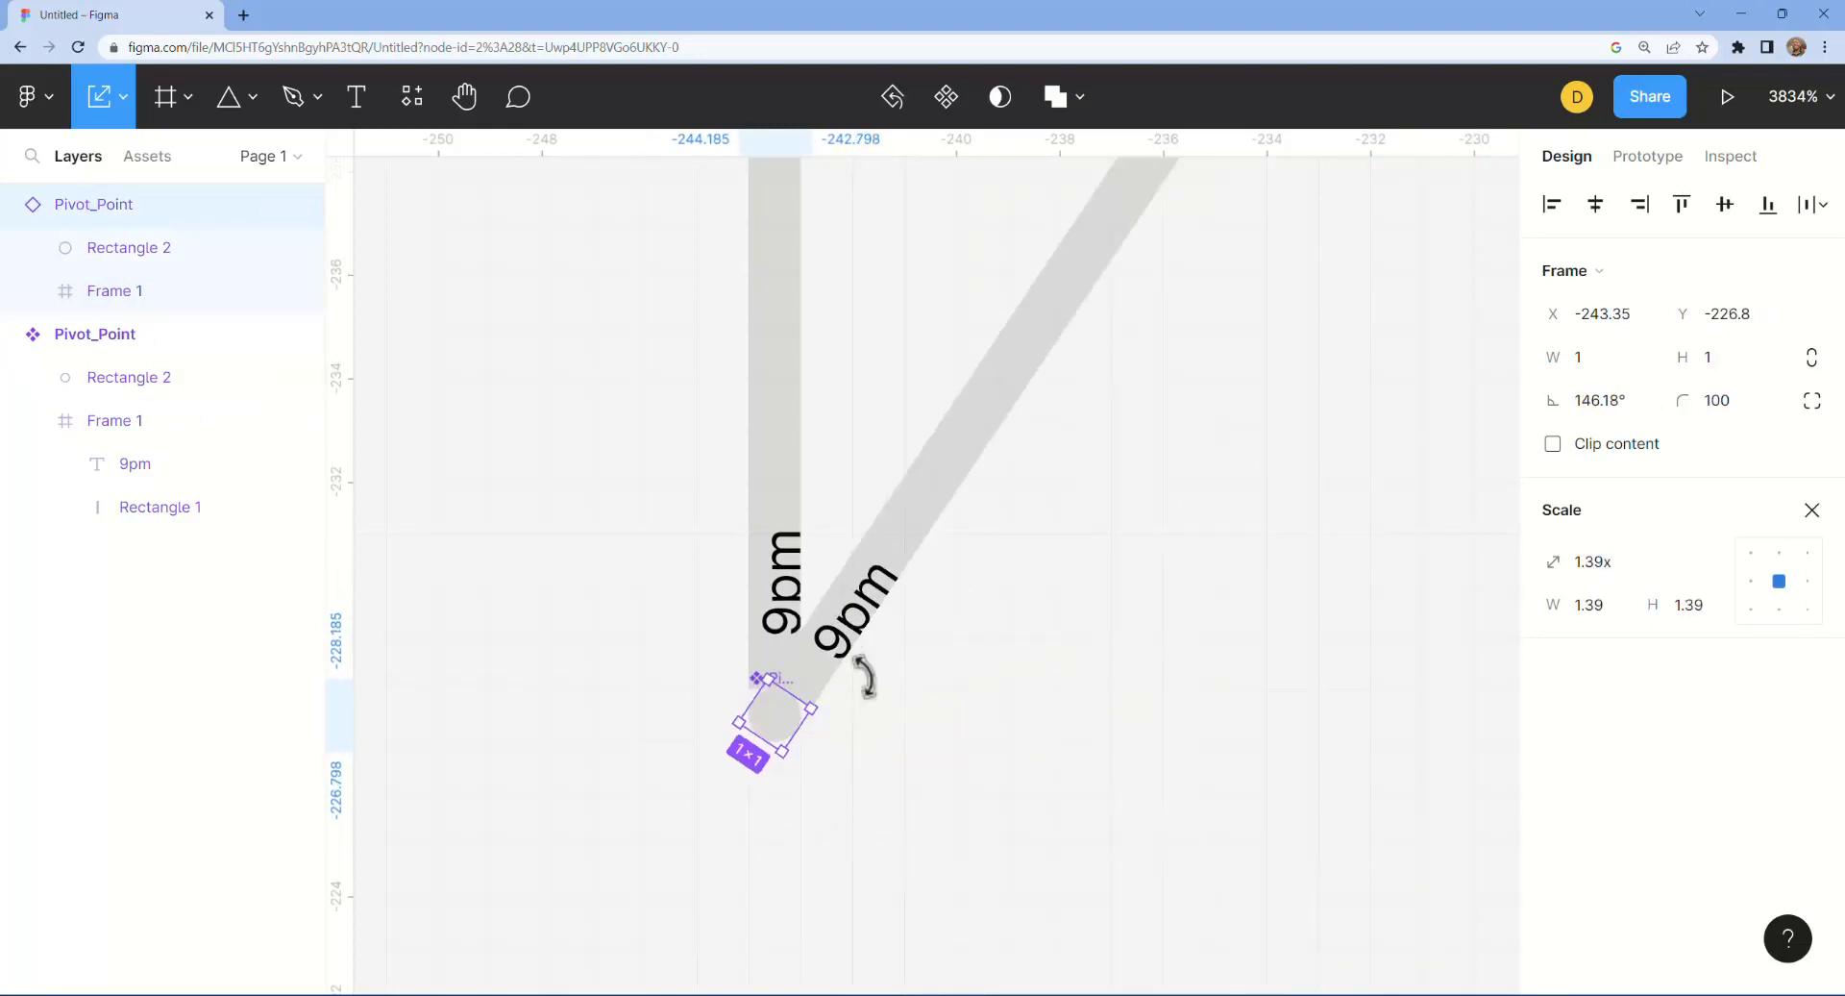
Step: Rotate the Pivot_Point instance to about 150° so the 9pm label swings with the hand
left_click_drag(865, 676, 811, 765)
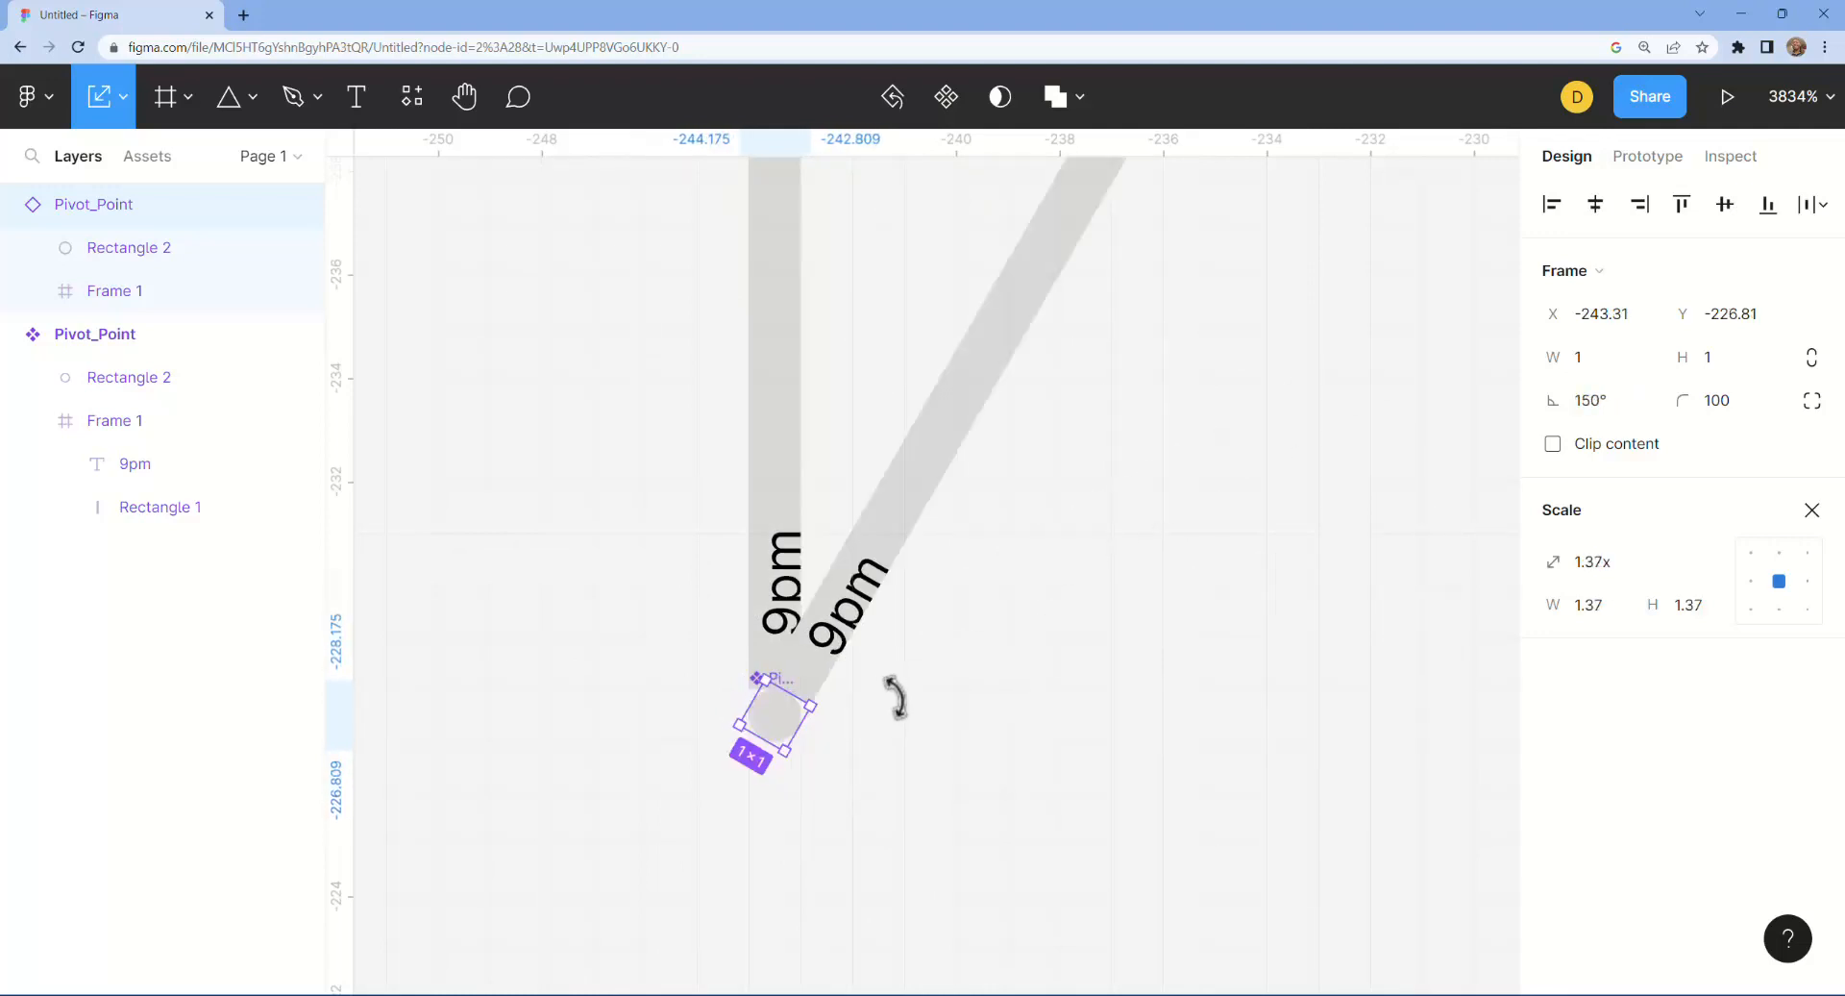
mouse_move(877, 692)
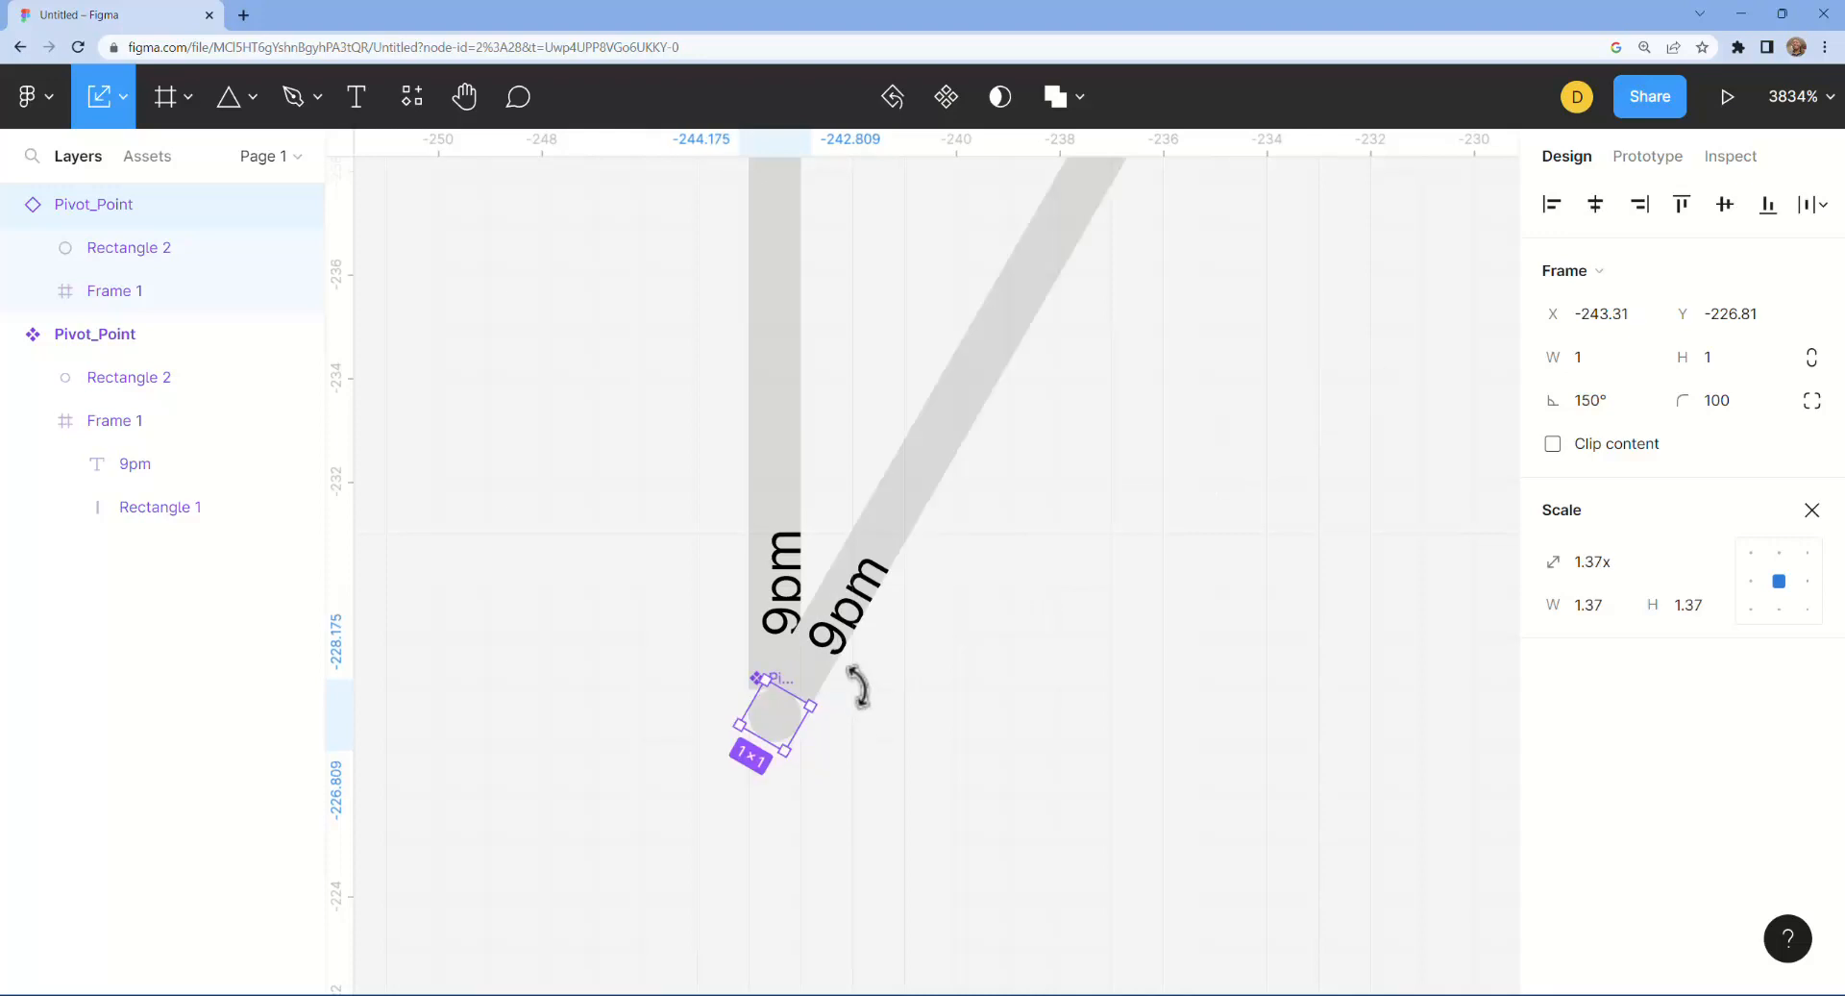
mouse_move(869, 700)
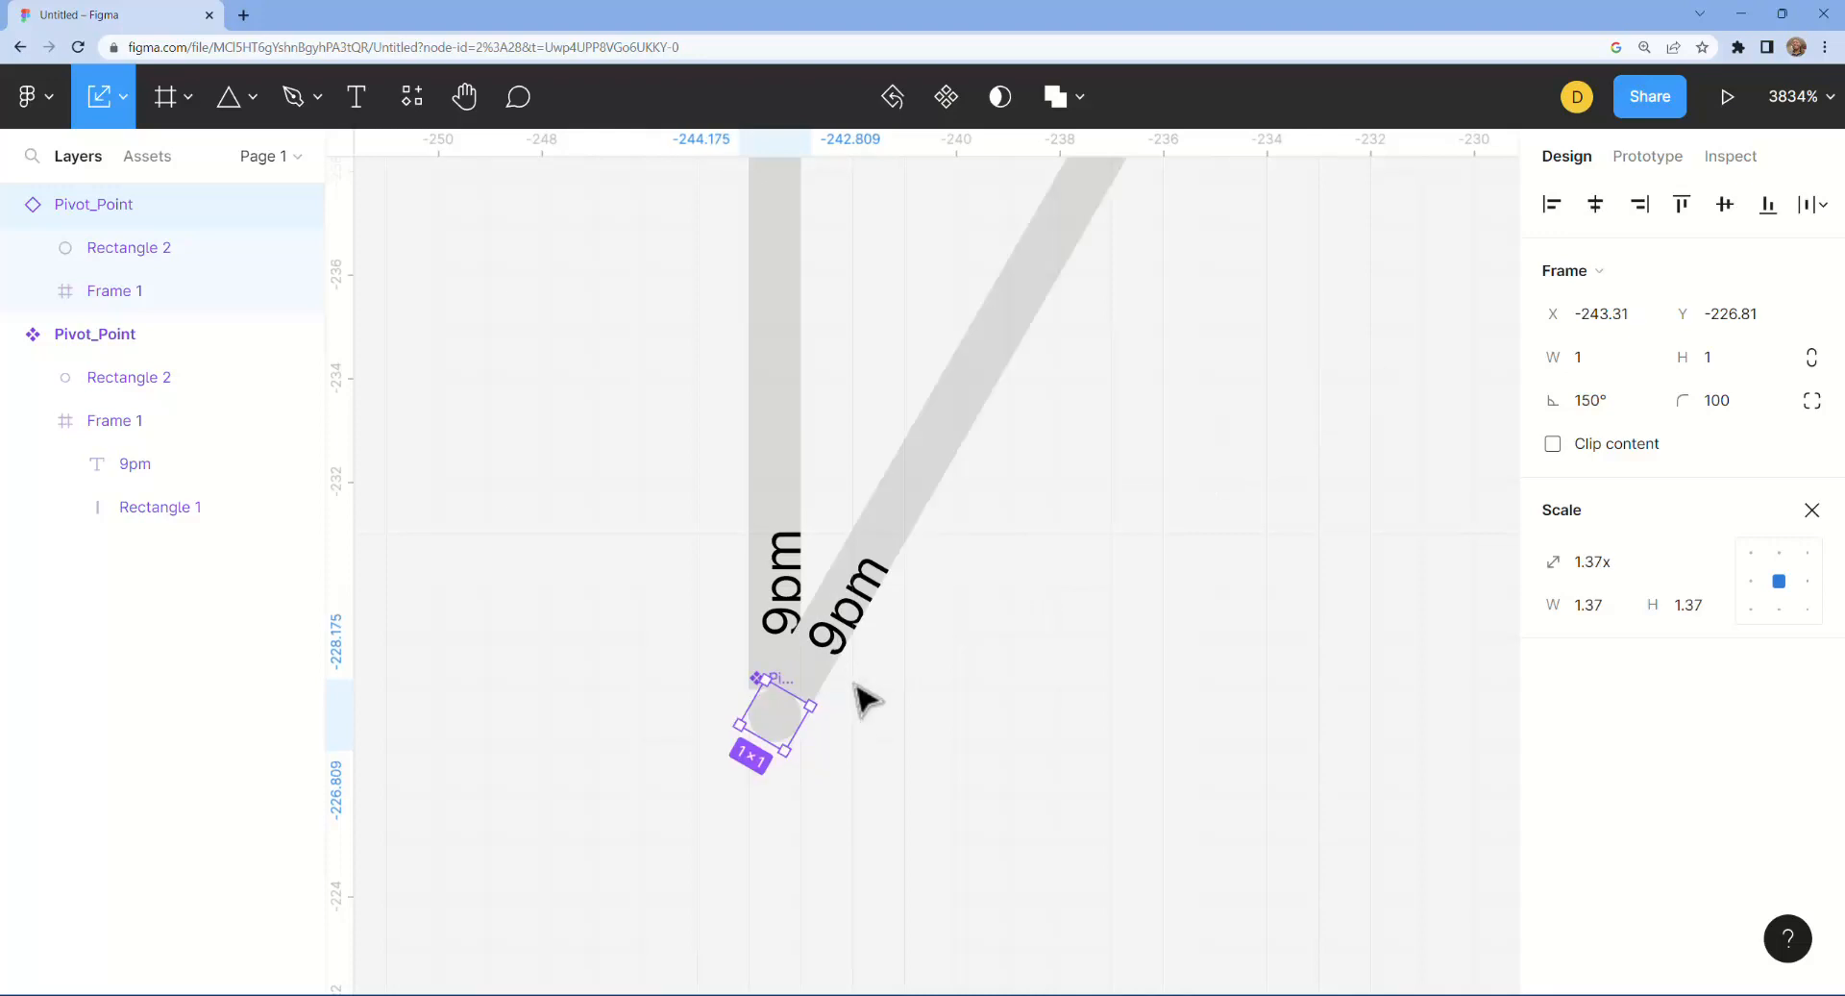